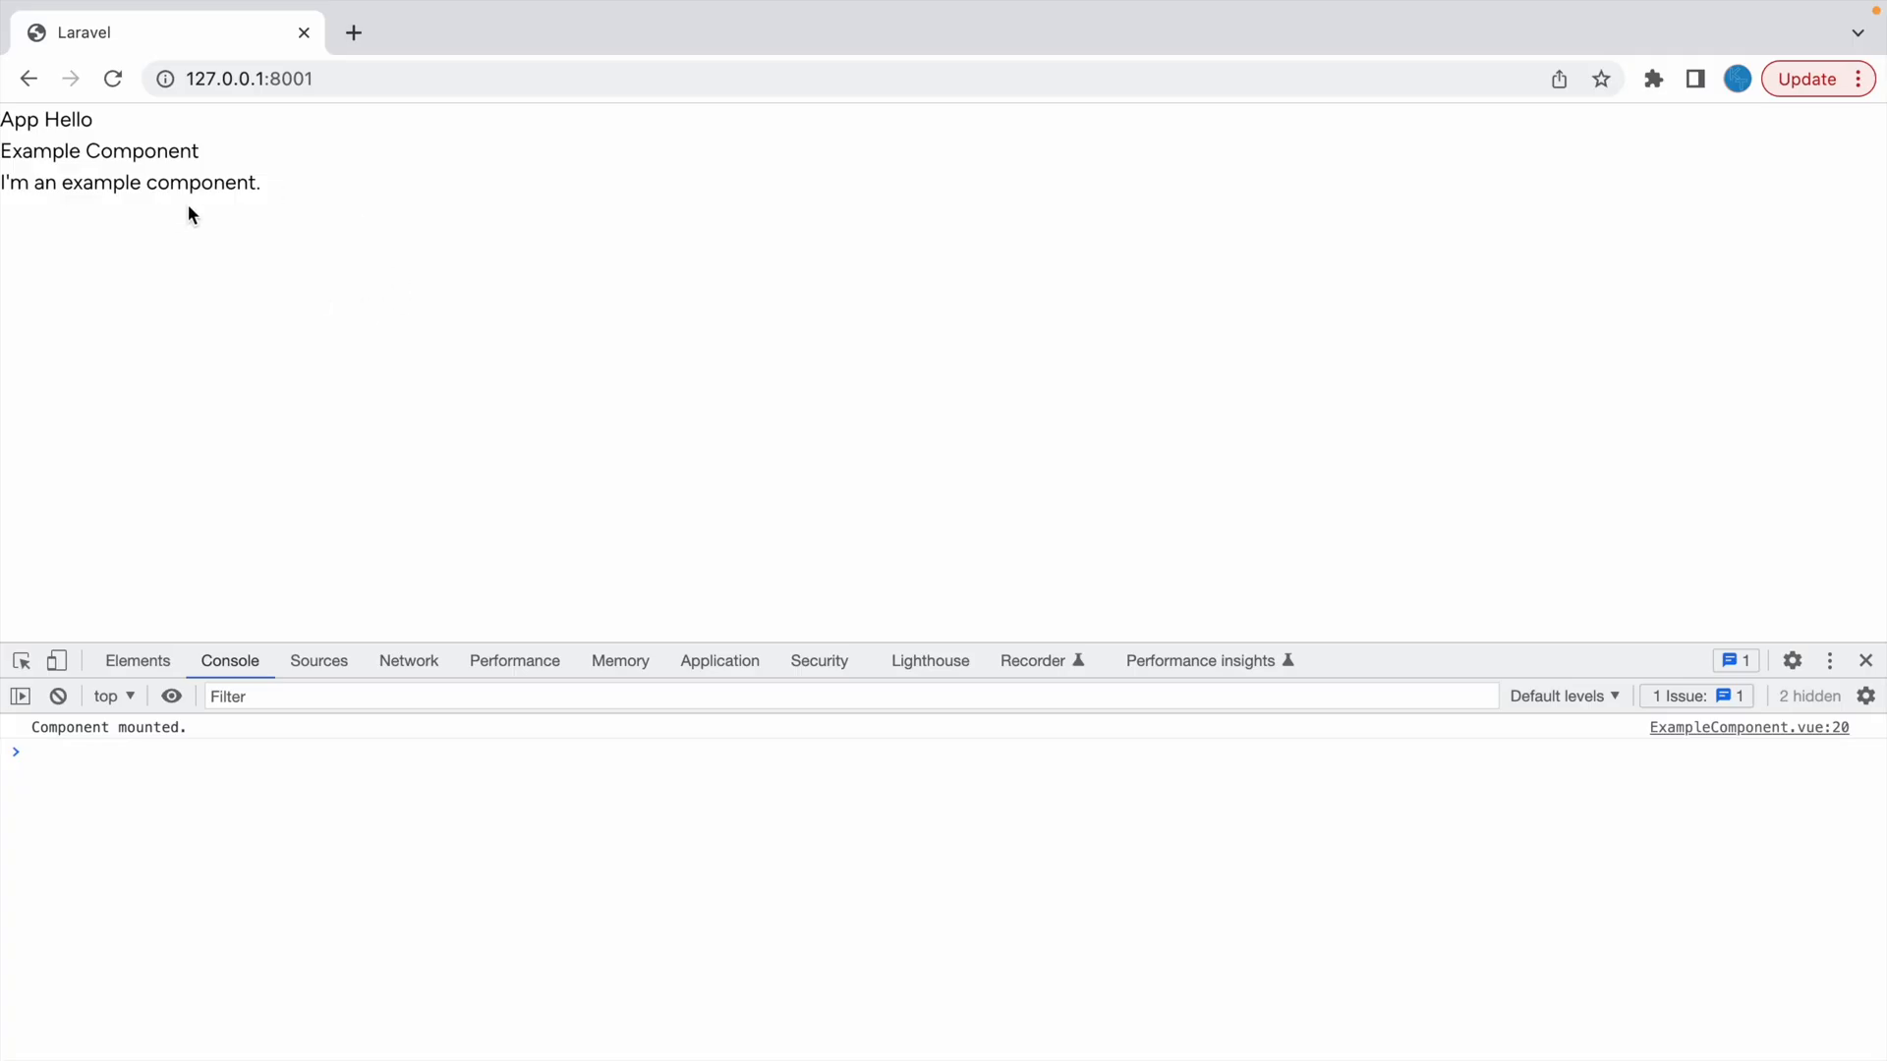
pyautogui.moveTo(456, 283)
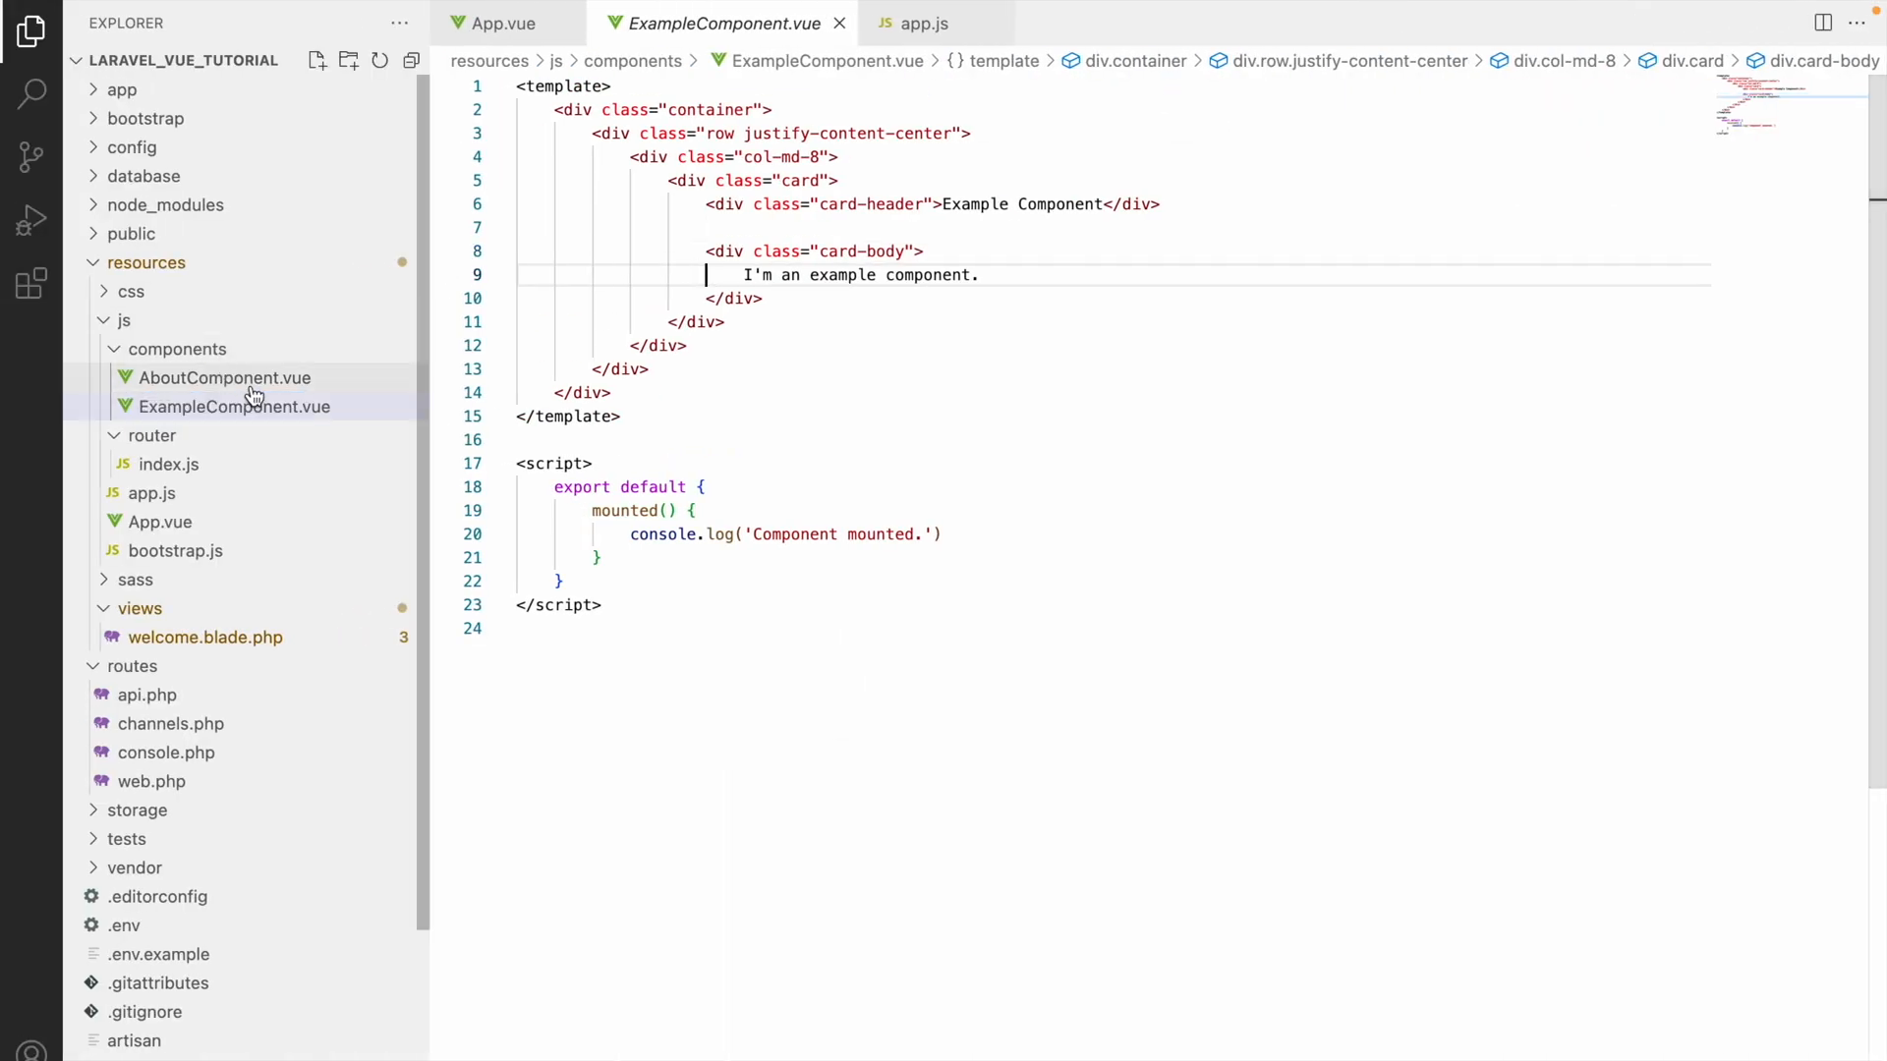
# Step: Switch between the App.vue and ExampleComponent.vue tabs and expand the resources/css folder
pyautogui.click(497, 22)
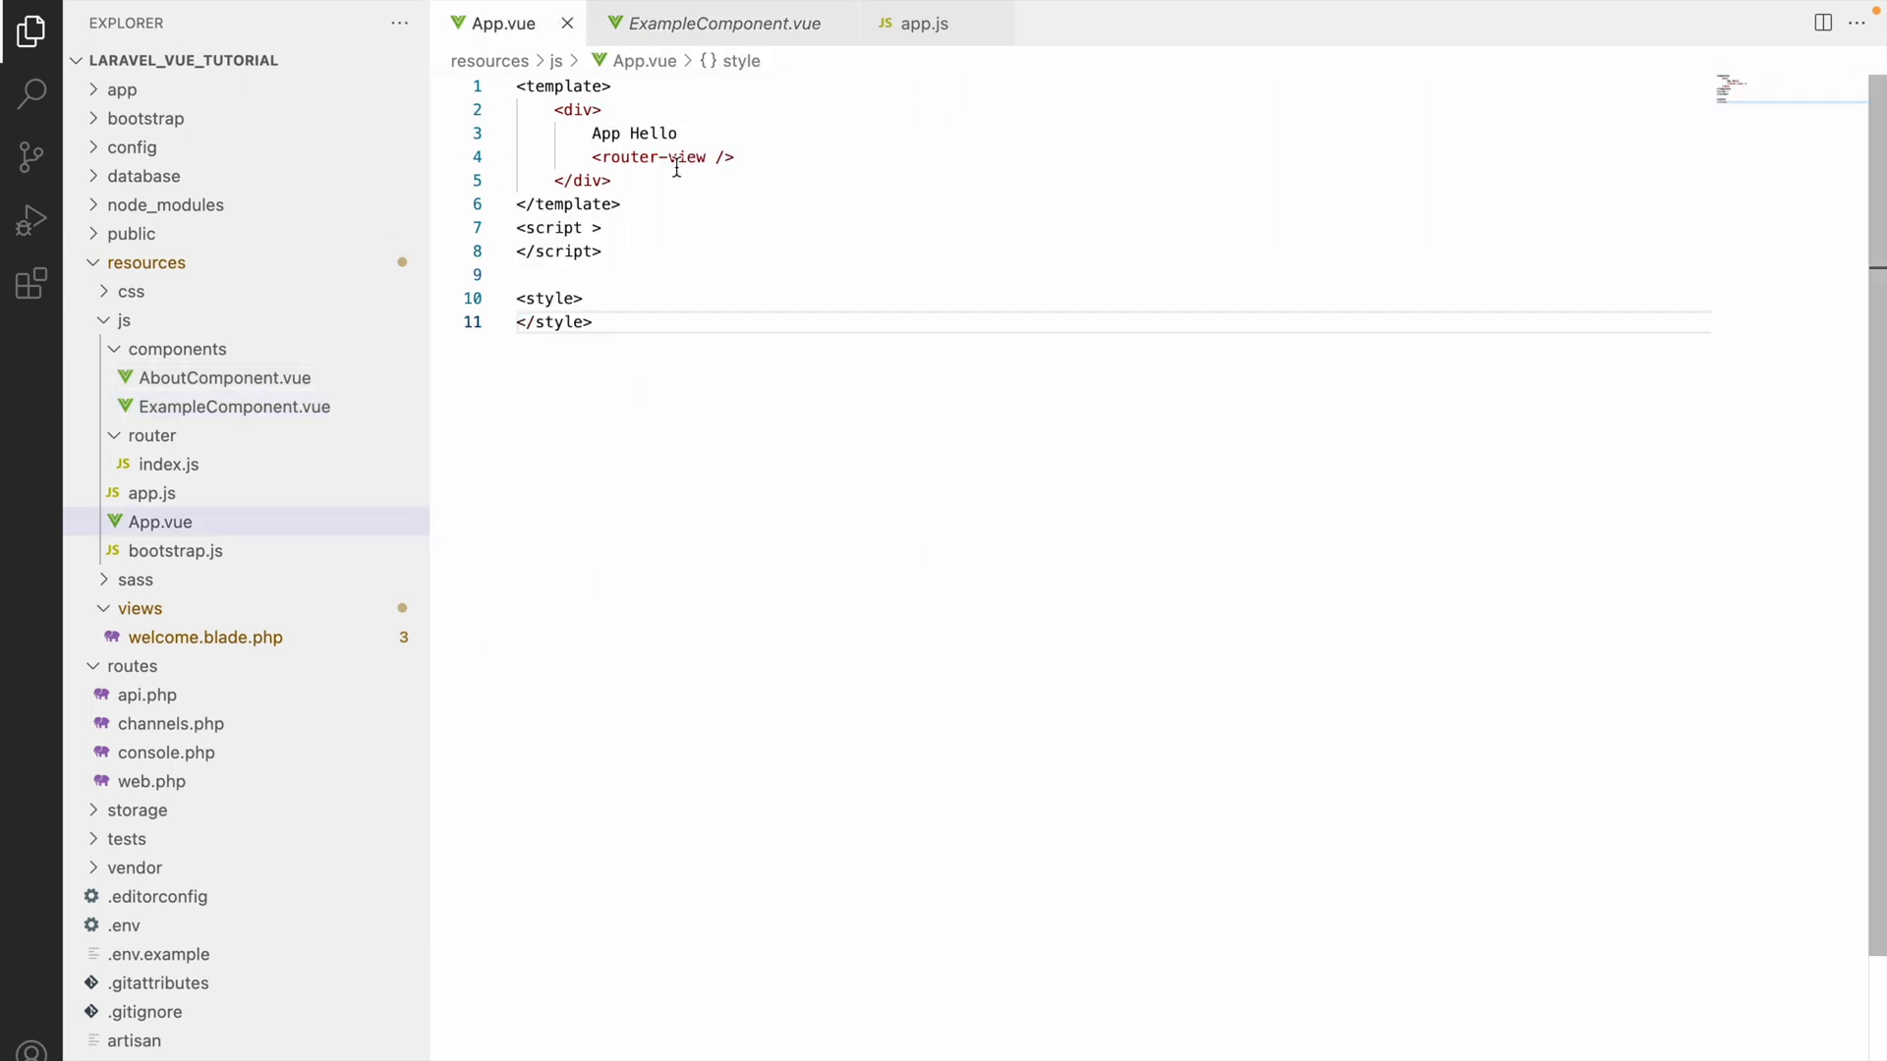
pyautogui.click(720, 23)
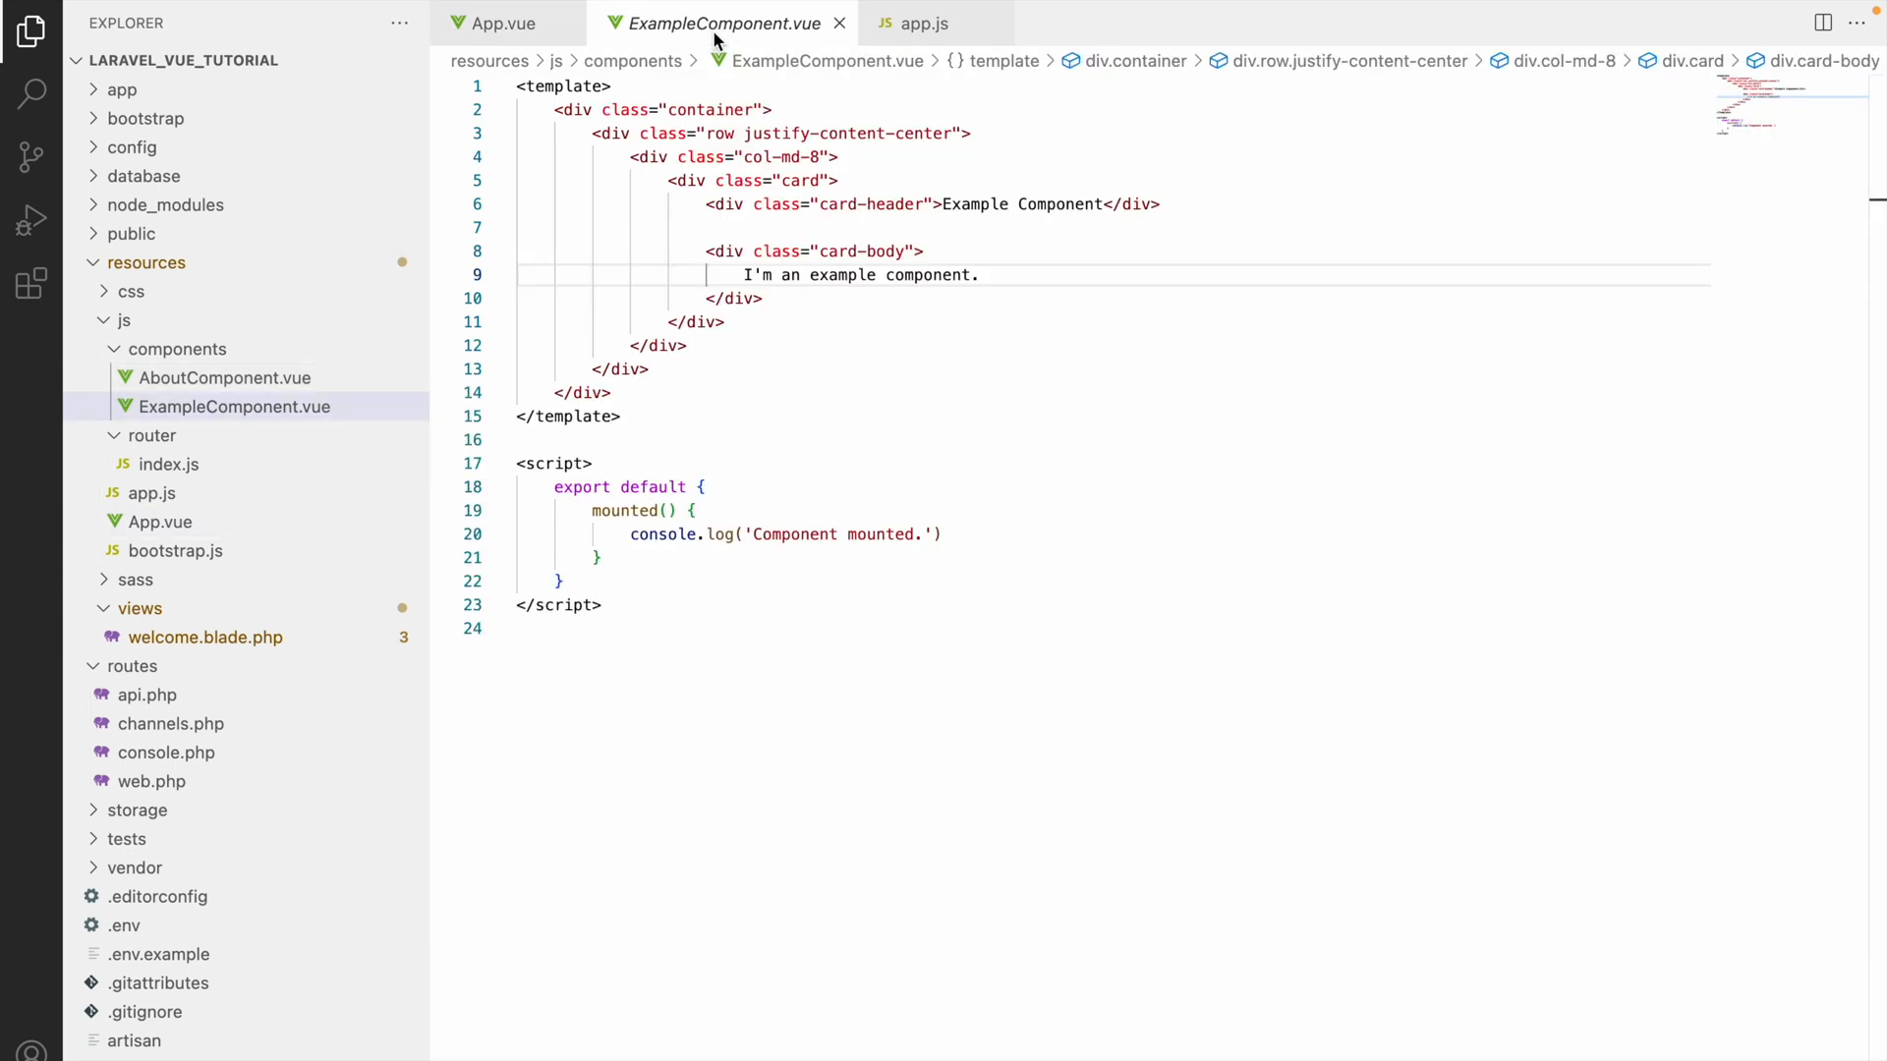
pyautogui.click(169, 463)
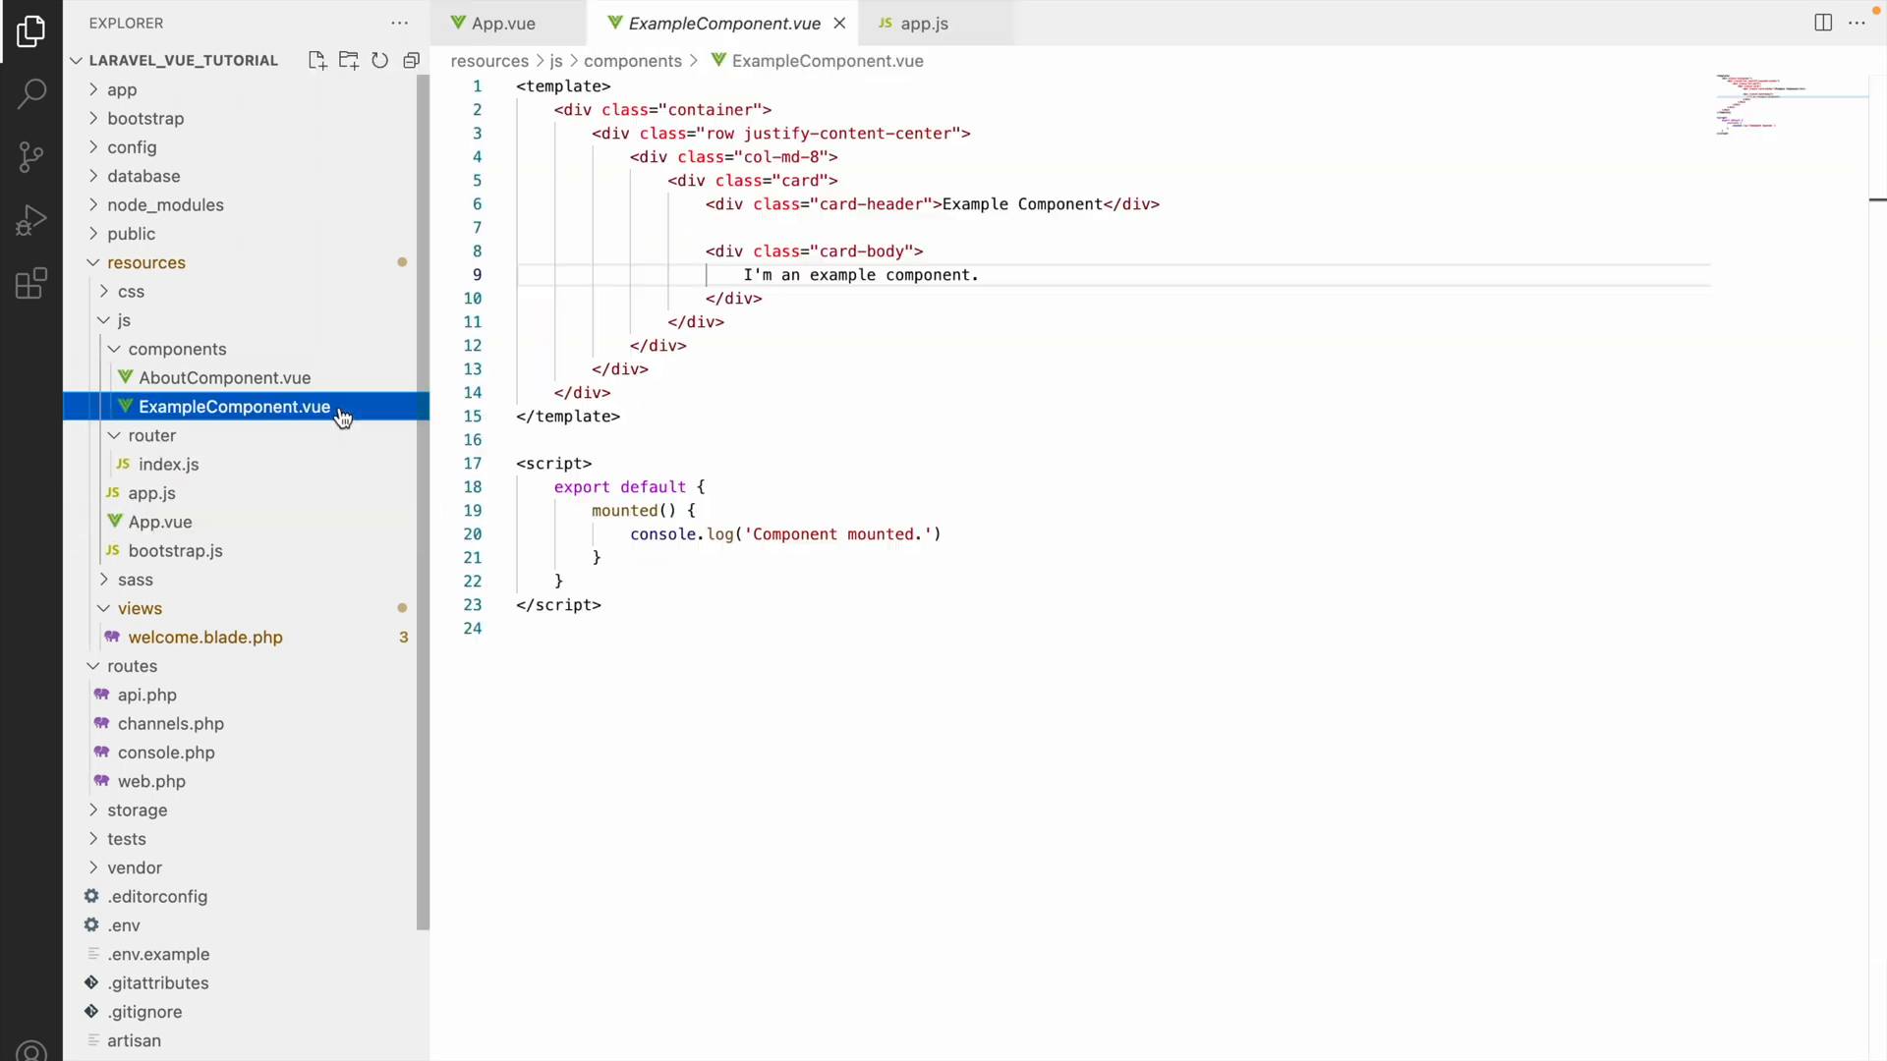
pyautogui.click(769, 275)
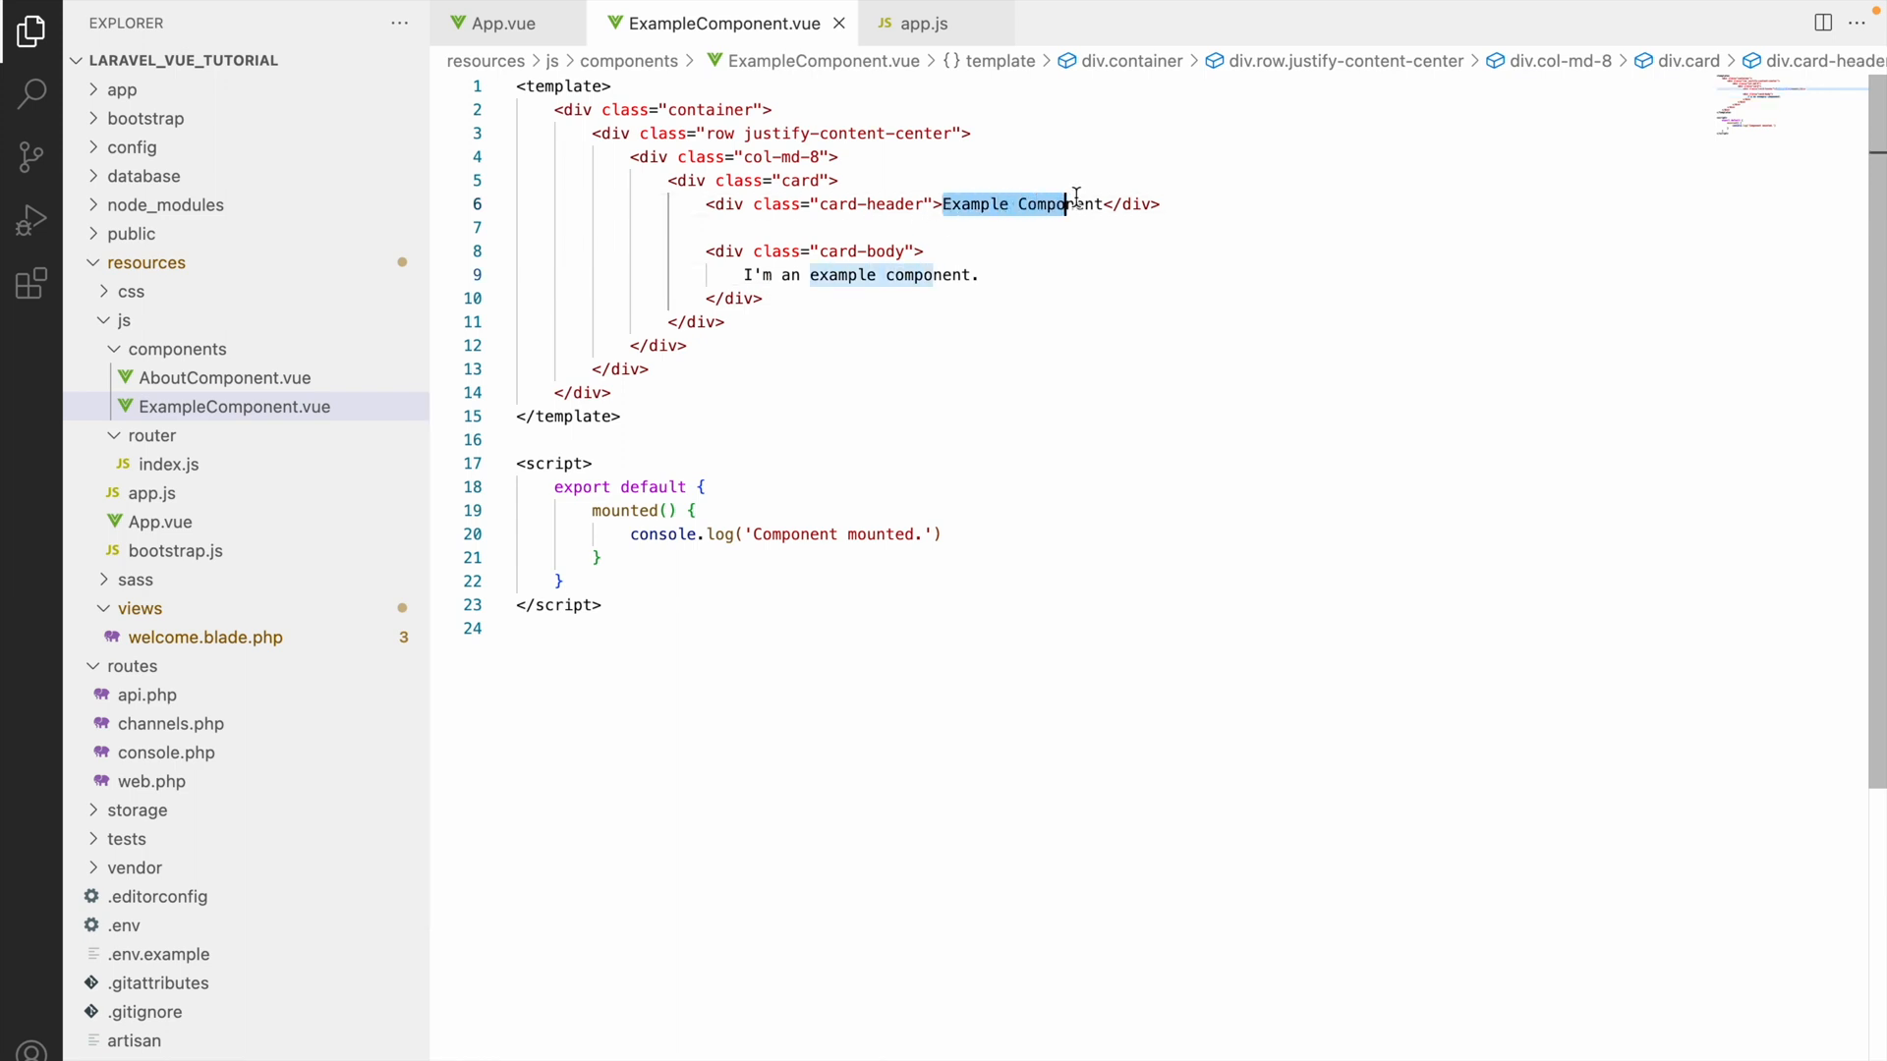
# Step: Expand resources/sass and inspect the col-md-8 and card-header classes in the template
pyautogui.click(234, 406)
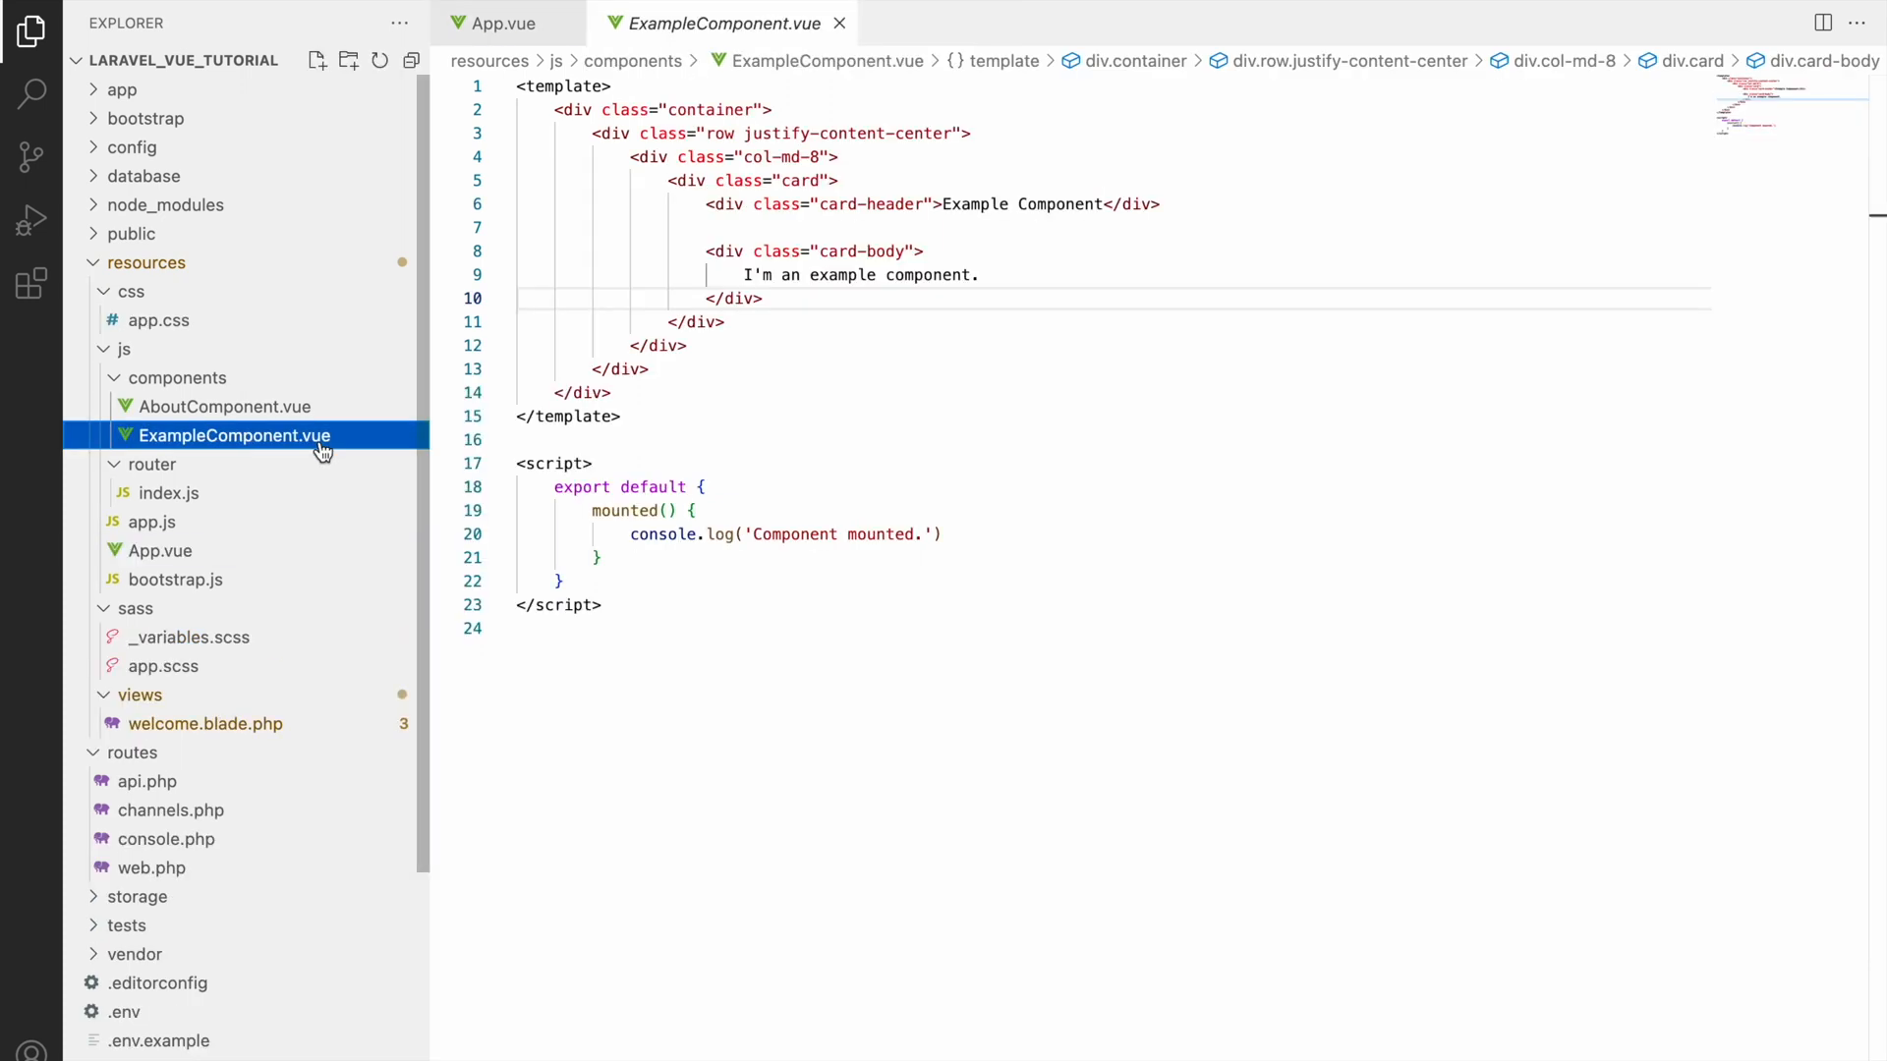
pyautogui.click(983, 227)
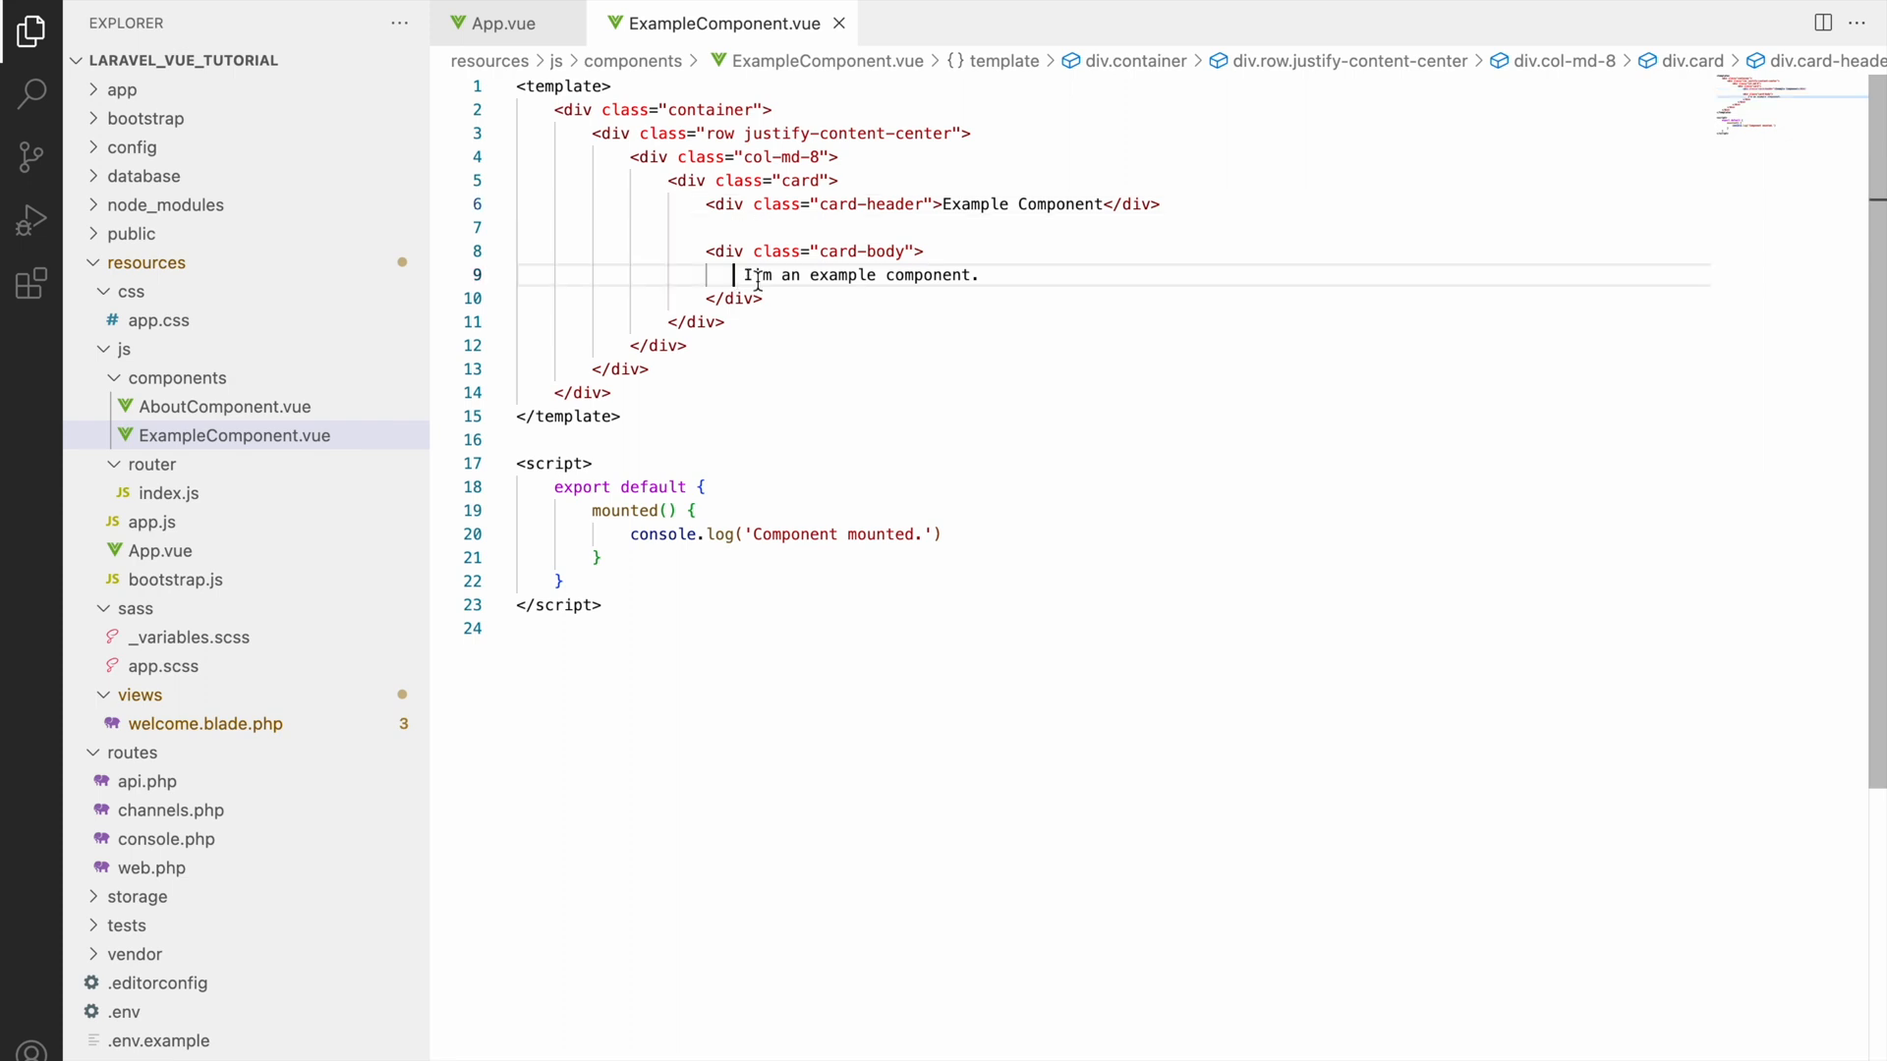
pyautogui.doubleClick(707, 110)
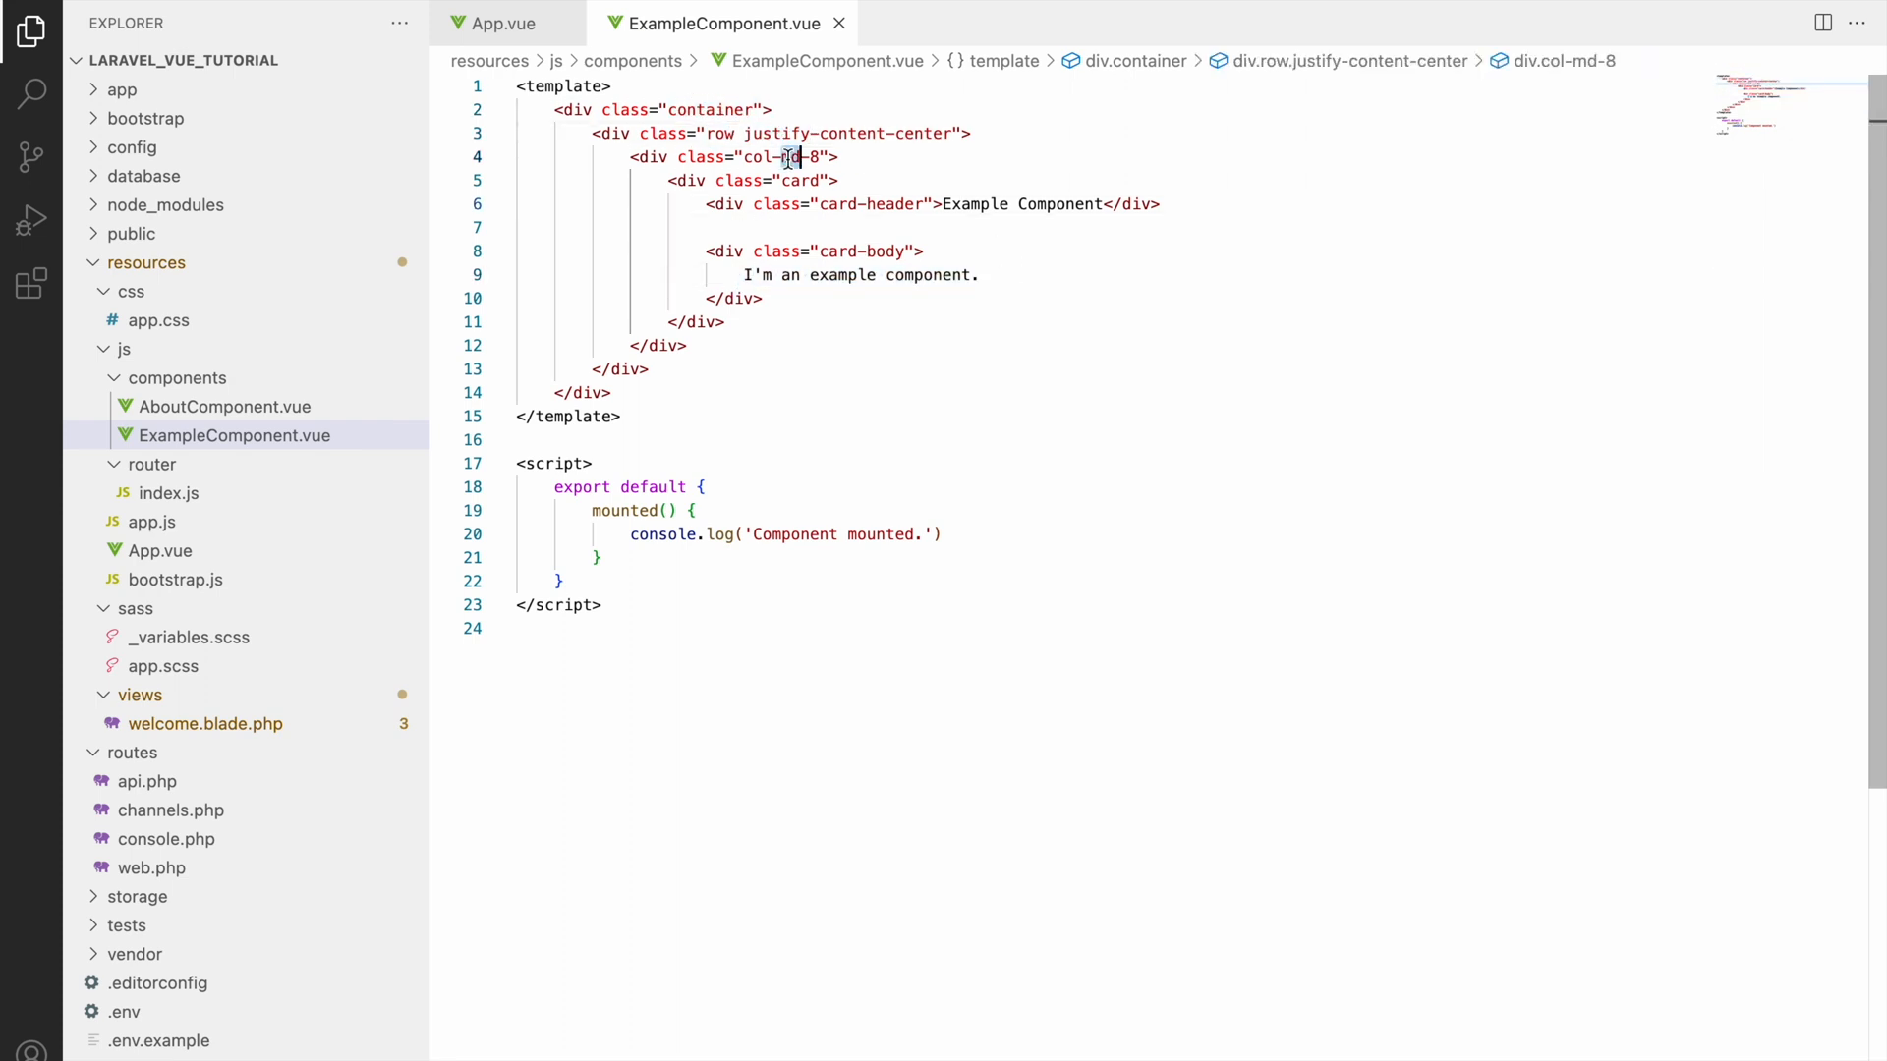
pyautogui.doubleClick(869, 205)
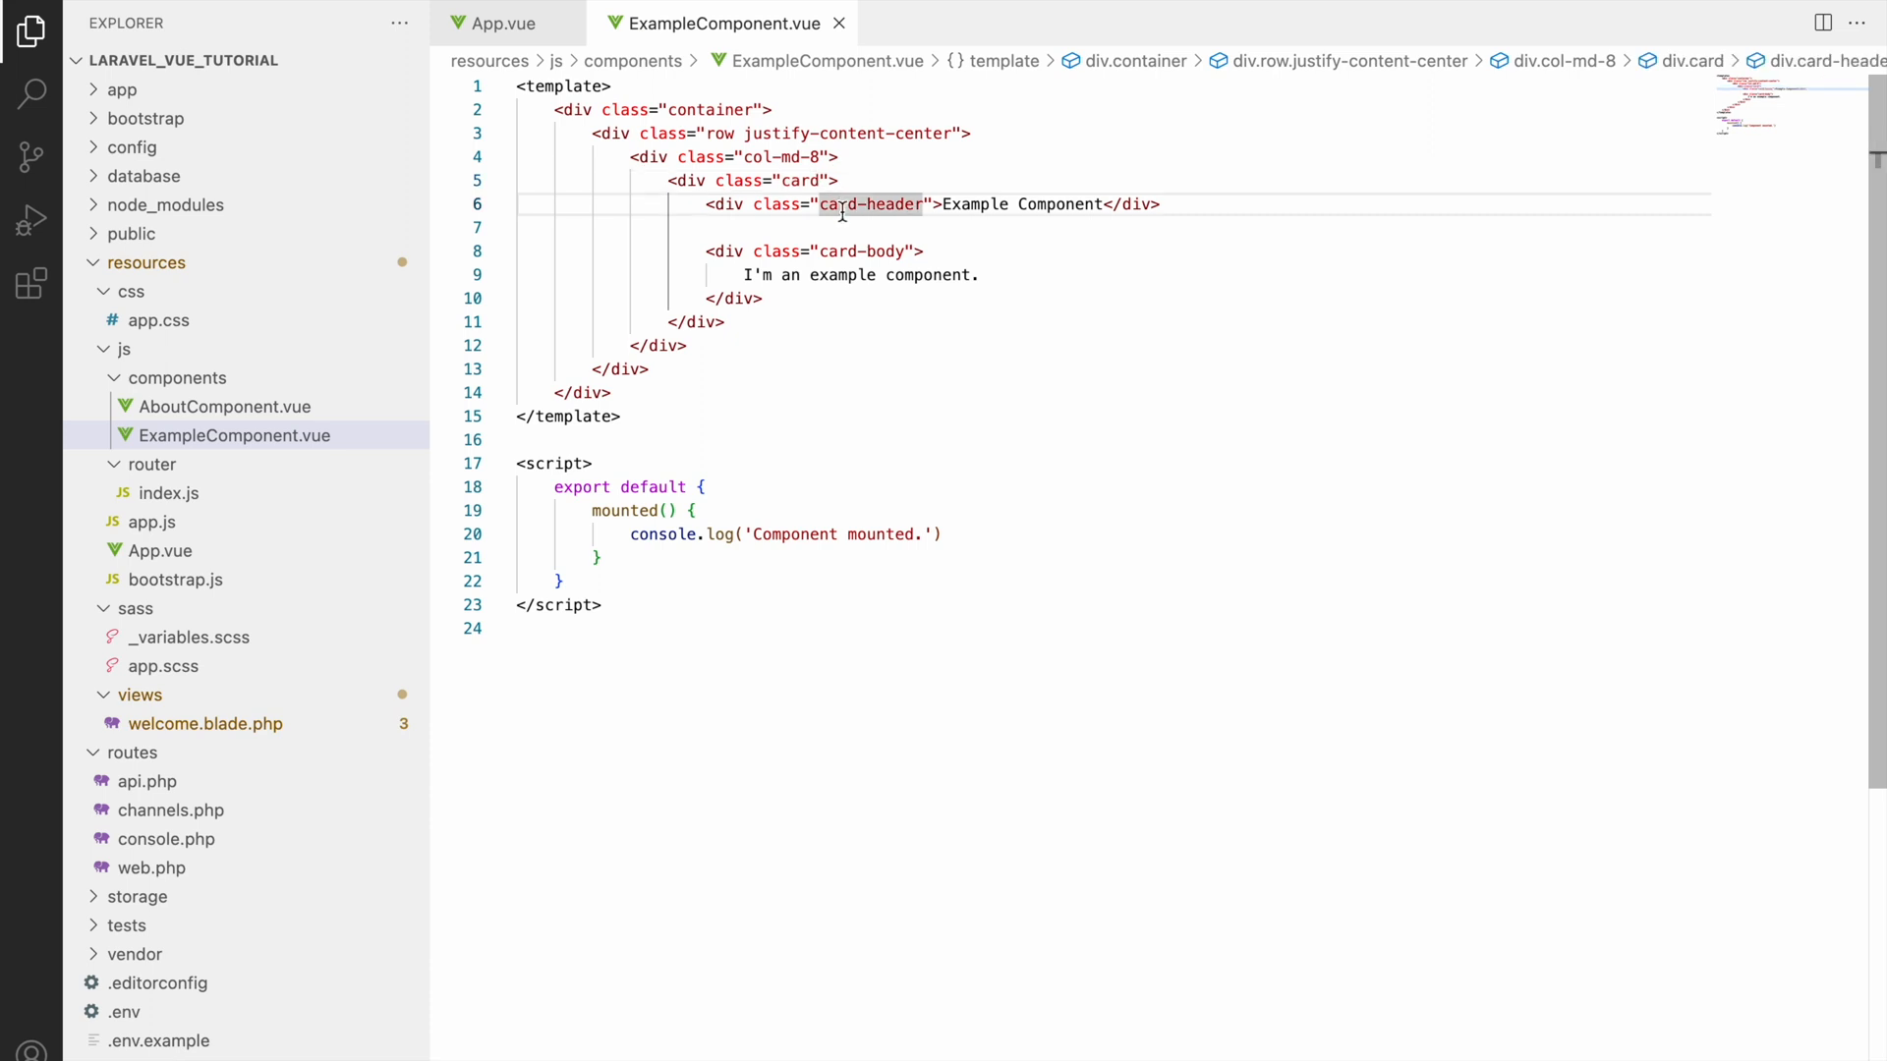
pyautogui.moveTo(553, 463)
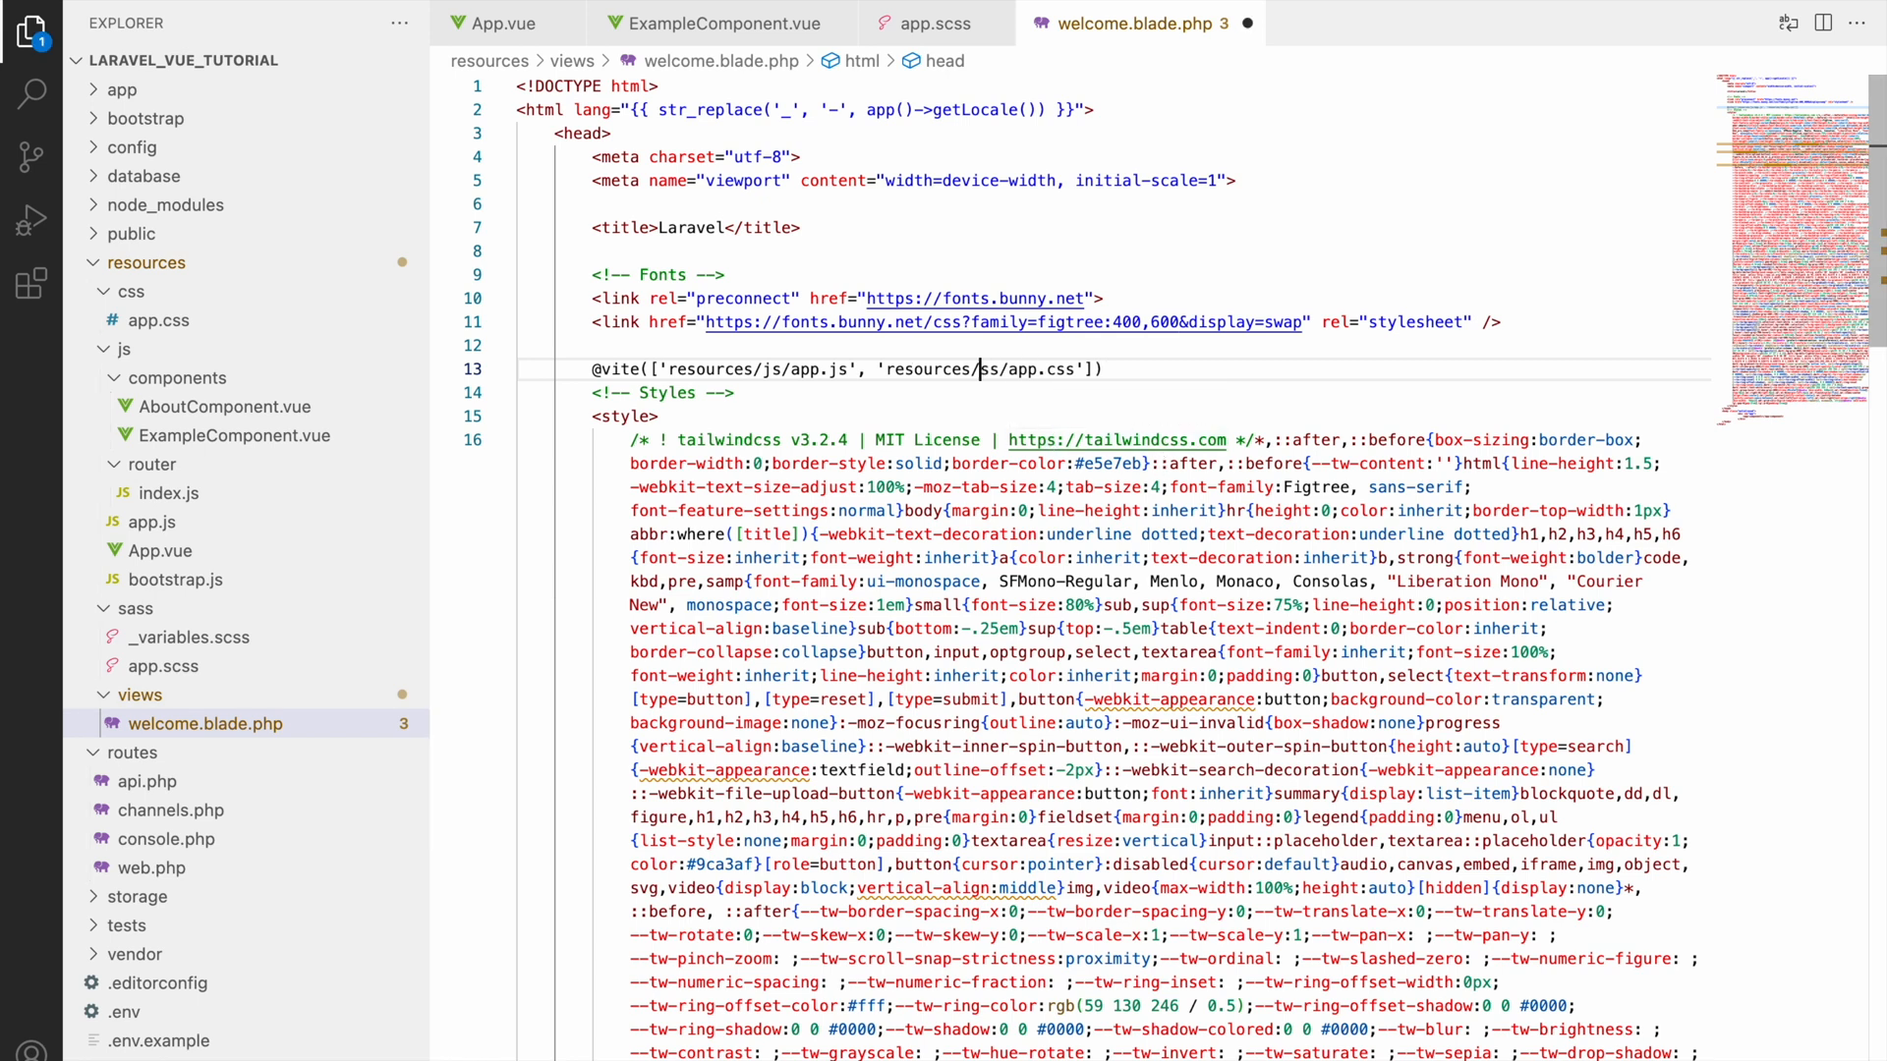
pyautogui.write('sa')
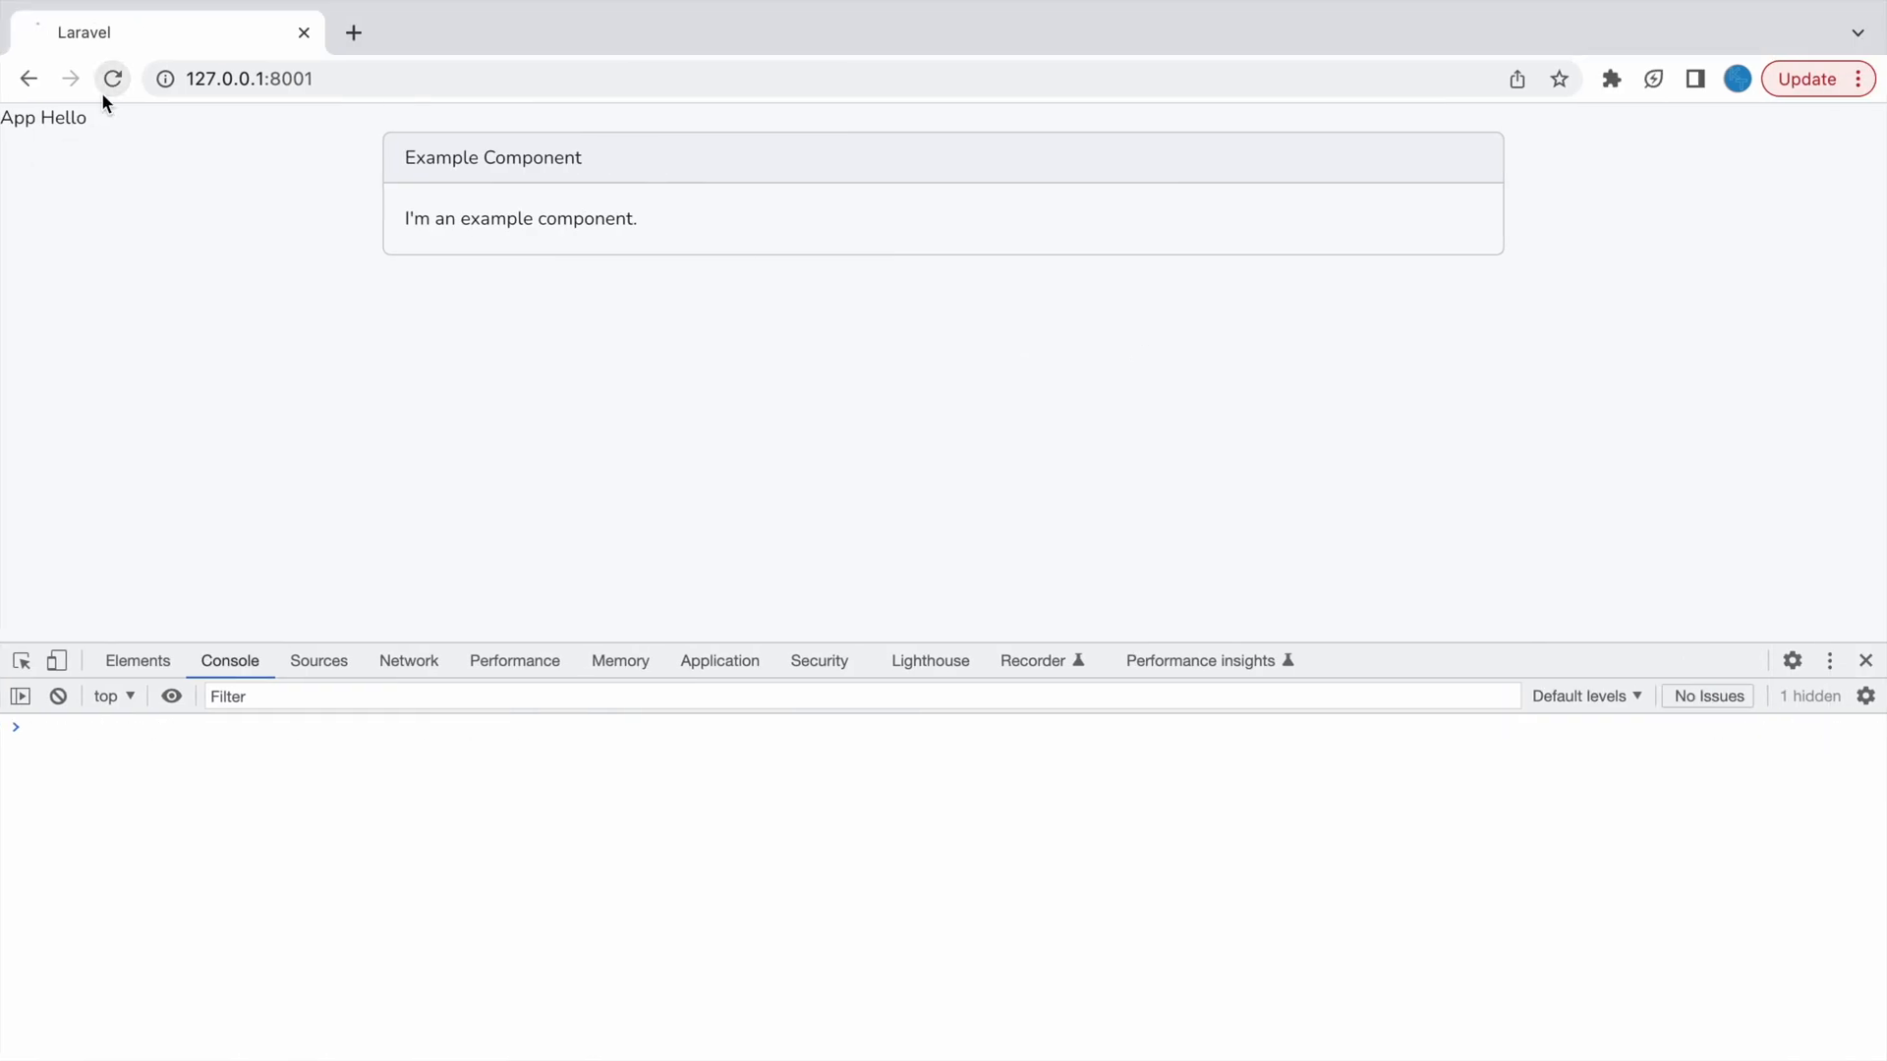
# Step: Reload 127.0.0.1:8001 to see the example component styled as a card
pyautogui.click(112, 79)
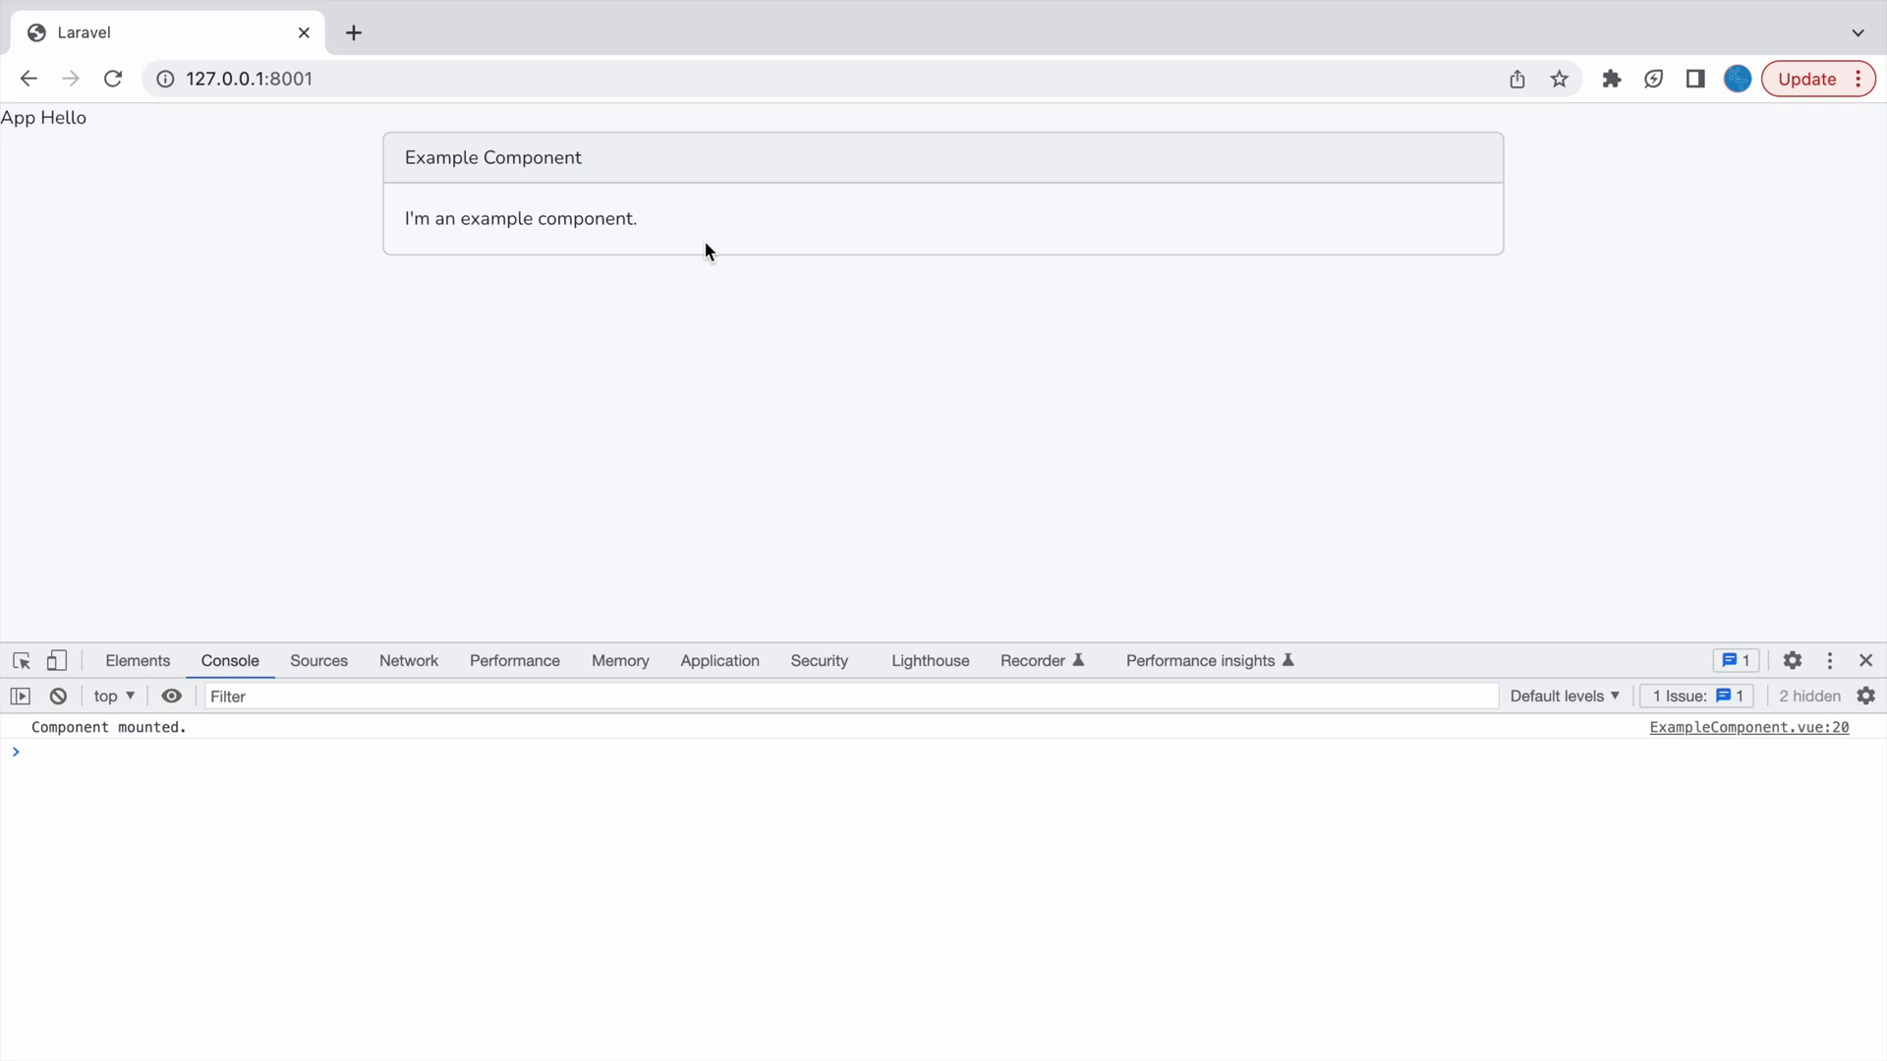
pyautogui.moveTo(1648, 96)
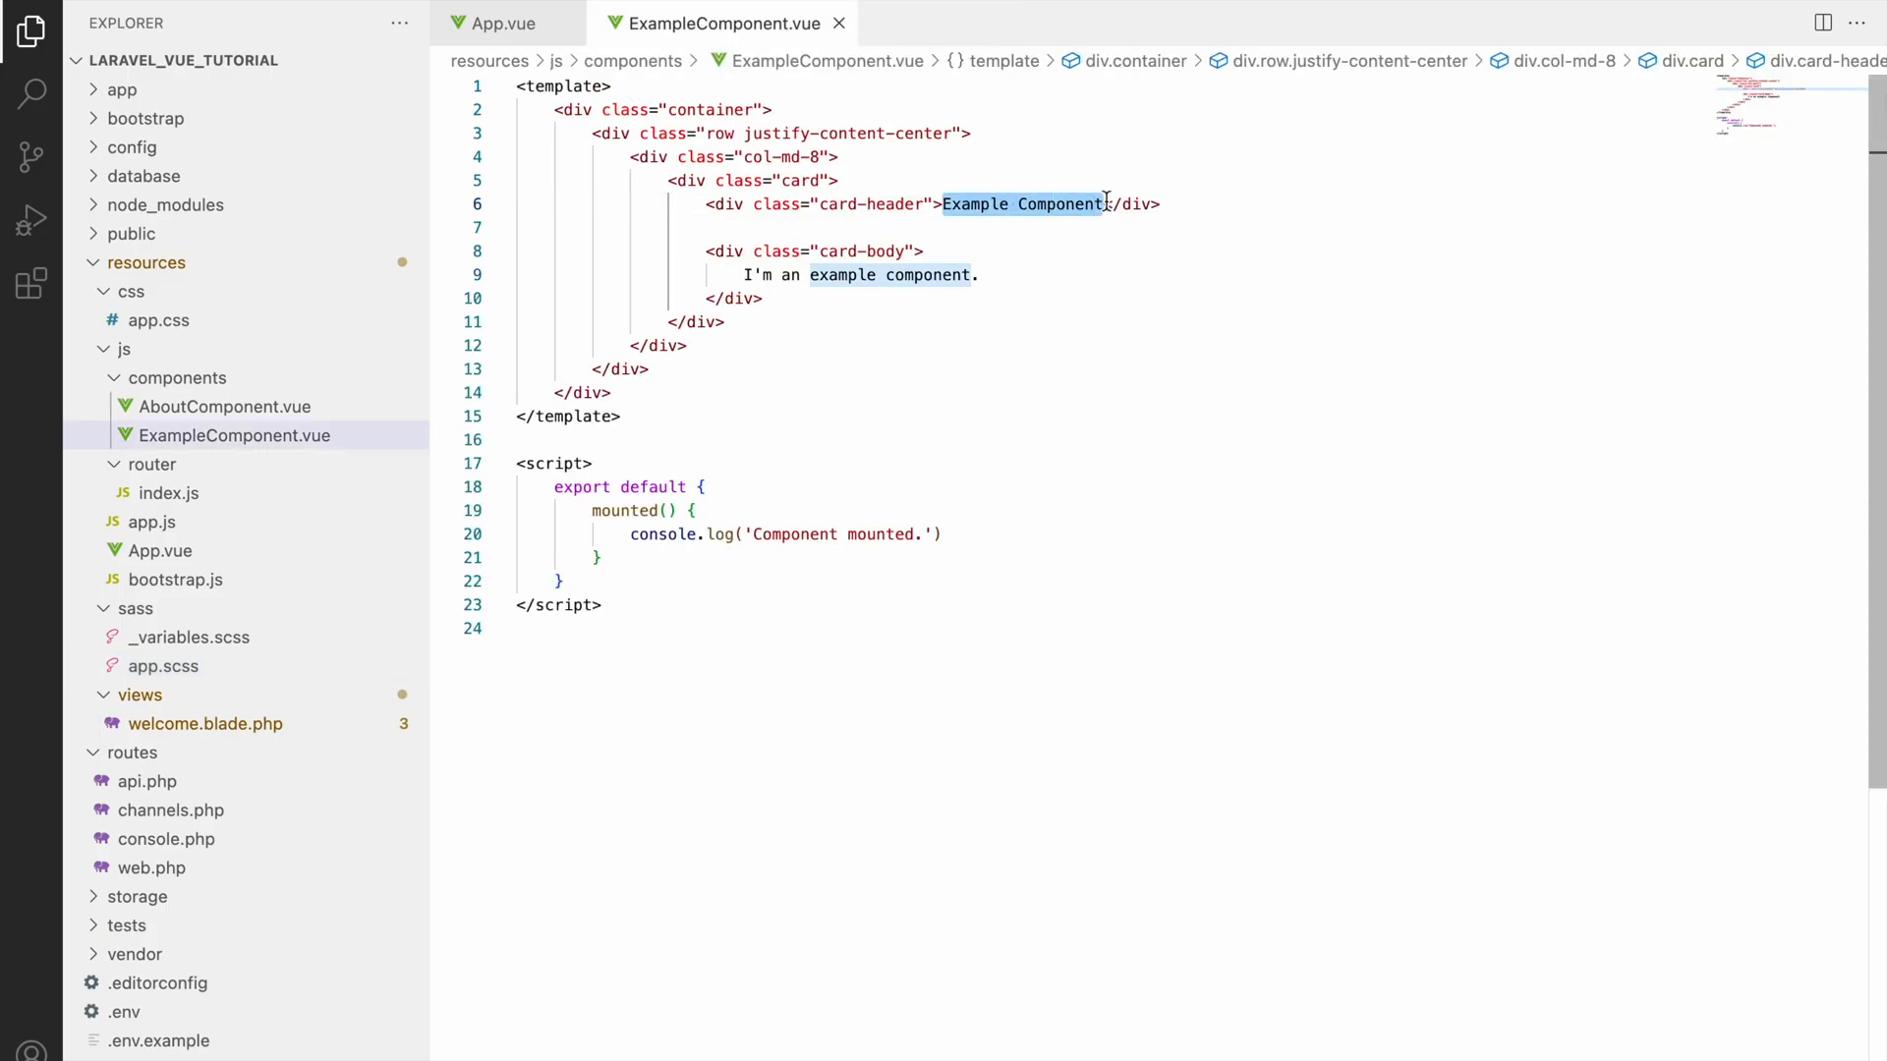
# Step: Add a 'Form In' heading with row and col-md-12 wrapper divs to the template
pyautogui.write('Form In Vu')
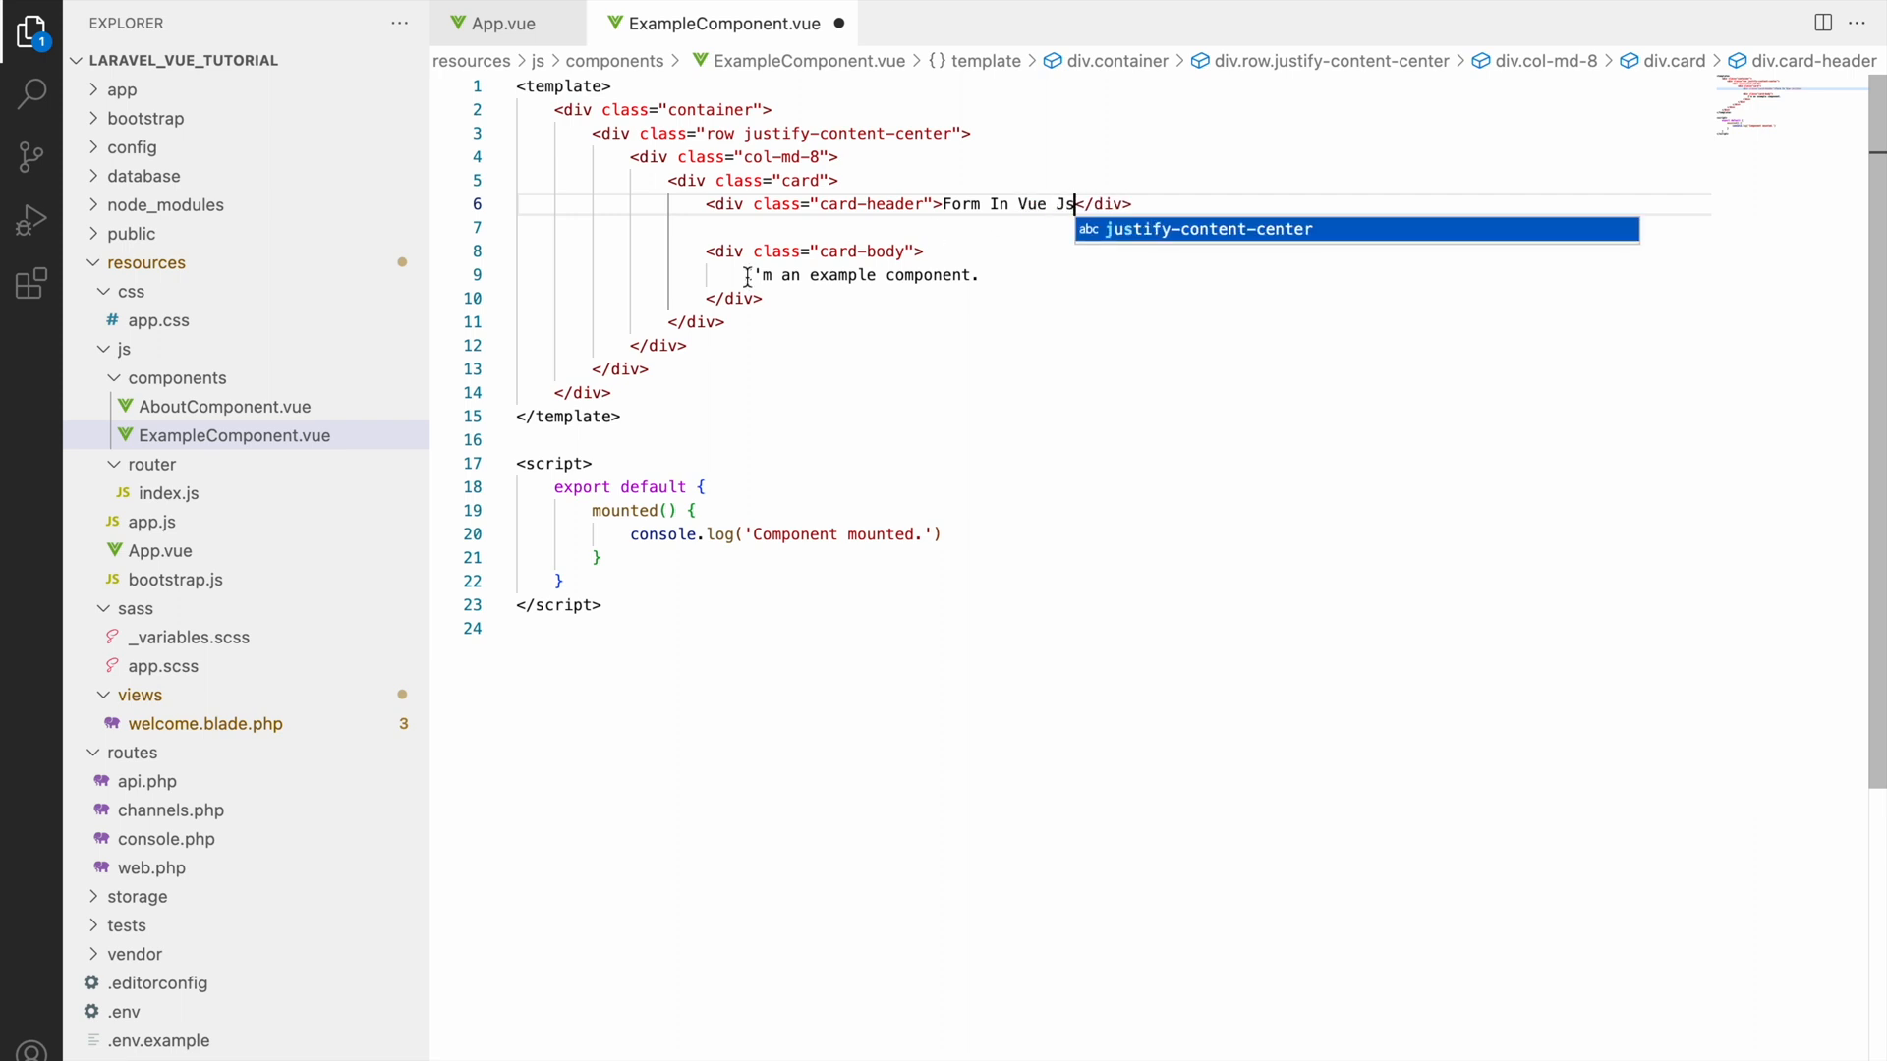
pyautogui.write('<d')
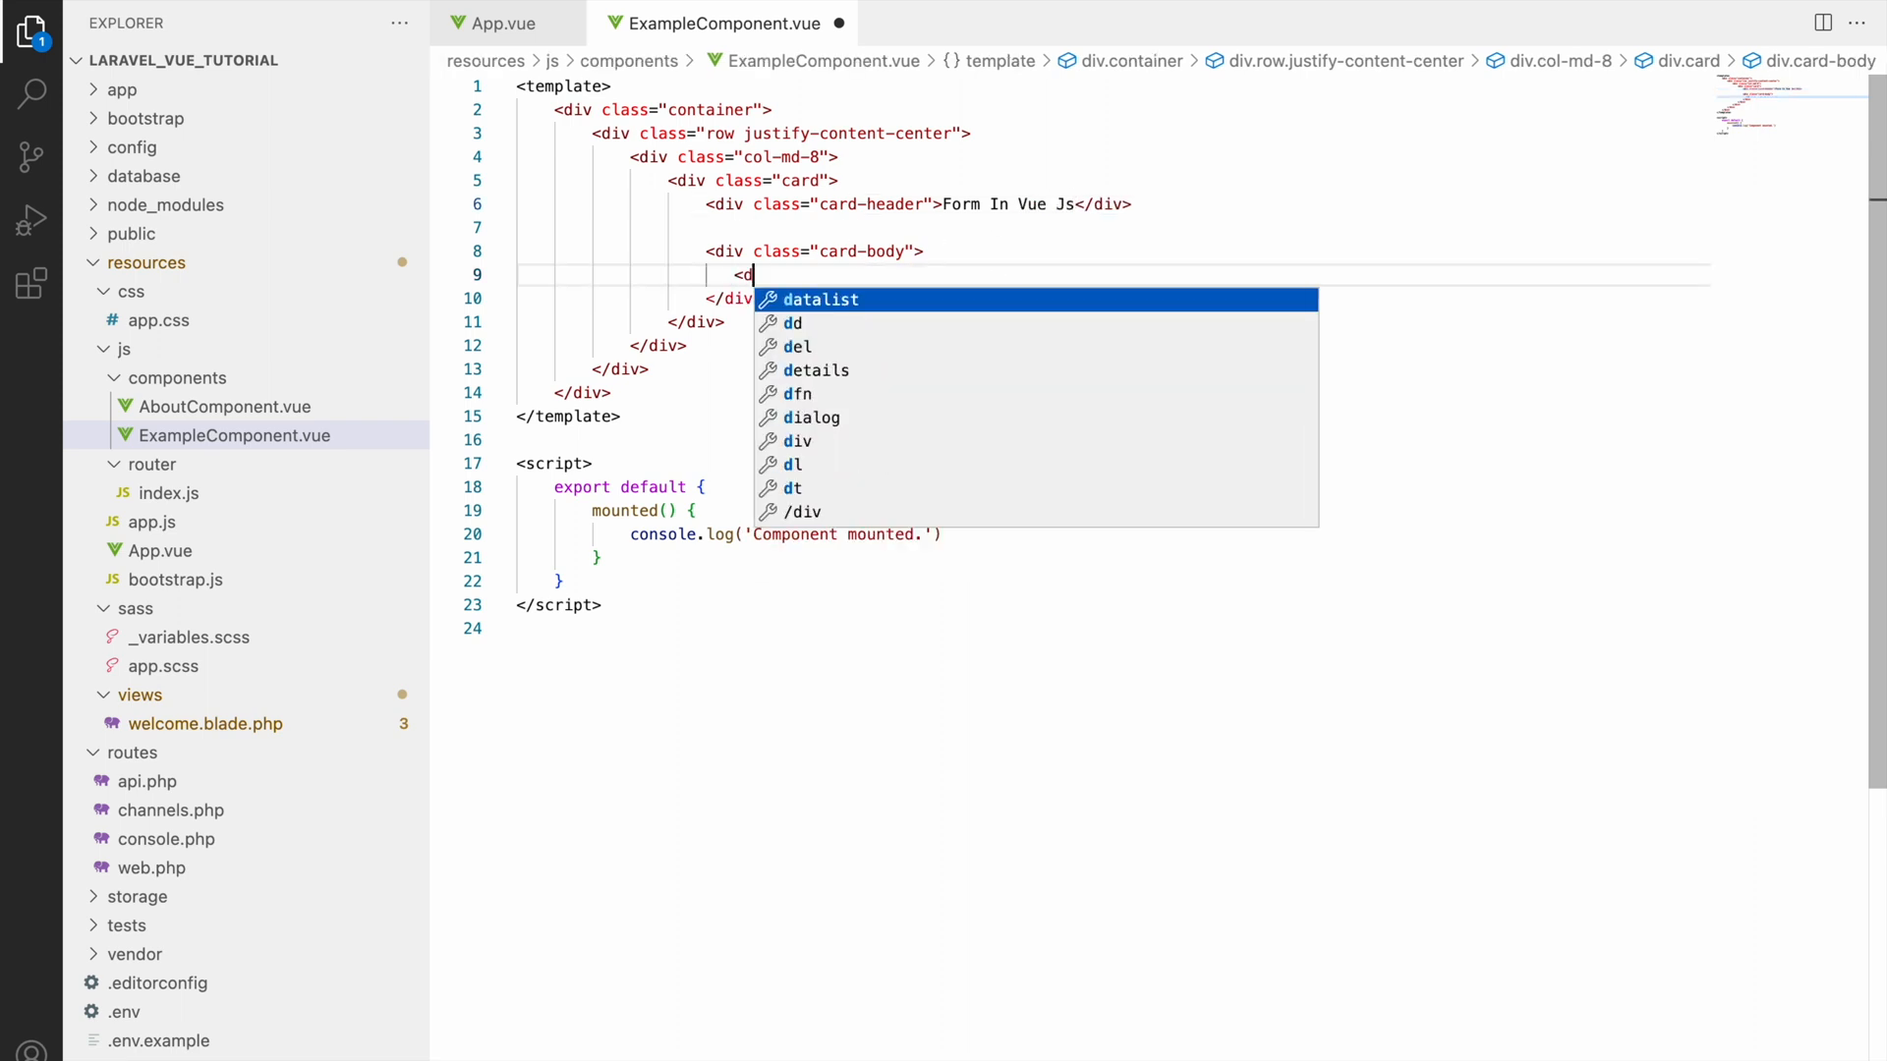
pyautogui.write('iv class="row"></div>')
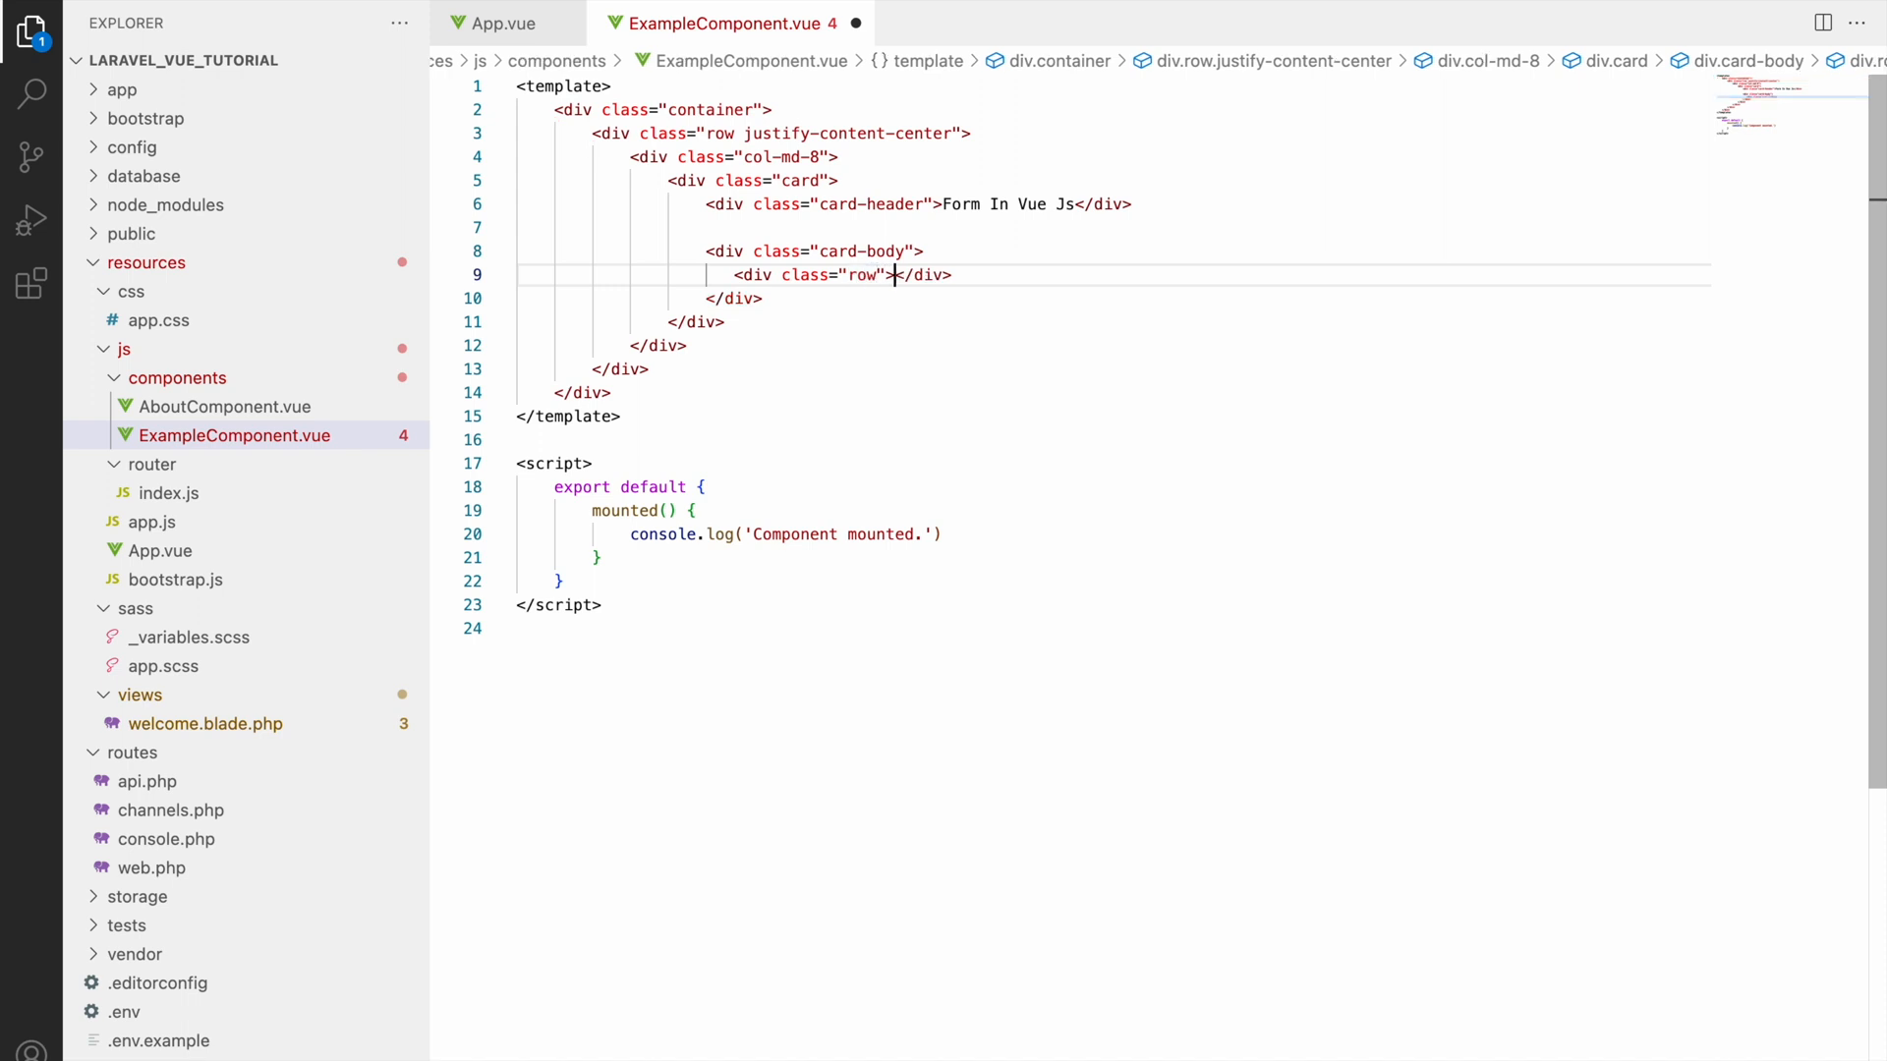
pyautogui.write('<div class="col-md-12">')
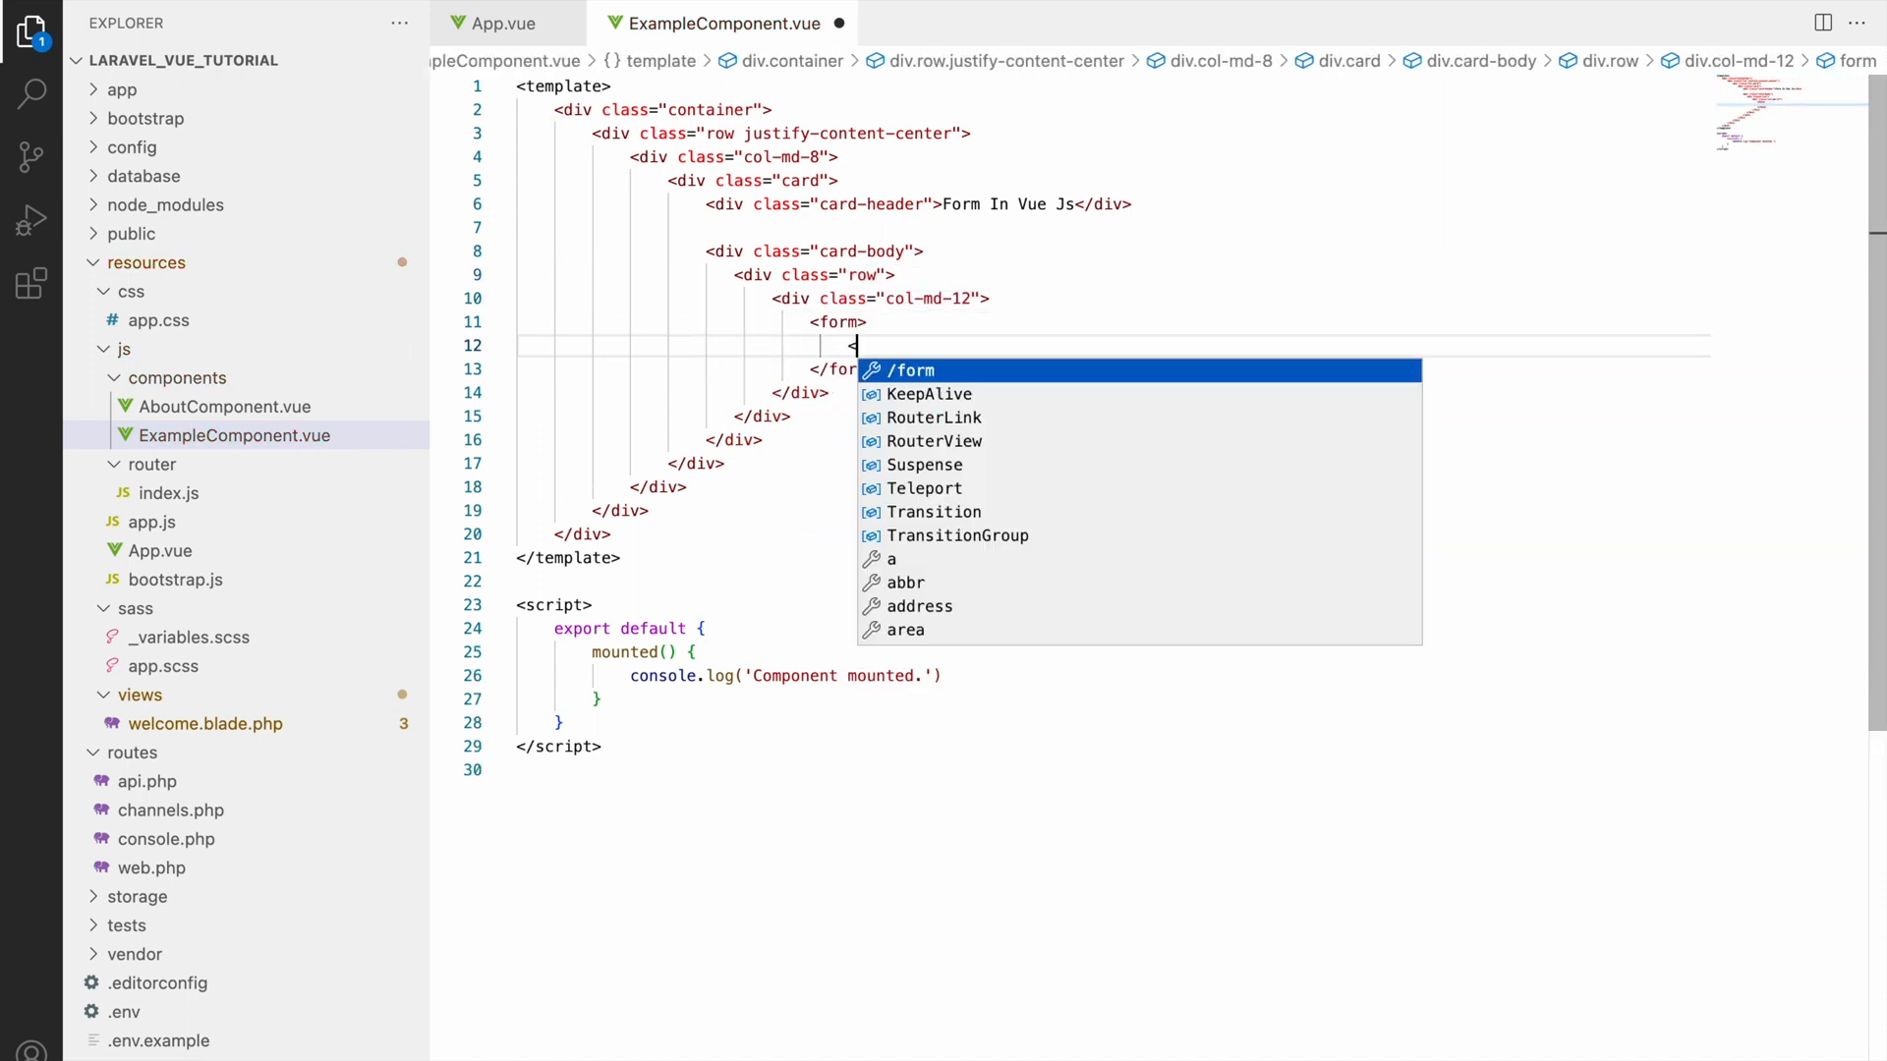
# Step: Add a form-group div with a Name label and a form-control input named name
pyautogui.write('<div c>')
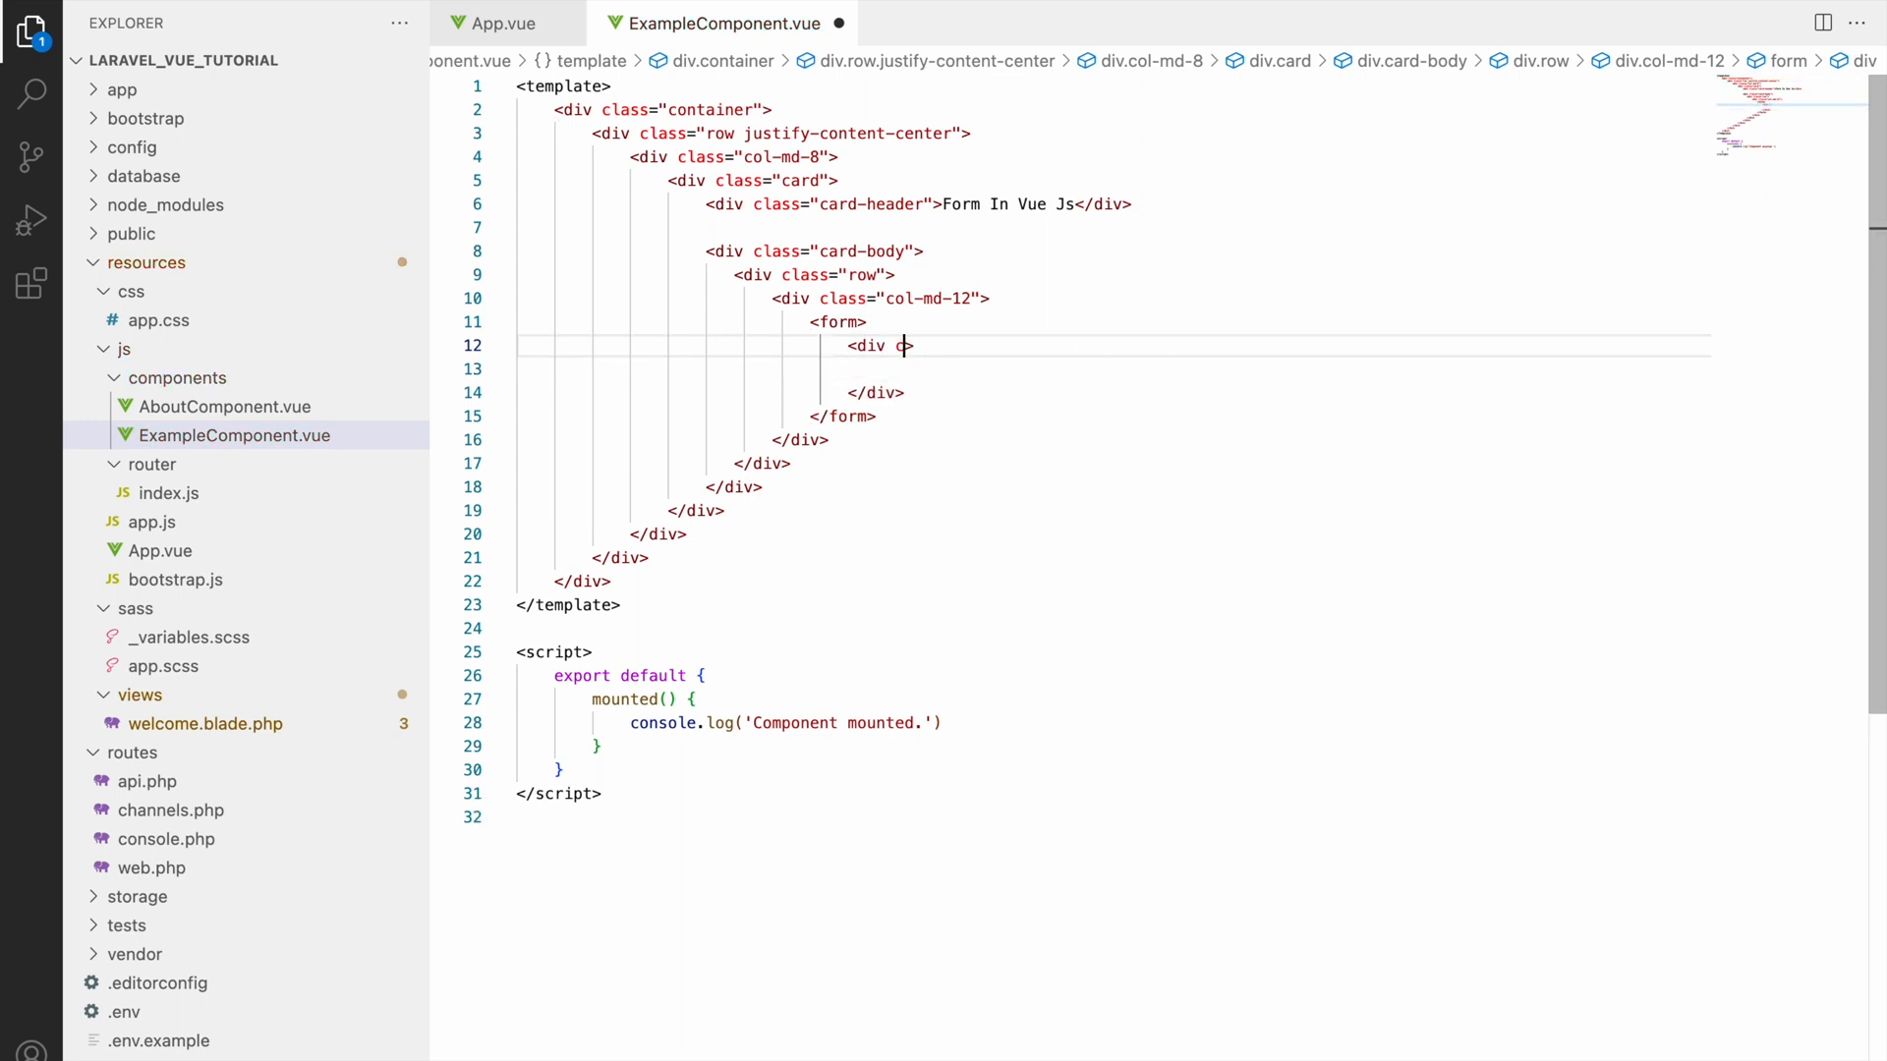
pyautogui.write('class="form-group"')
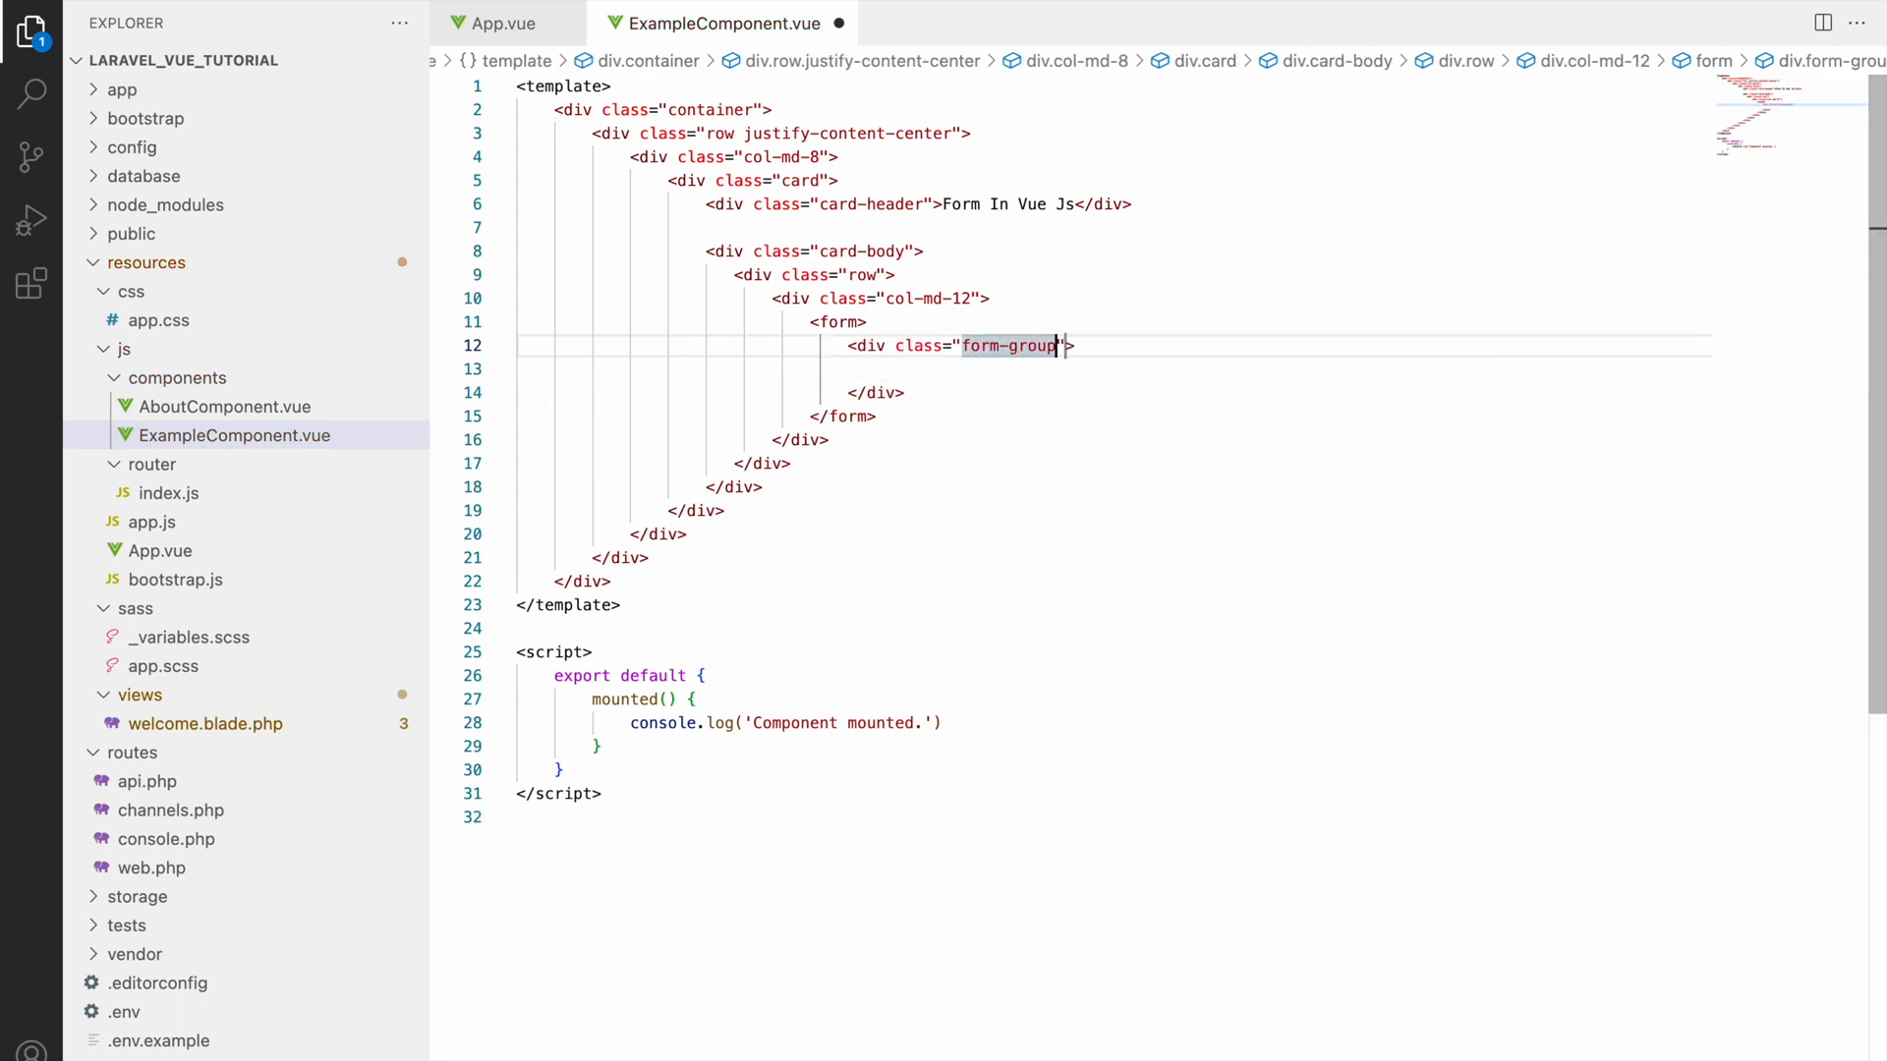
pyautogui.write('<label>Name</label>')
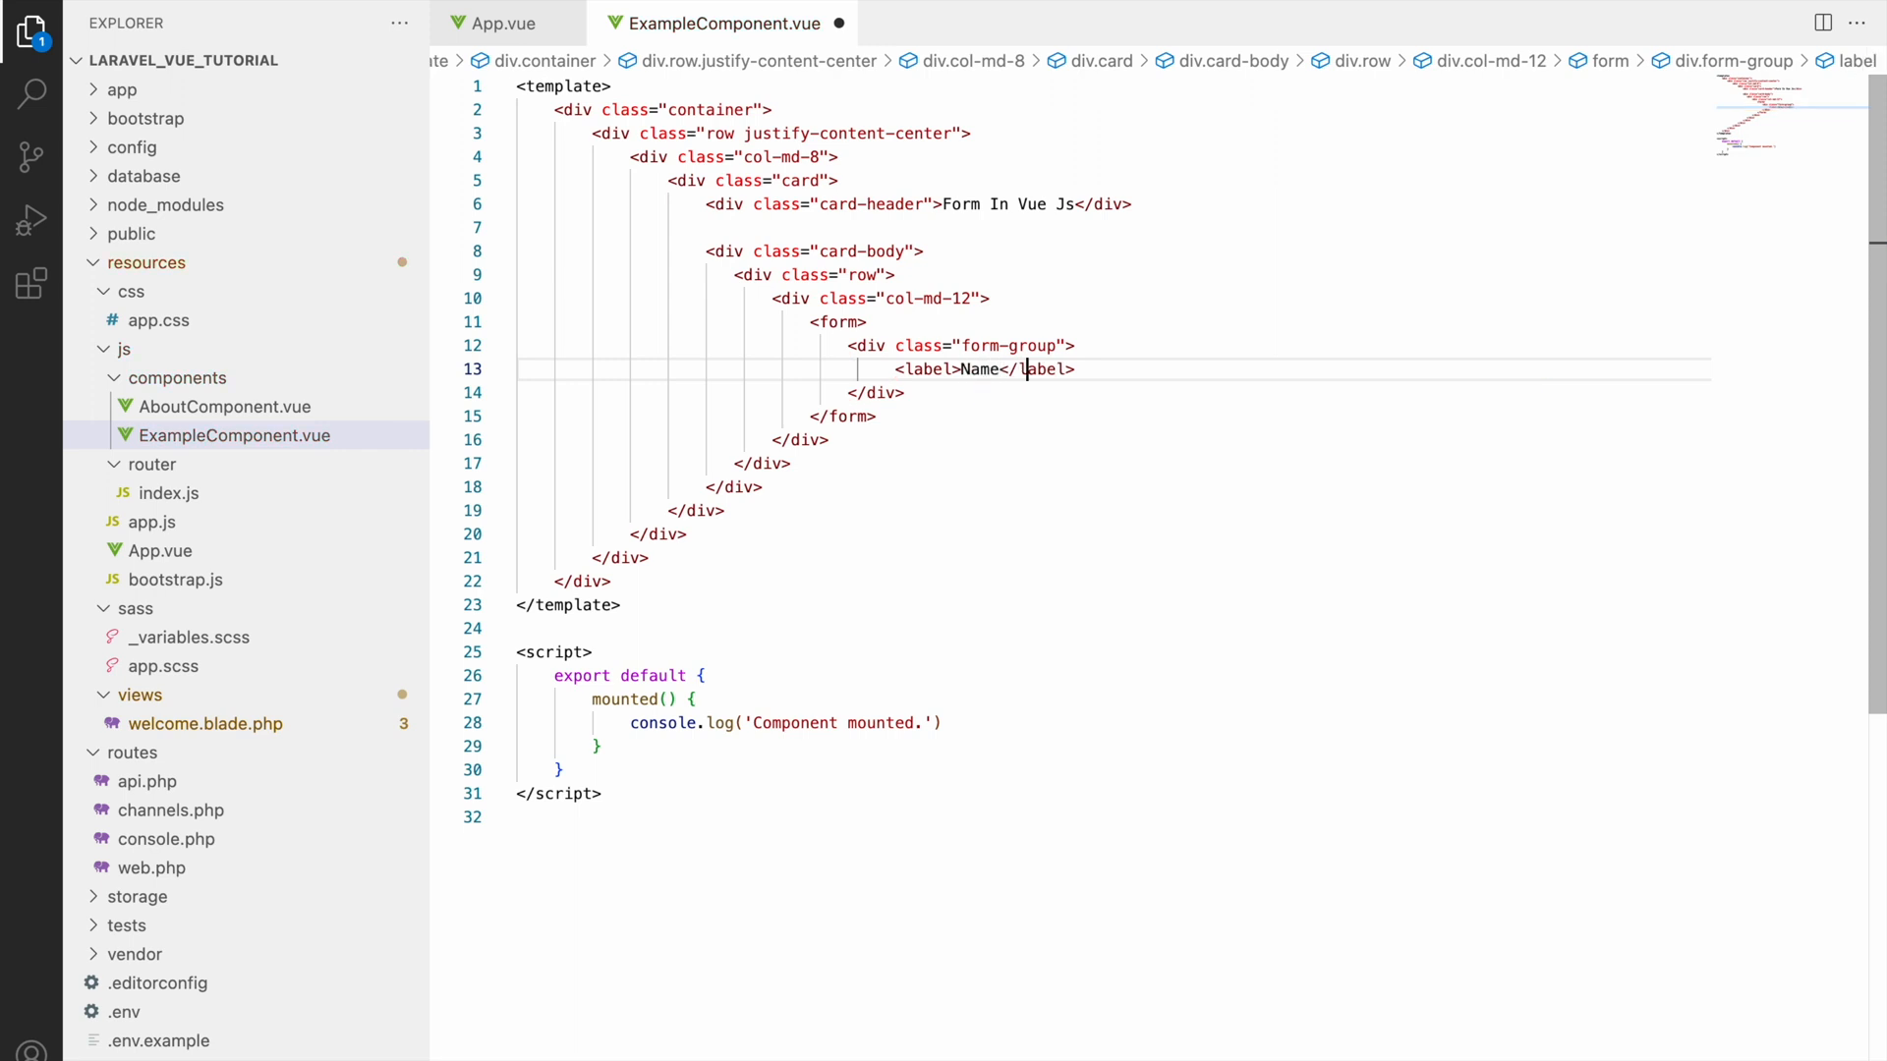
pyautogui.write('<input class="f"/>')
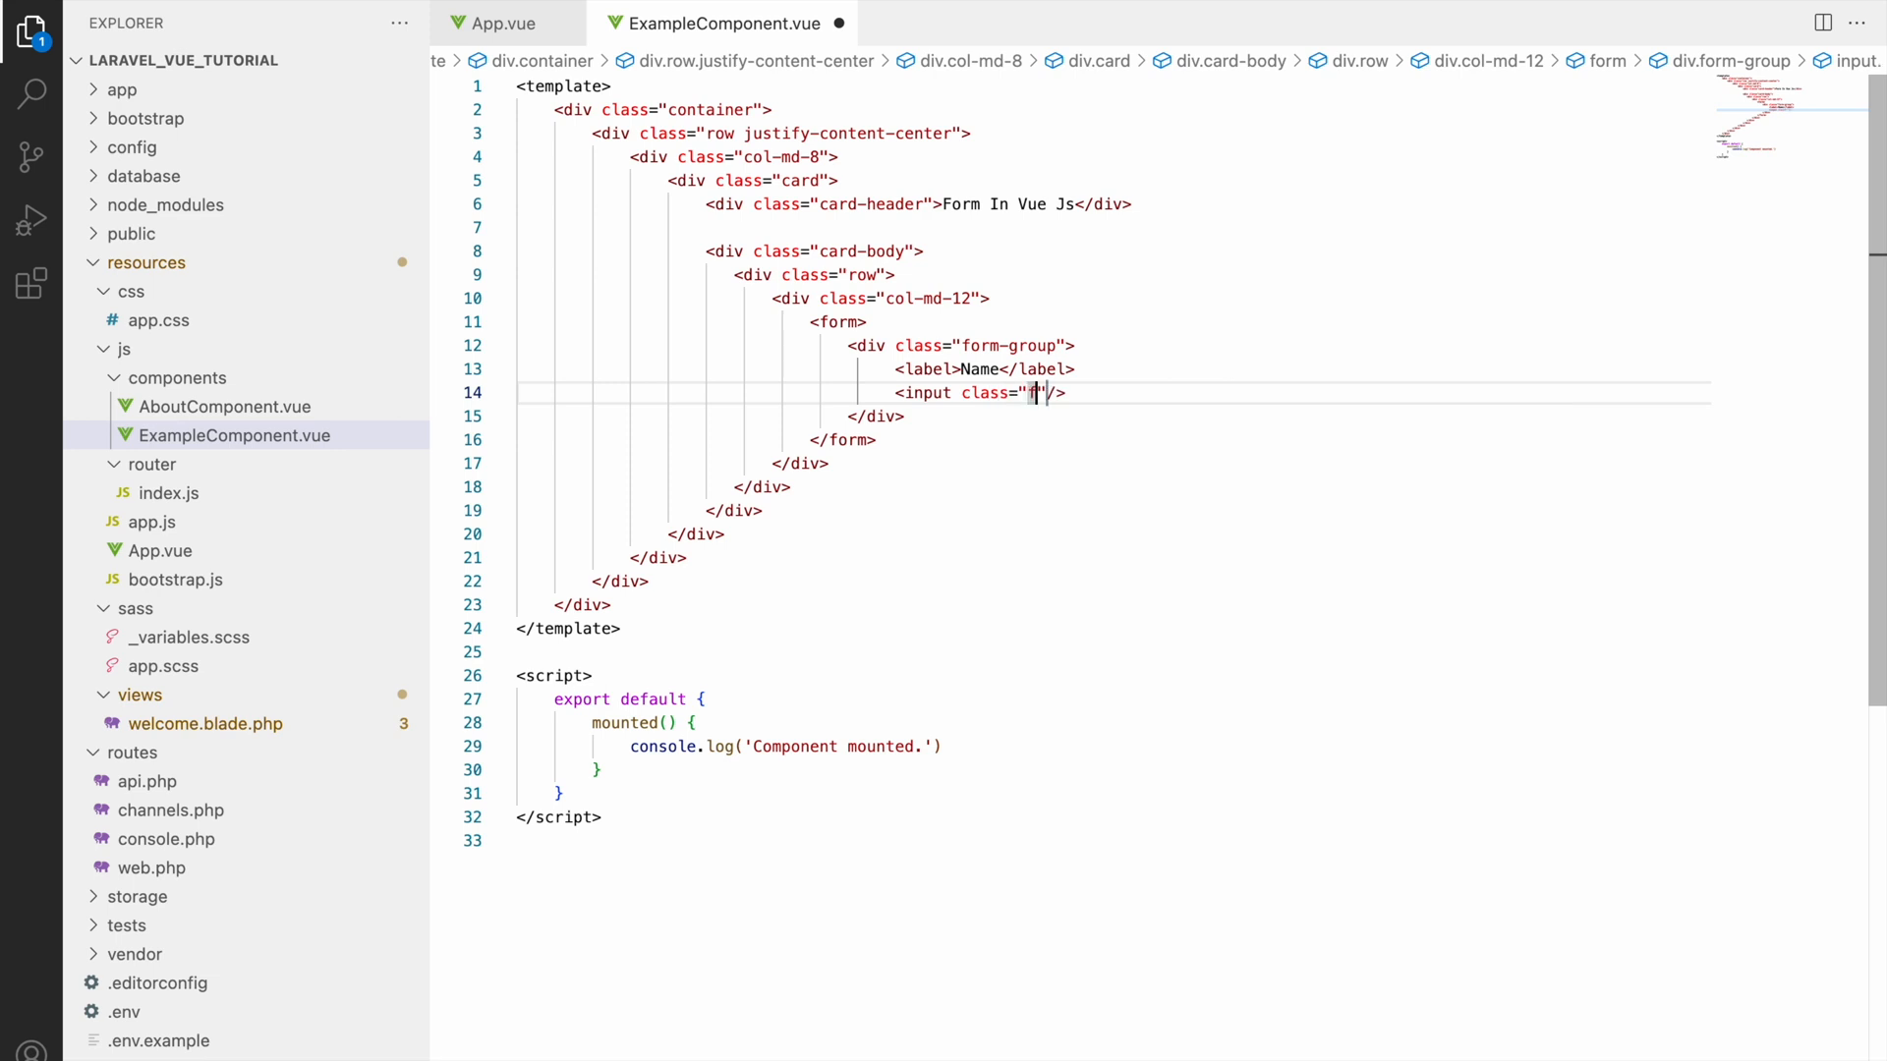
pyautogui.write('form-control')
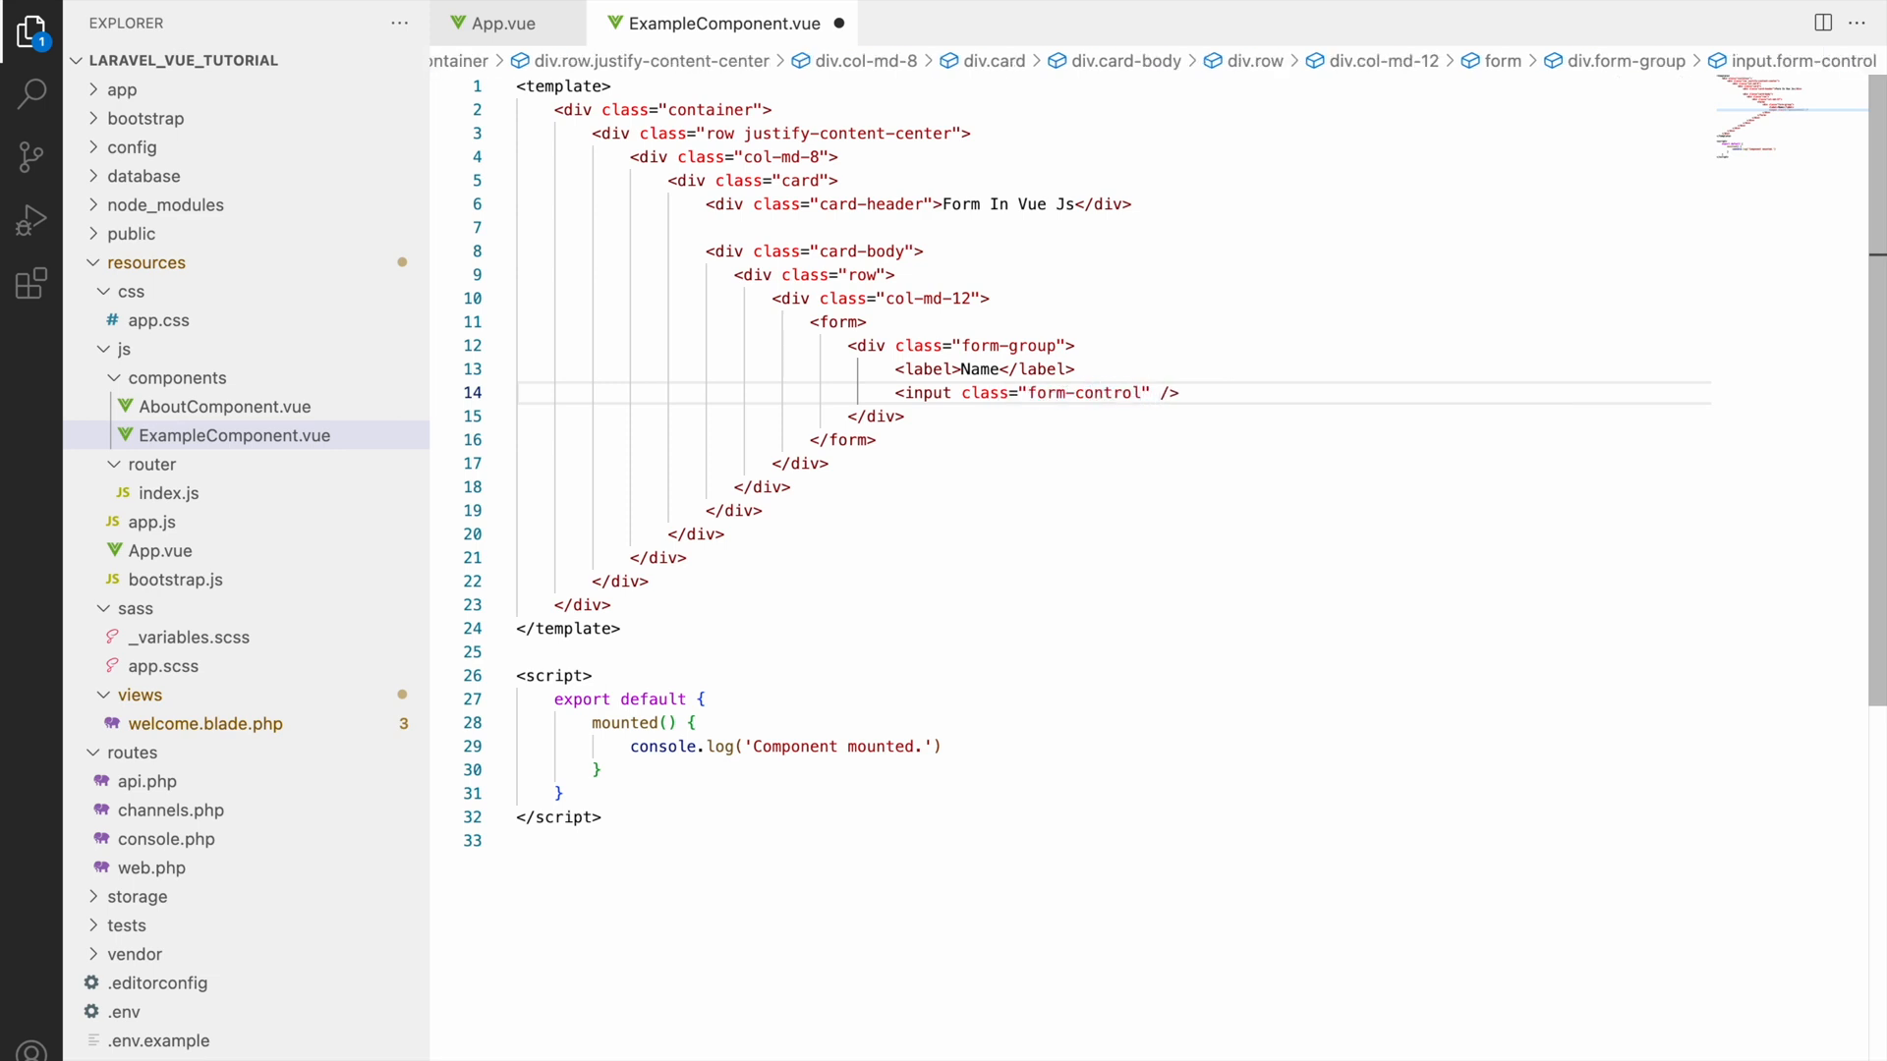
pyautogui.moveTo(929, 291)
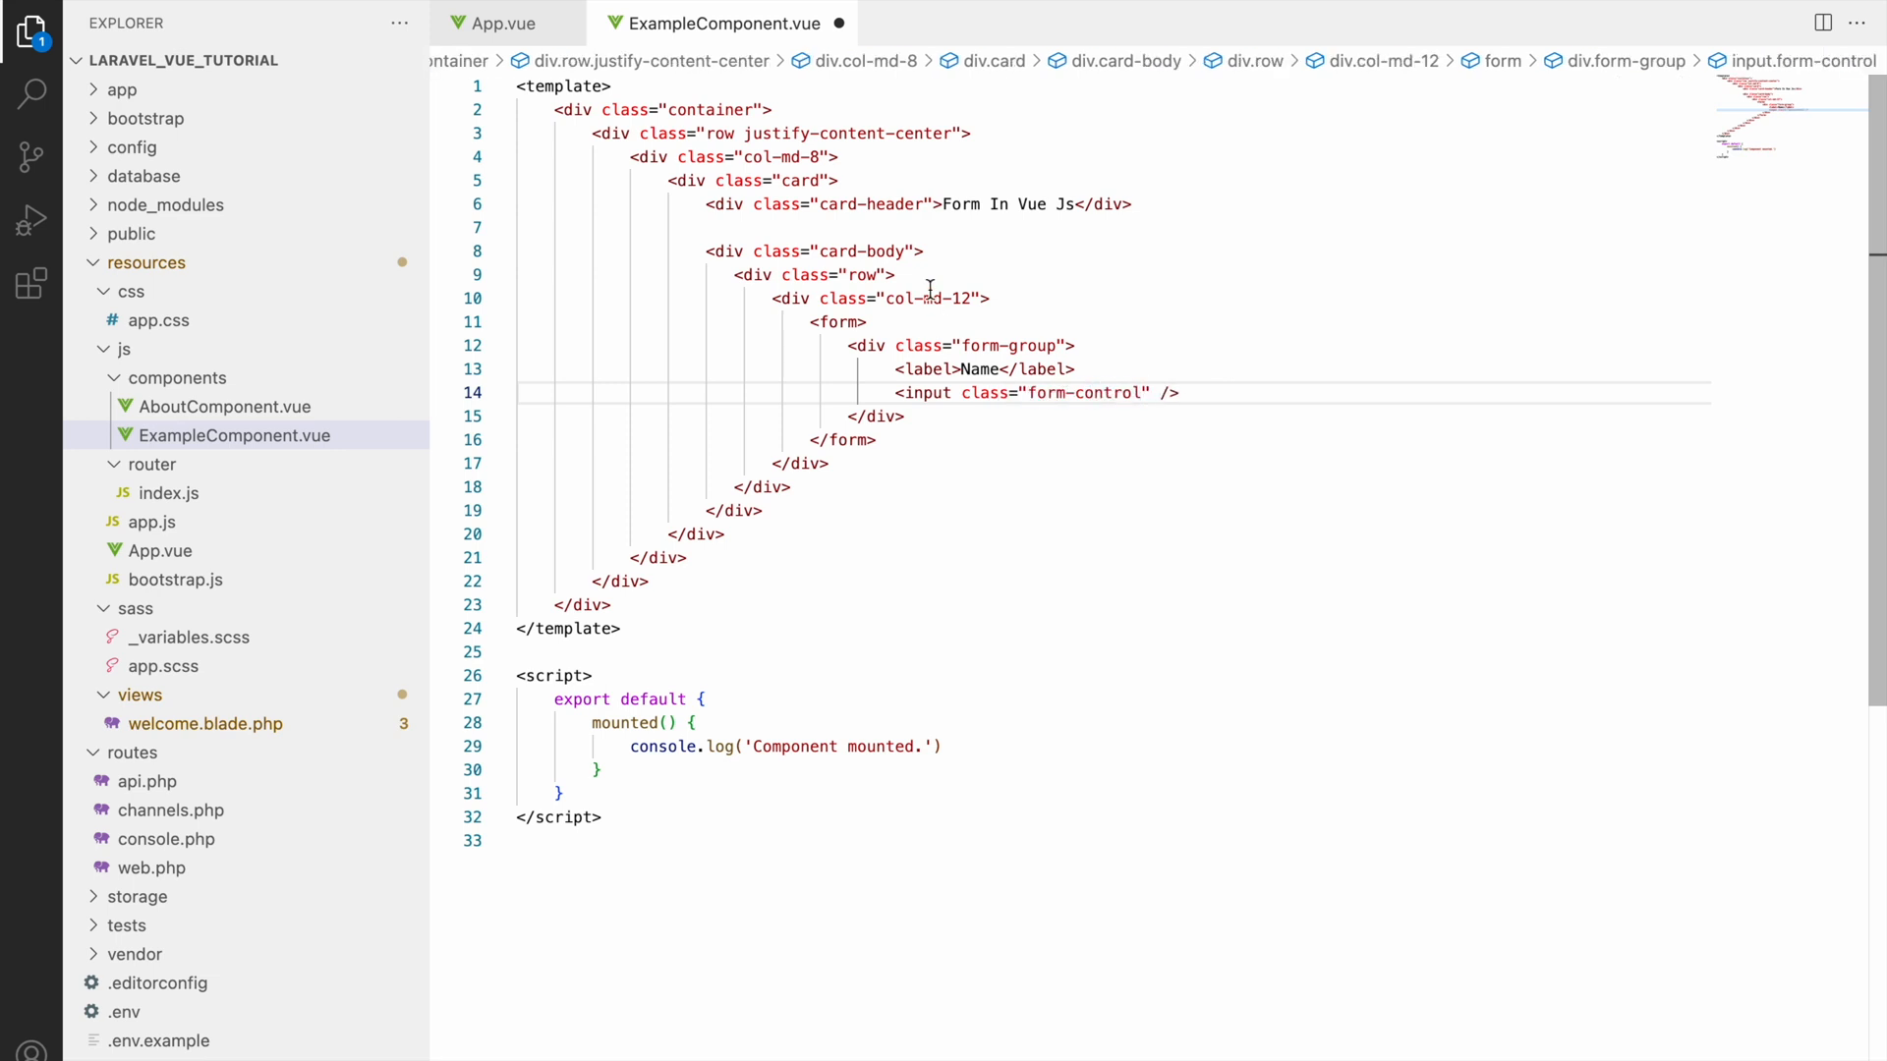
pyautogui.write('name="')
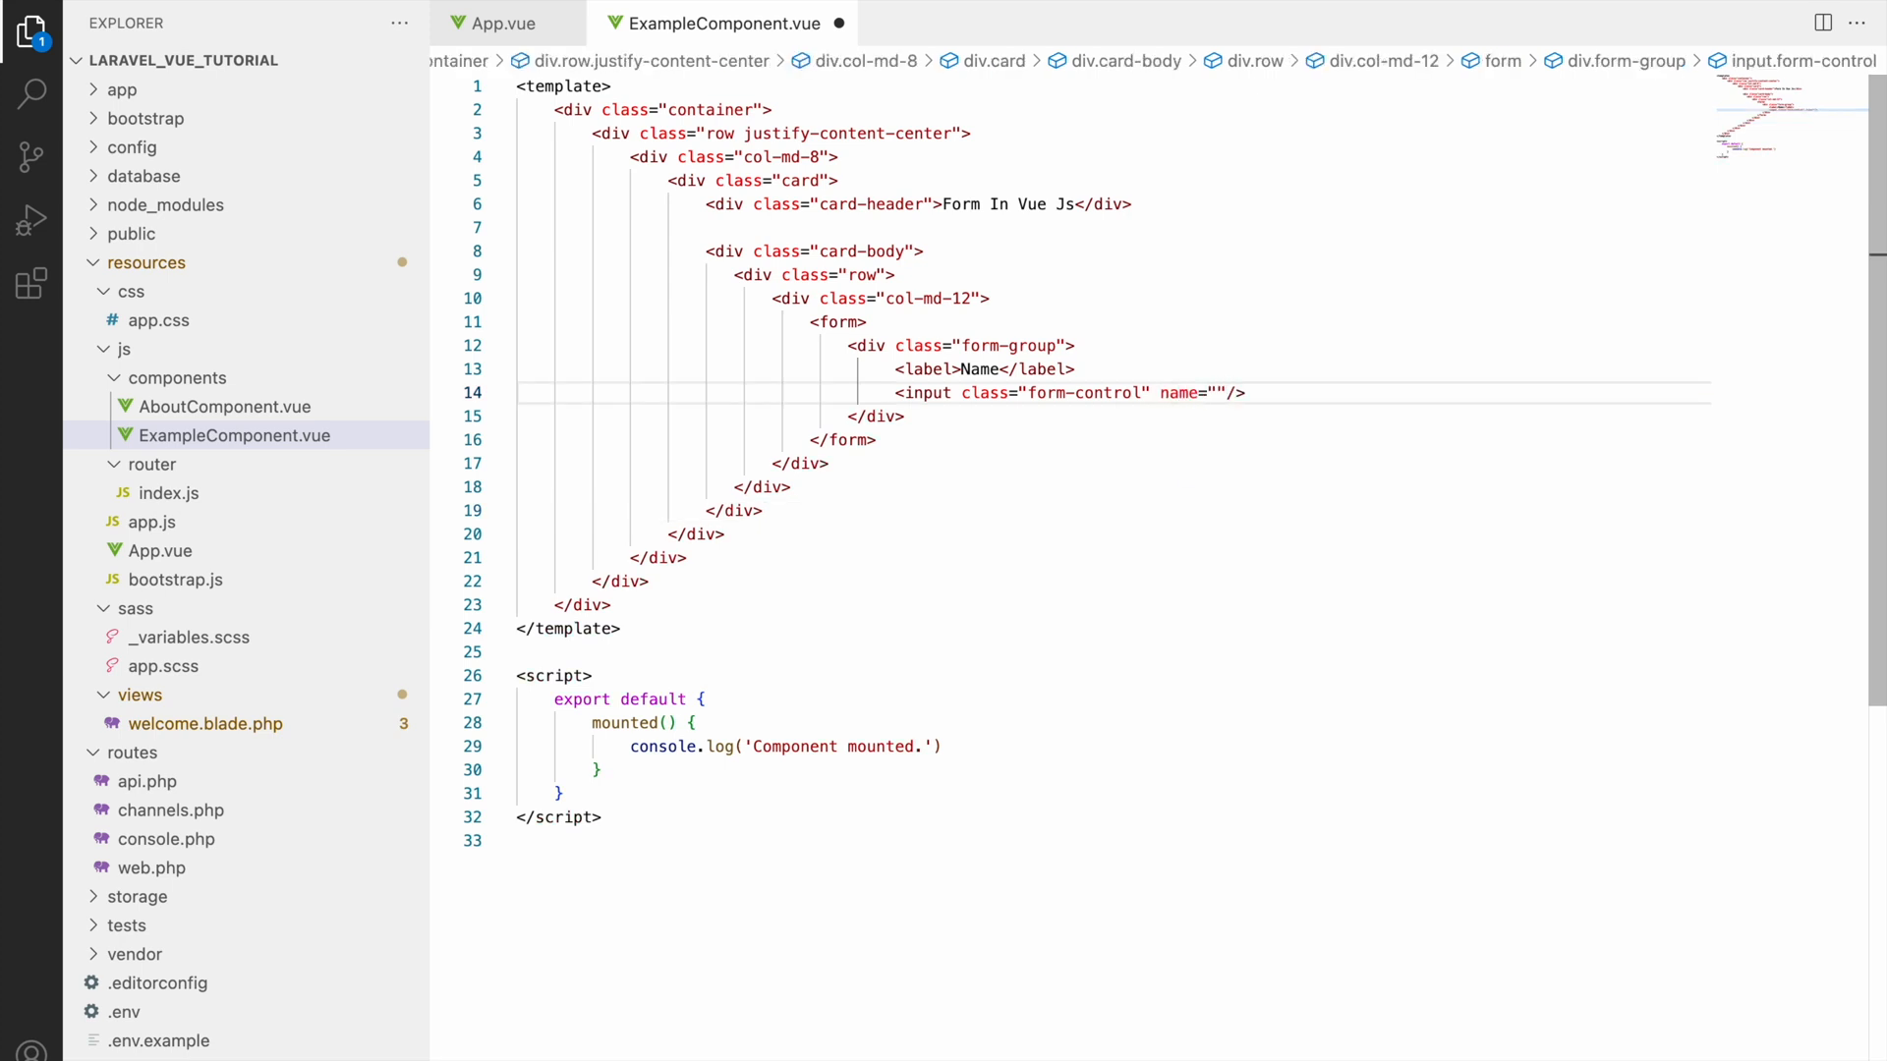
pyautogui.write('name')
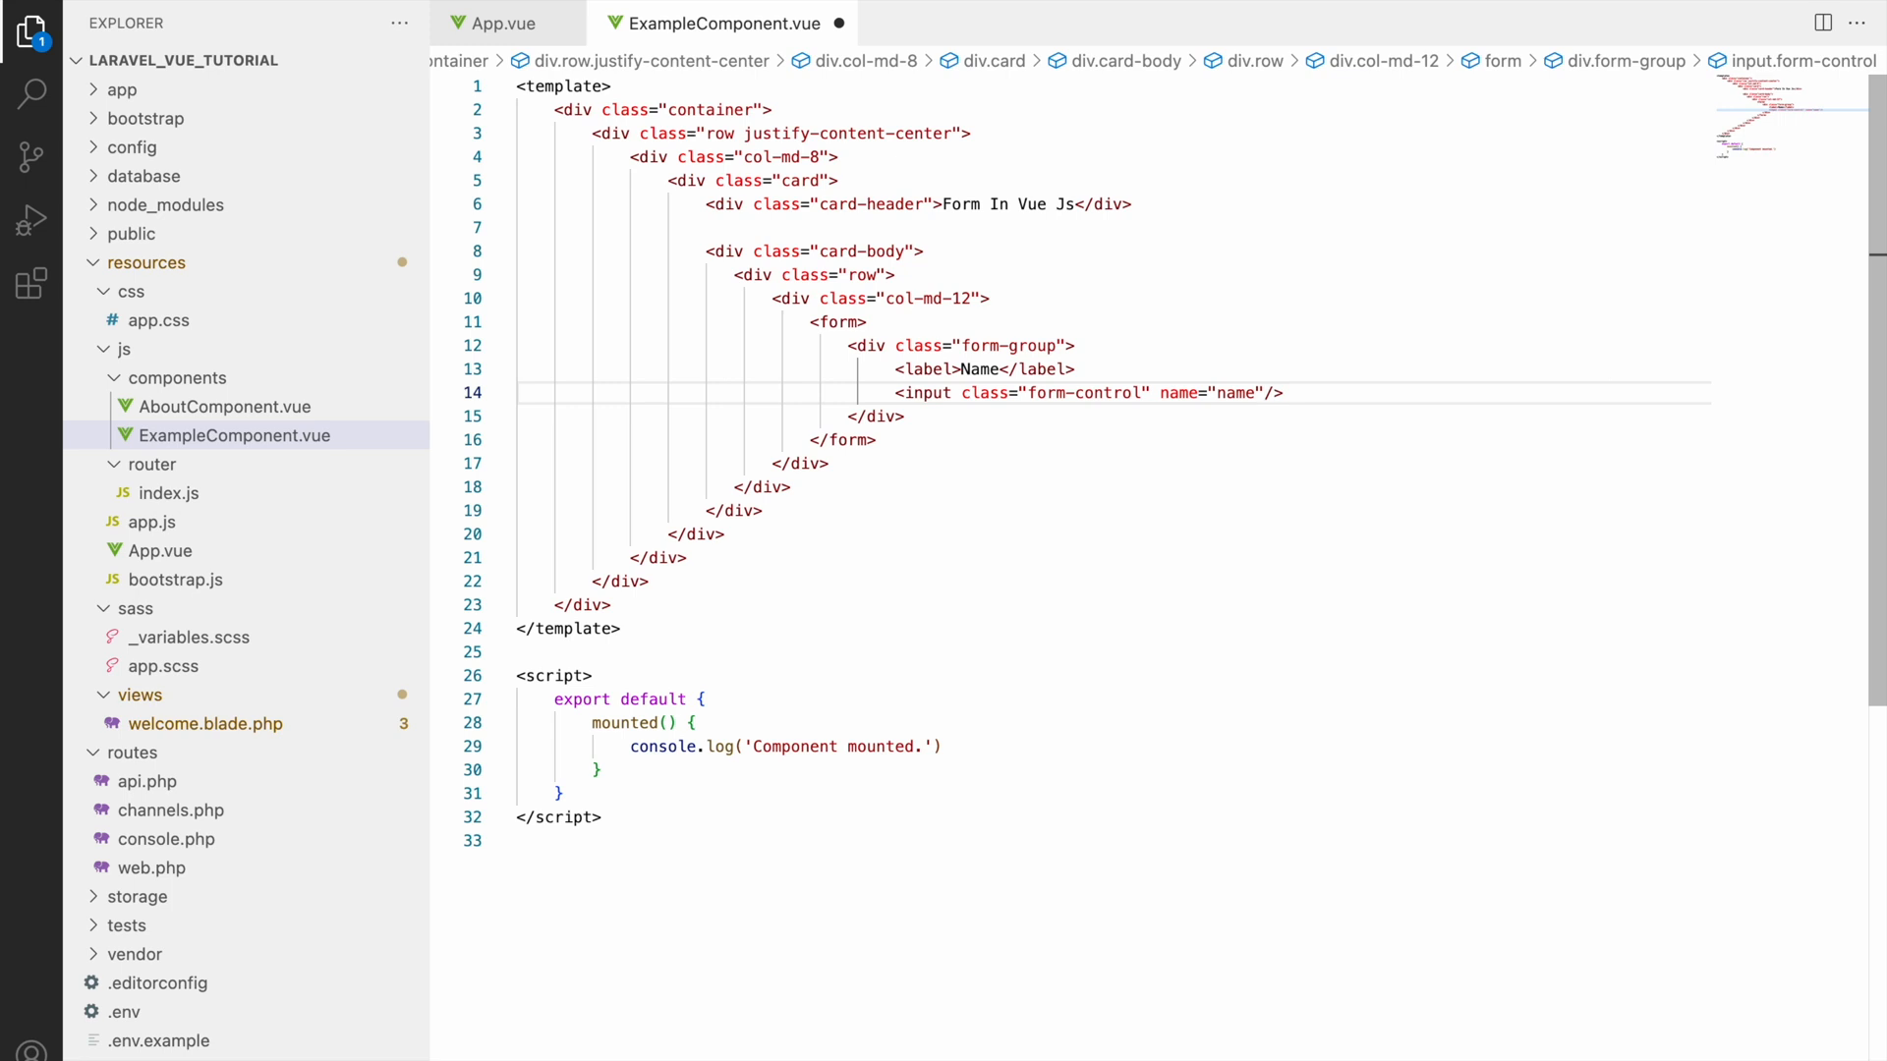
# Step: Add data() returning name: '' and add v-model="name" to the Name input
pyautogui.click(616, 771)
pyautogui.write('data')
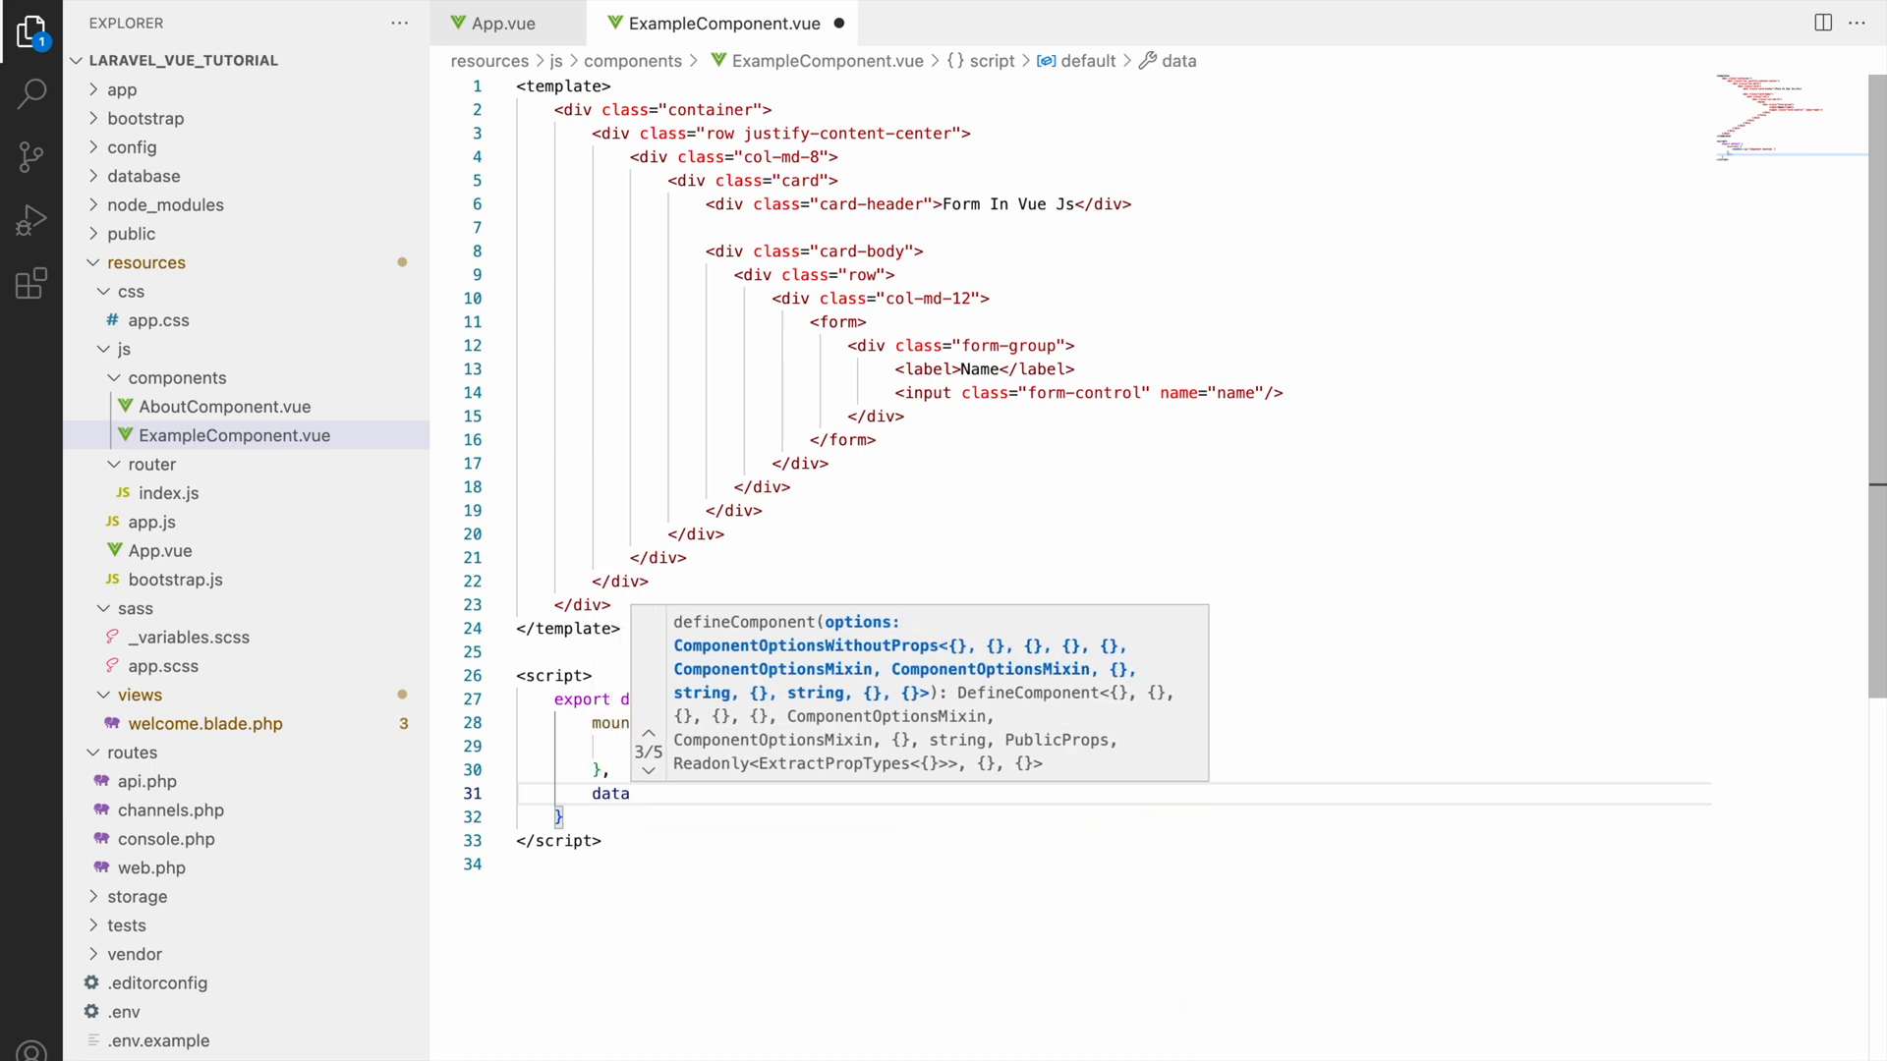
pyautogui.write('()')
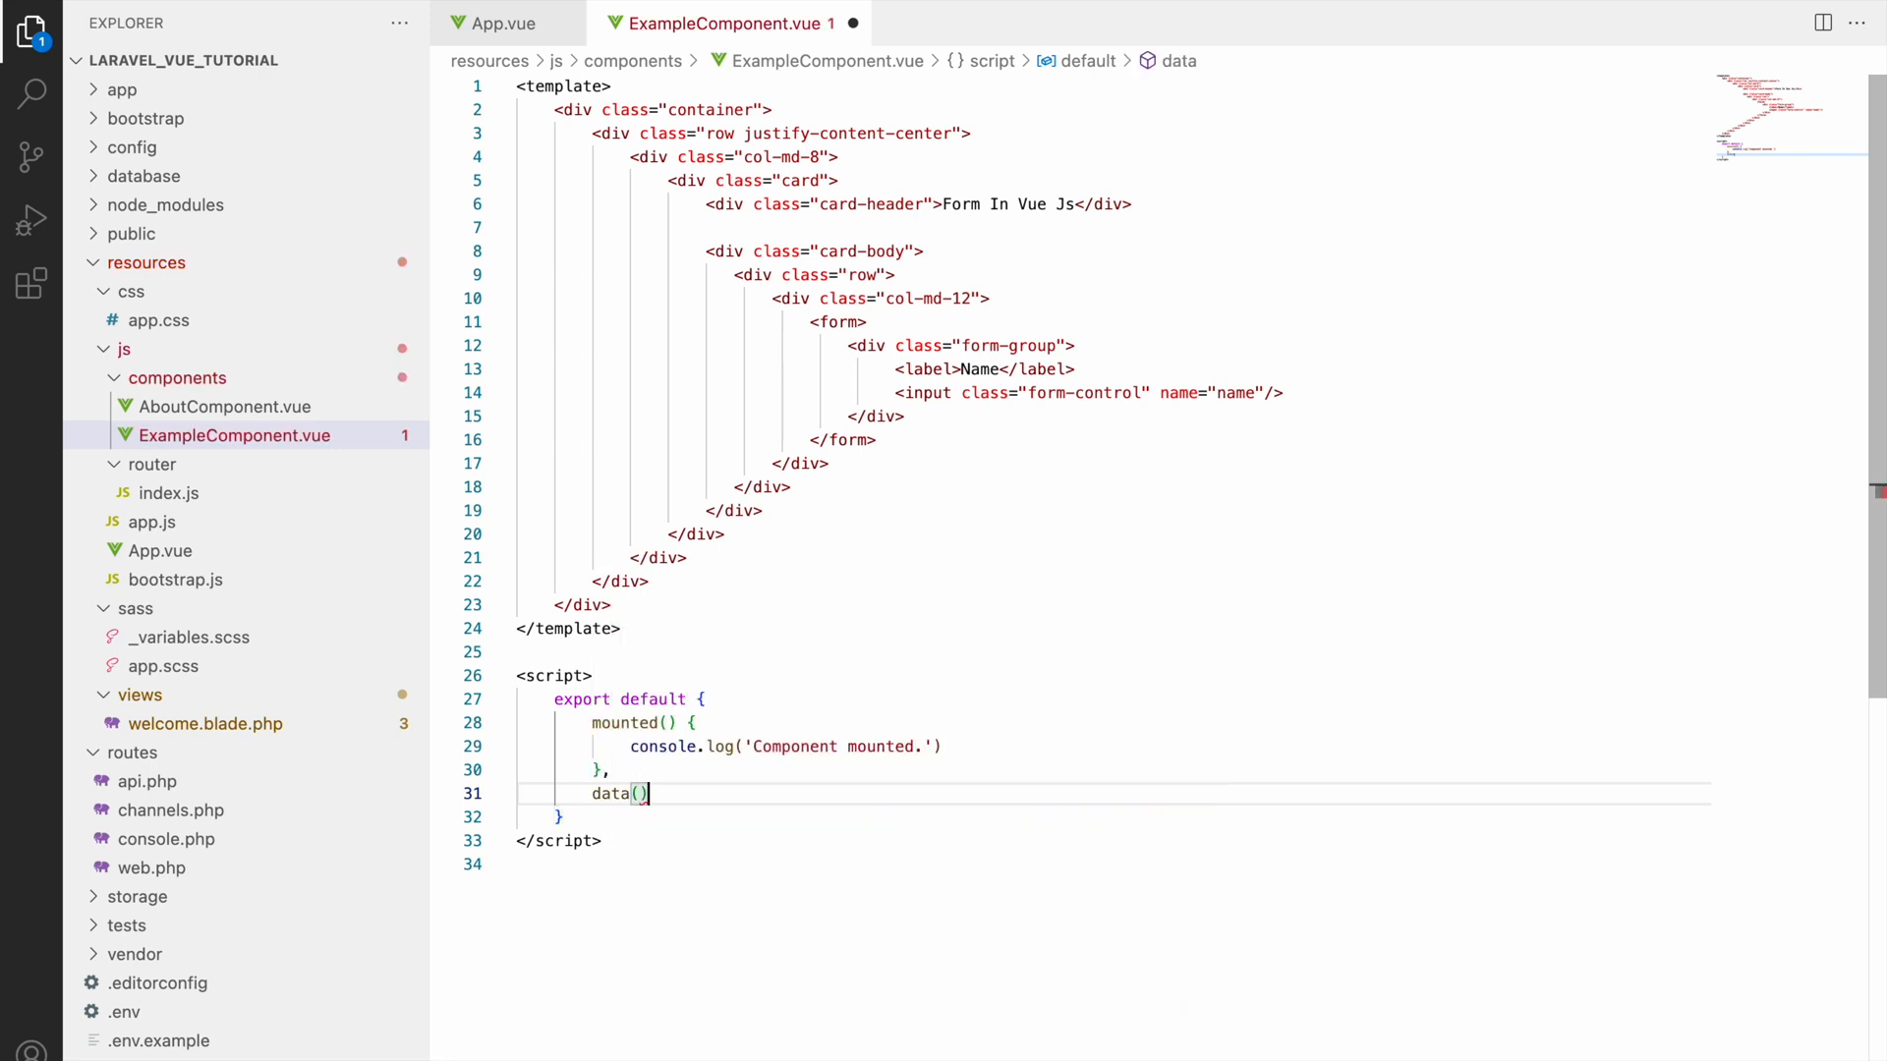
pyautogui.write('{')
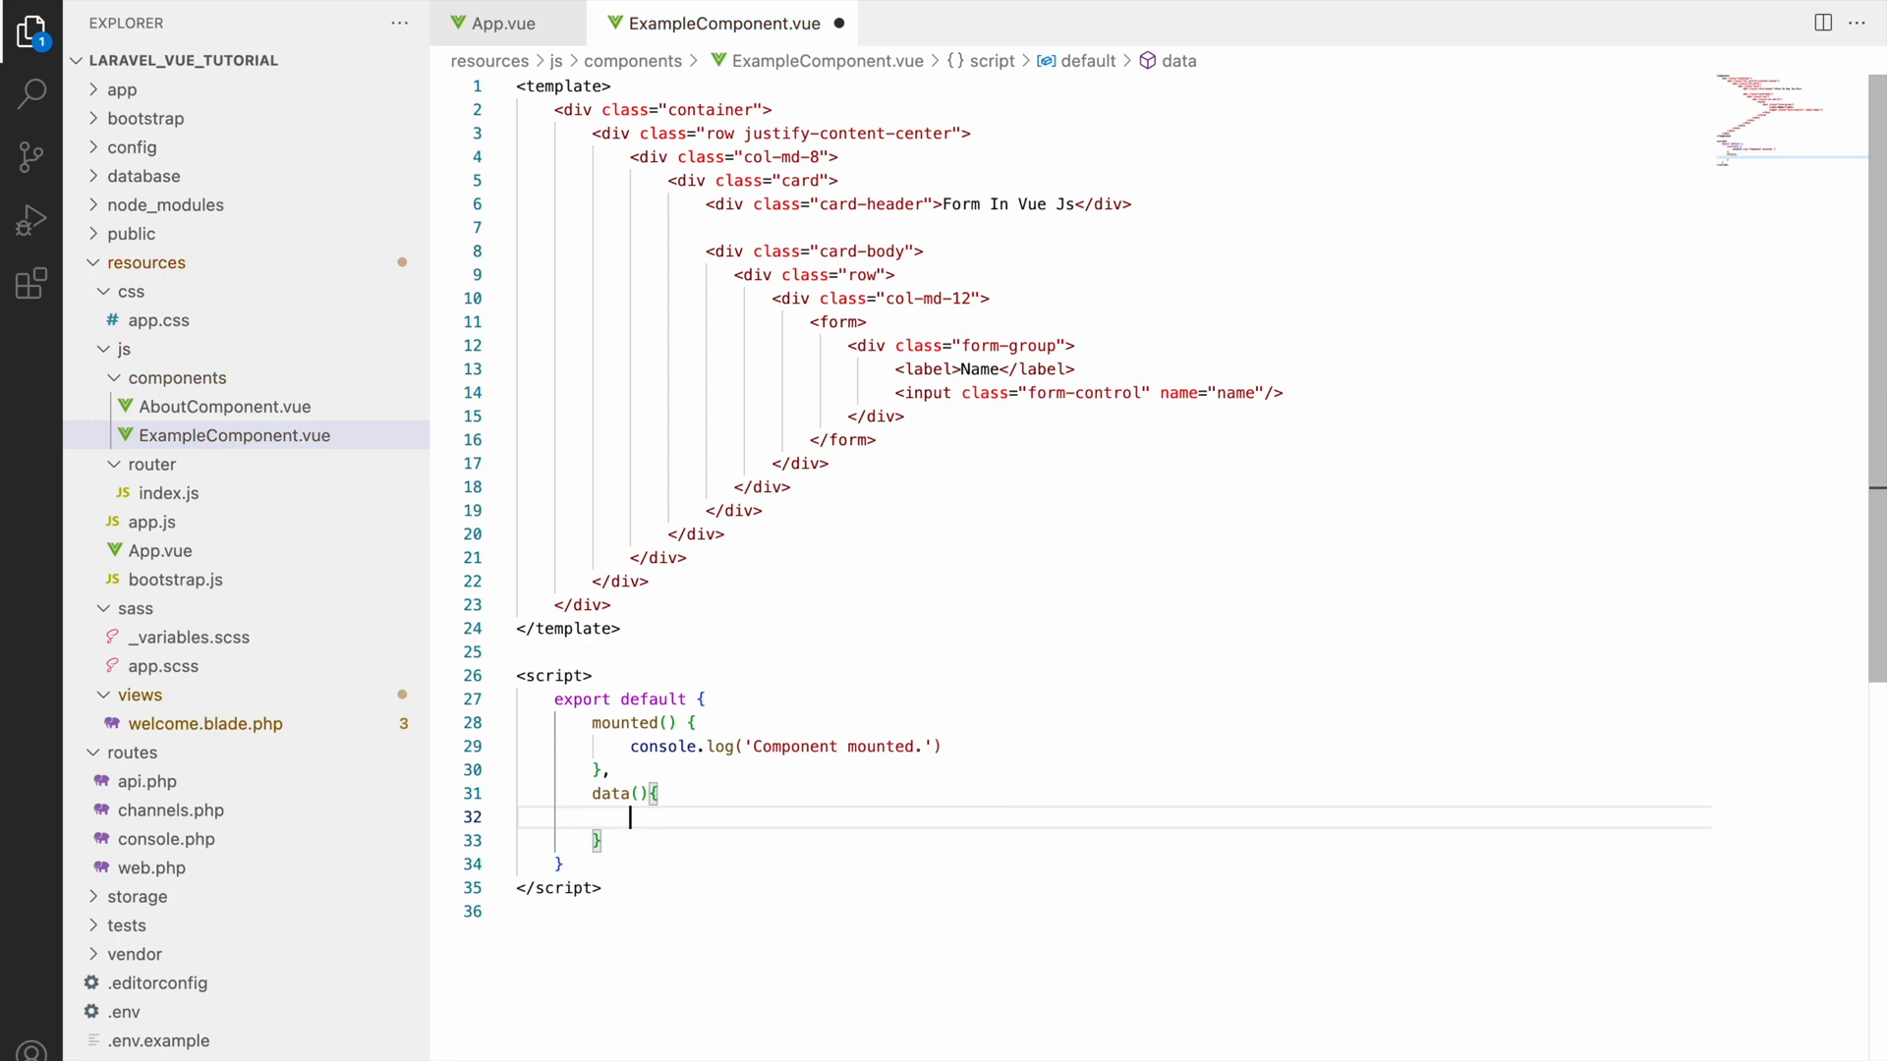
pyautogui.write('return {')
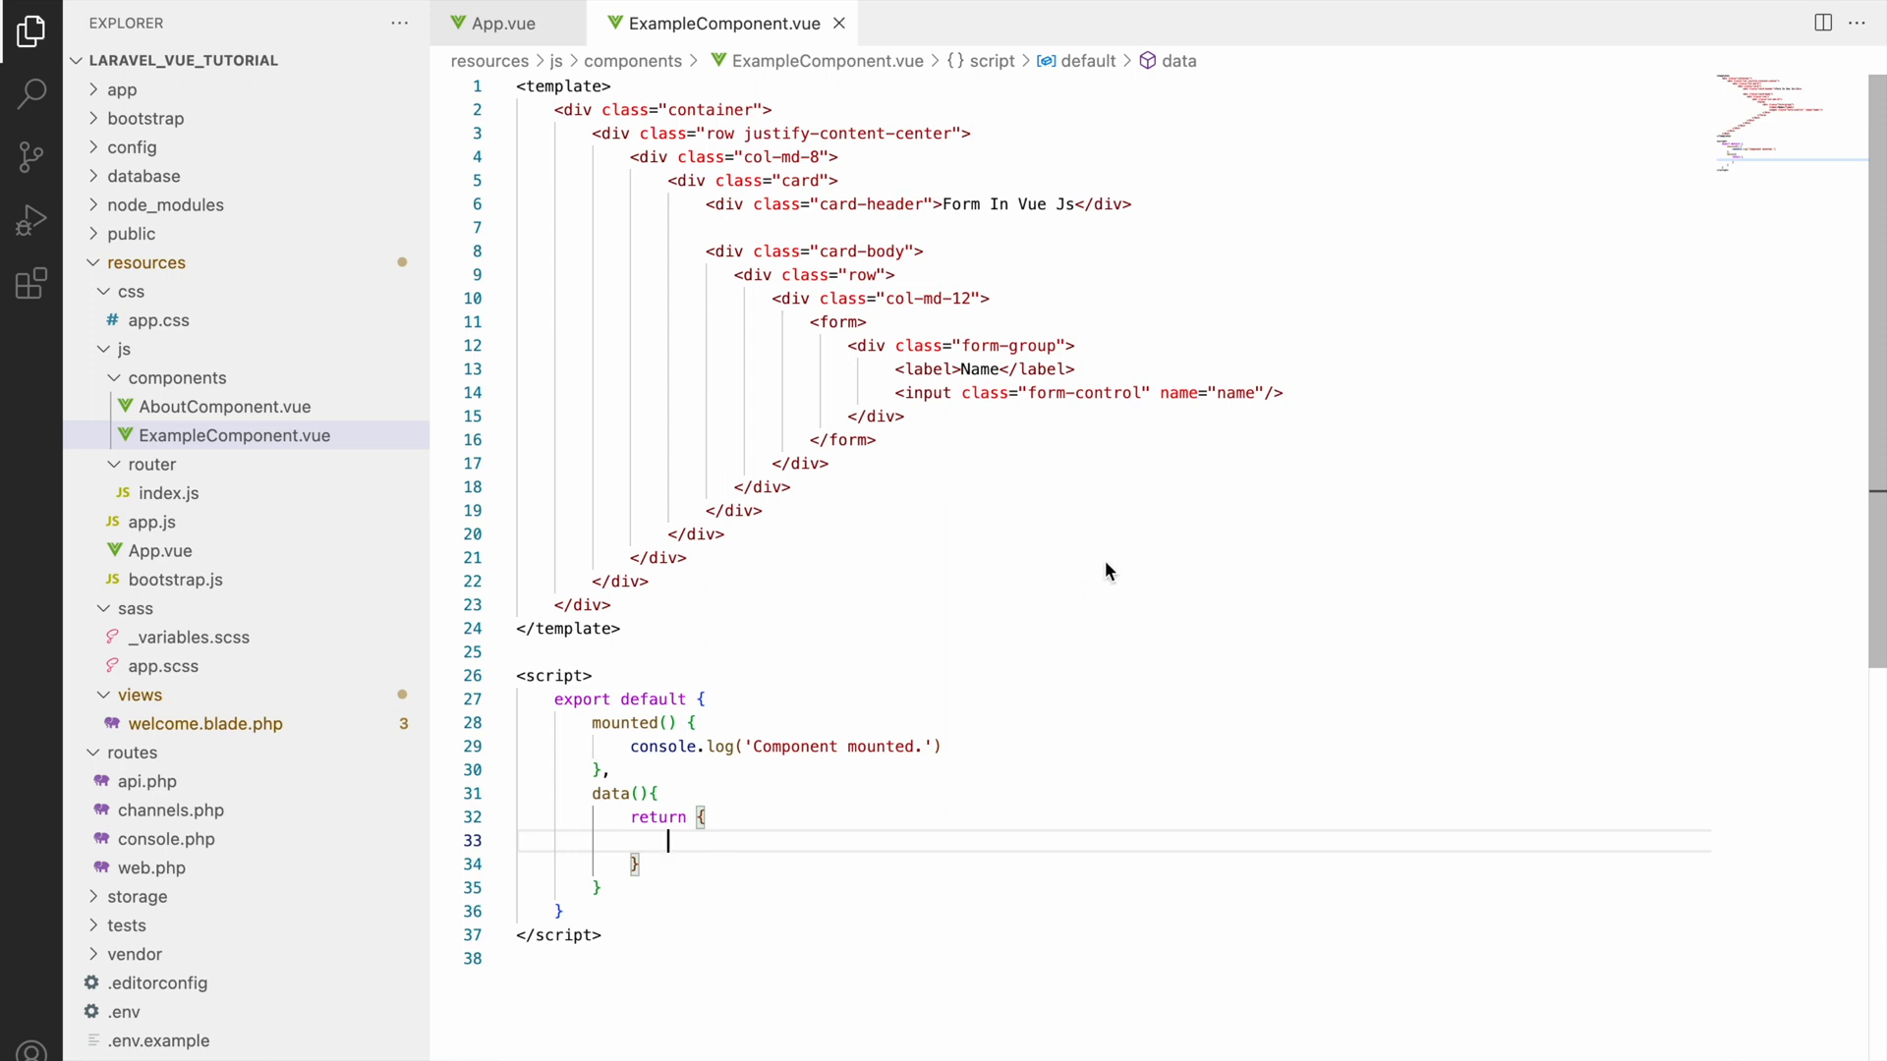
pyautogui.write('v-model="')
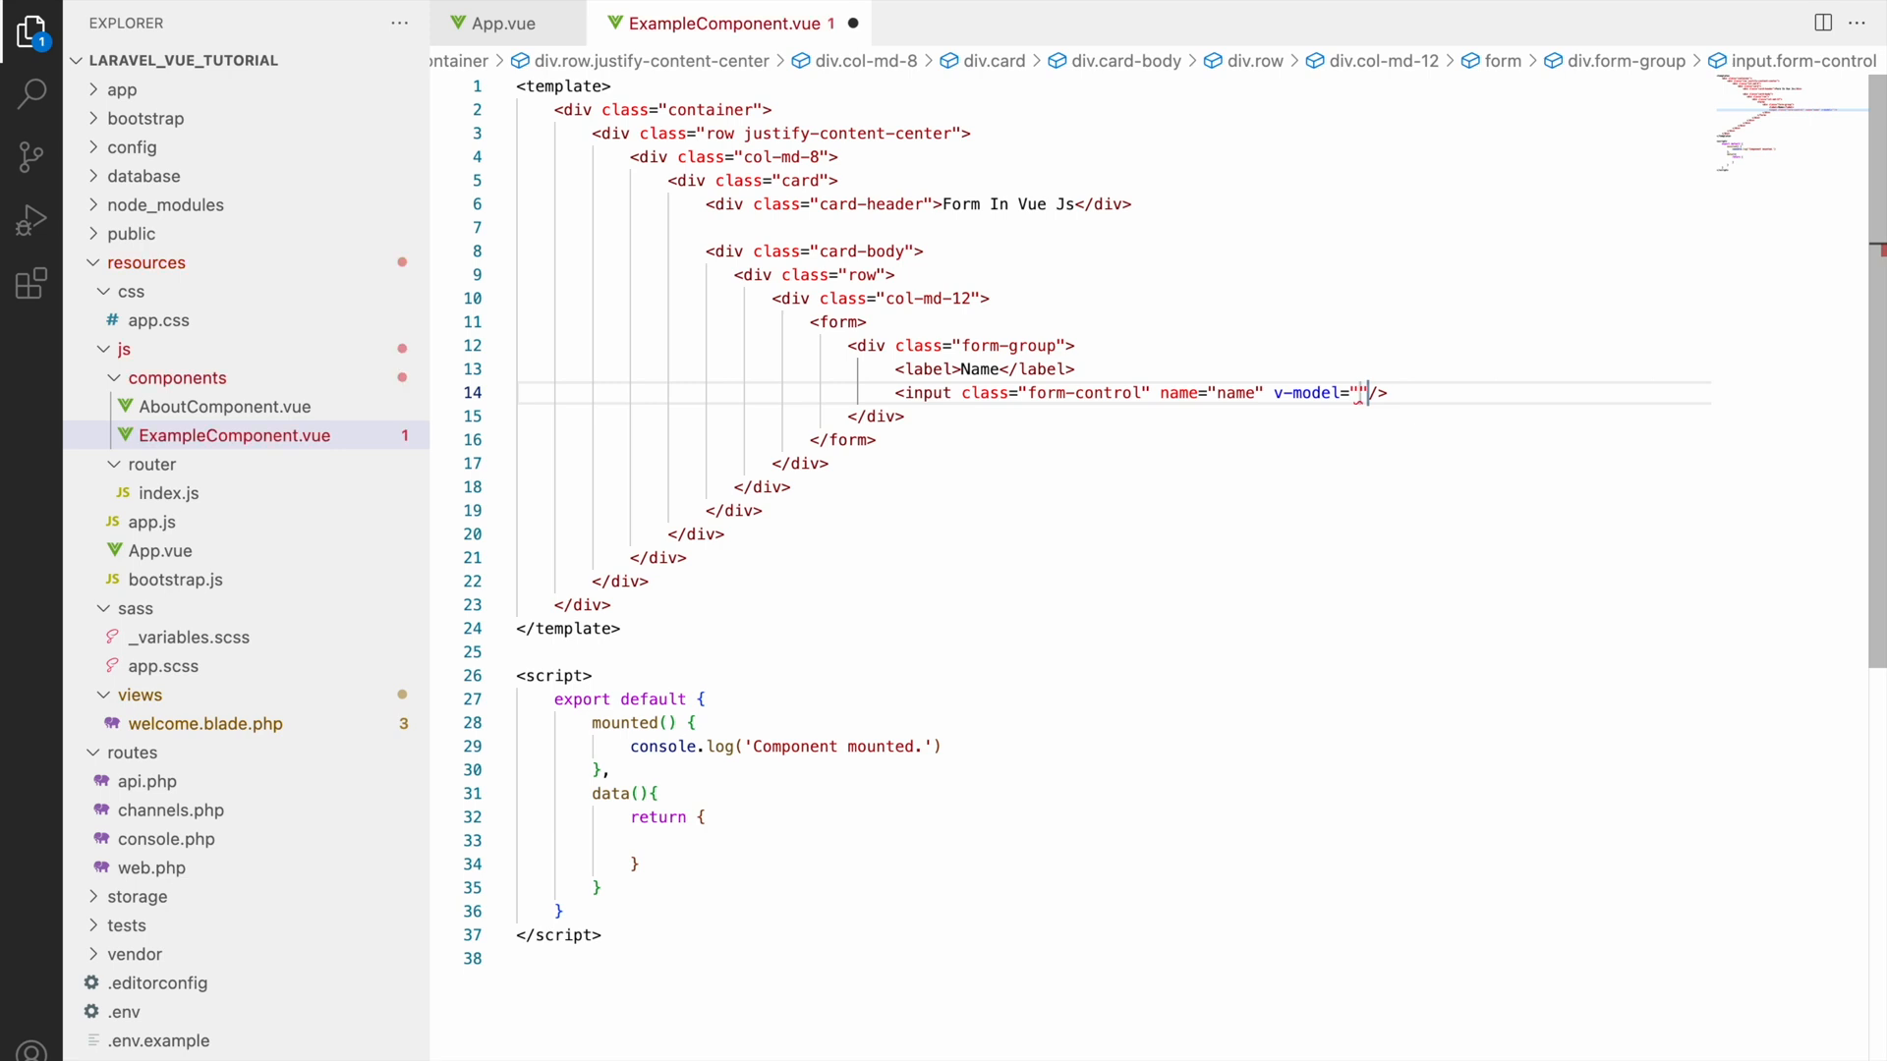
pyautogui.write('name')
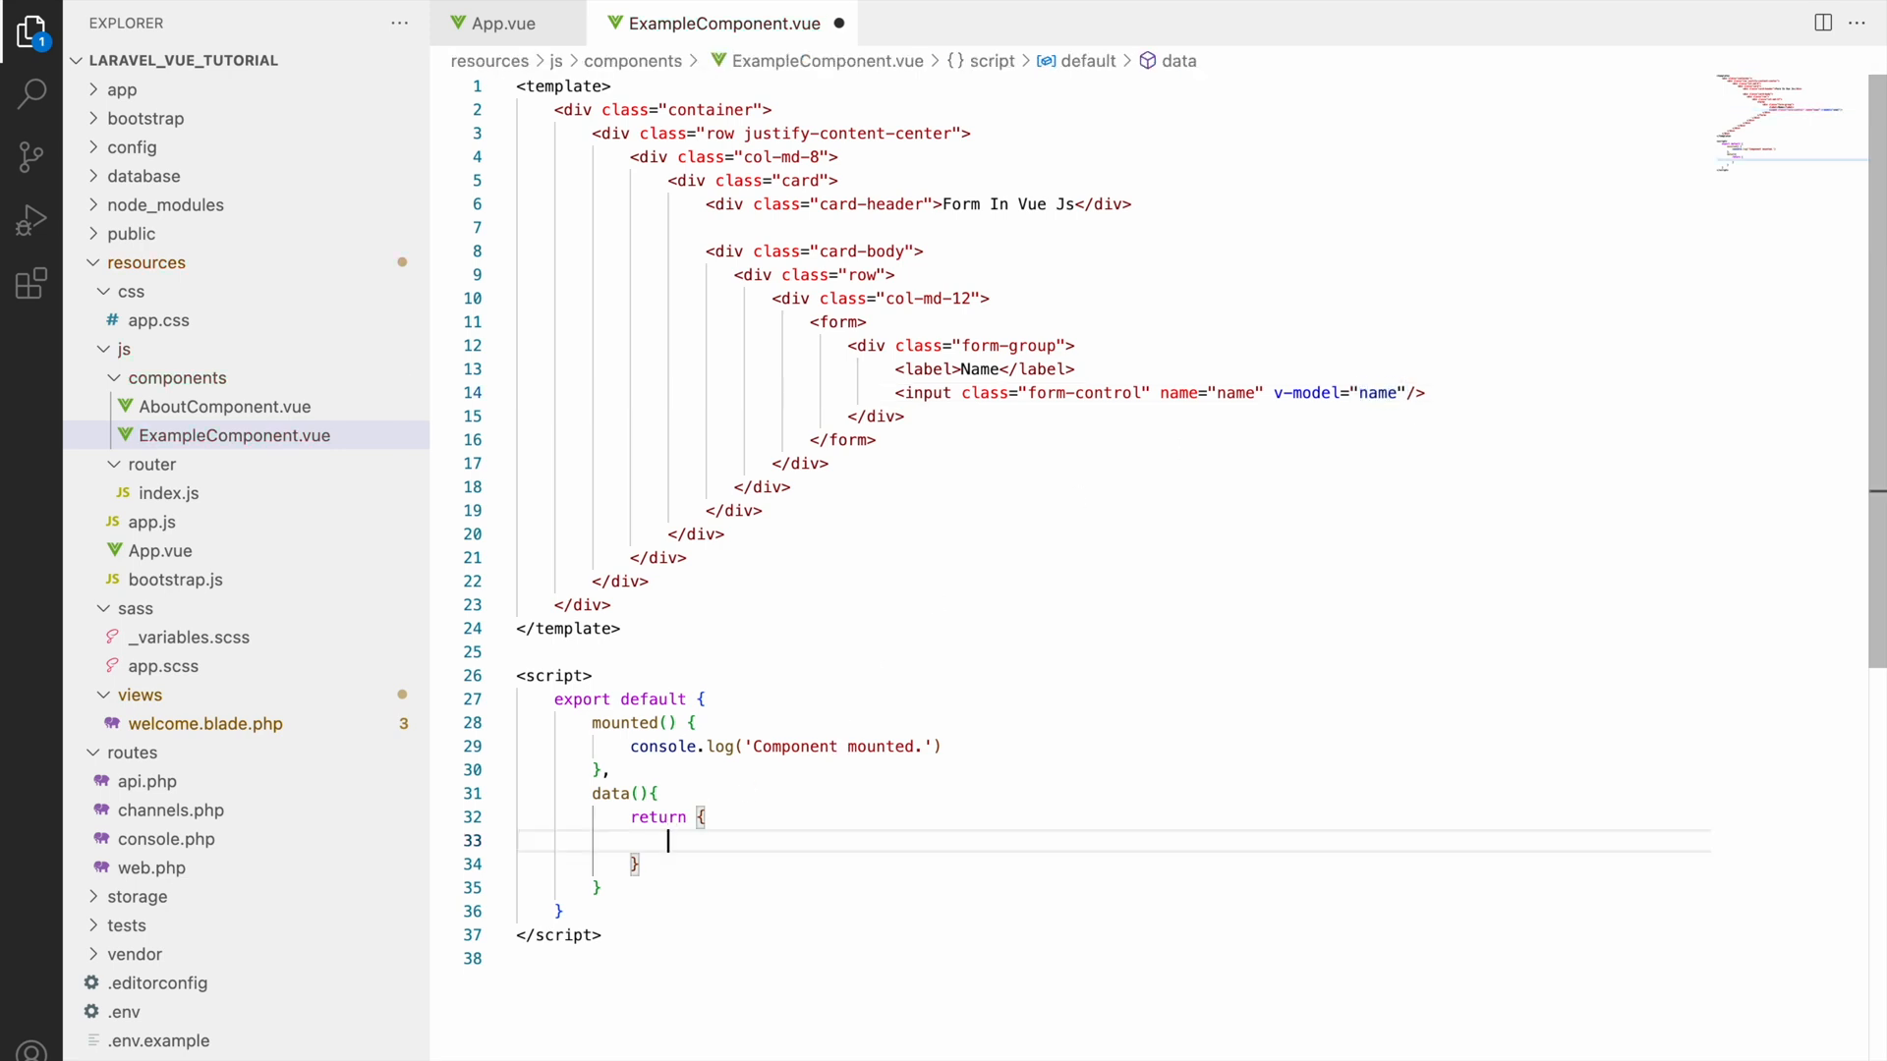
pyautogui.write('name:')
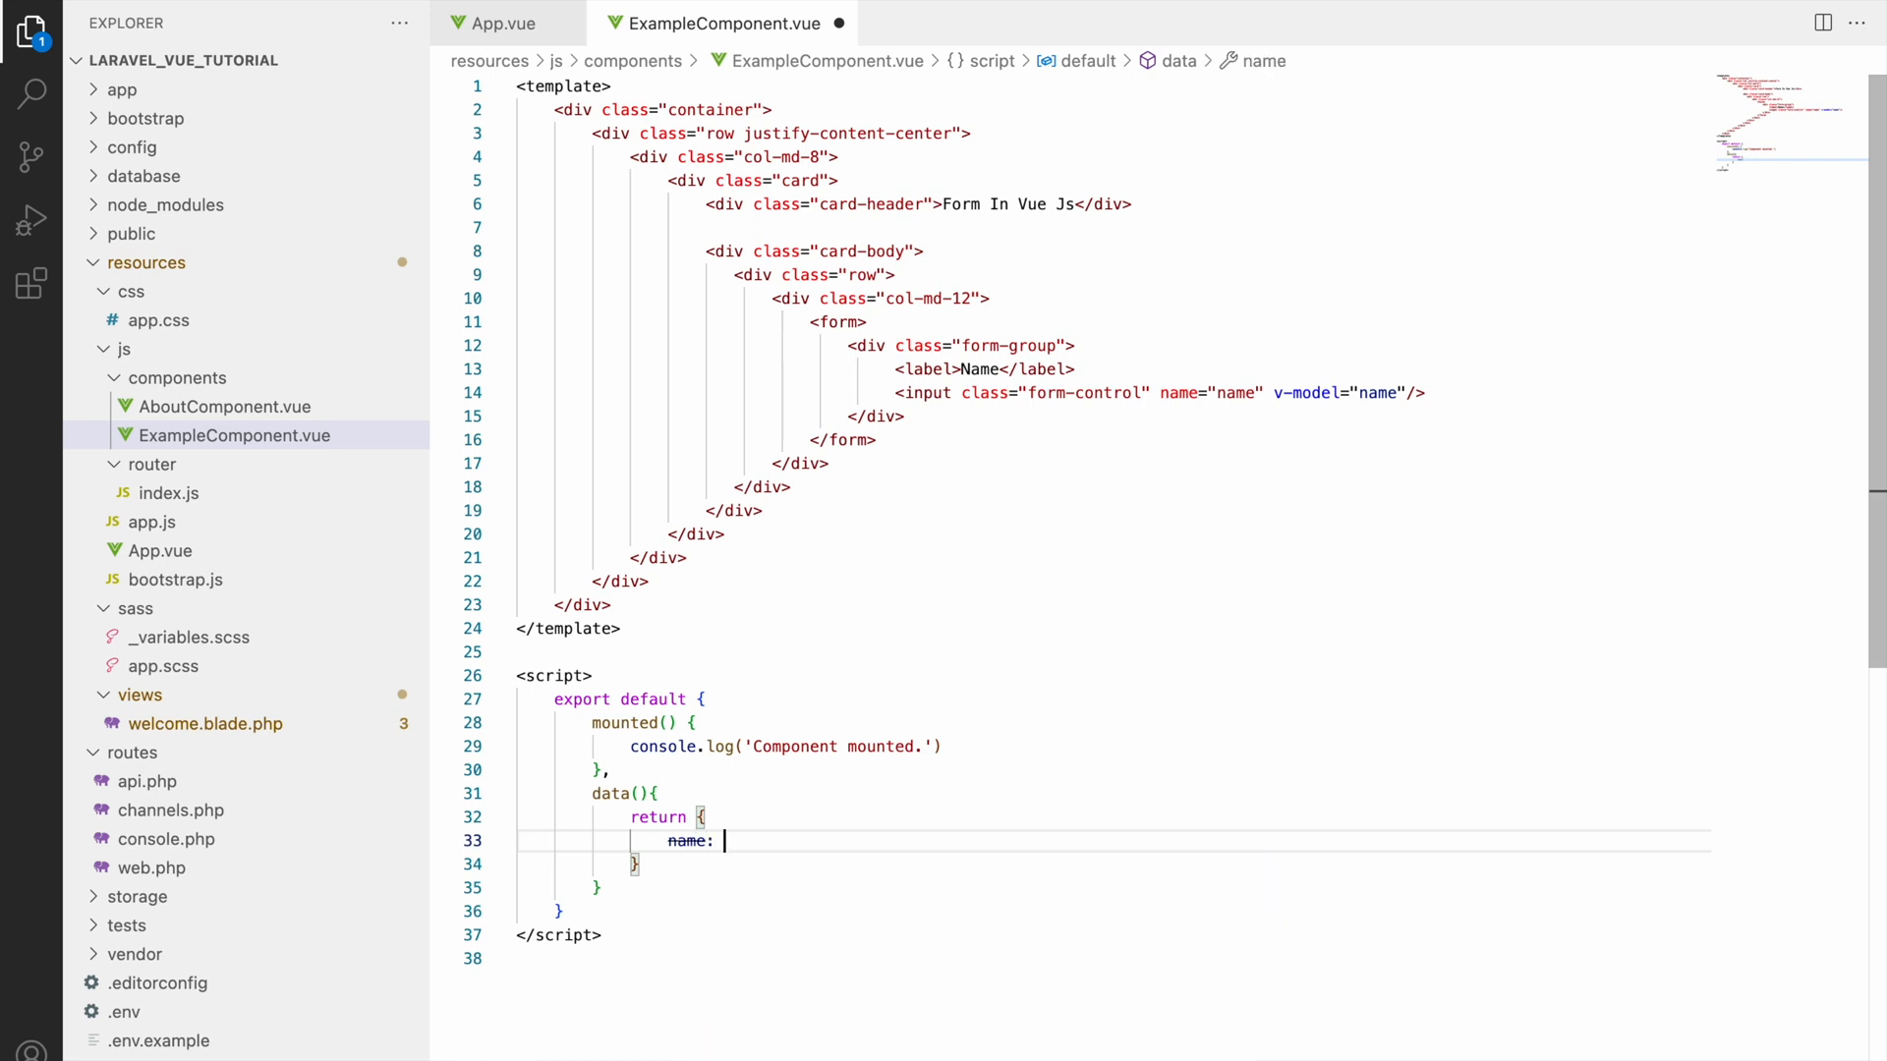
pyautogui.write("''")
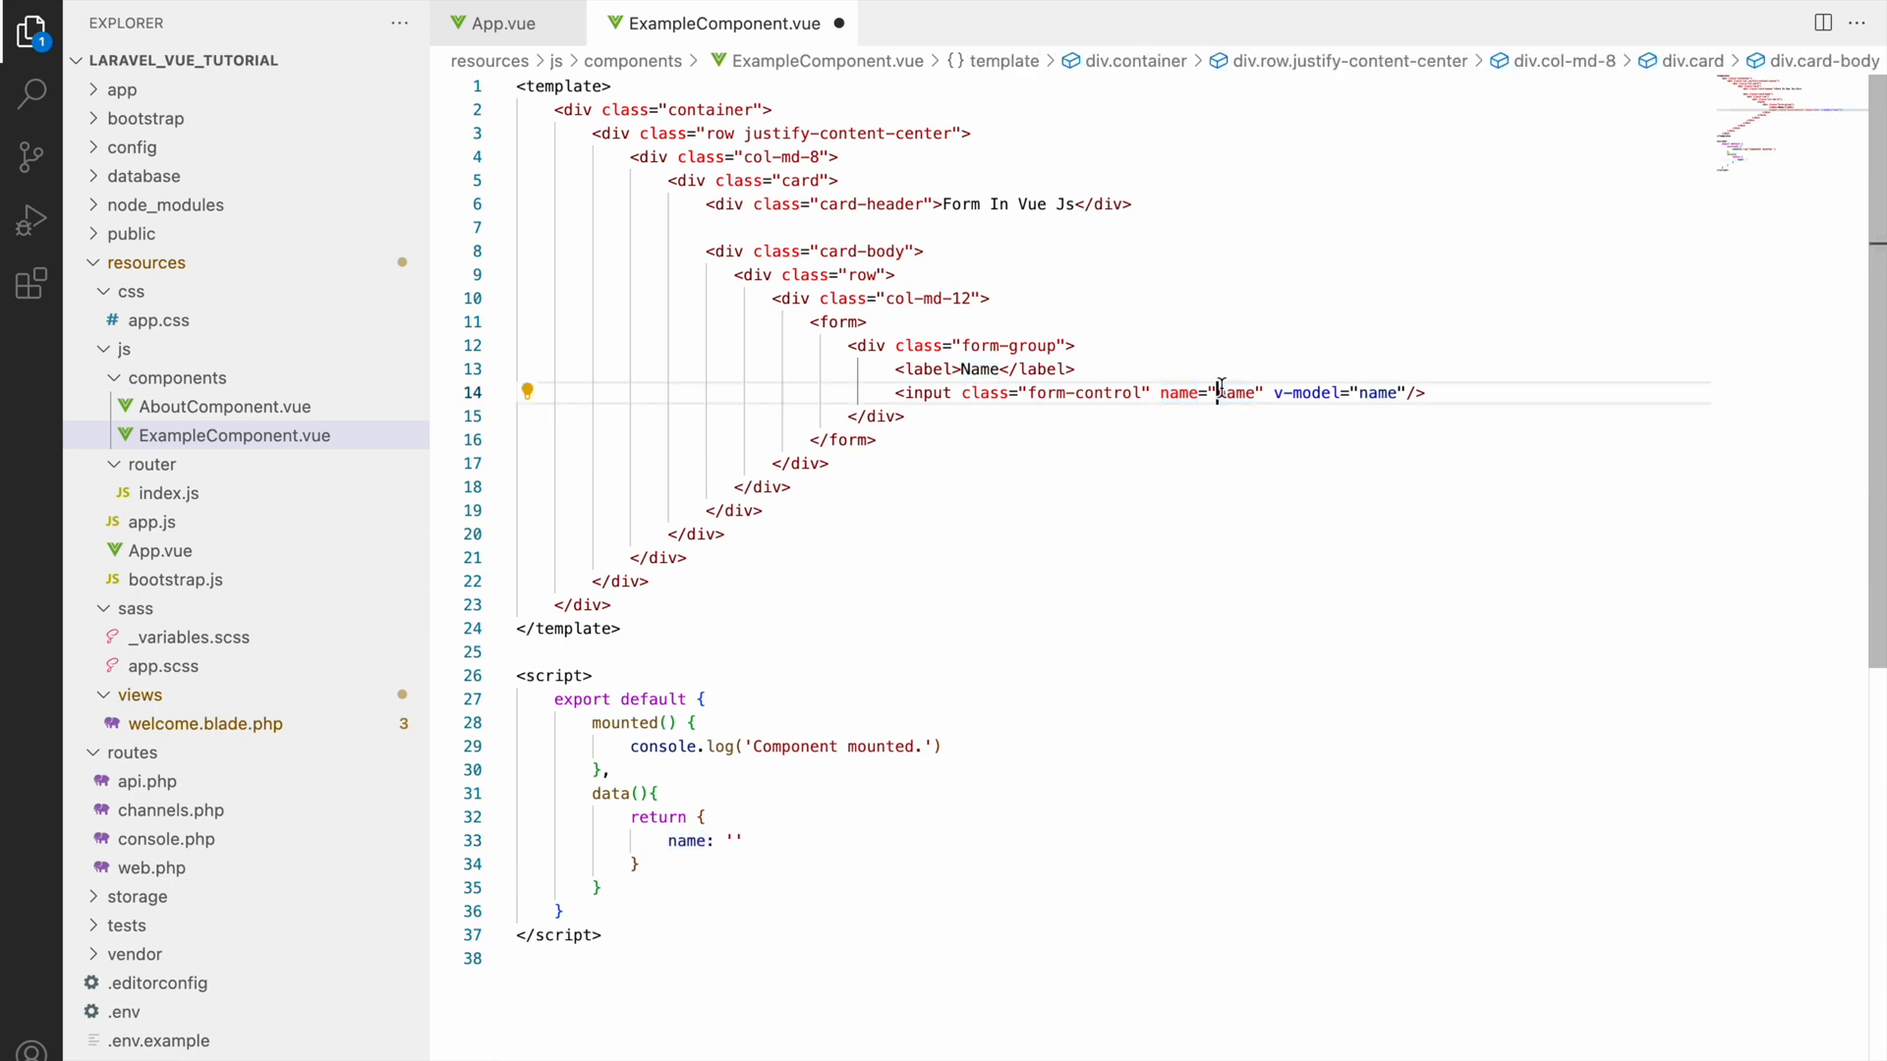
# Step: Add a {{ name }} interpolation line directly below the Name input
pyautogui.doubleClick(1235, 393)
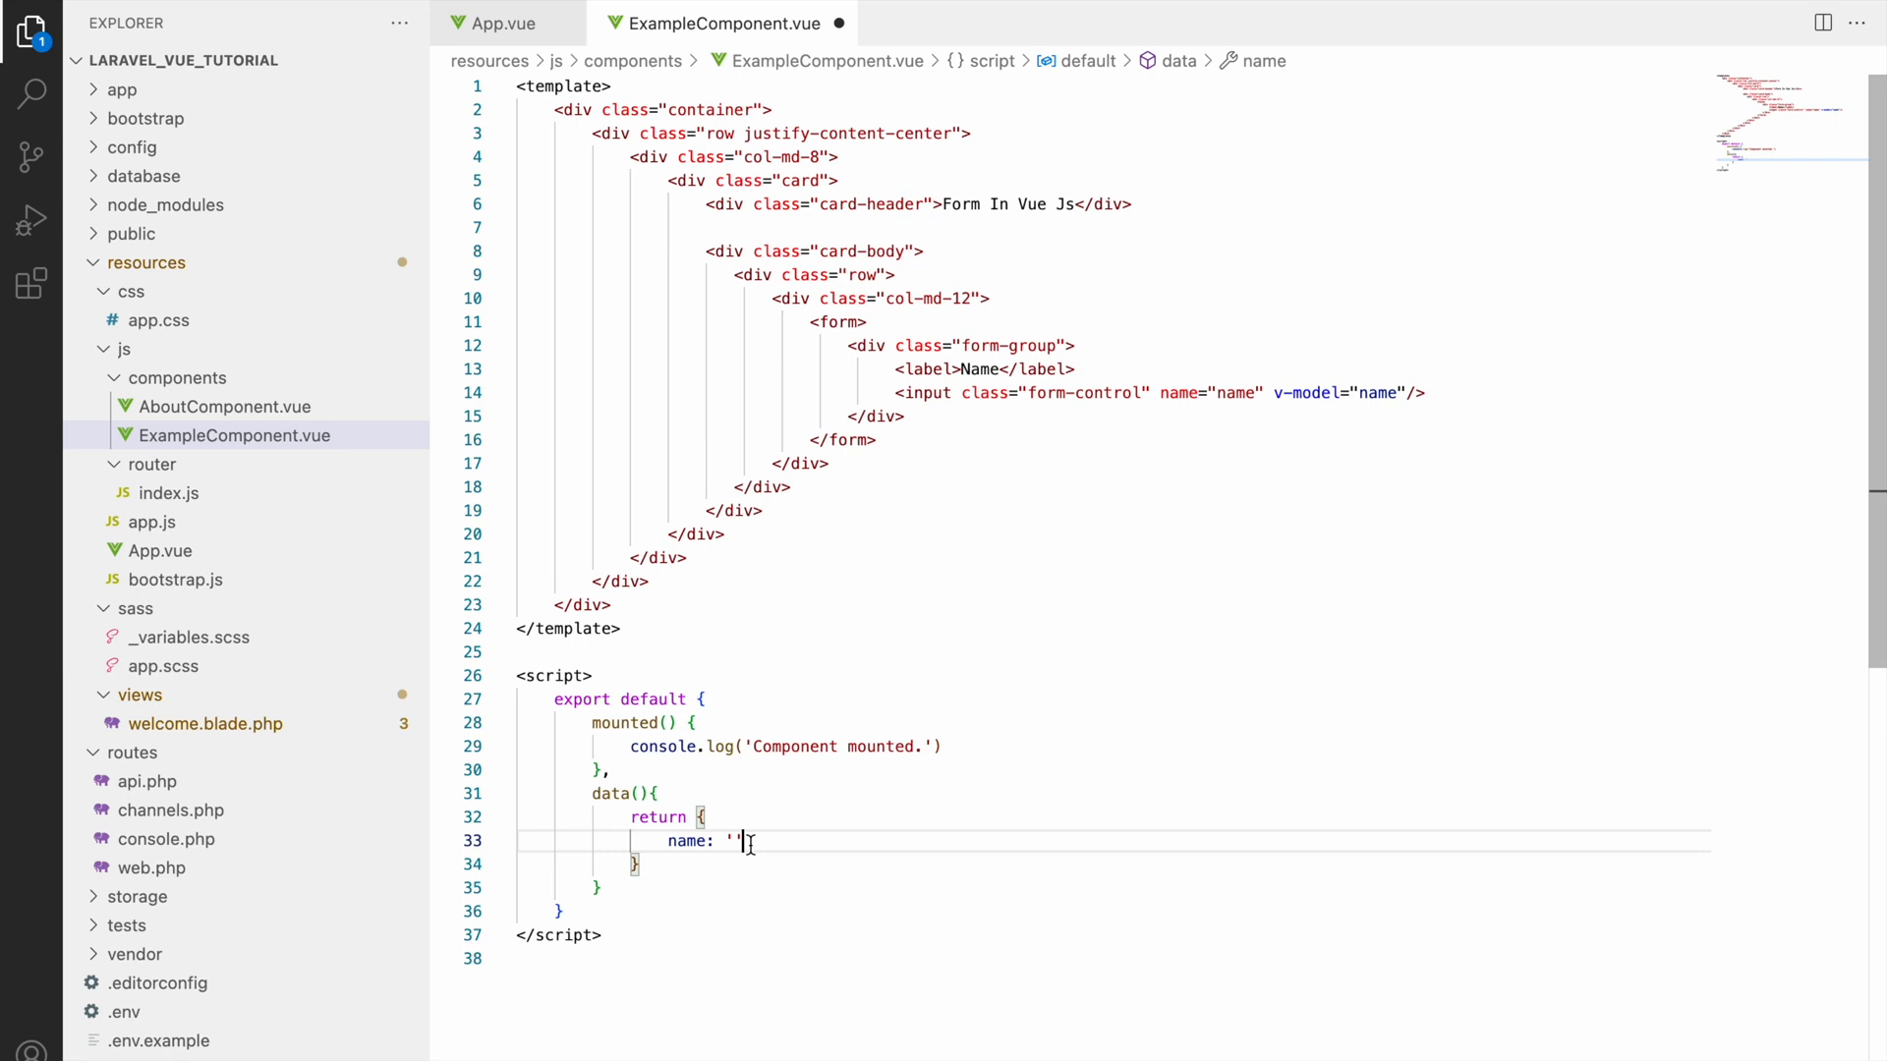
pyautogui.click(1426, 393)
pyautogui.write('{{ na ')
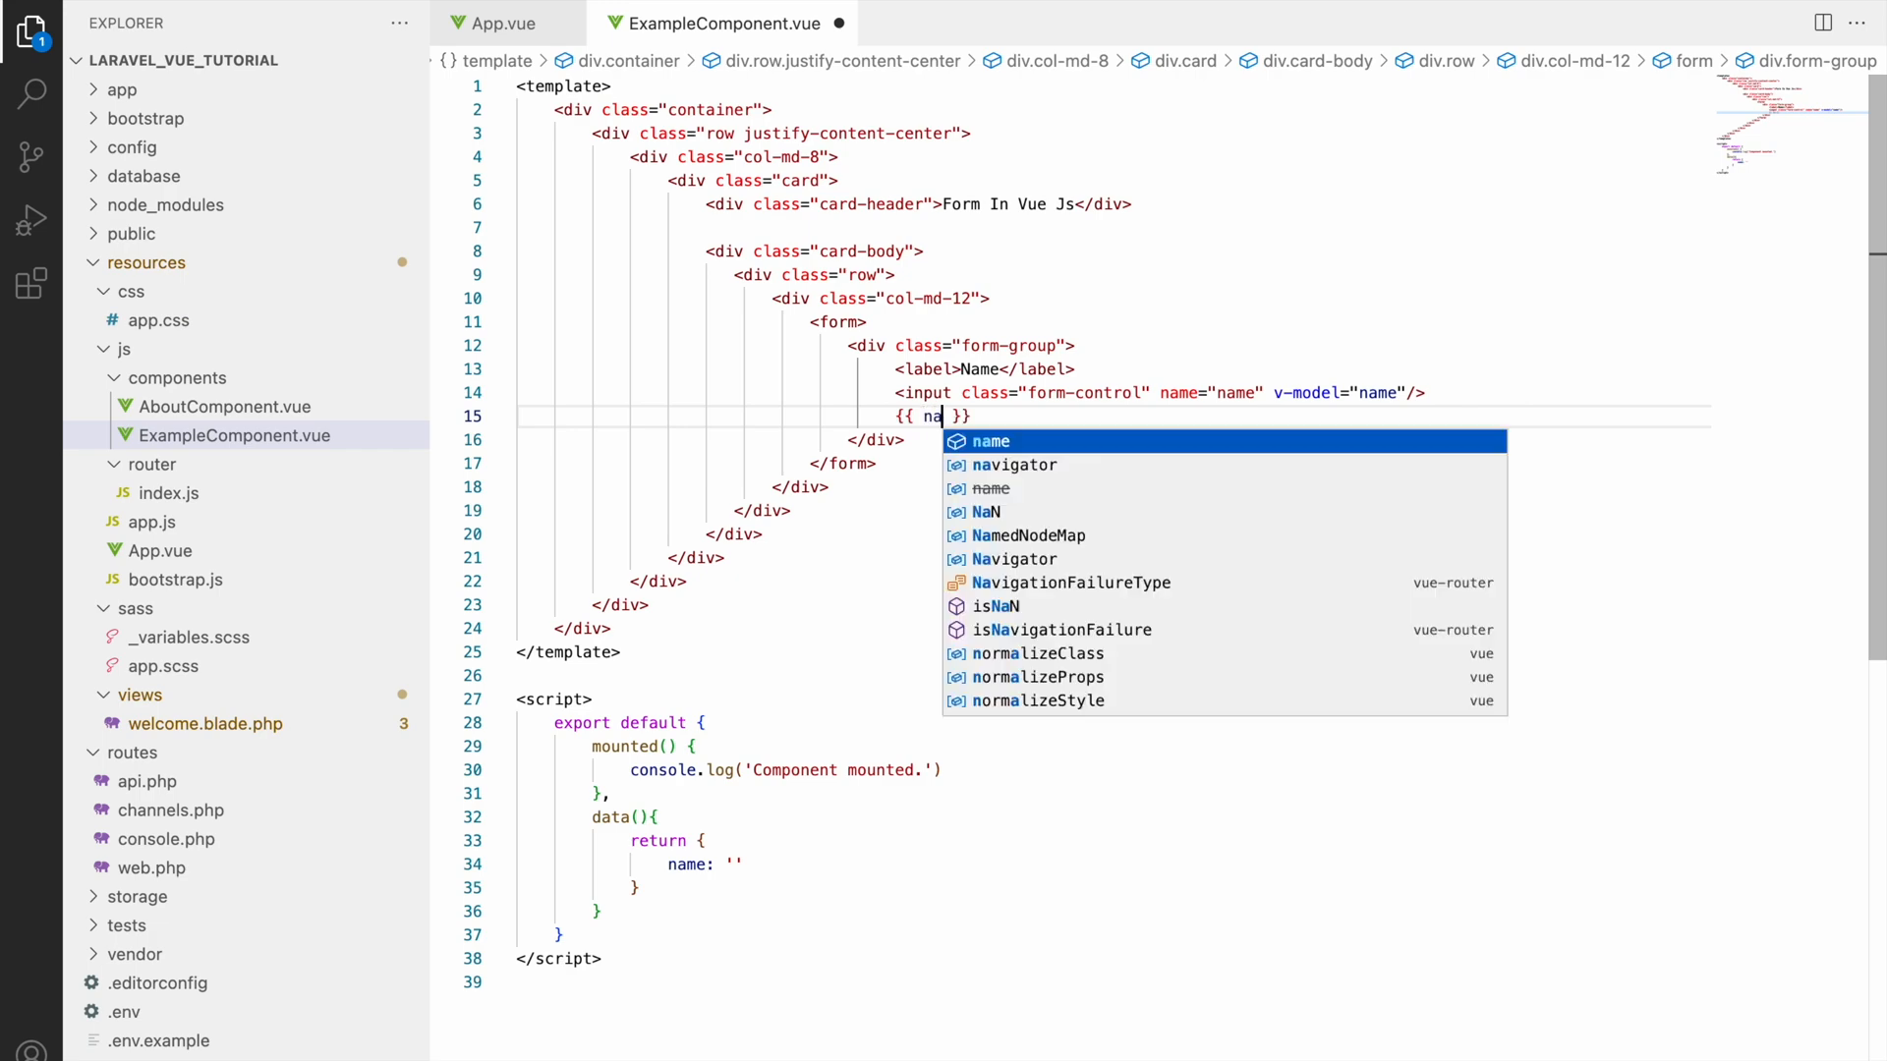
pyautogui.write('me')
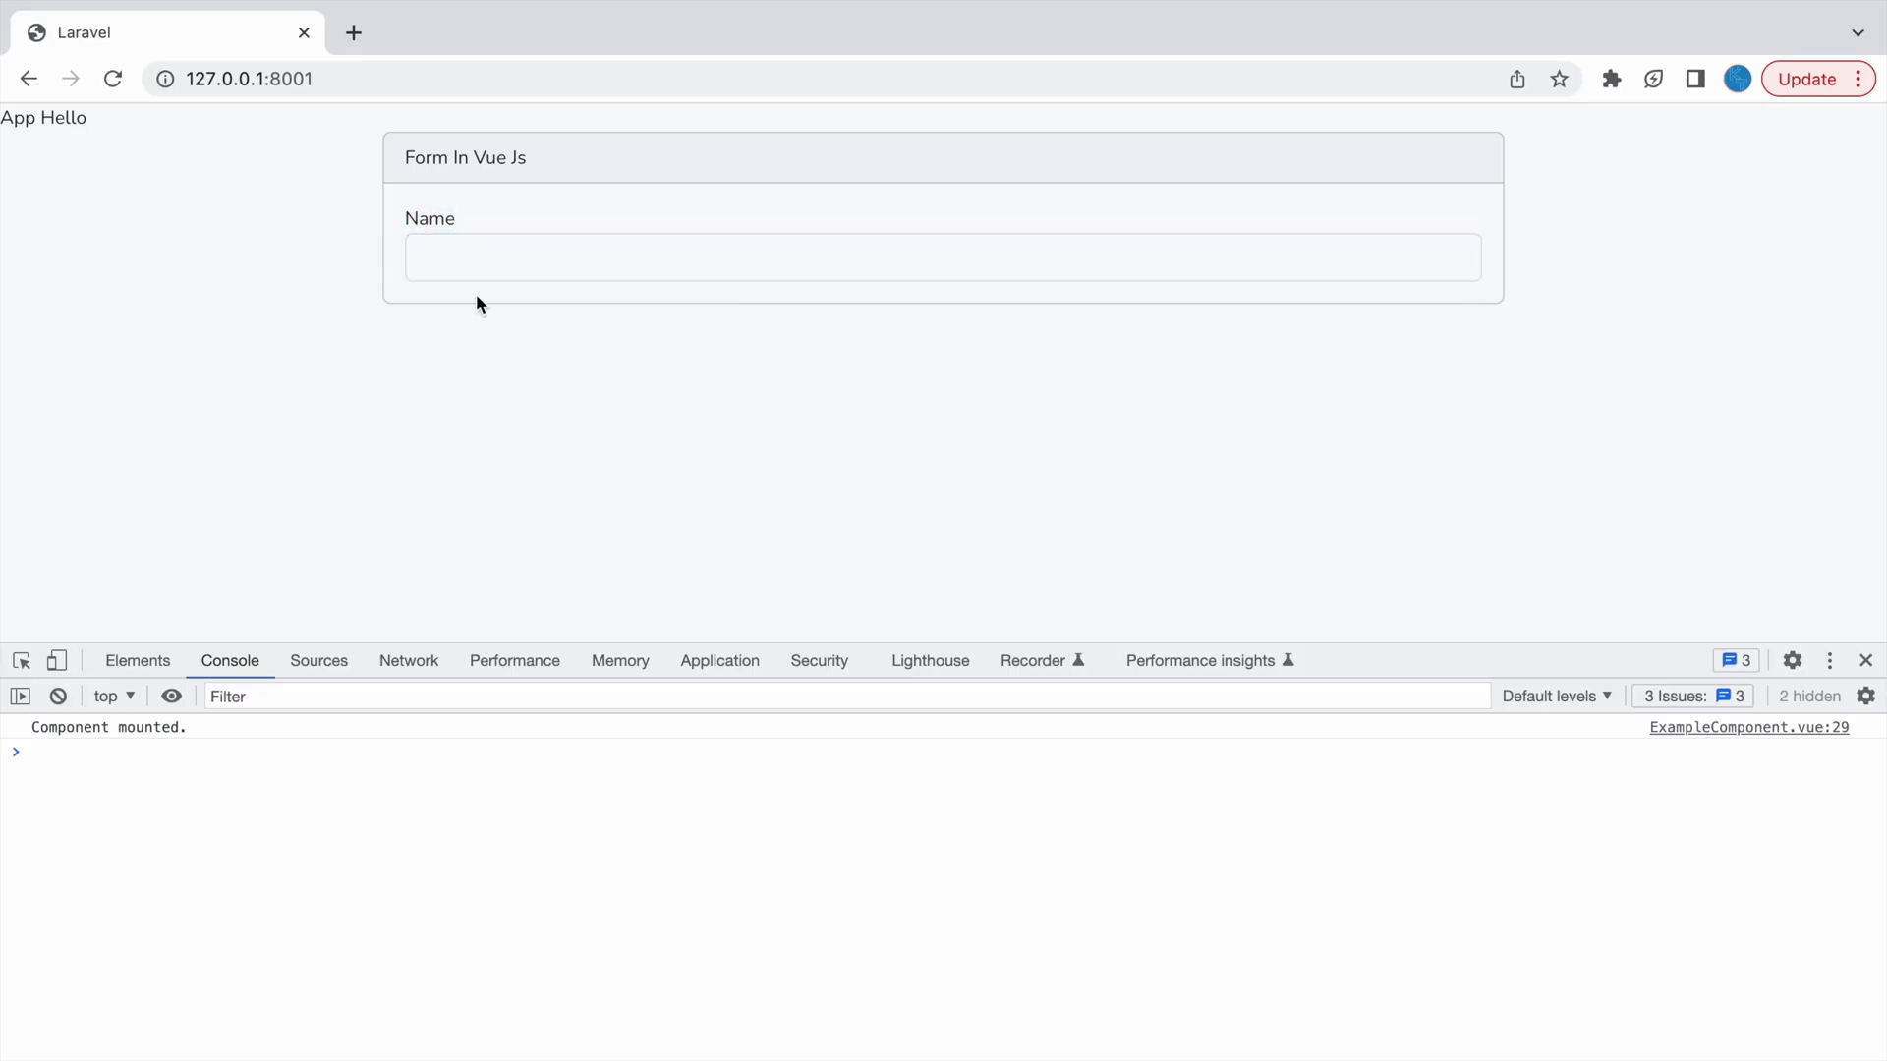
# Step: Type 'knowledge' and 'thrust' into the Name field and watch them echo below
pyautogui.write('knowledge')
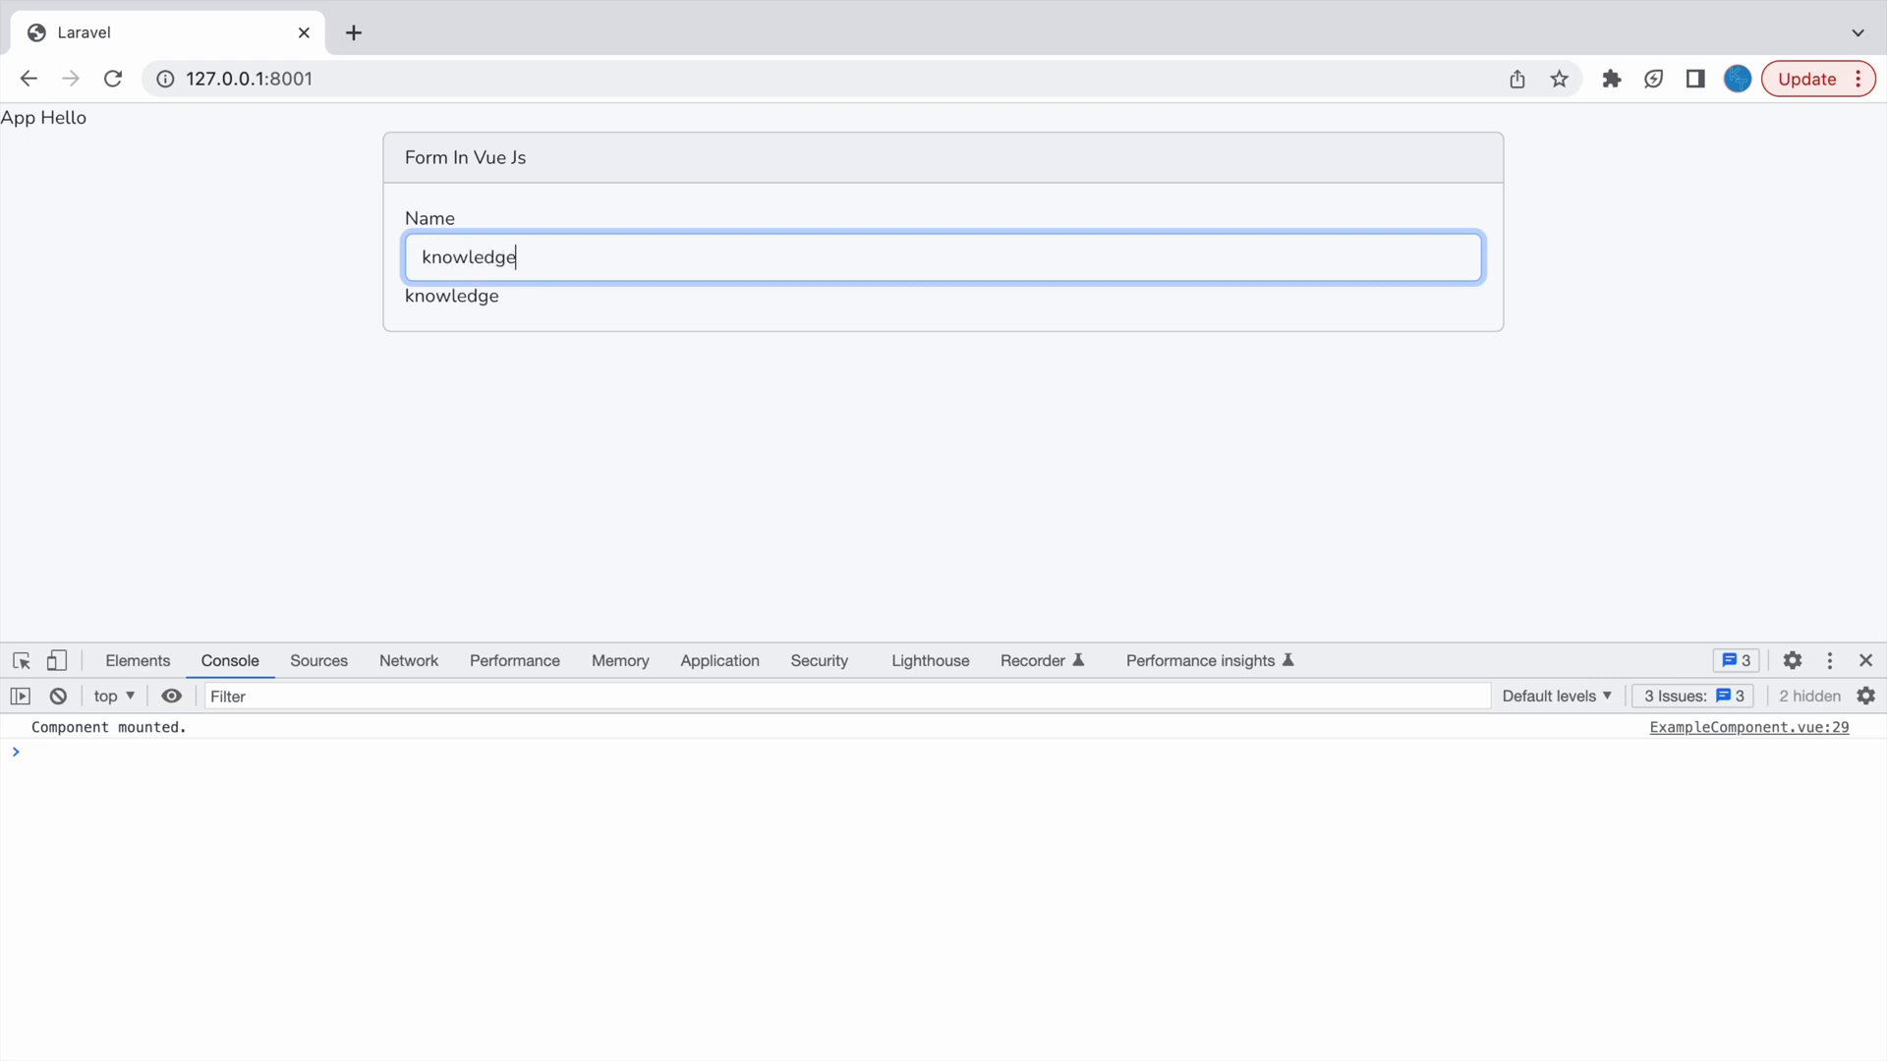
pyautogui.write('thrust')
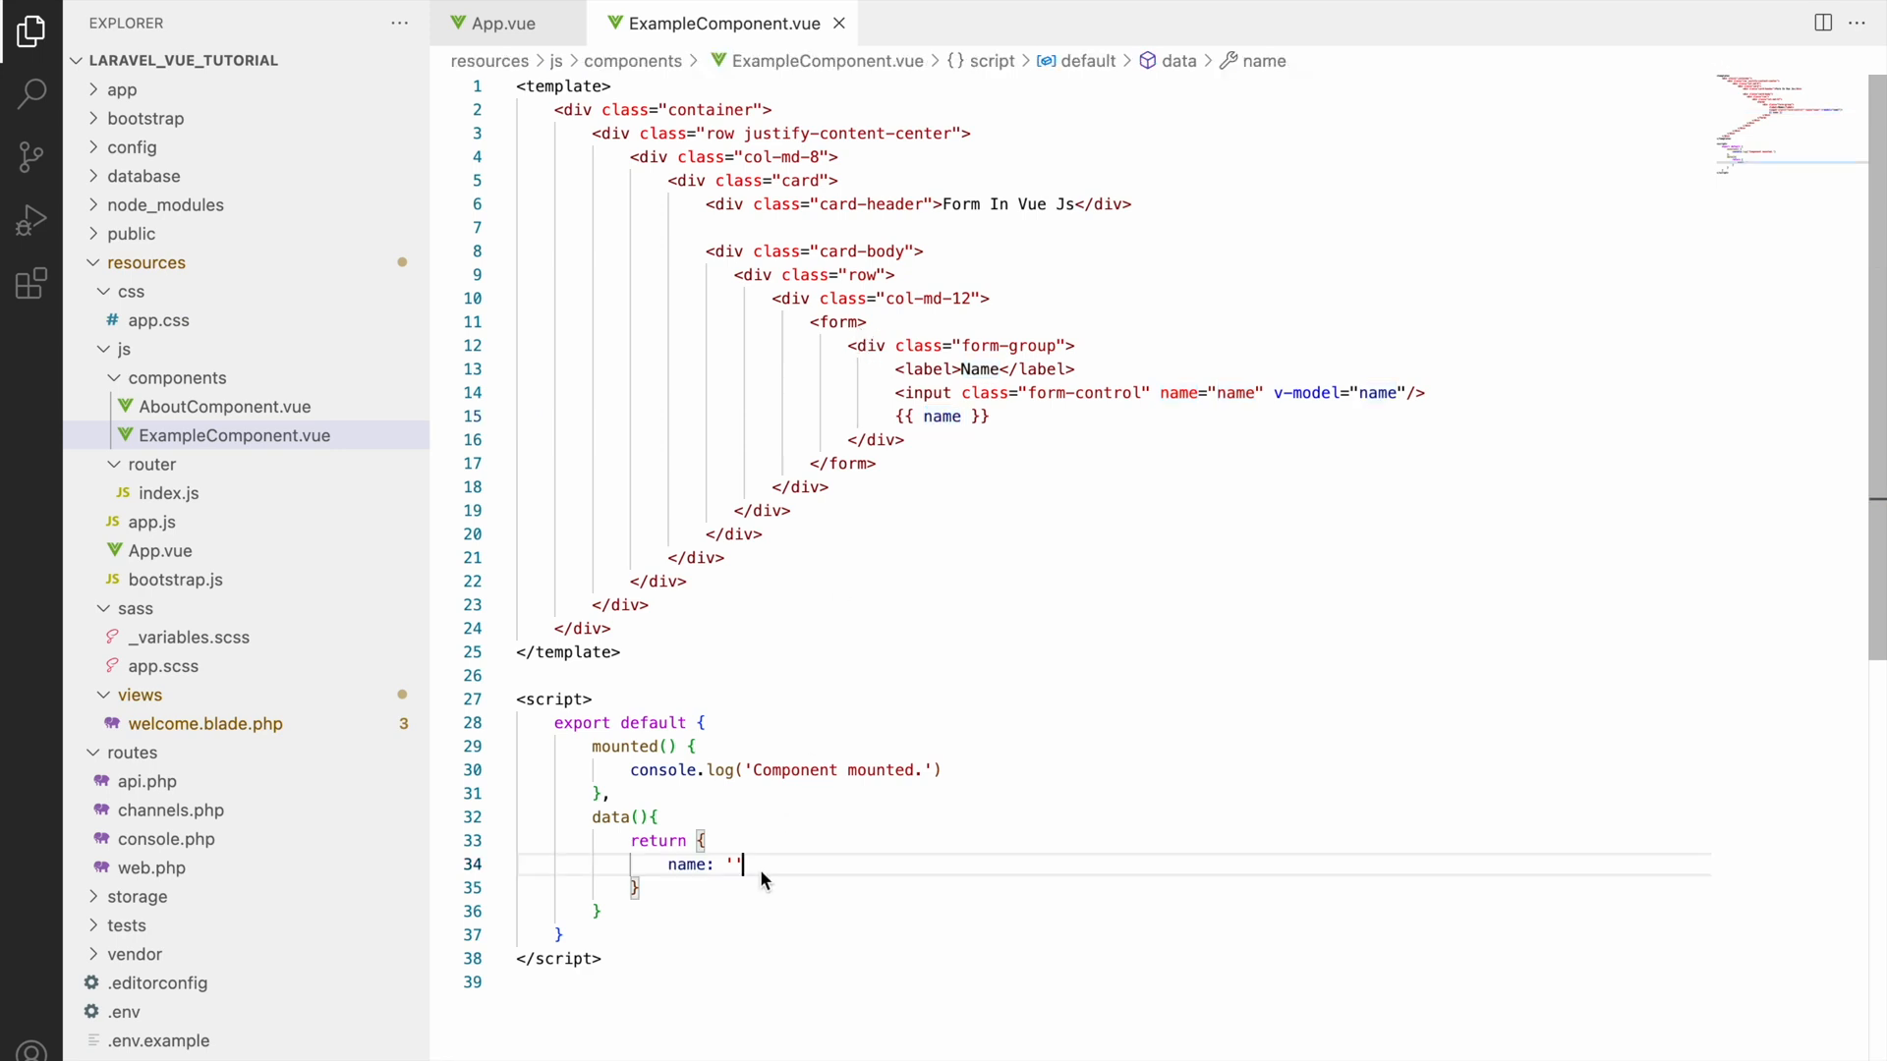
# Step: Add textData: '' to data, bind the copied textarea to textData, and test with 'lkjkkjvhv'
pyautogui.write(',')
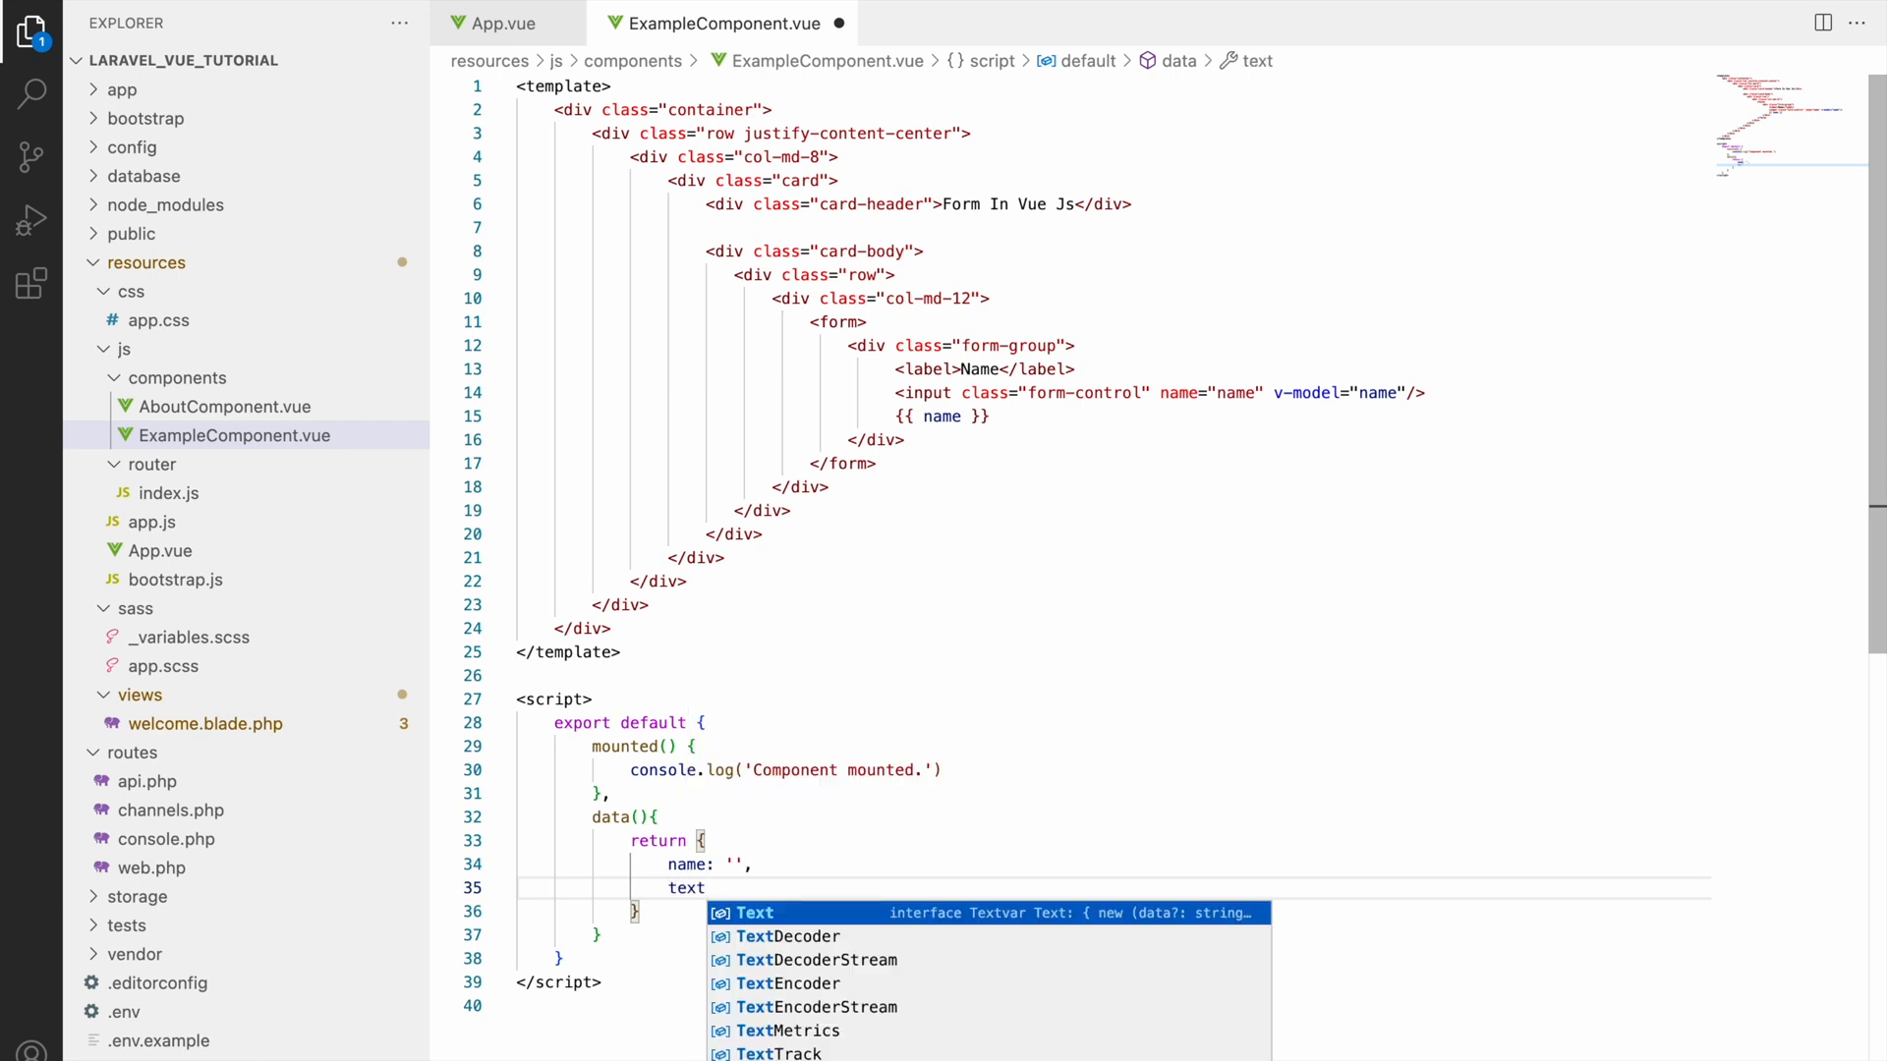
pyautogui.write("Data:'")
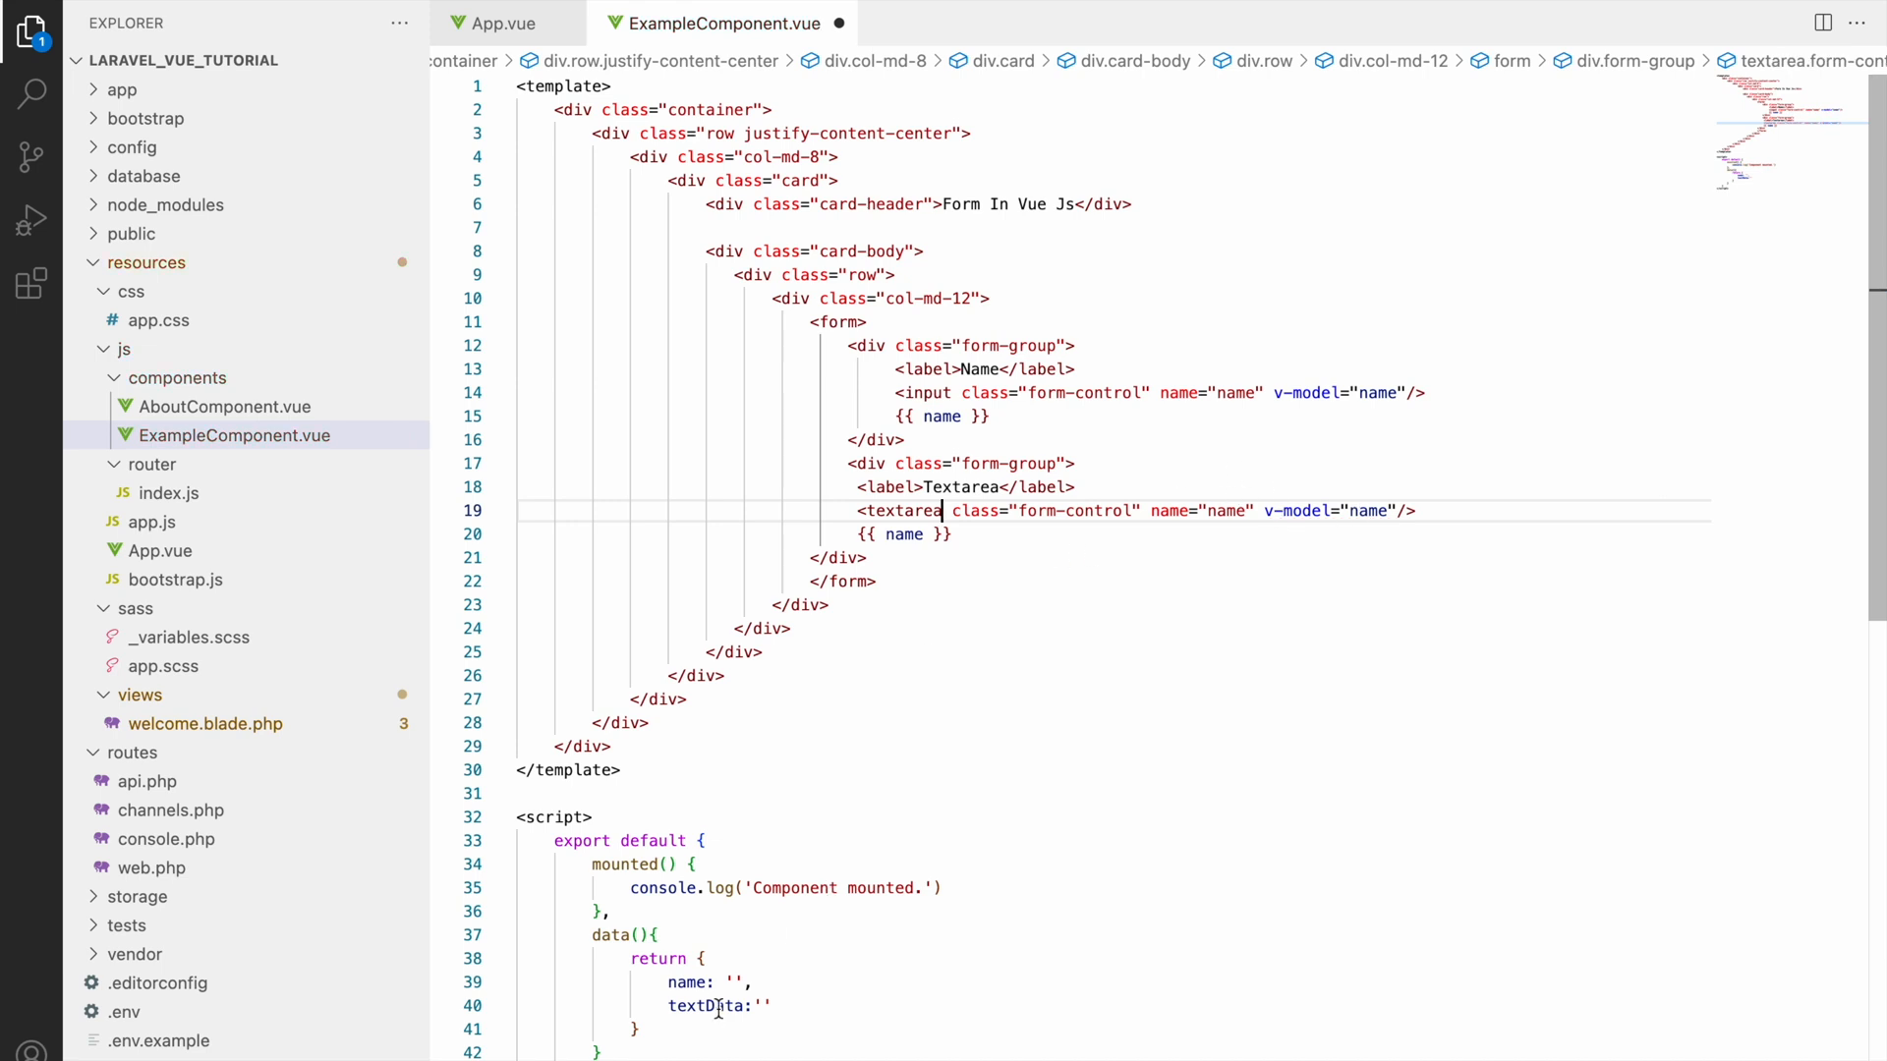
pyautogui.doubleClick(1225, 511)
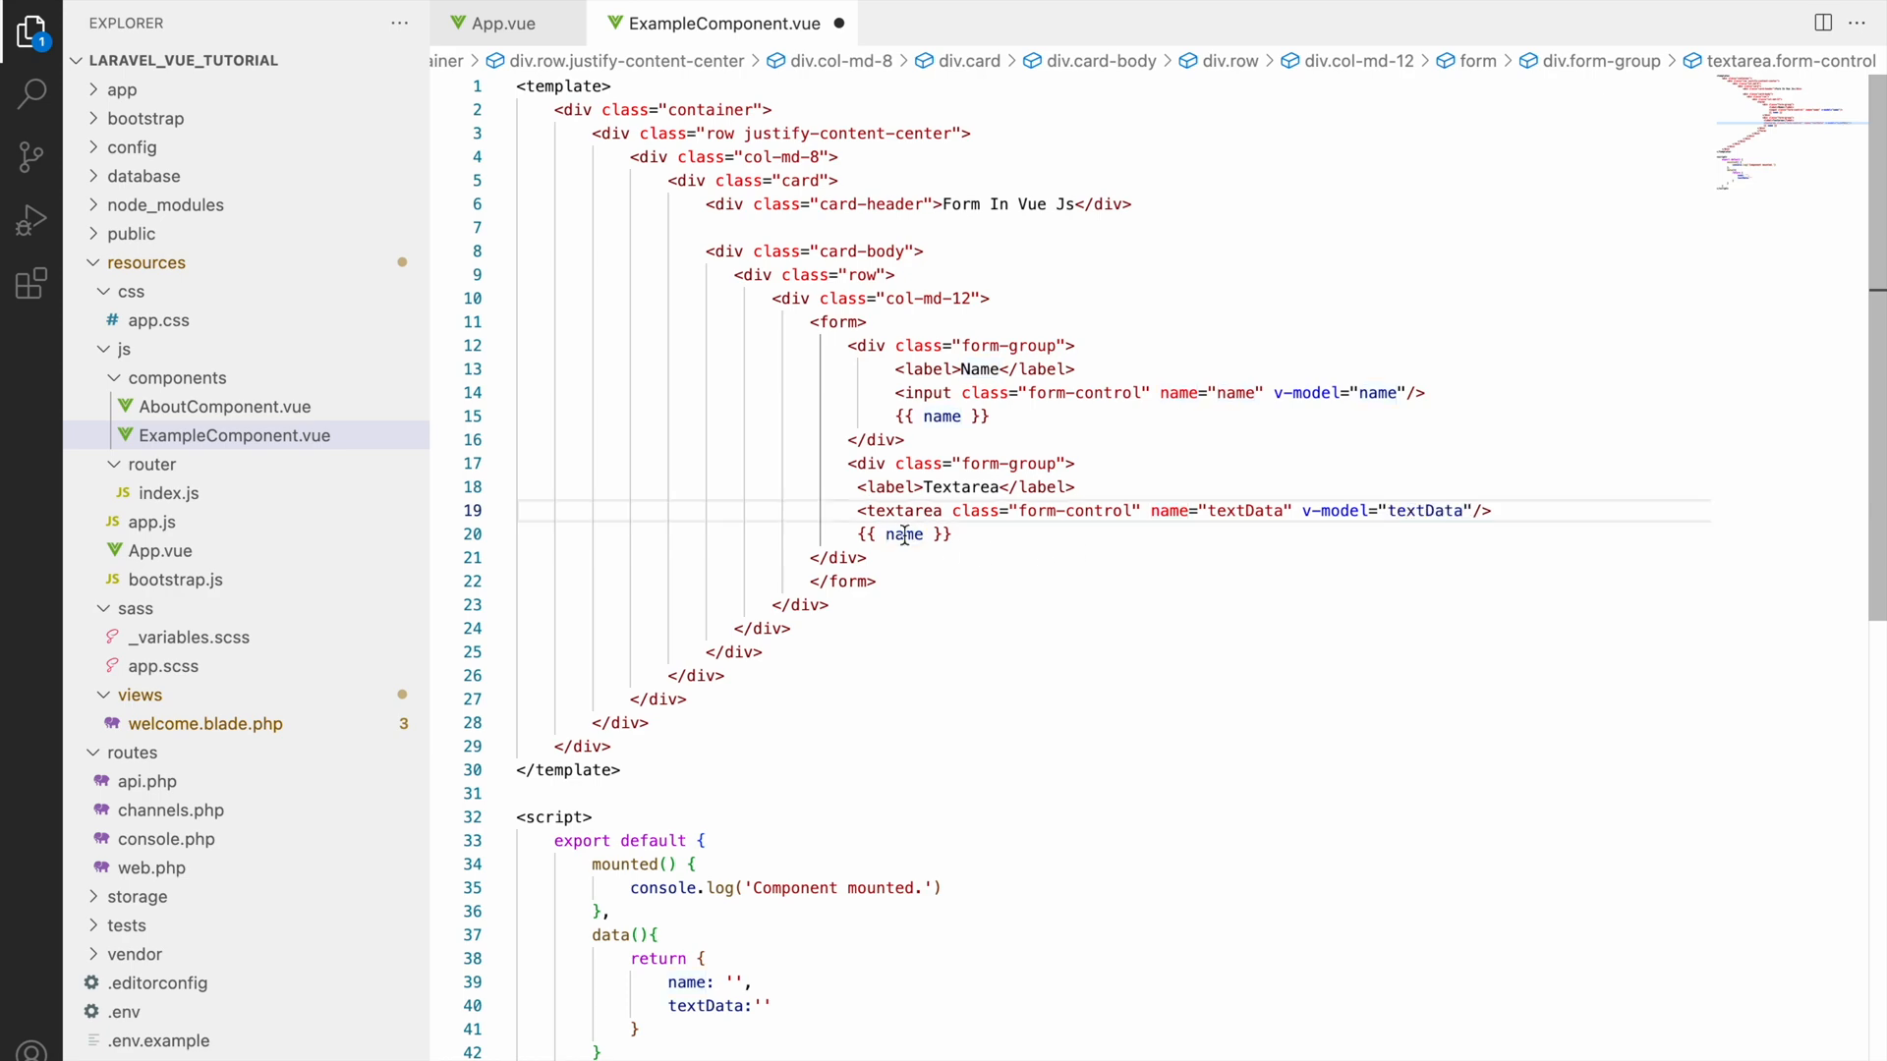
pyautogui.write('textData')
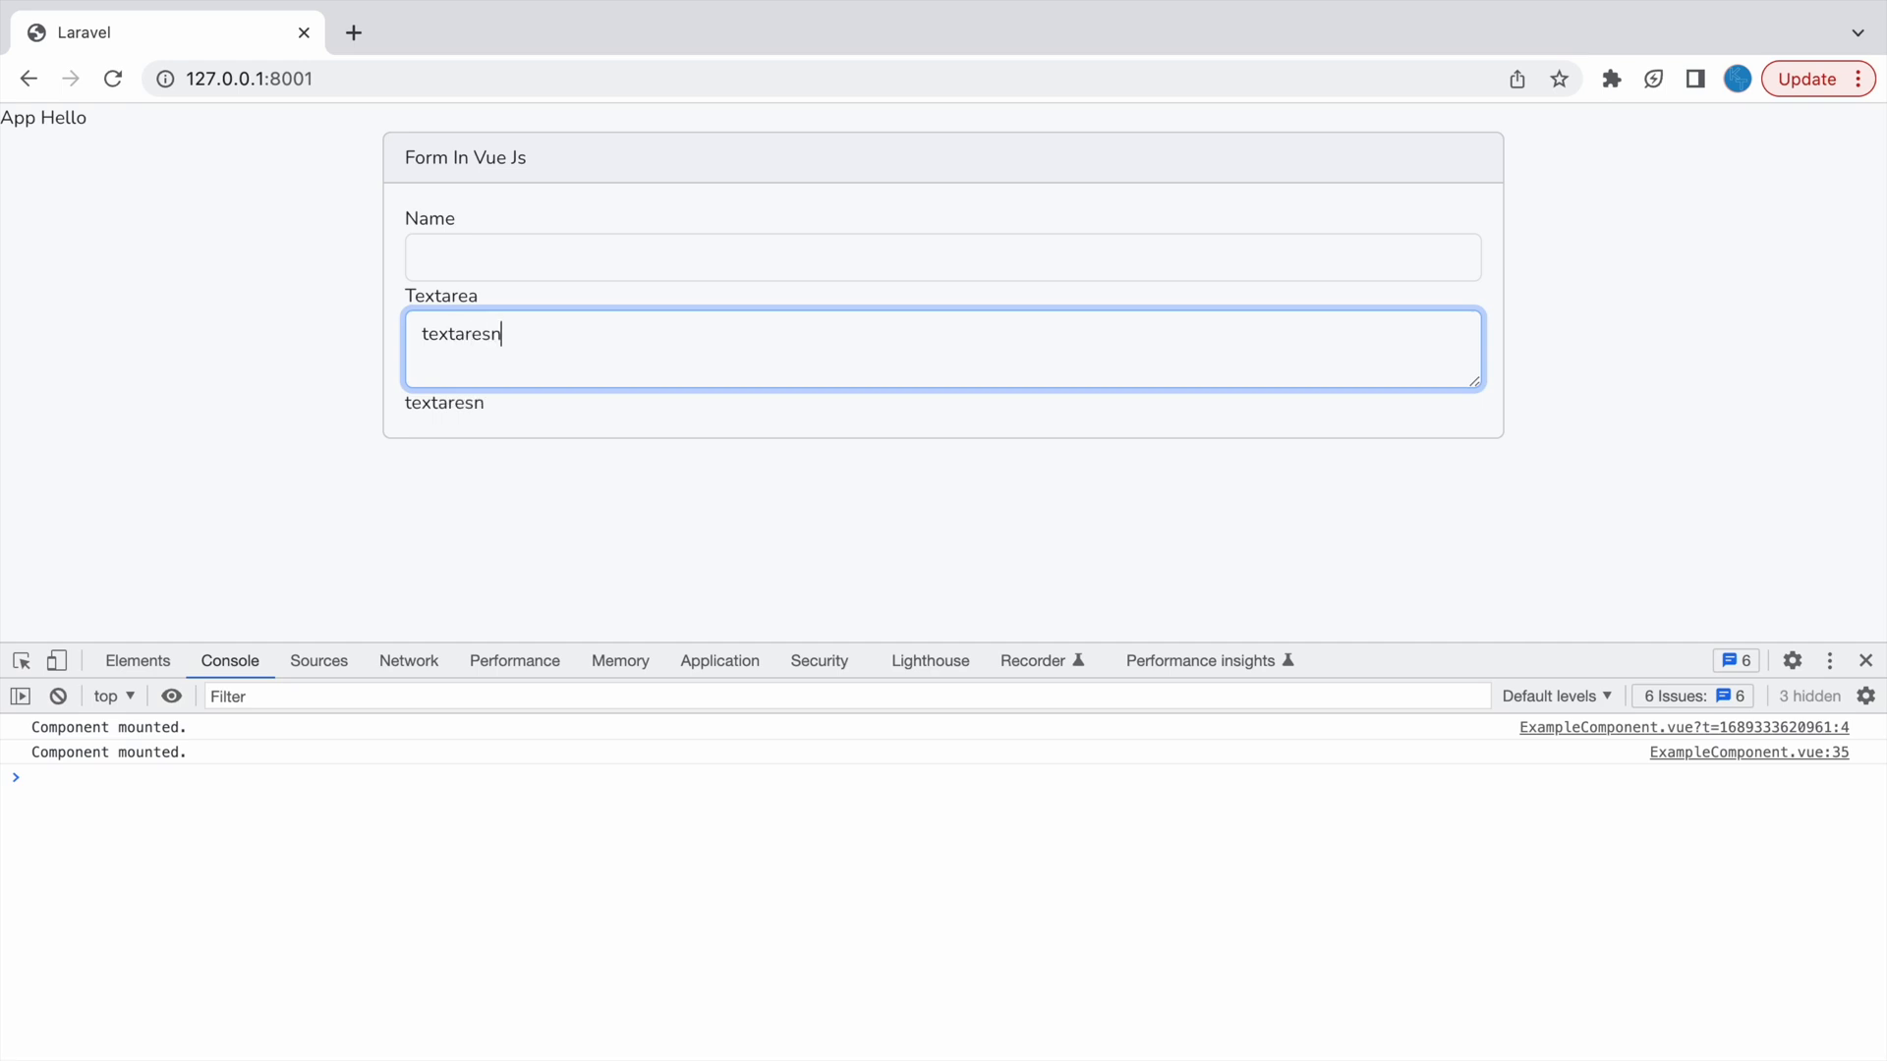
pyautogui.write('lkjkkjvhv')
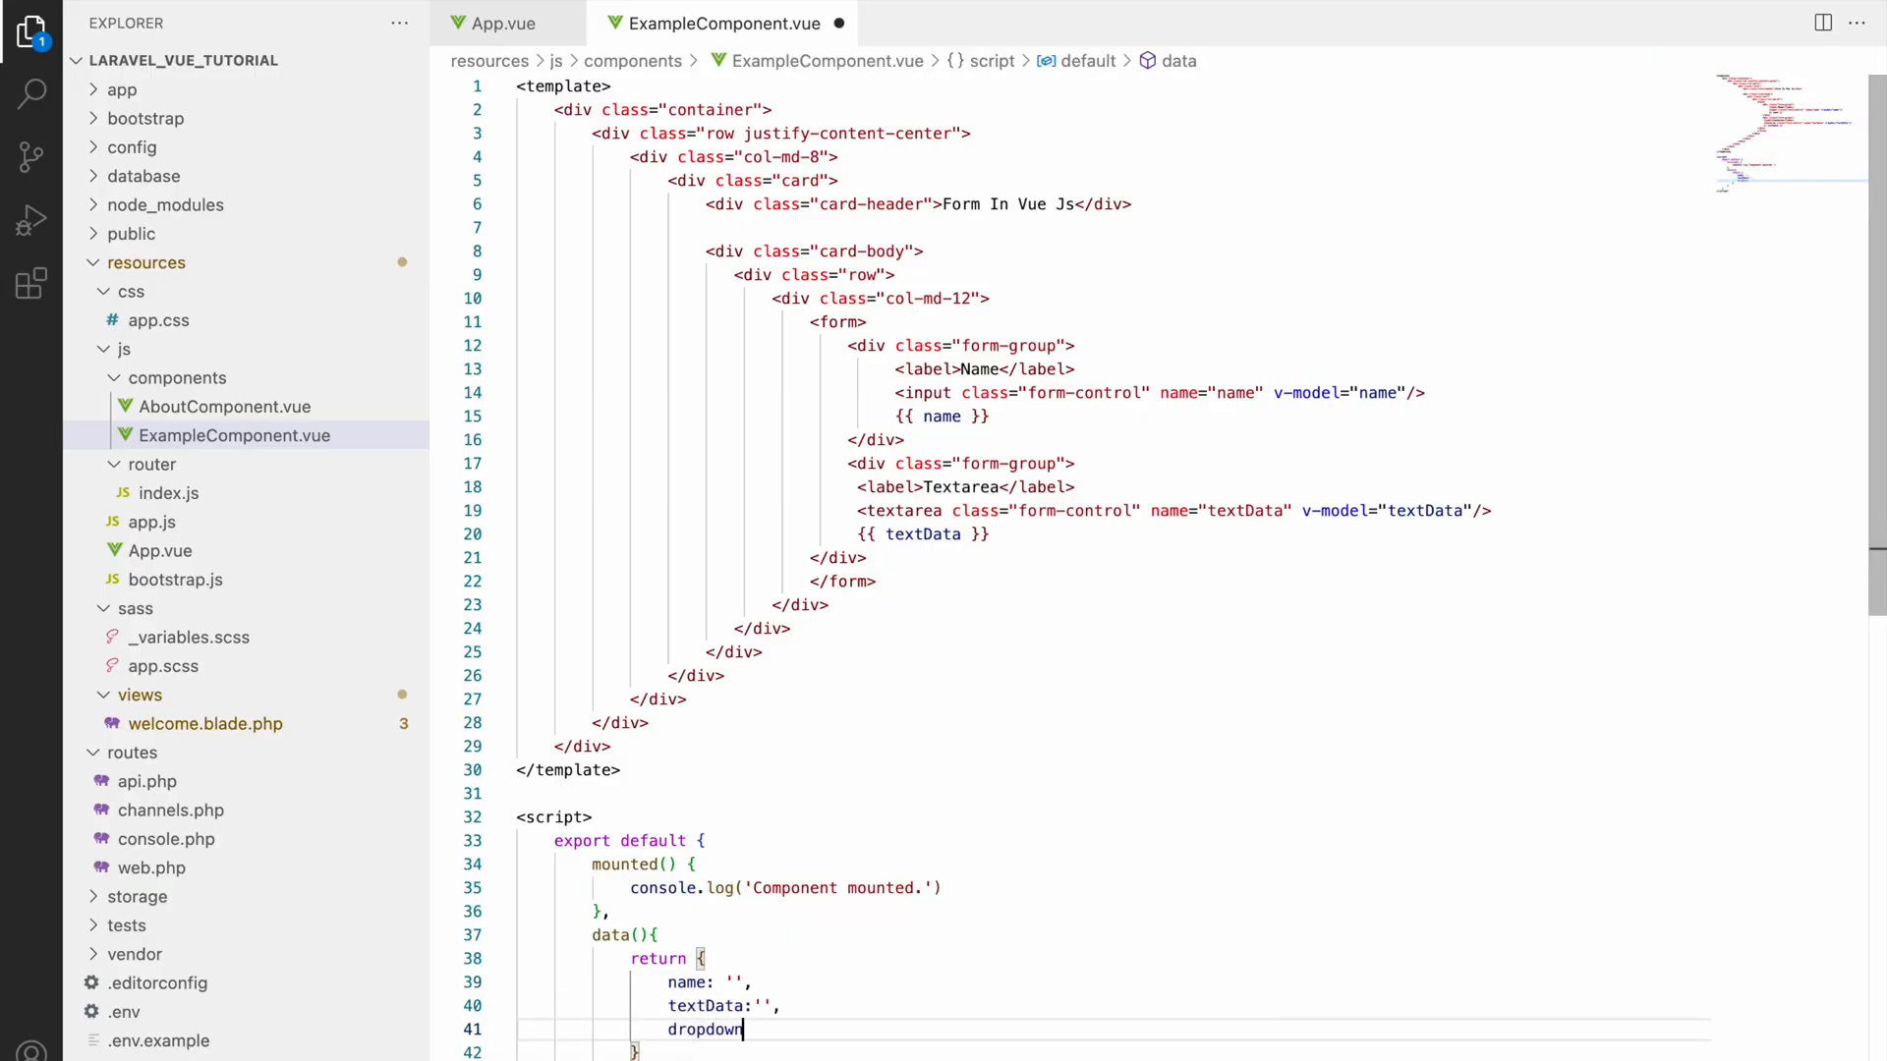
# Step: Add dropdownVal: '' to data, label the group Dropdown, and add option tags
pyautogui.write("Val:'")
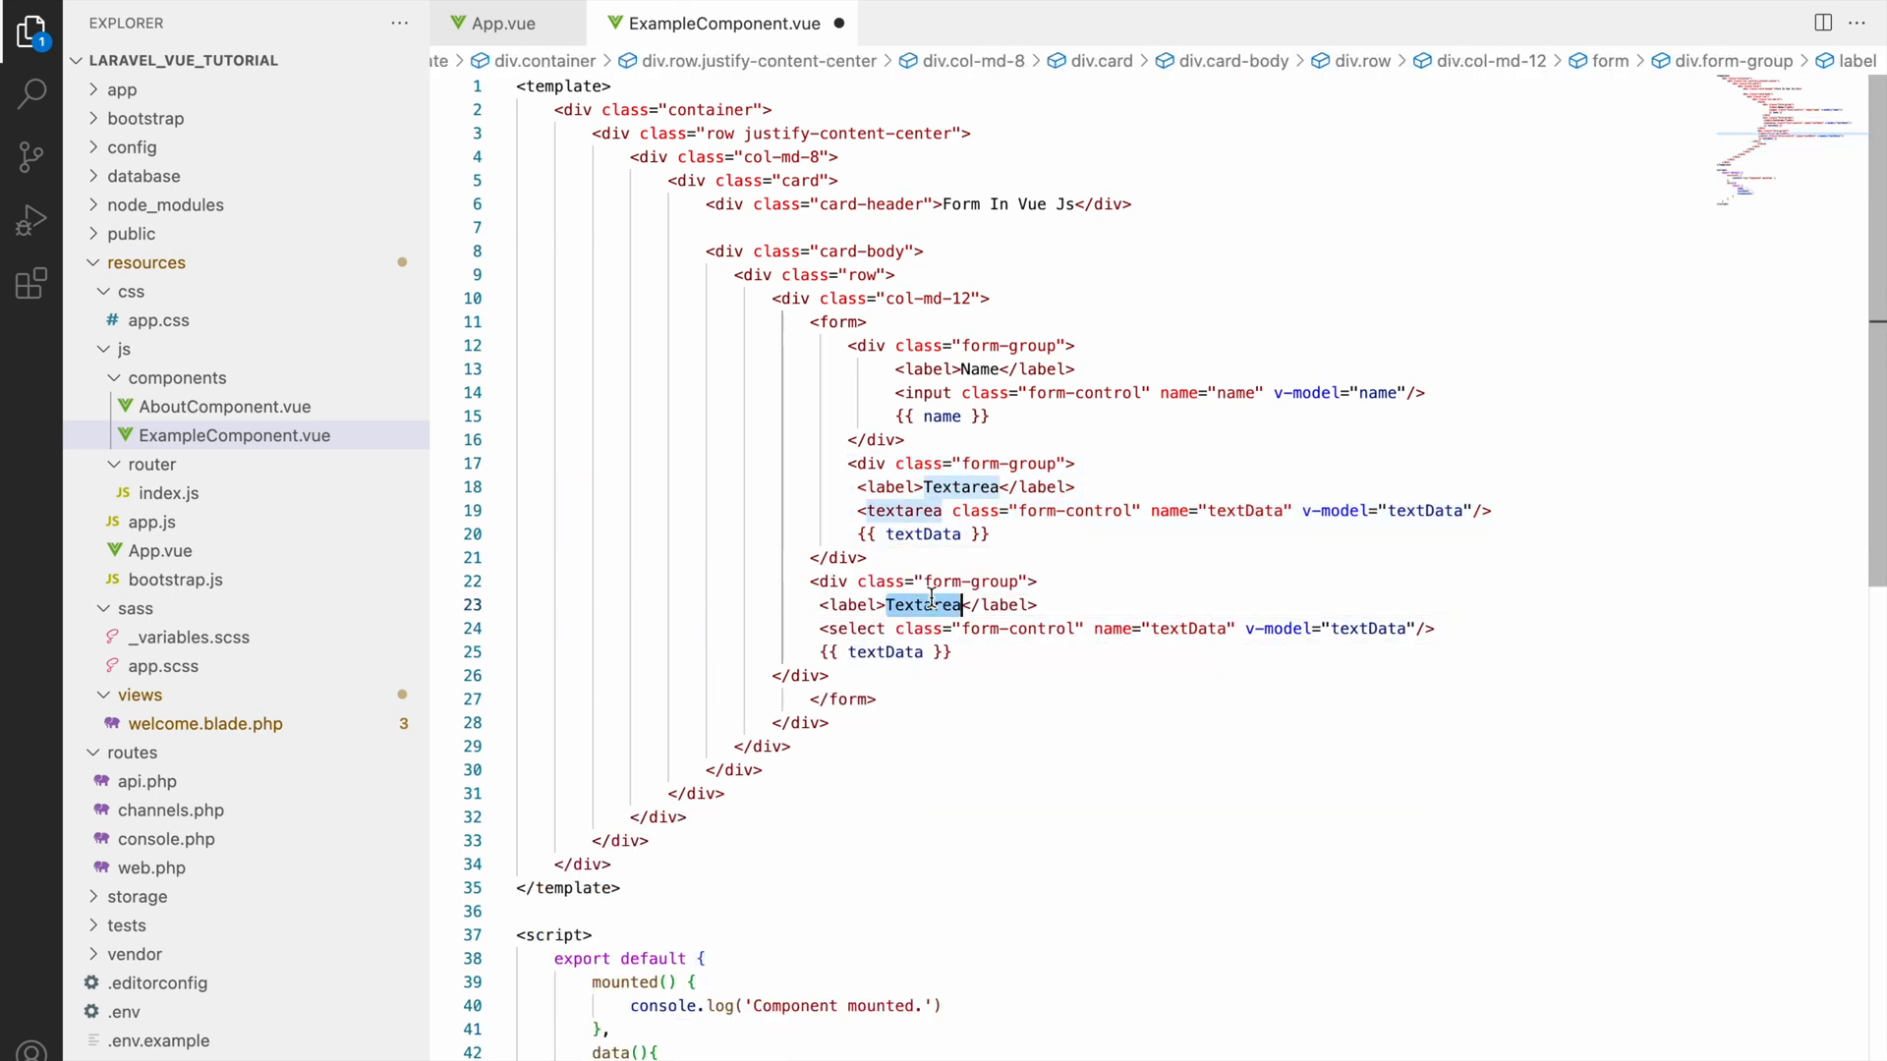
pyautogui.write('Dropdown')
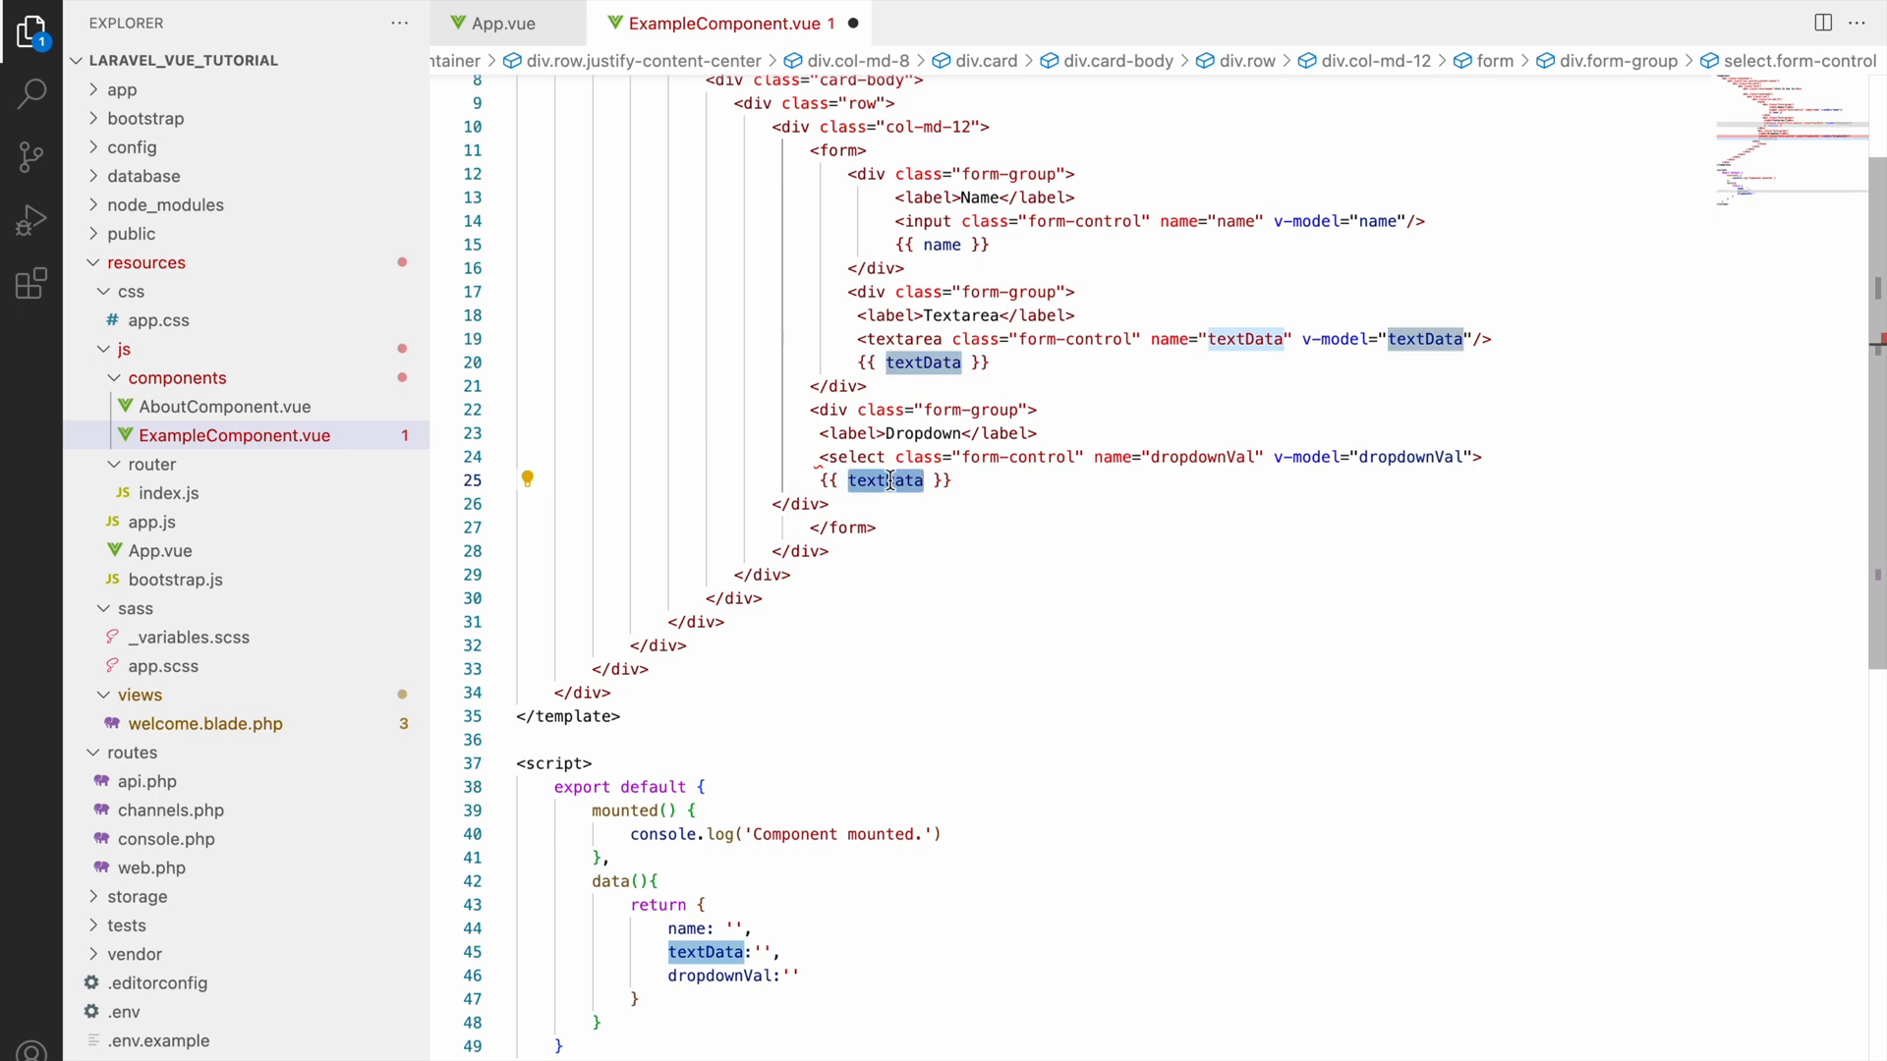
pyautogui.write('<option')
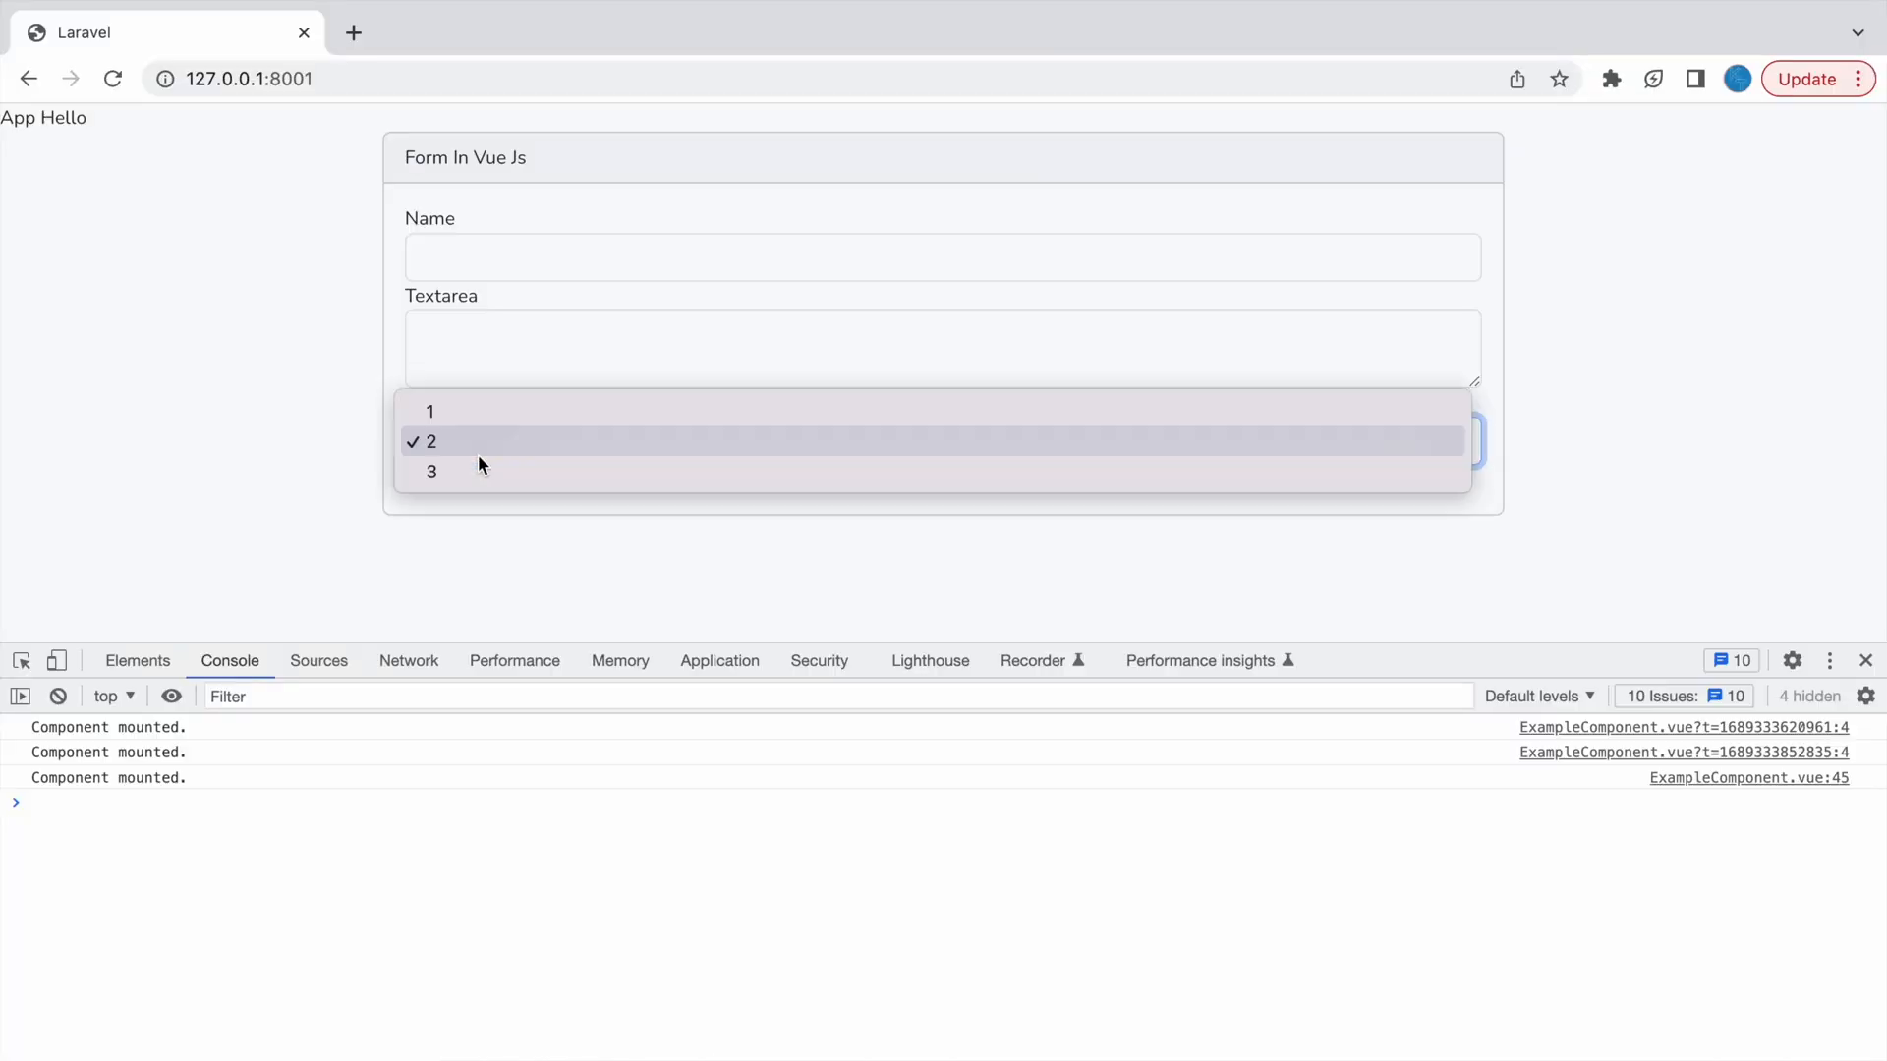
# Step: Choose option 2 from the Dropdown select
pyautogui.click(431, 412)
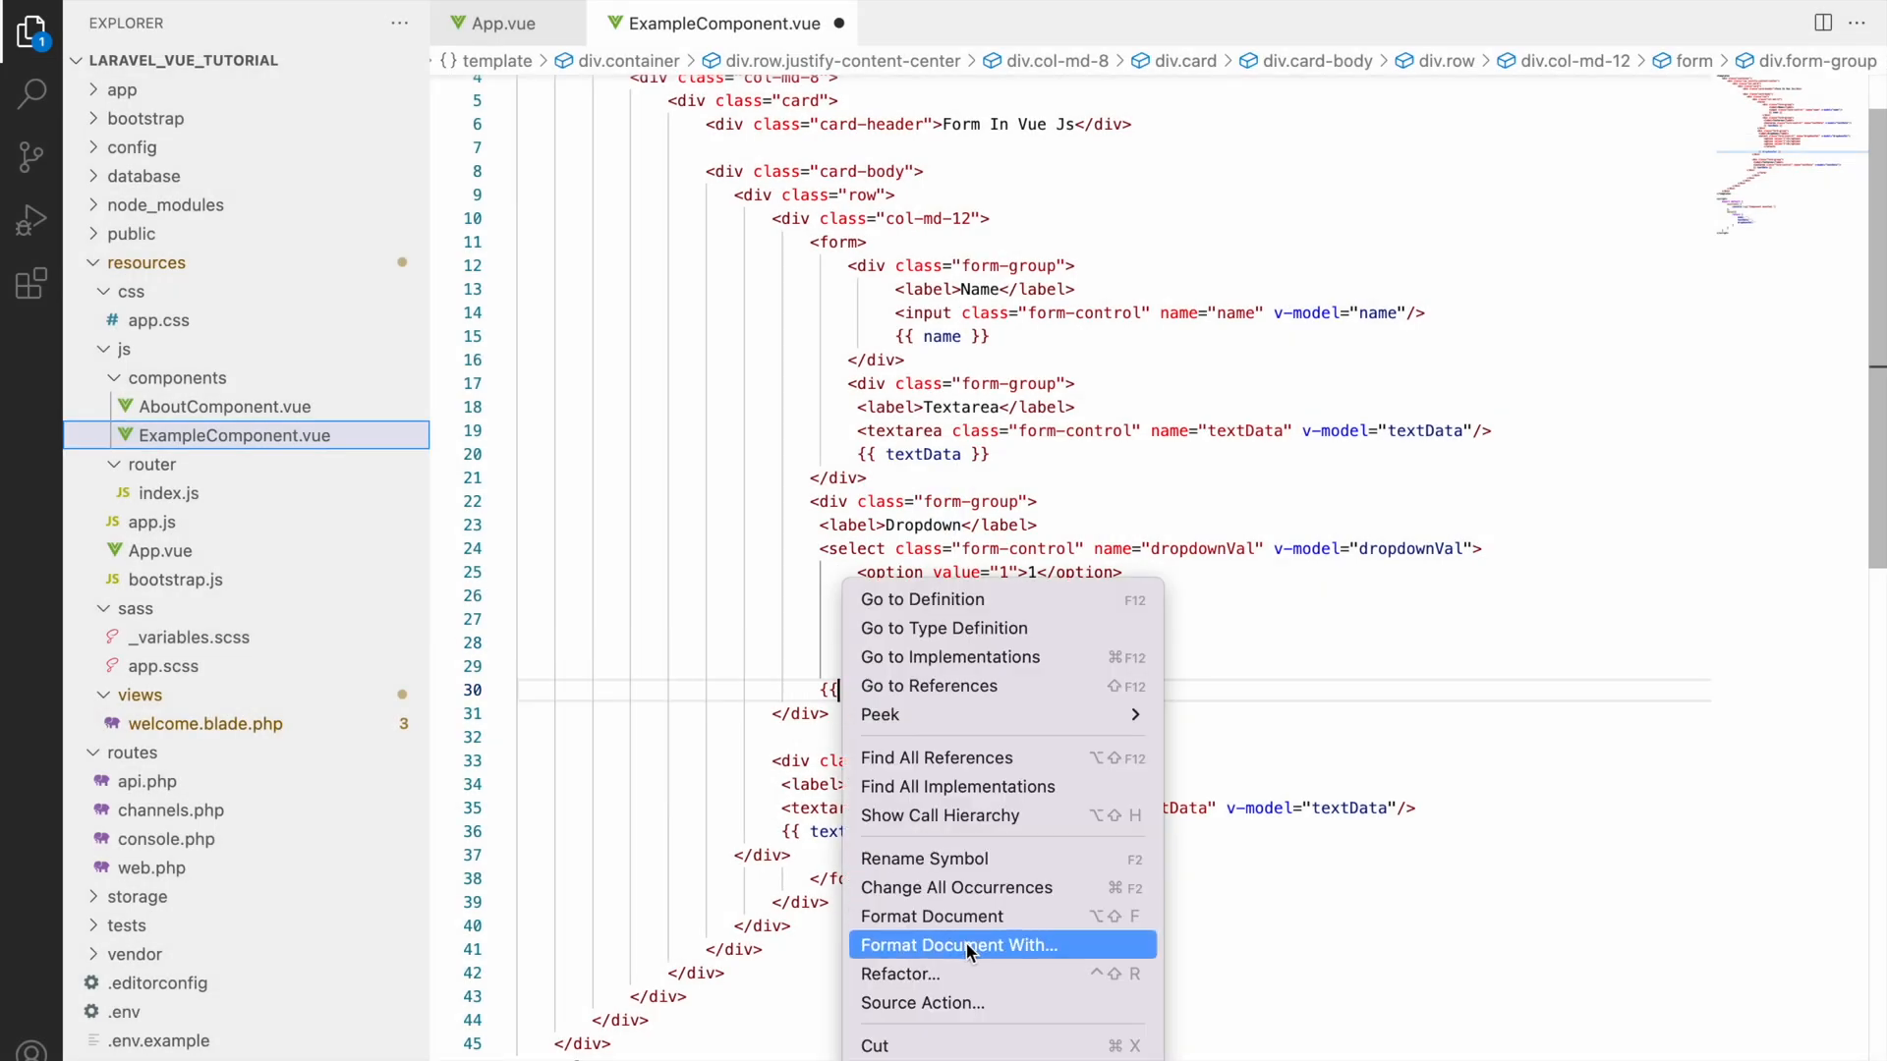
# Step: Reformat the component code and add a radioVal:'' property to data()
pyautogui.click(957, 945)
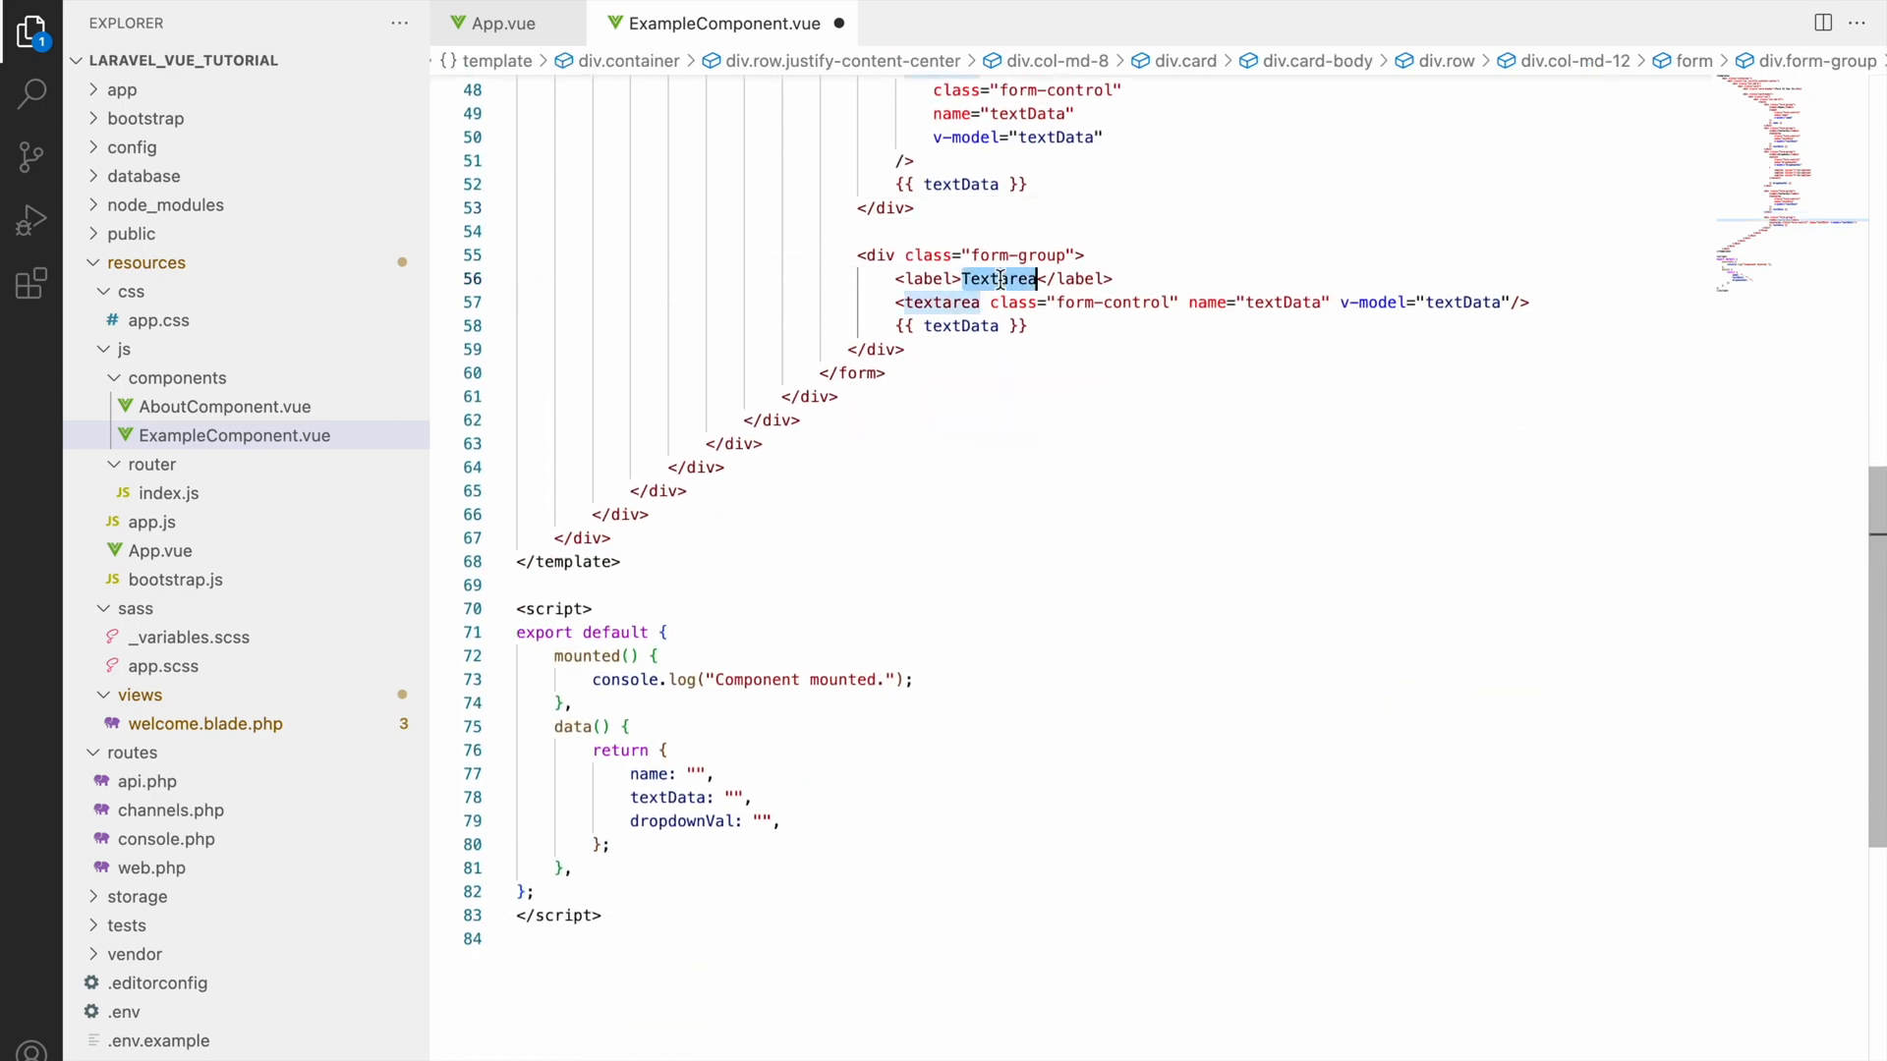
pyautogui.scroll(3)
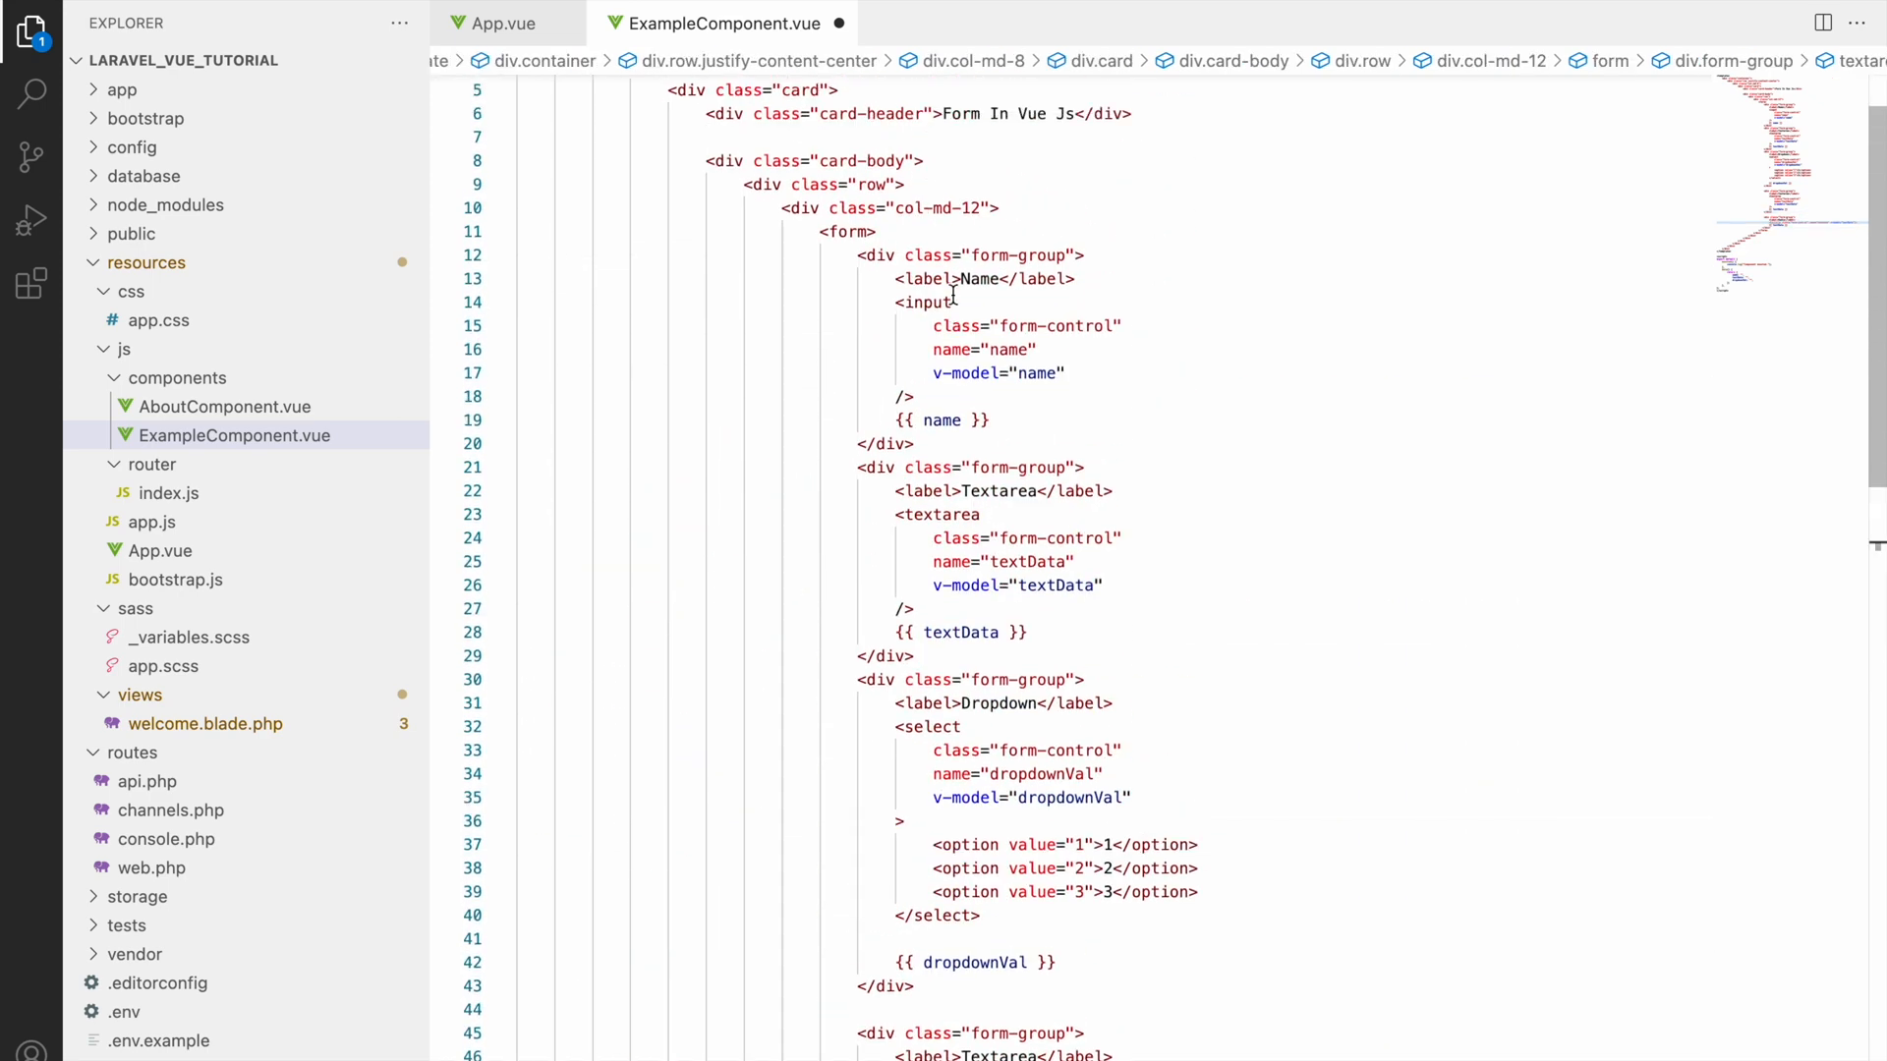
pyautogui.scroll(-3)
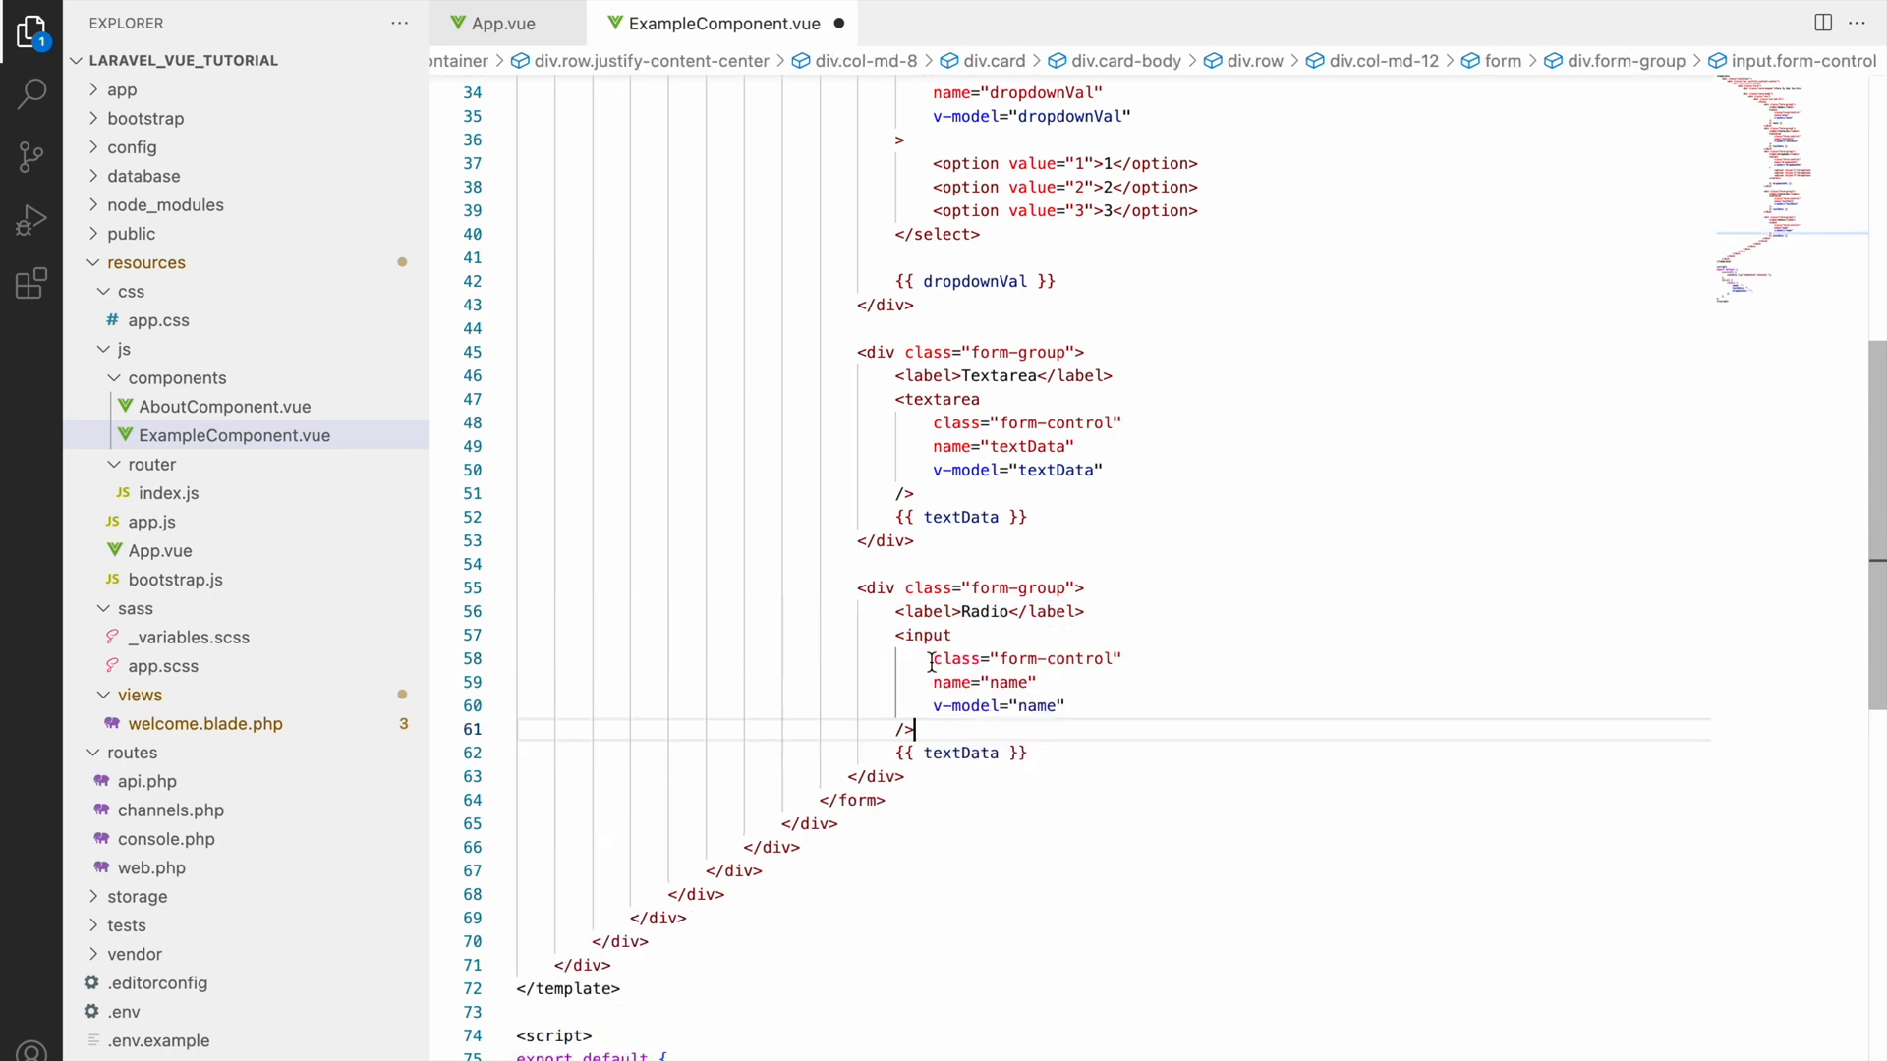
pyautogui.scroll(-3)
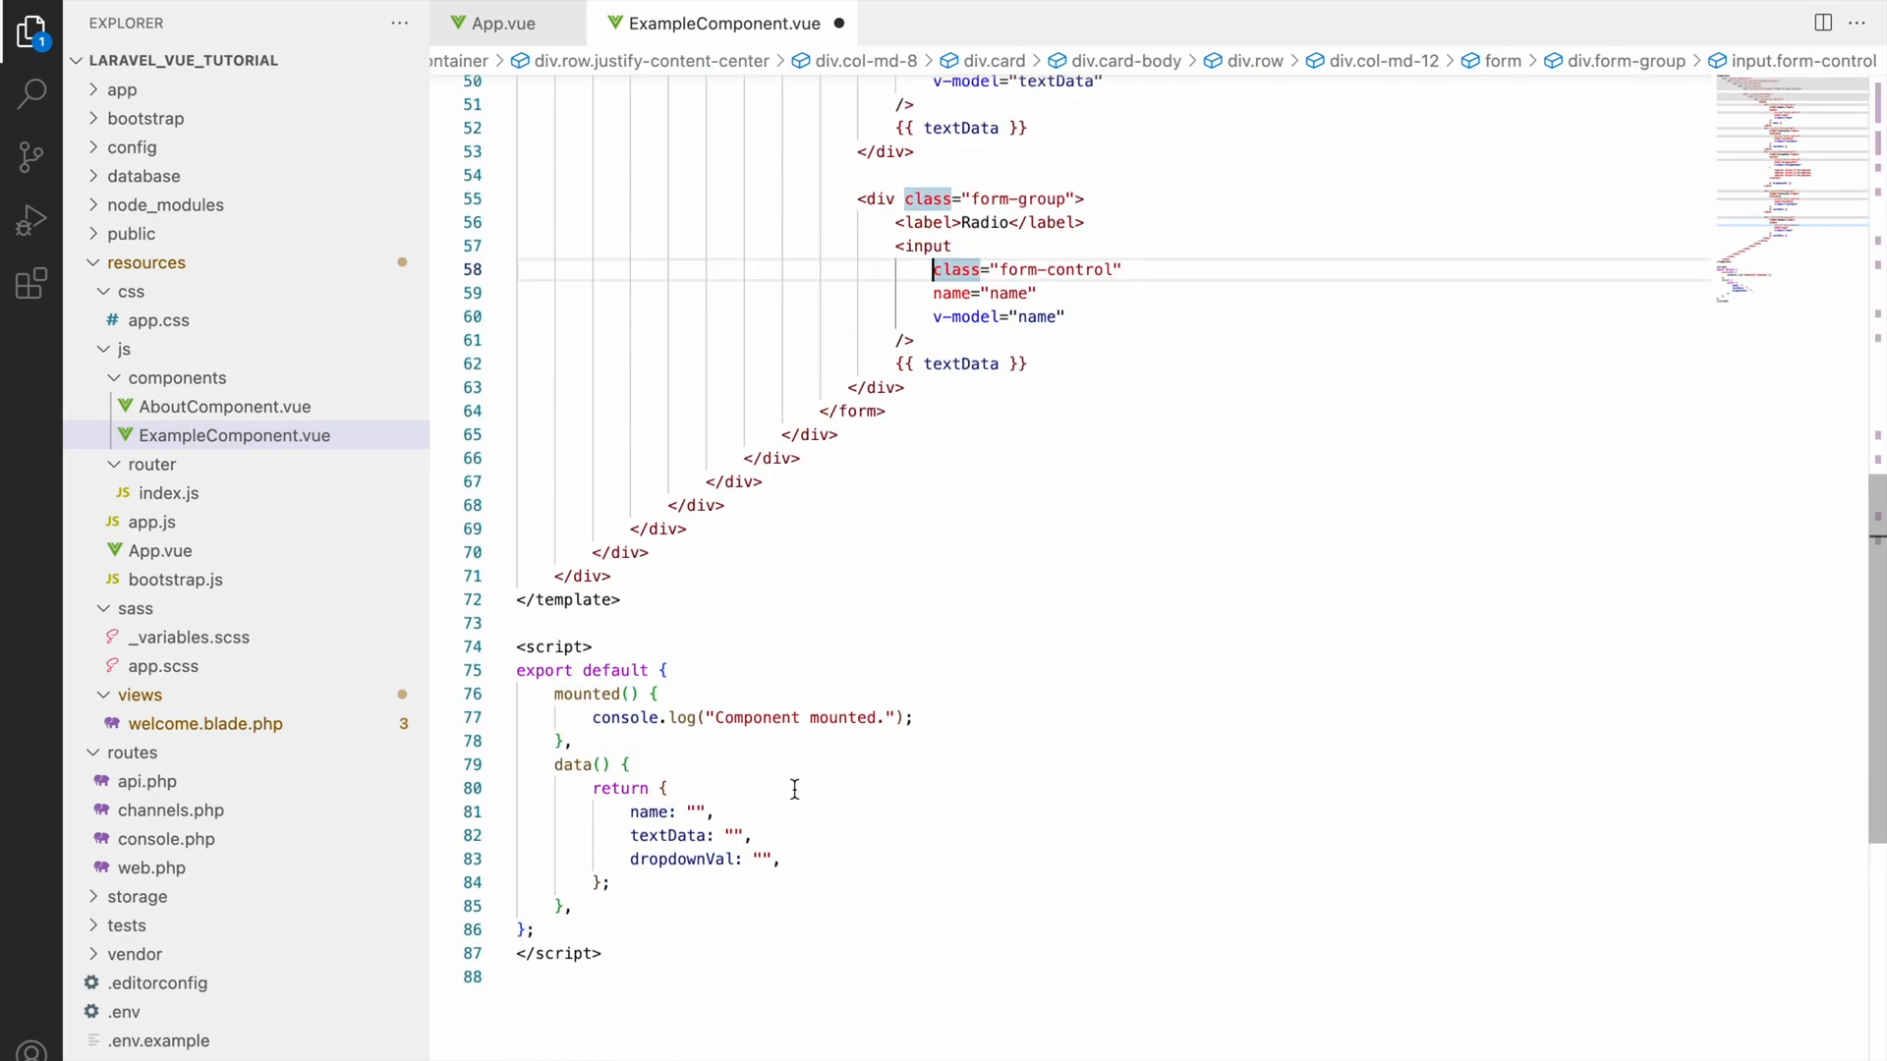
pyautogui.write('radi')
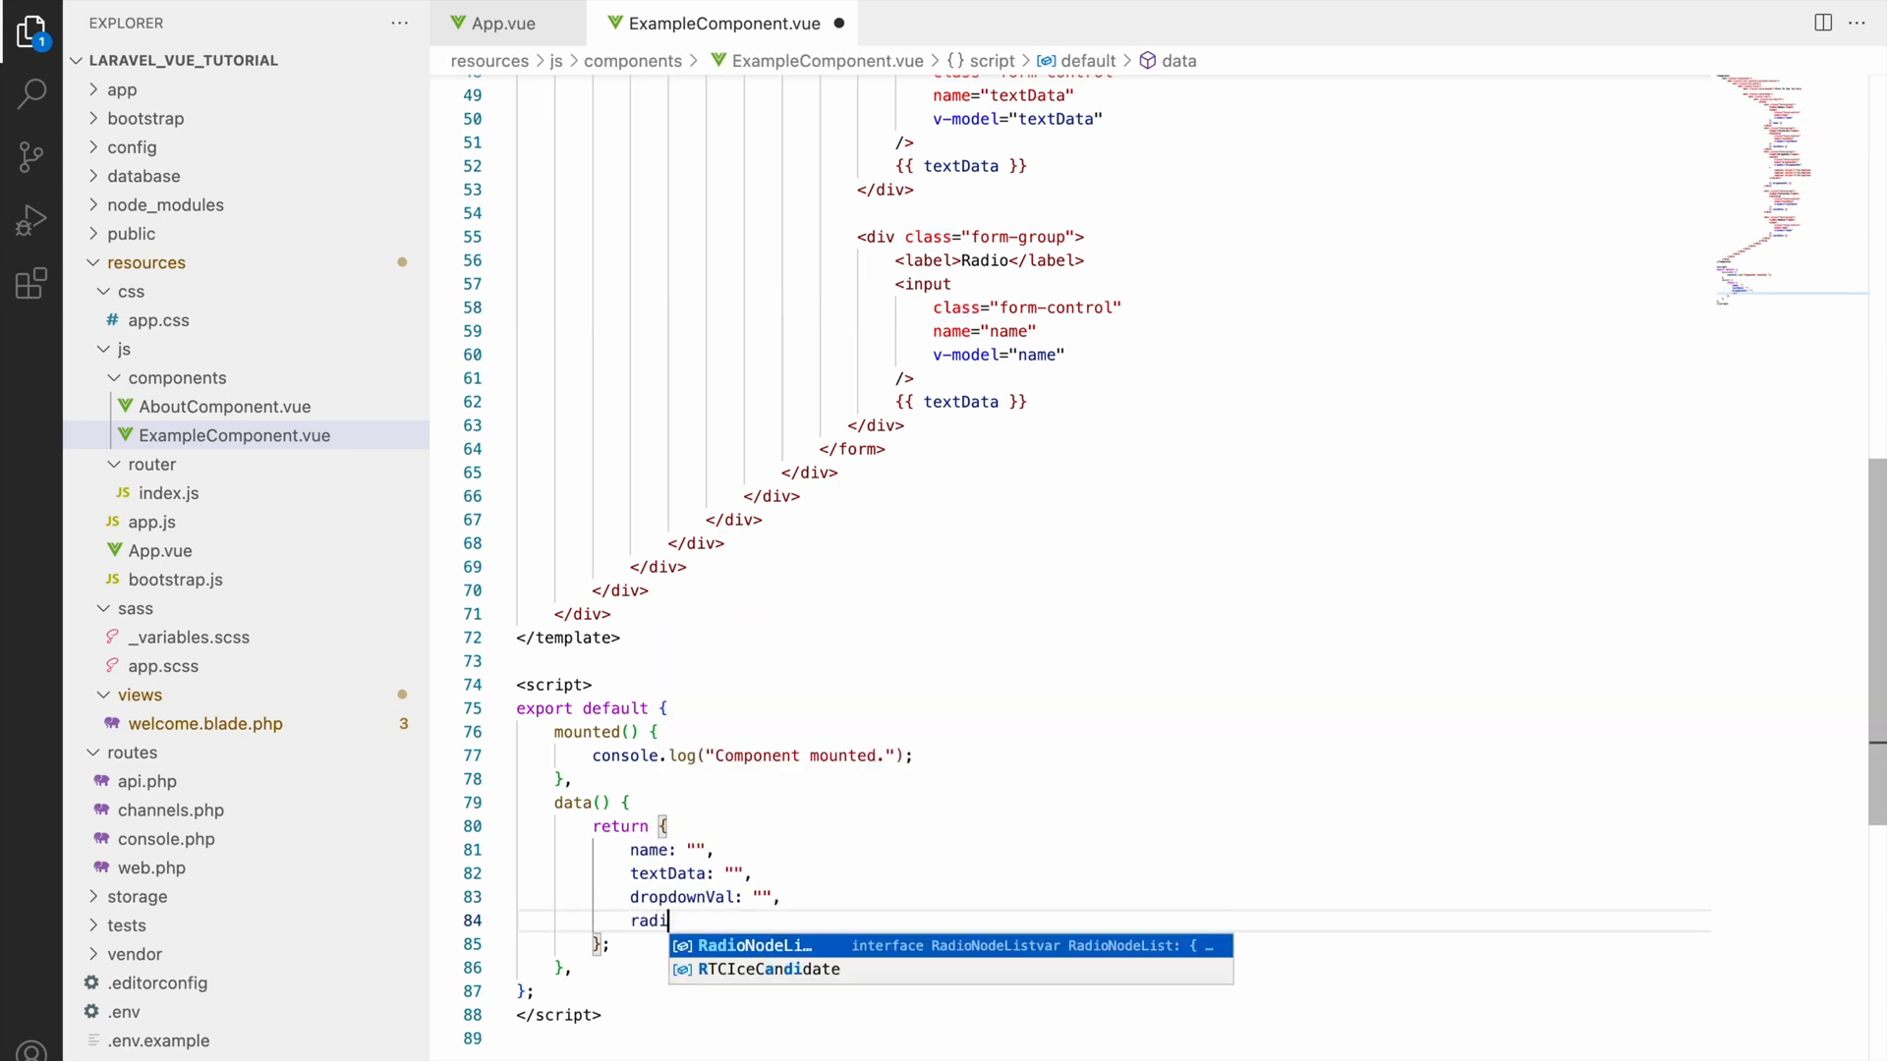
pyautogui.write("oVal:''")
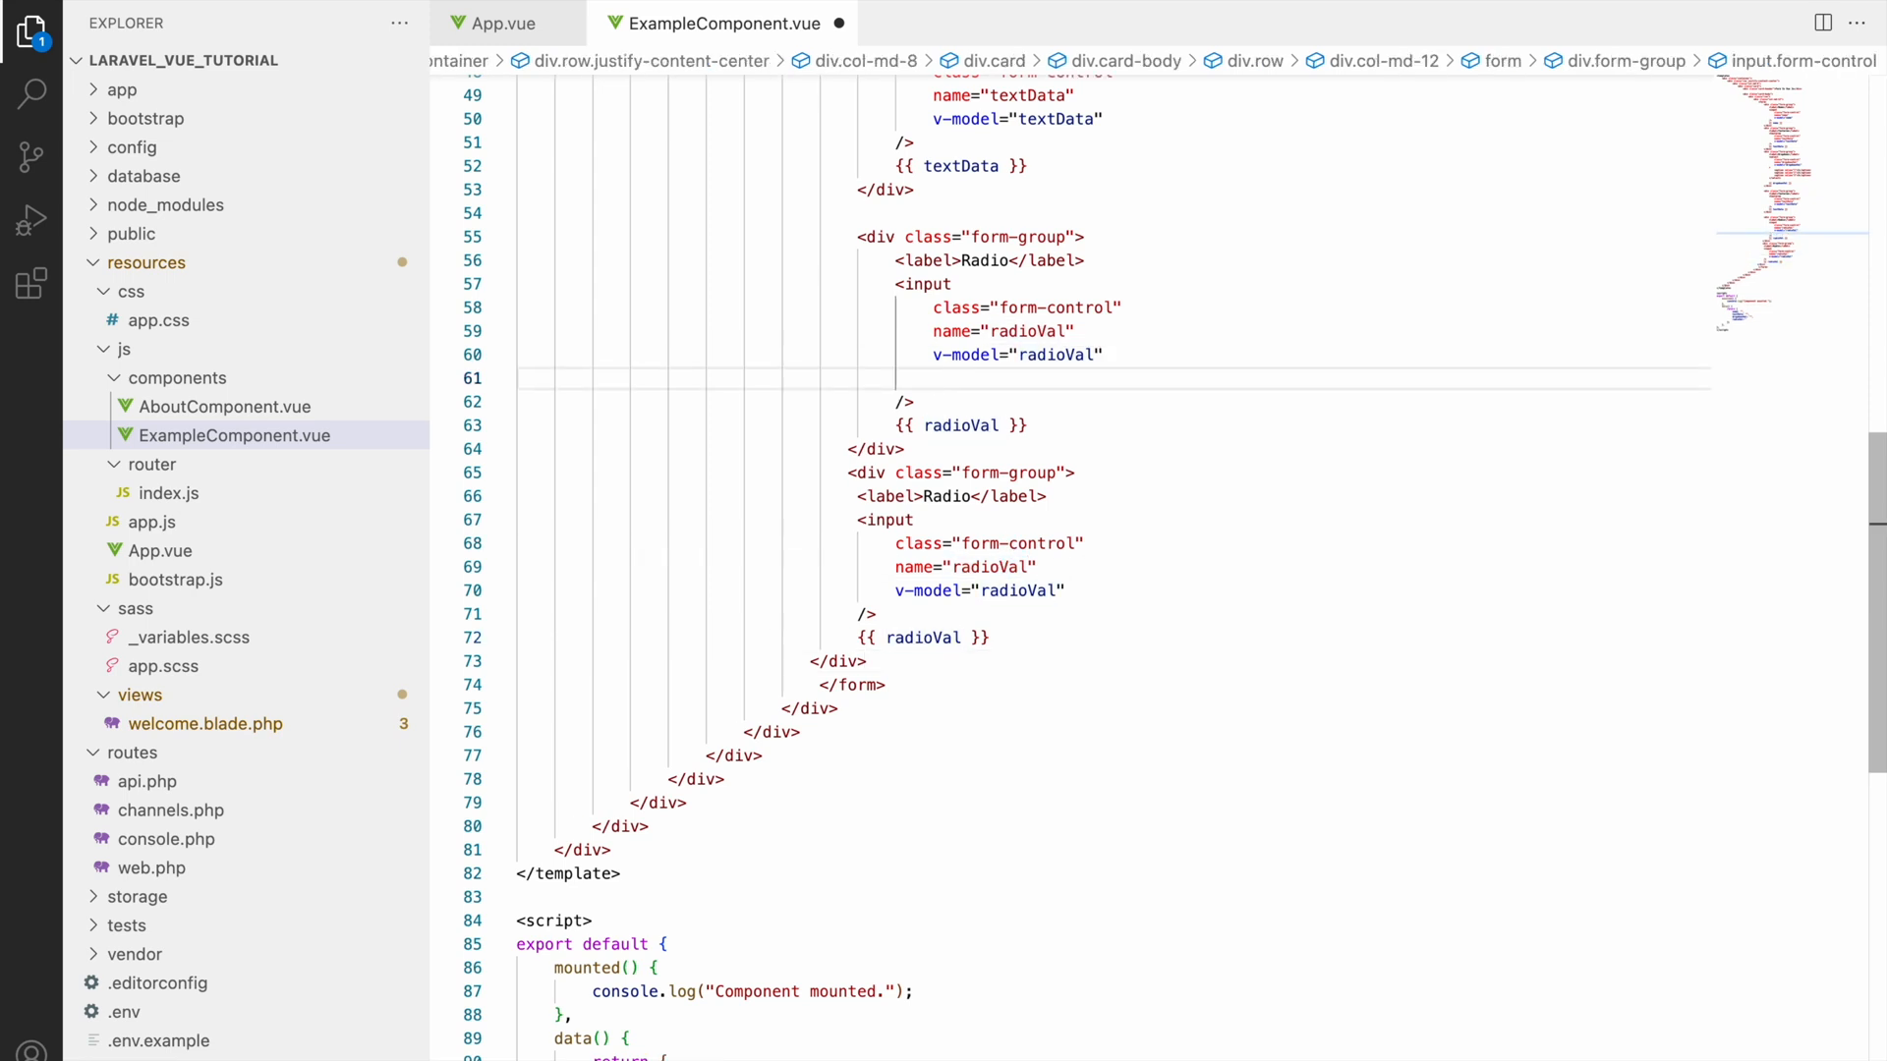
# Step: Give the first Radio input value="radio1" and type="radio"
pyautogui.write('value=""')
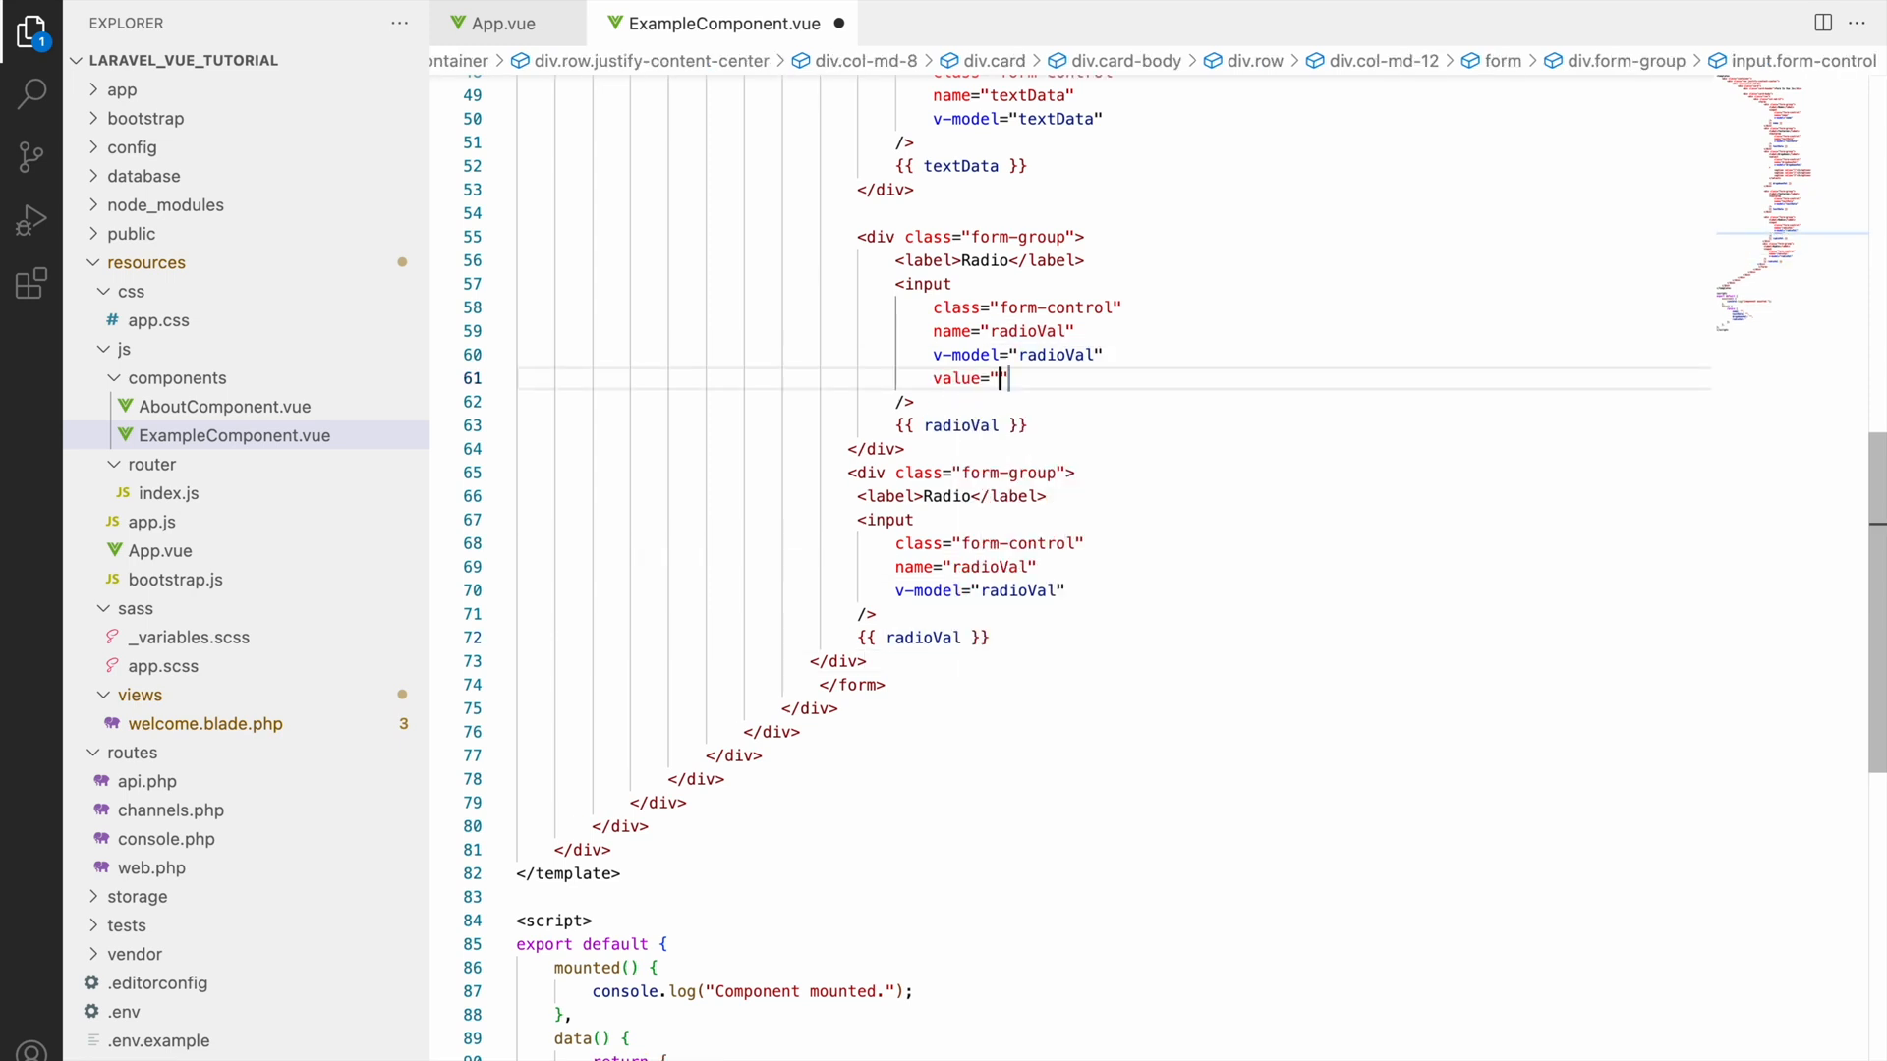
pyautogui.write('radio1')
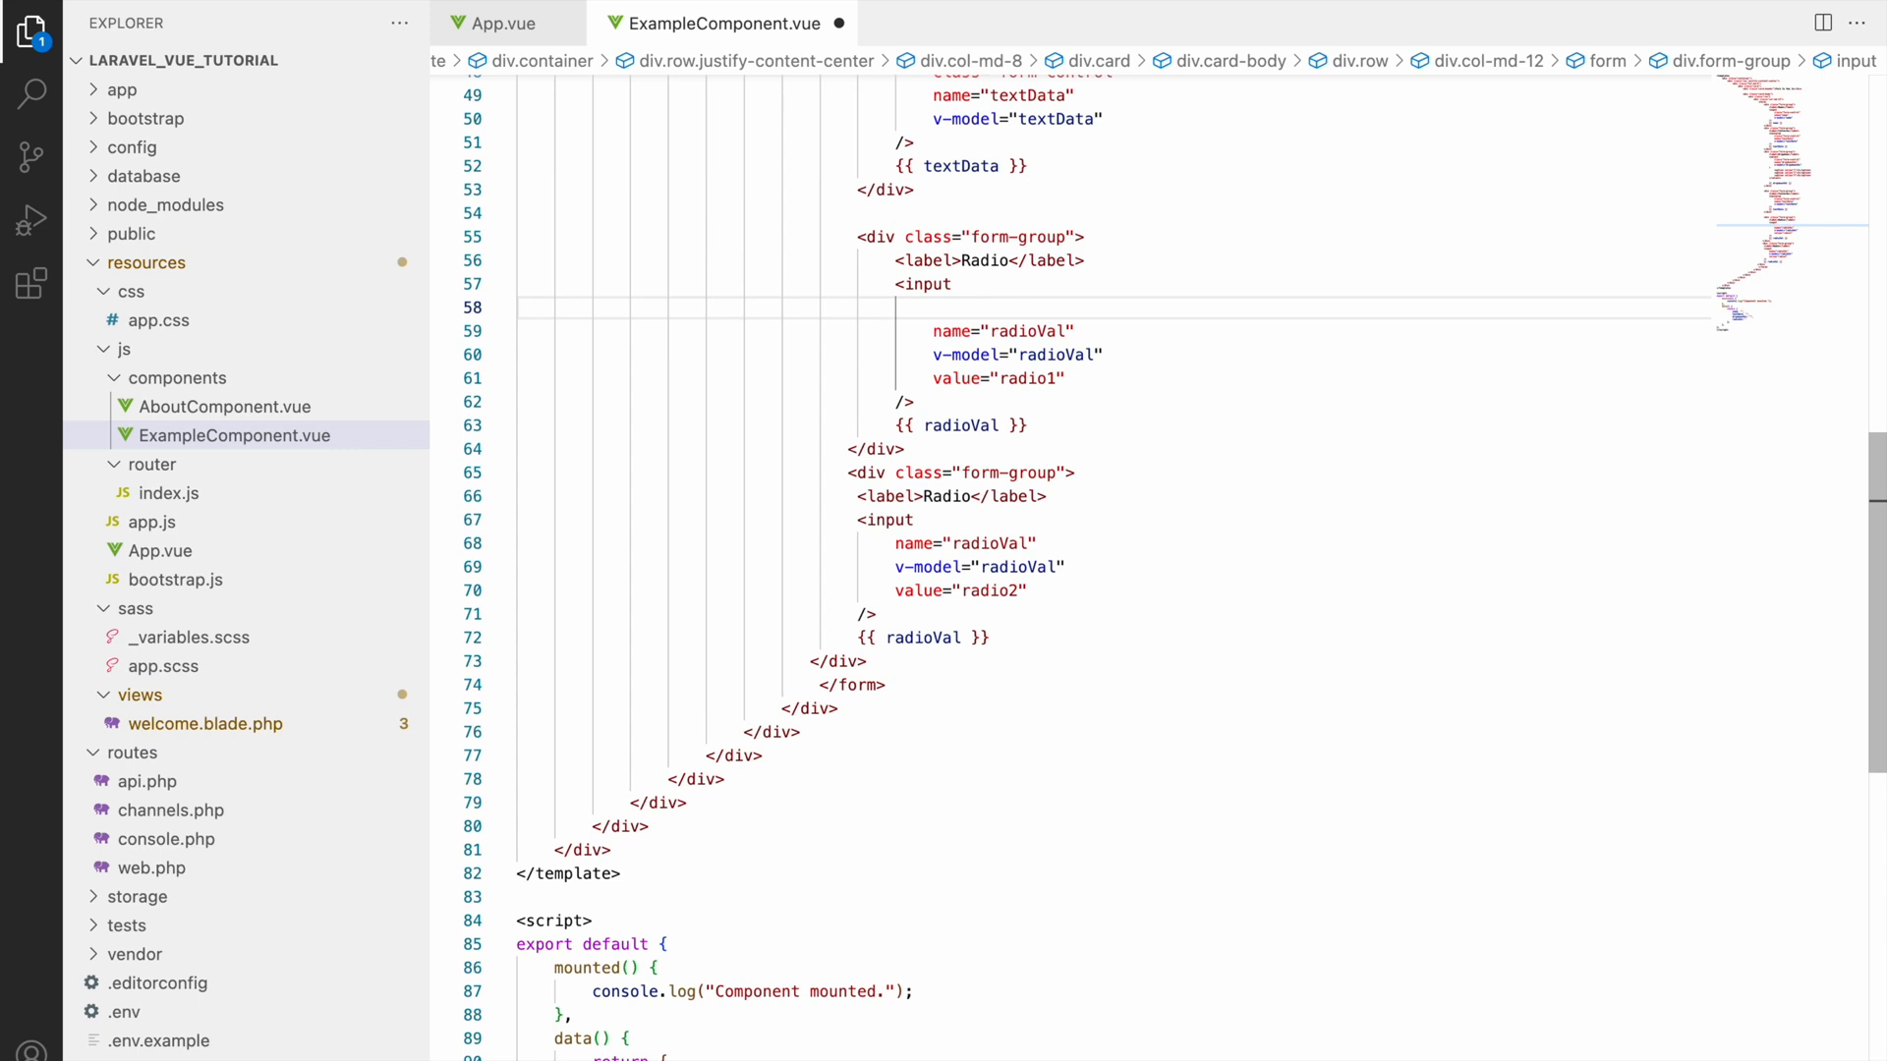
pyautogui.write('type="')
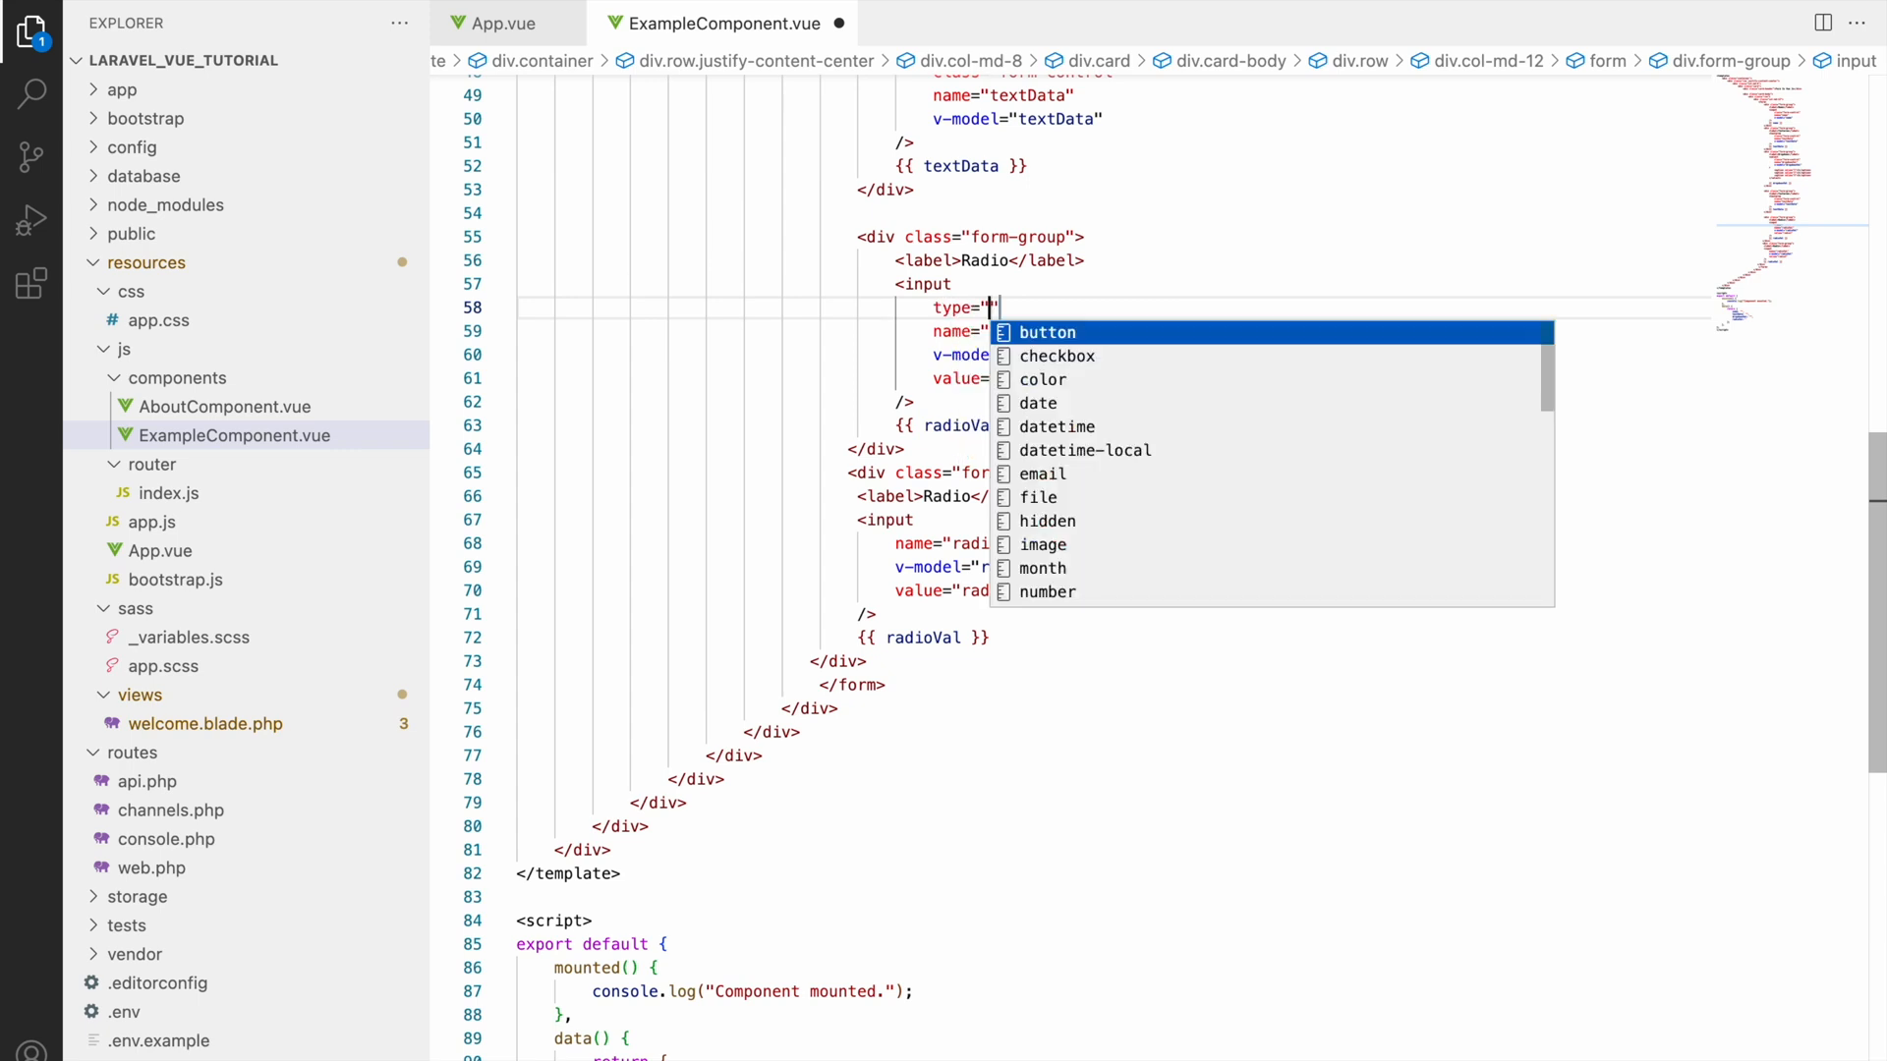
pyautogui.write('radio')
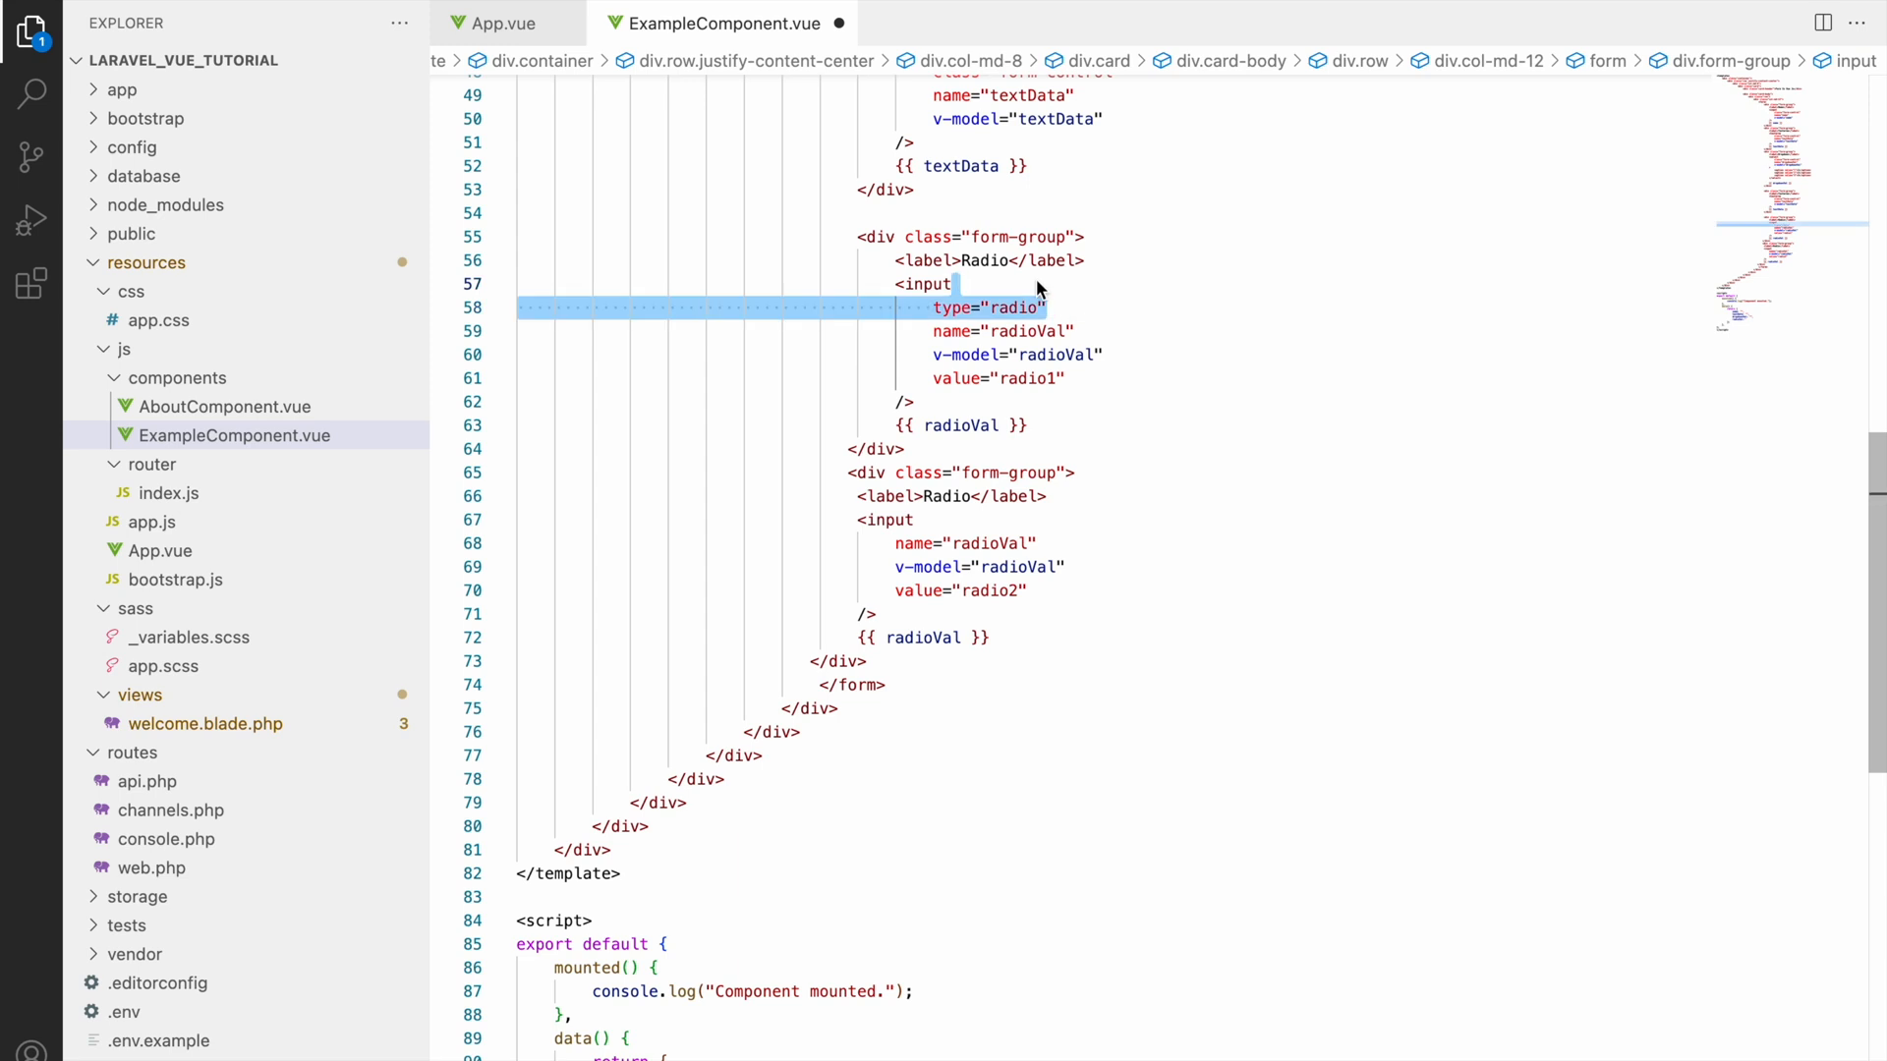
pyautogui.moveTo(1065, 492)
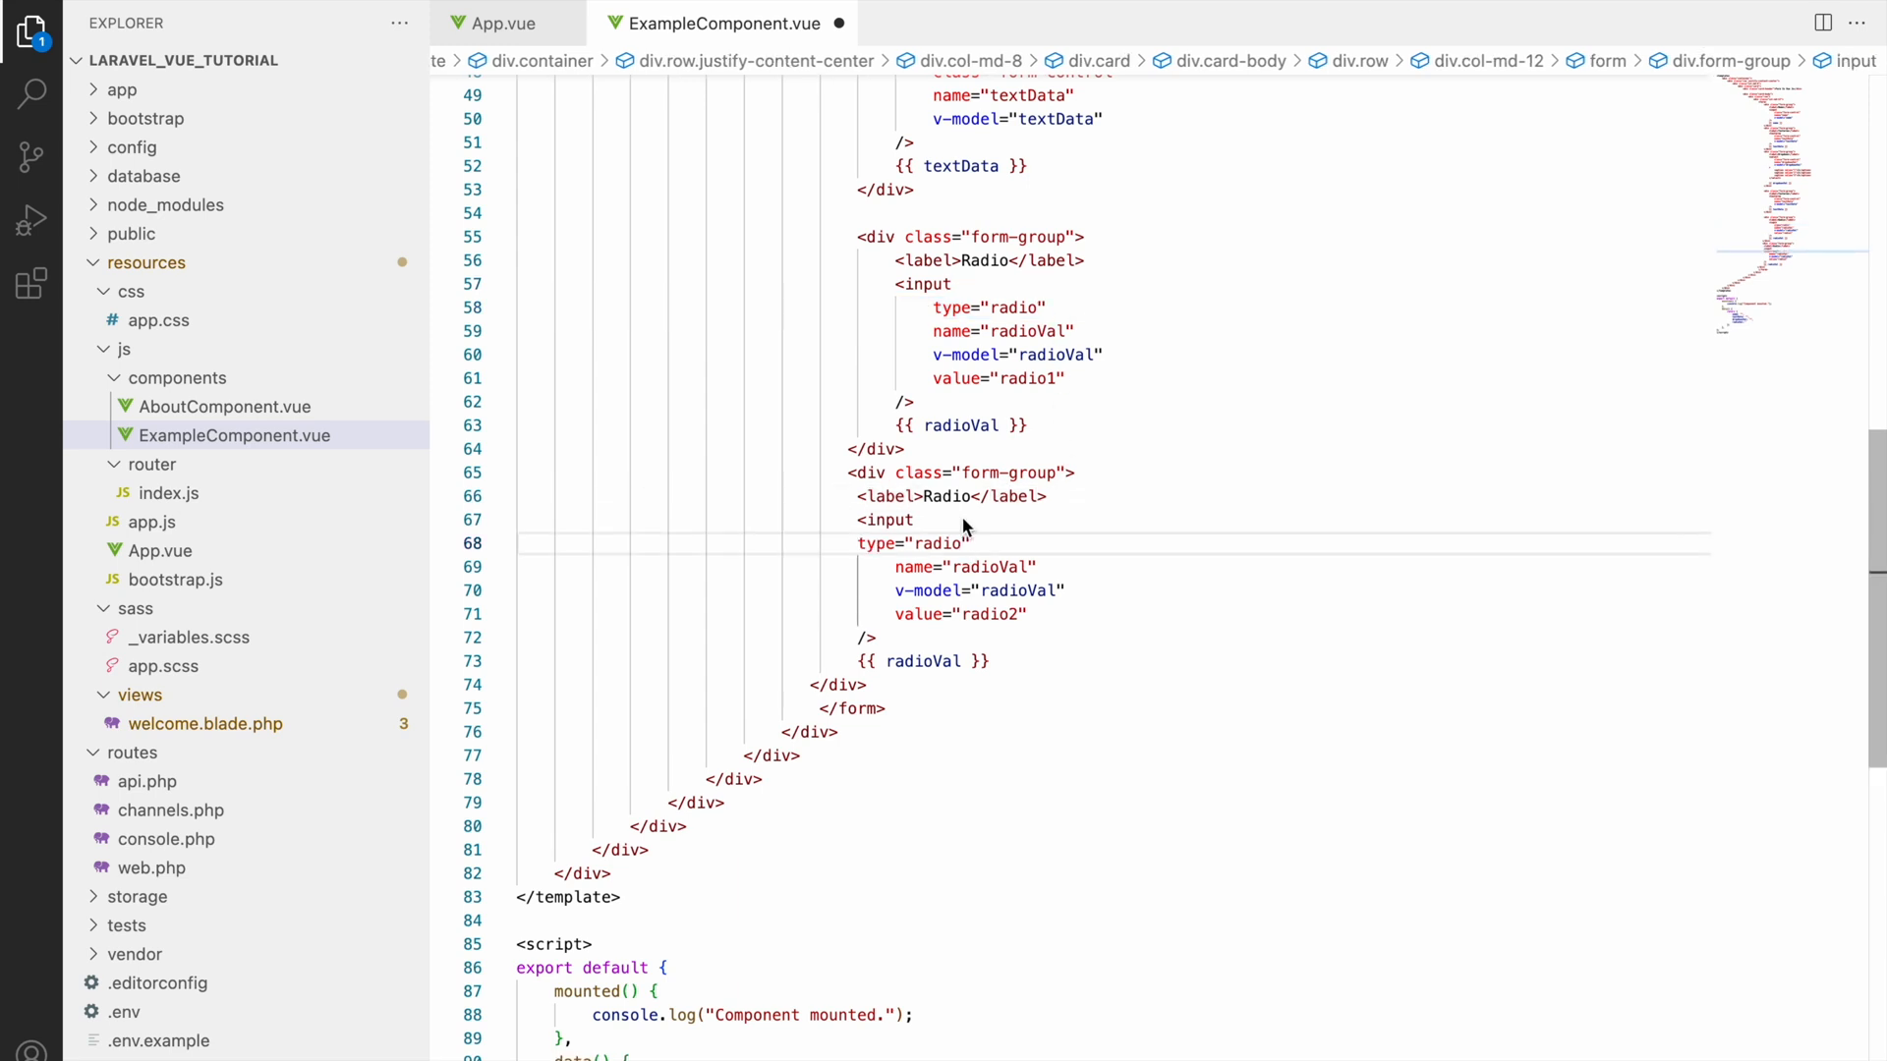
pyautogui.moveTo(853, 556)
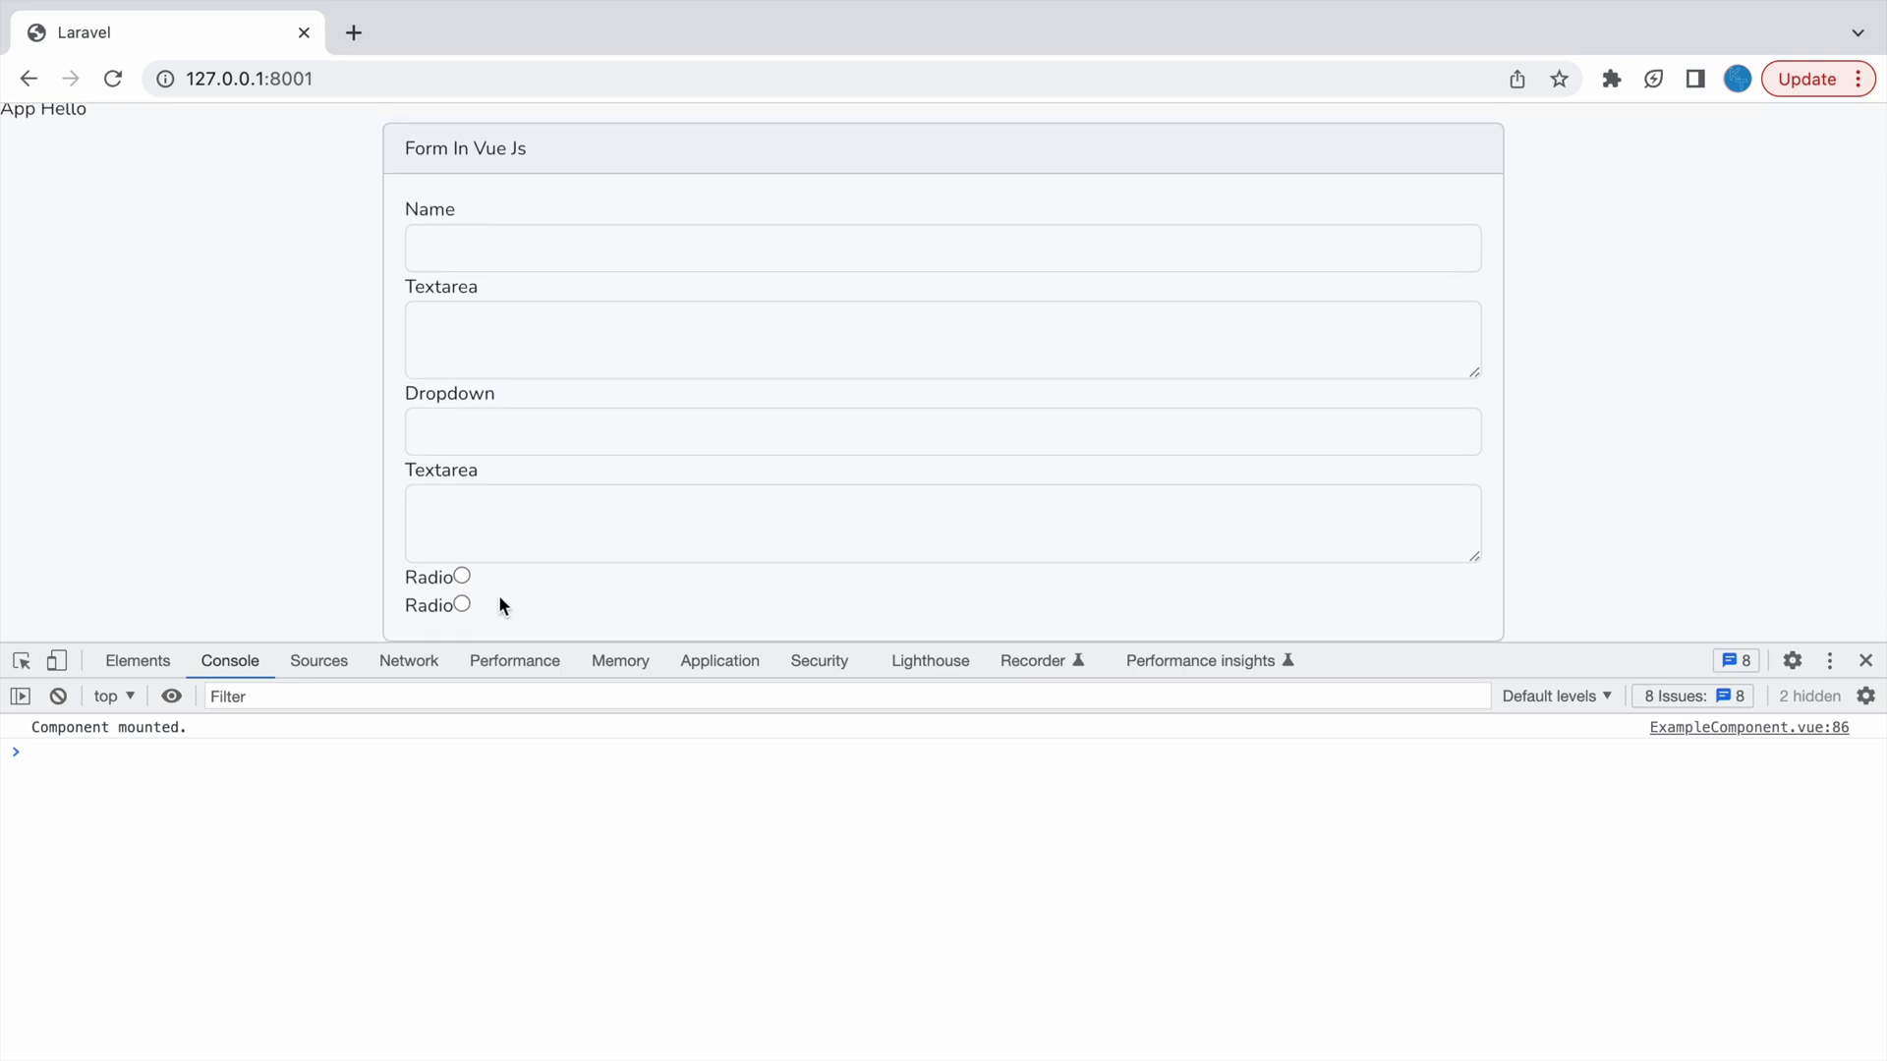
# Step: Pick the second, first, then second radio button to watch the bound value switch
pyautogui.click(459, 605)
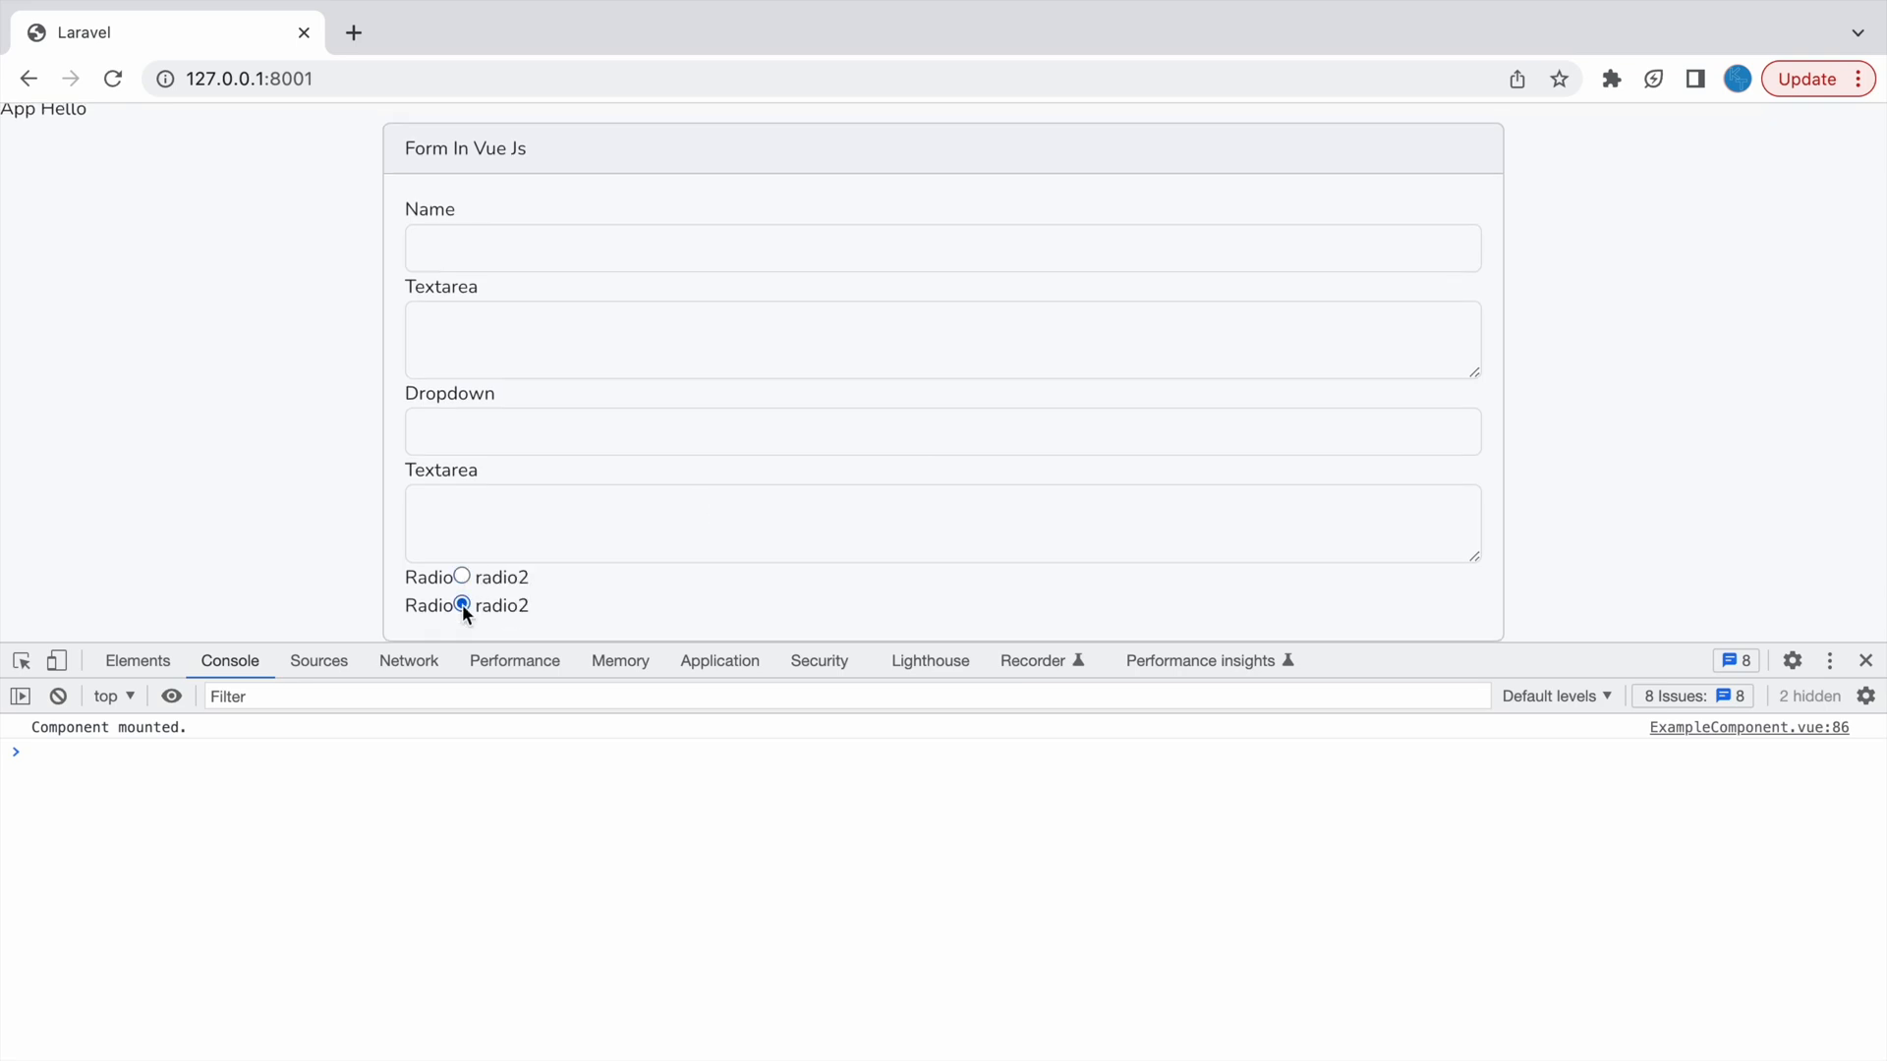
pyautogui.click(458, 576)
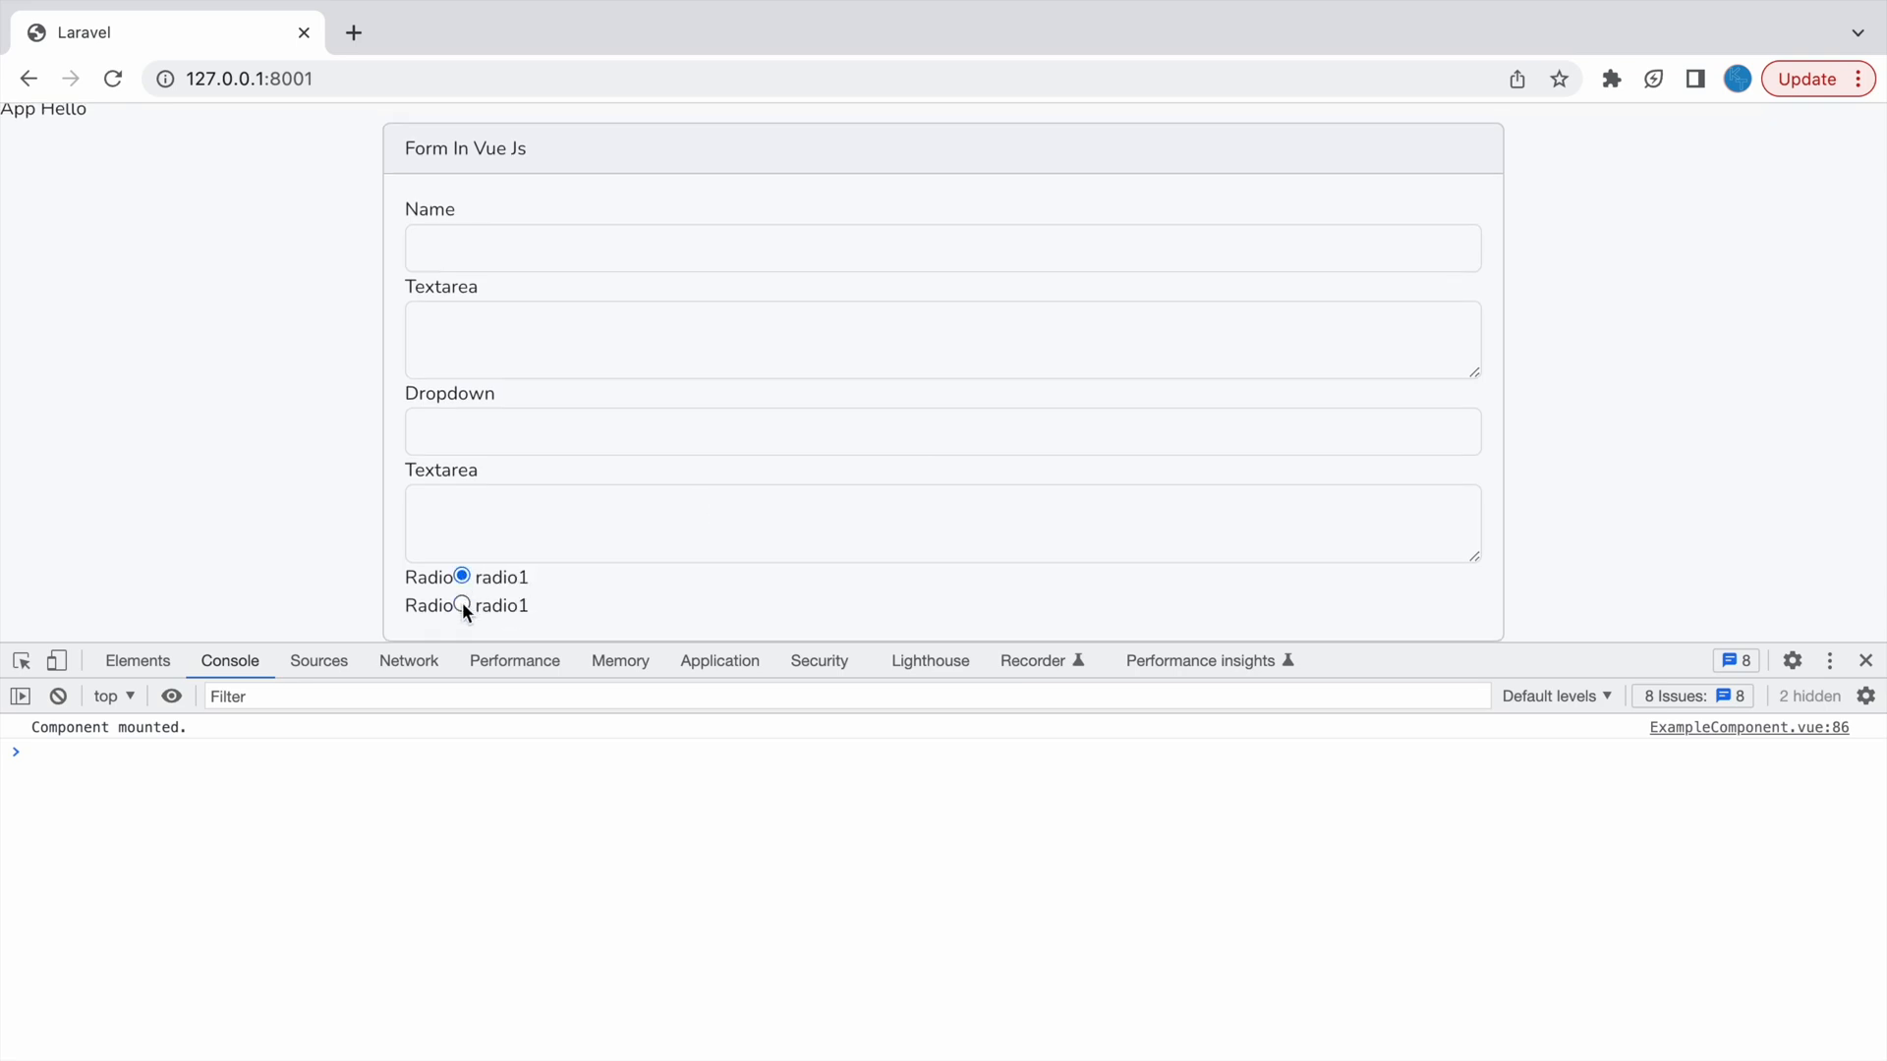
pyautogui.click(458, 604)
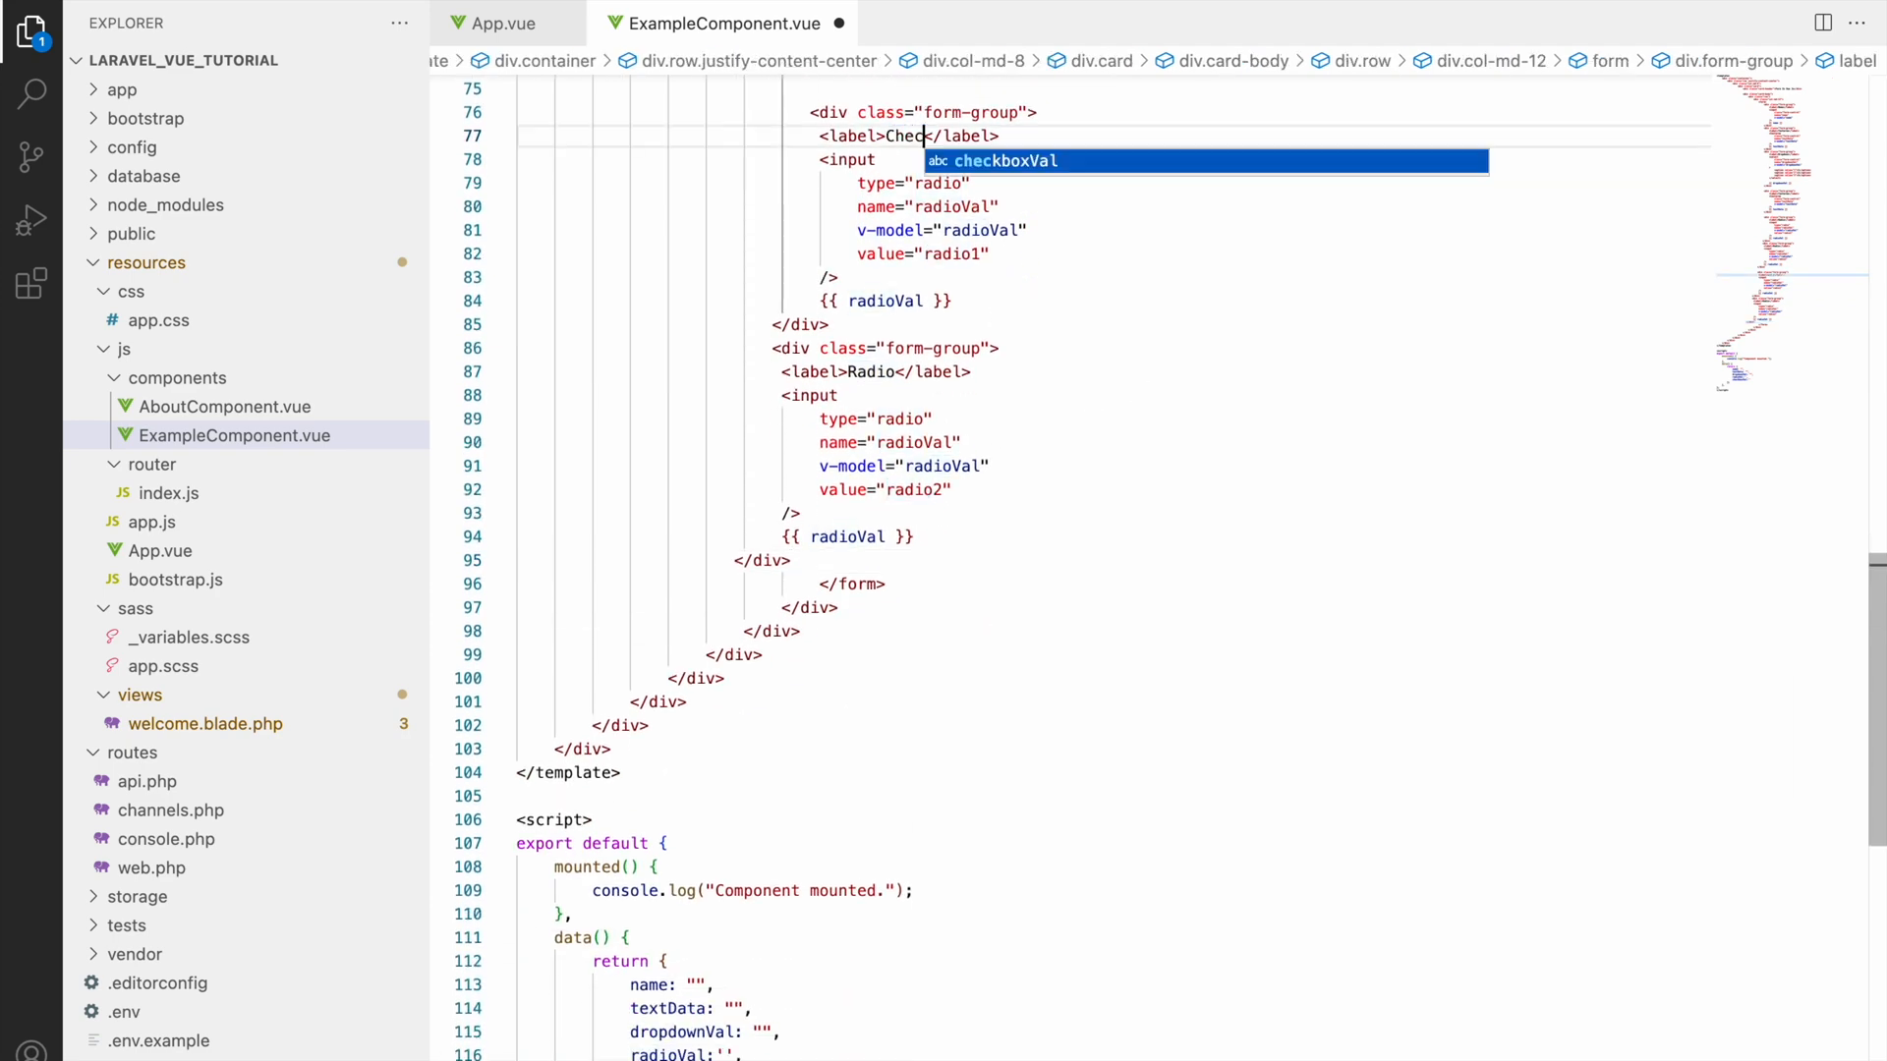
# Step: Label the copied group Checkbox, bind it to checkboxVal, and add true-value="yes" and false-value
pyautogui.write('box')
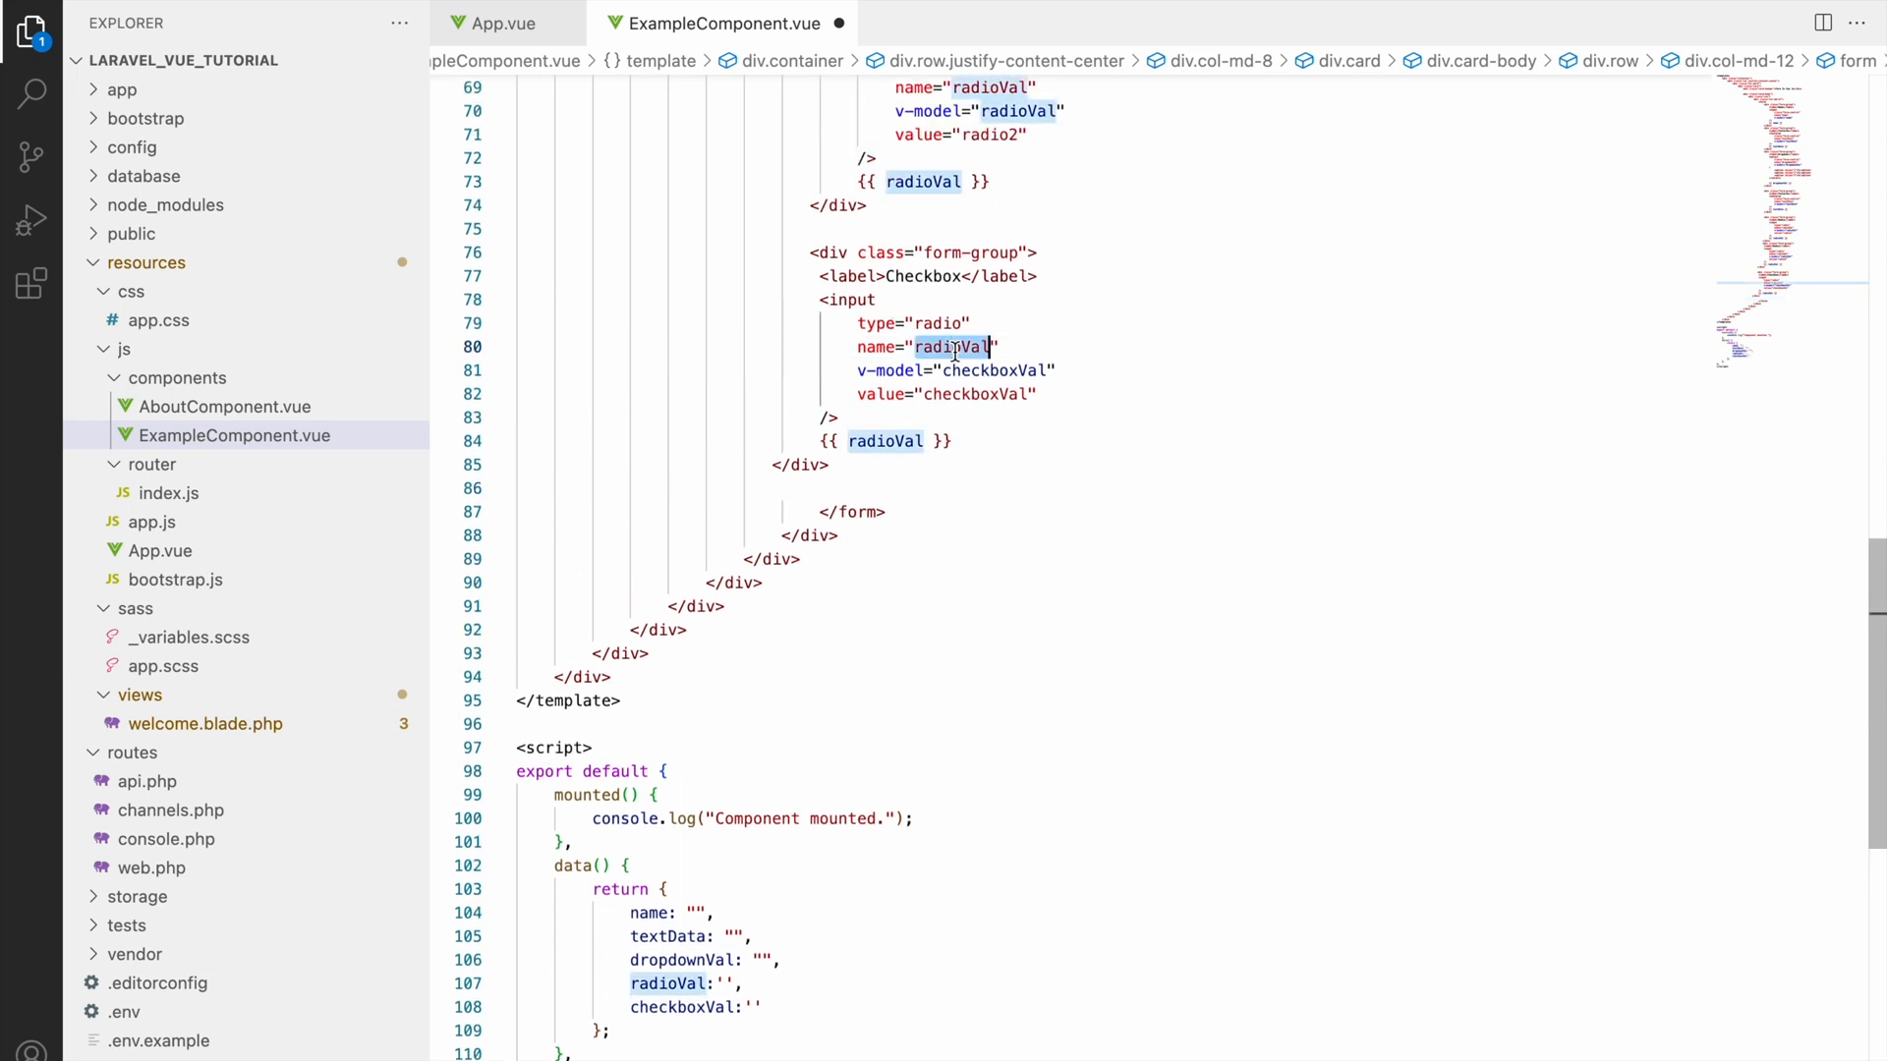
pyautogui.write('checkboxVal')
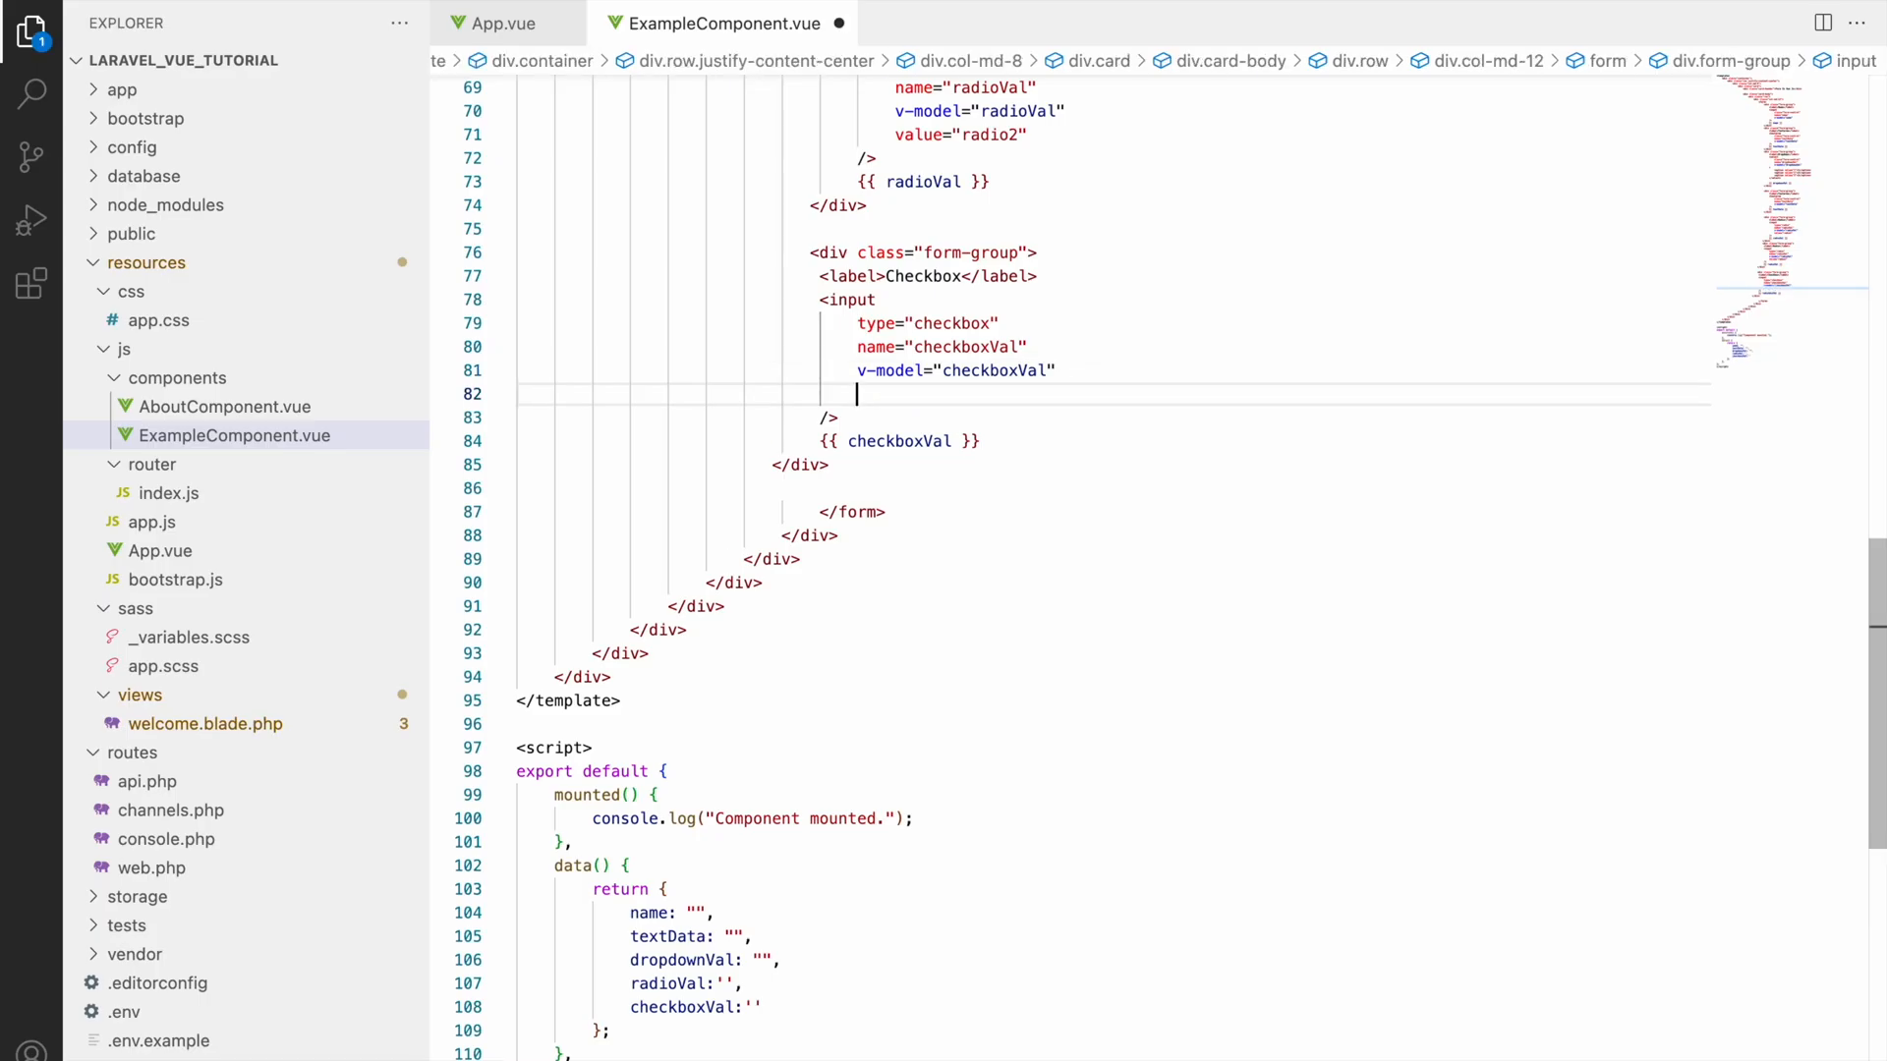
pyautogui.write('true')
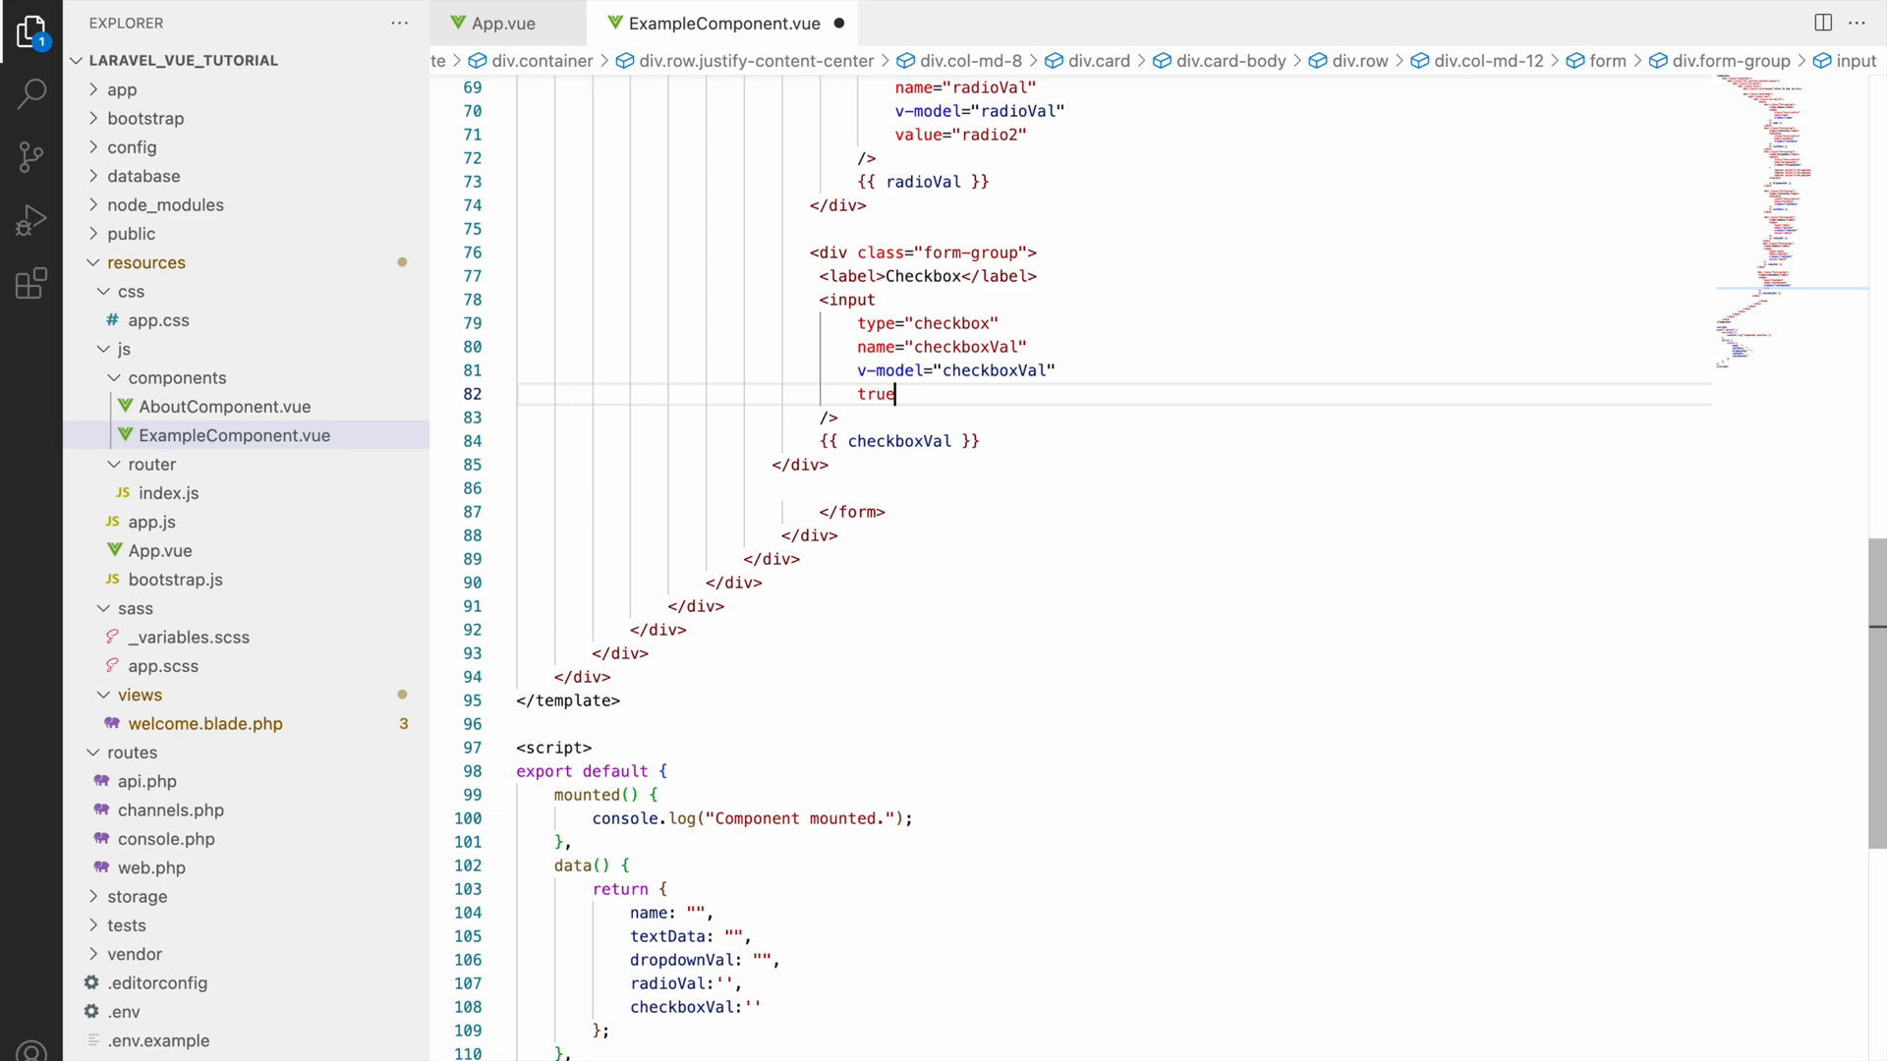
pyautogui.write('-vs')
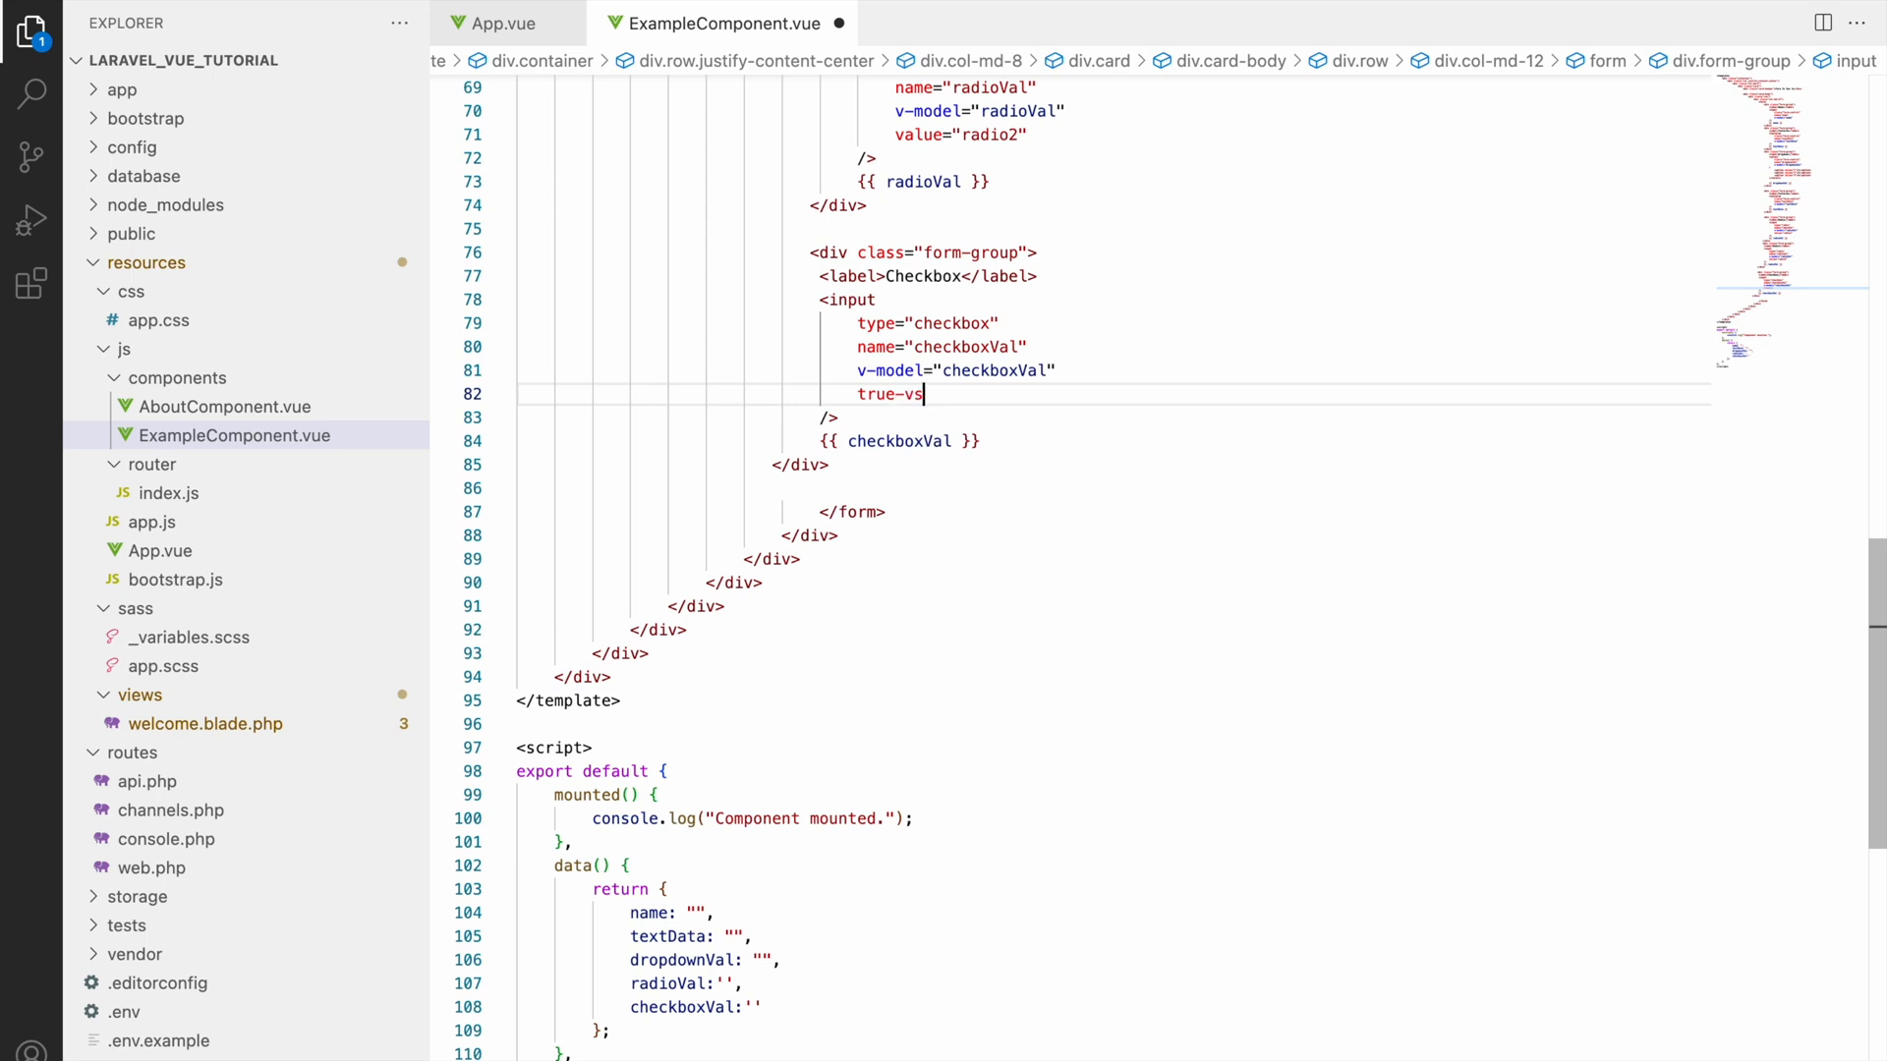
pyautogui.write('alue=""')
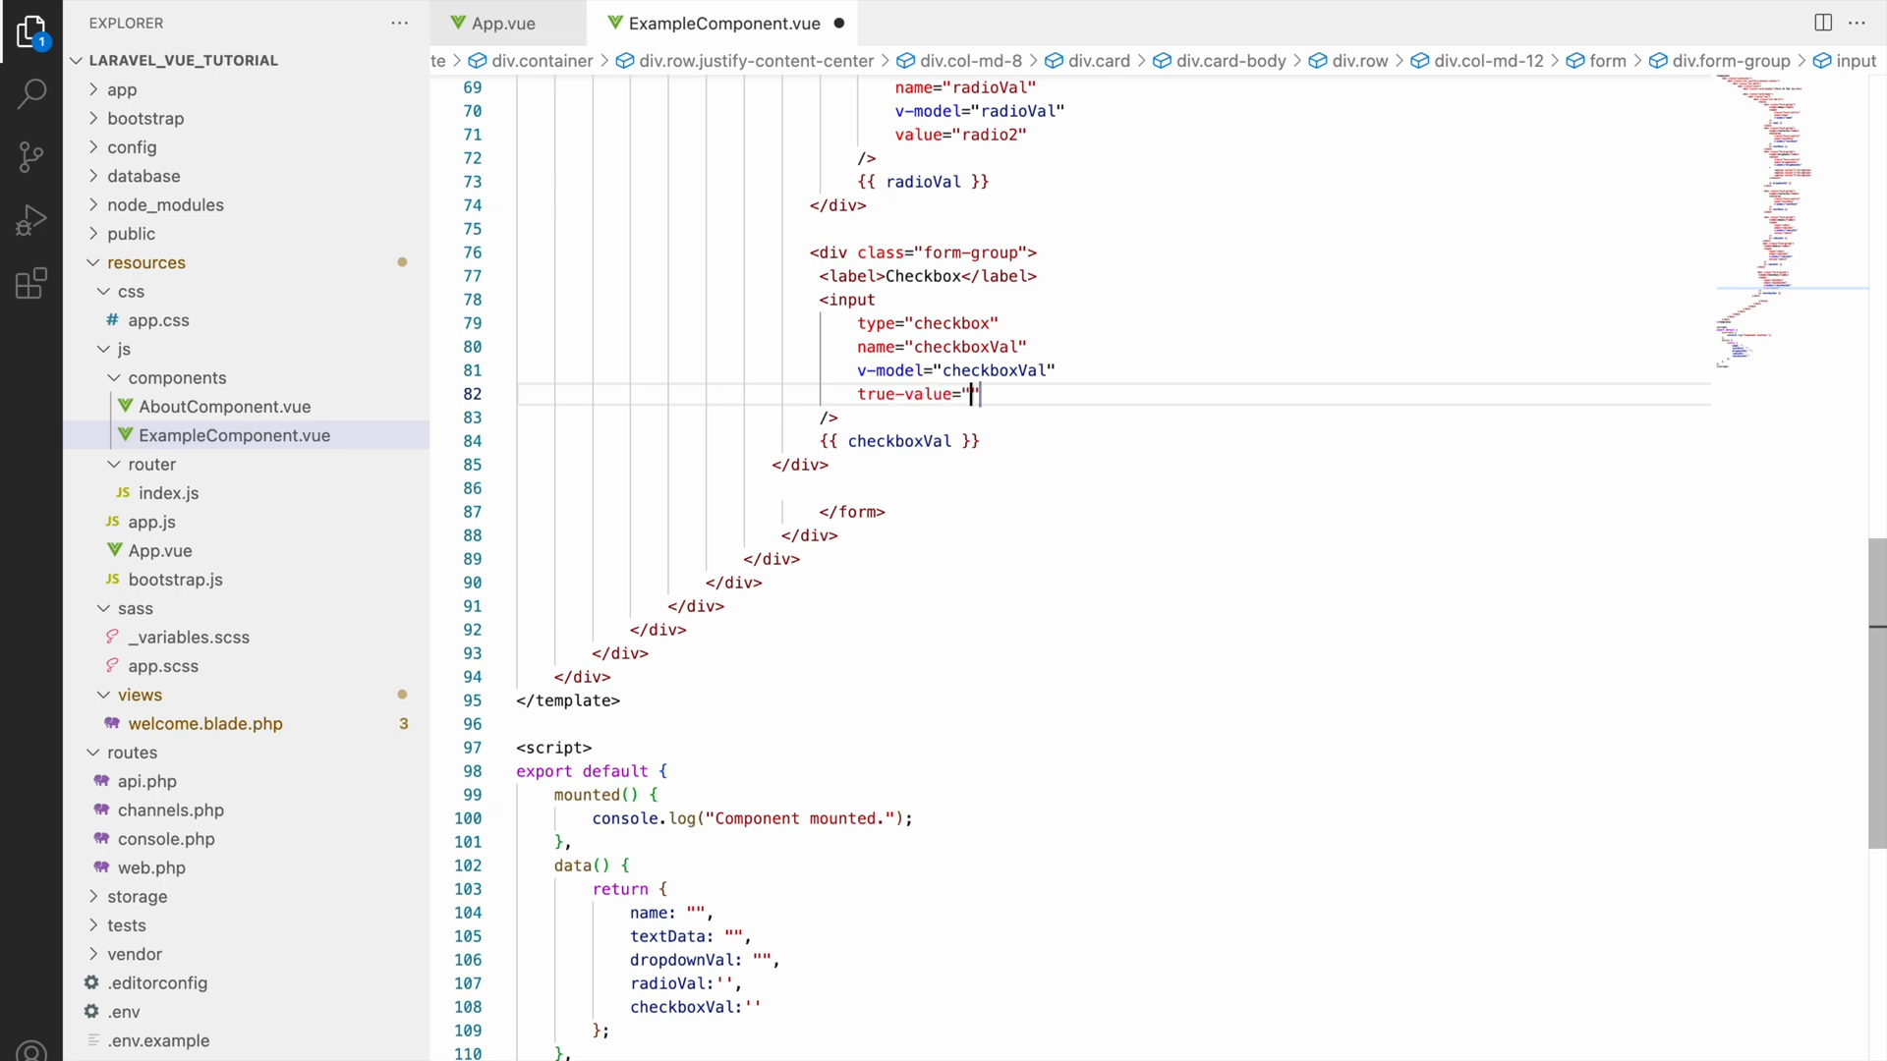
pyautogui.write('yes')
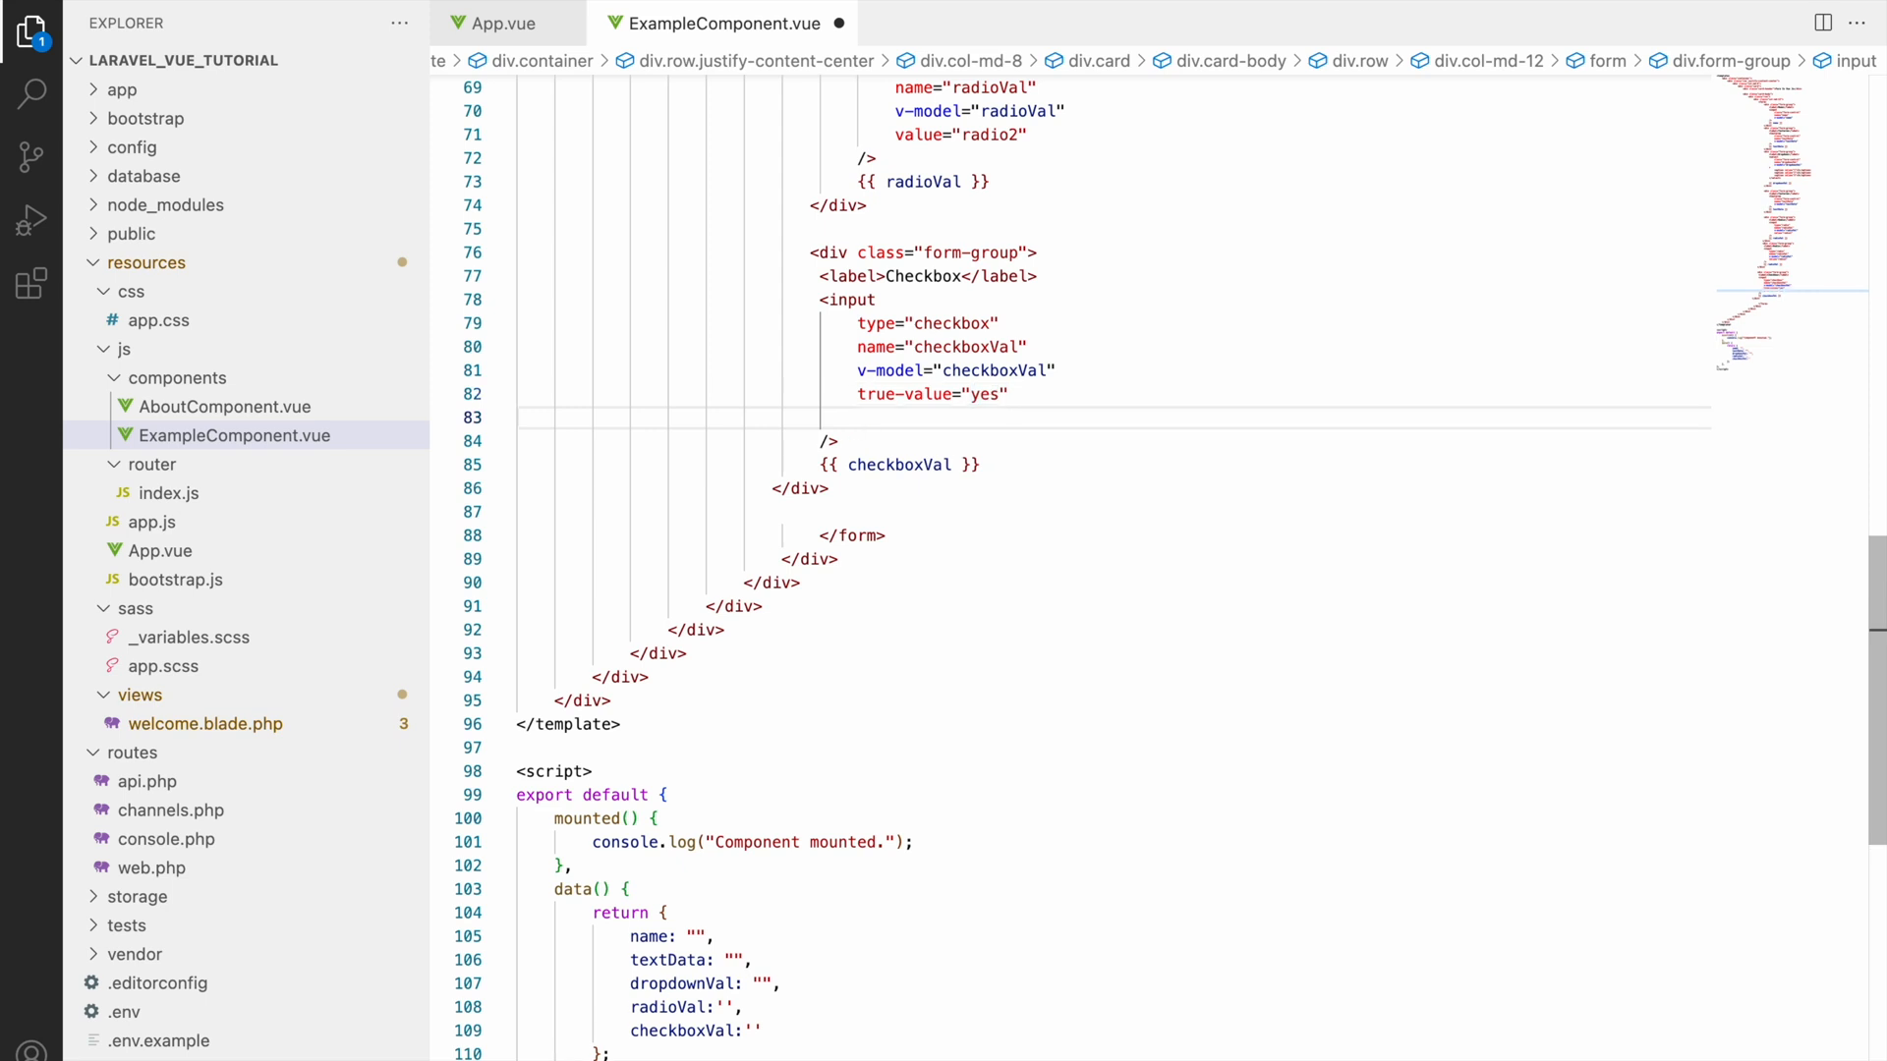
pyautogui.write('false-value=""')
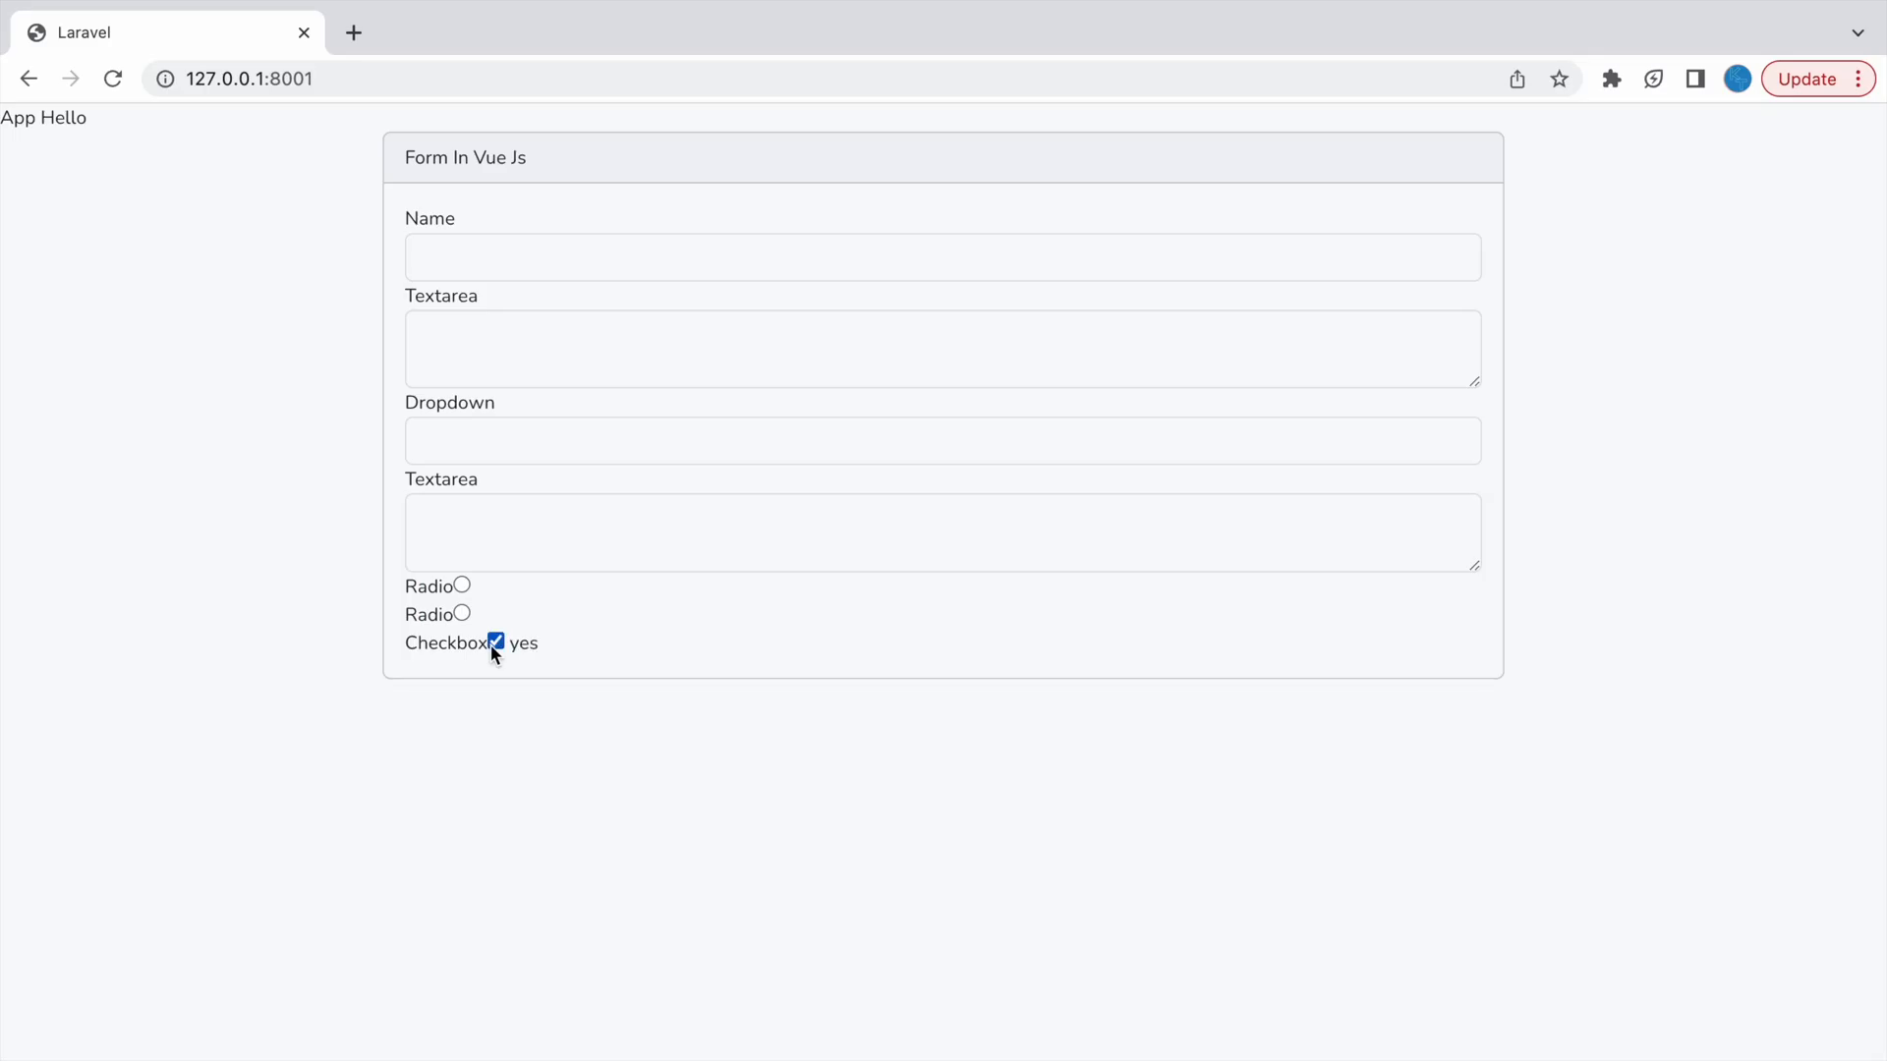
# Step: Uncheck the checkbox in Chrome and confirm it displays no
pyautogui.click(496, 642)
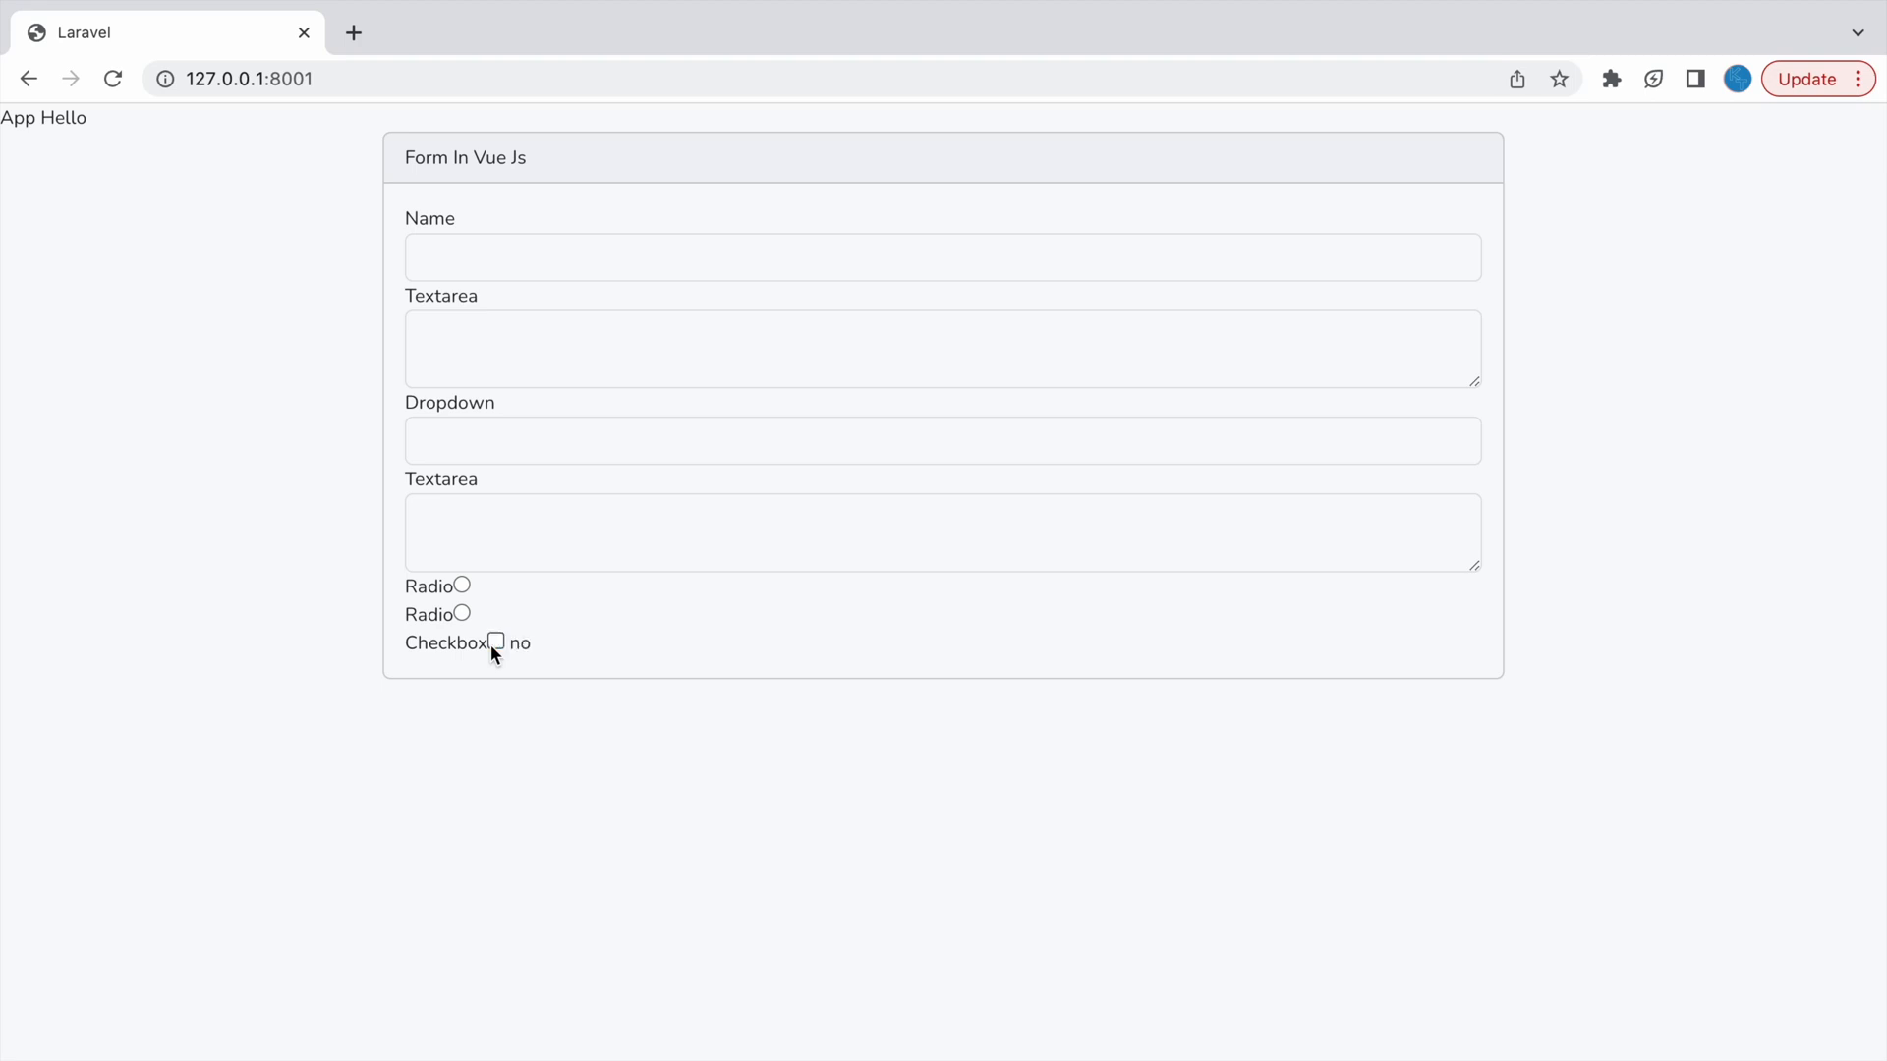
pyautogui.moveTo(579, 780)
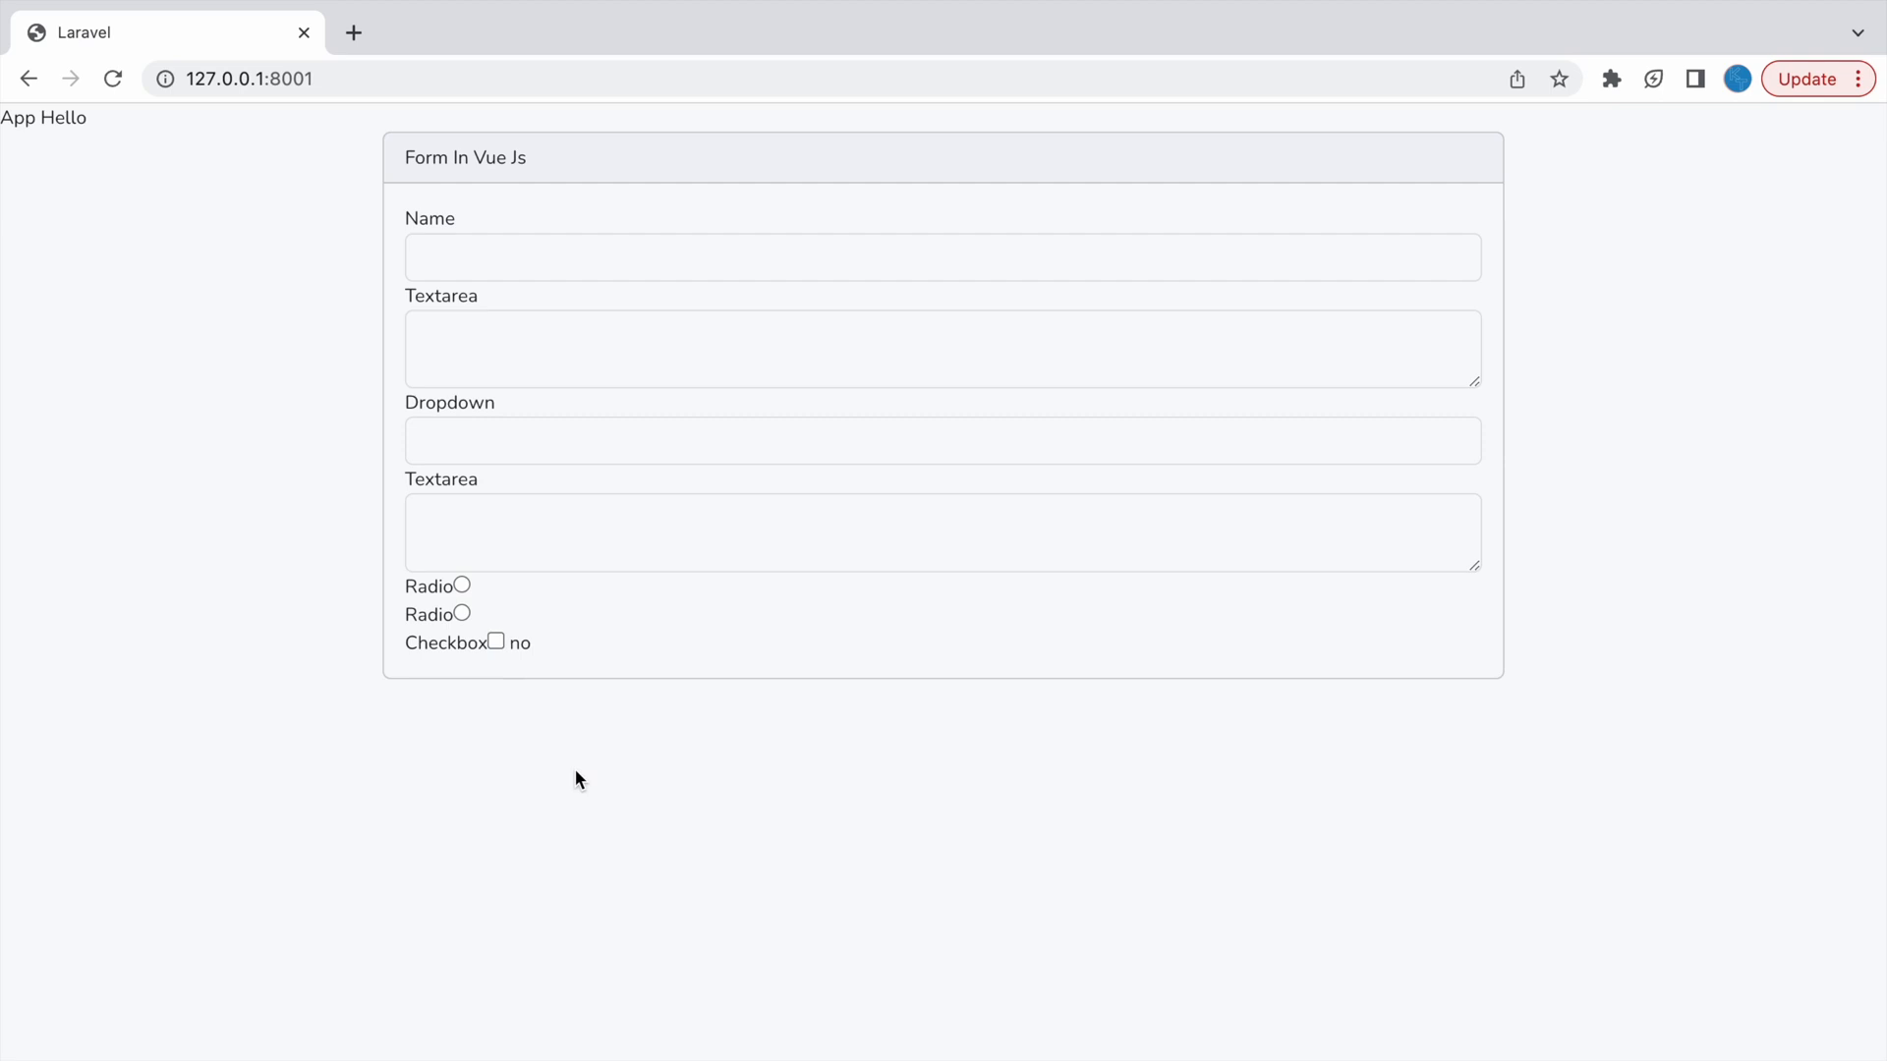